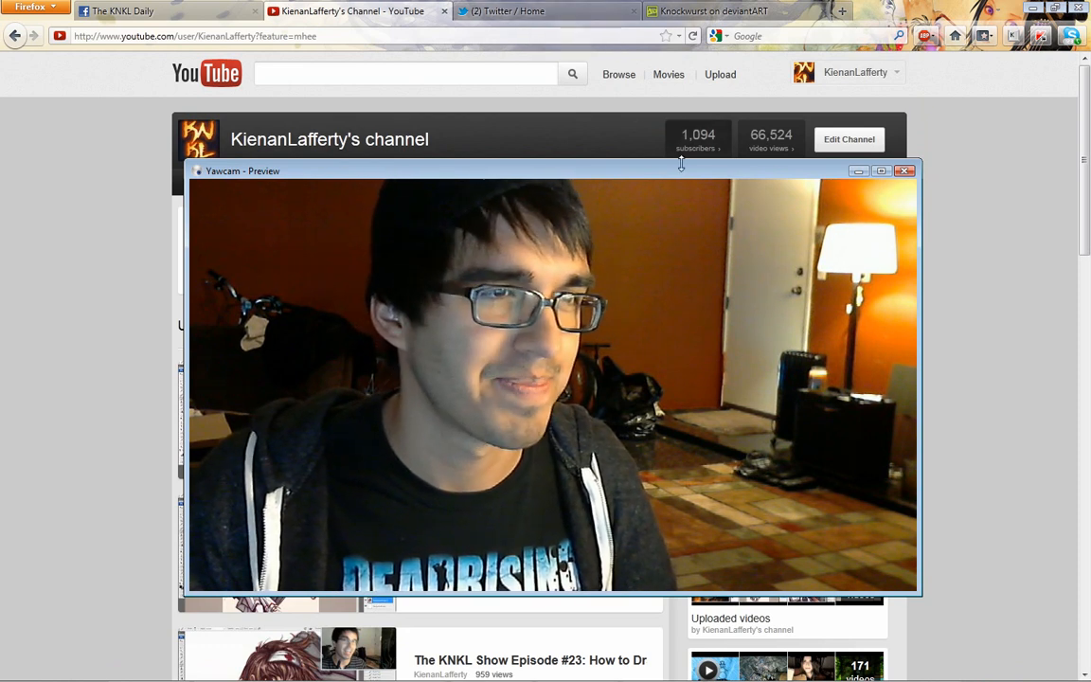
- Browse from the deviantArt profile page over to the Twitter home feed
{"action": "left_click", "coordinate": [712, 11]}
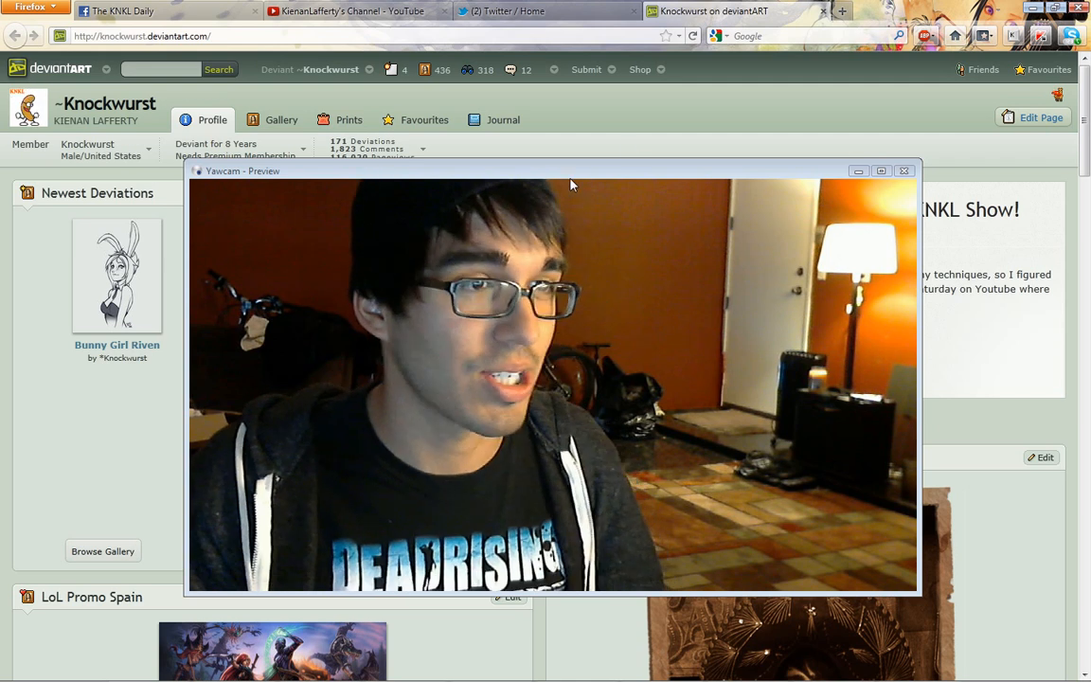
{"action": "left_click_drag", "start_coordinate": [572, 170], "coordinate": [578, 189]}
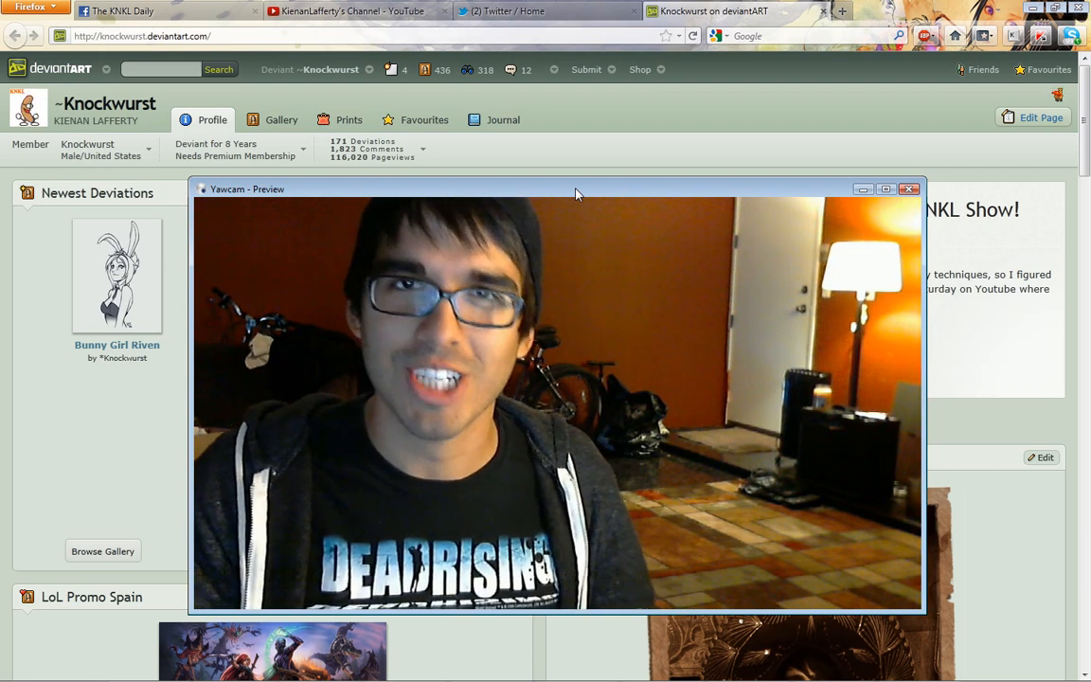
{"action": "left_click", "coordinate": [507, 12]}
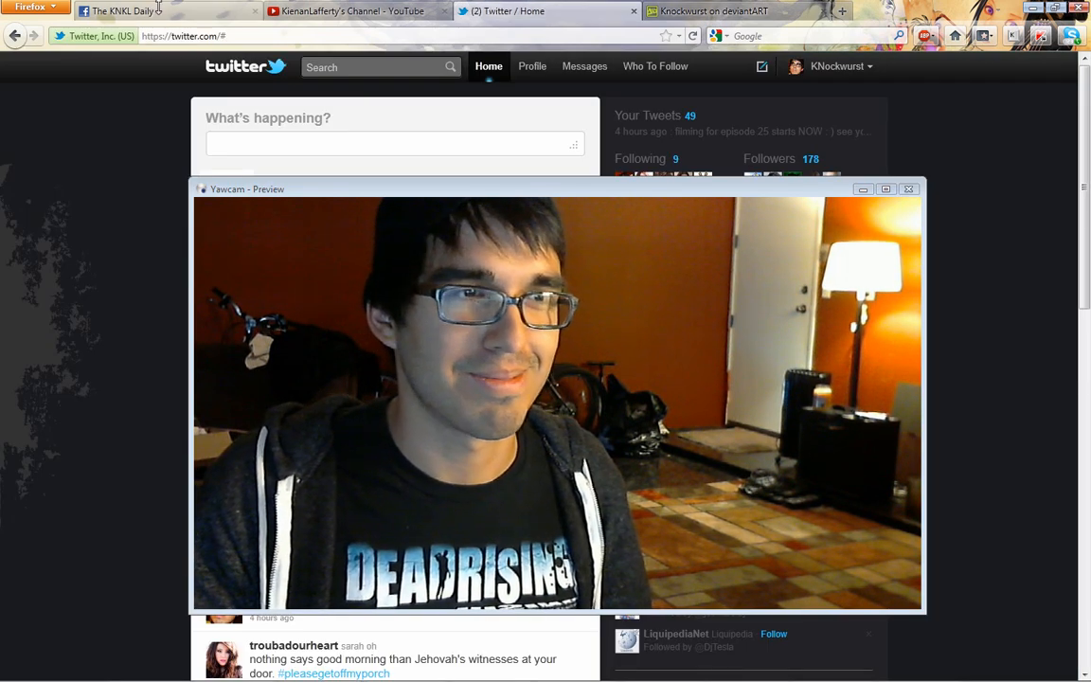
- Switch the browser to The KNKL Daily Facebook page
{"action": "left_click", "coordinate": [142, 11]}
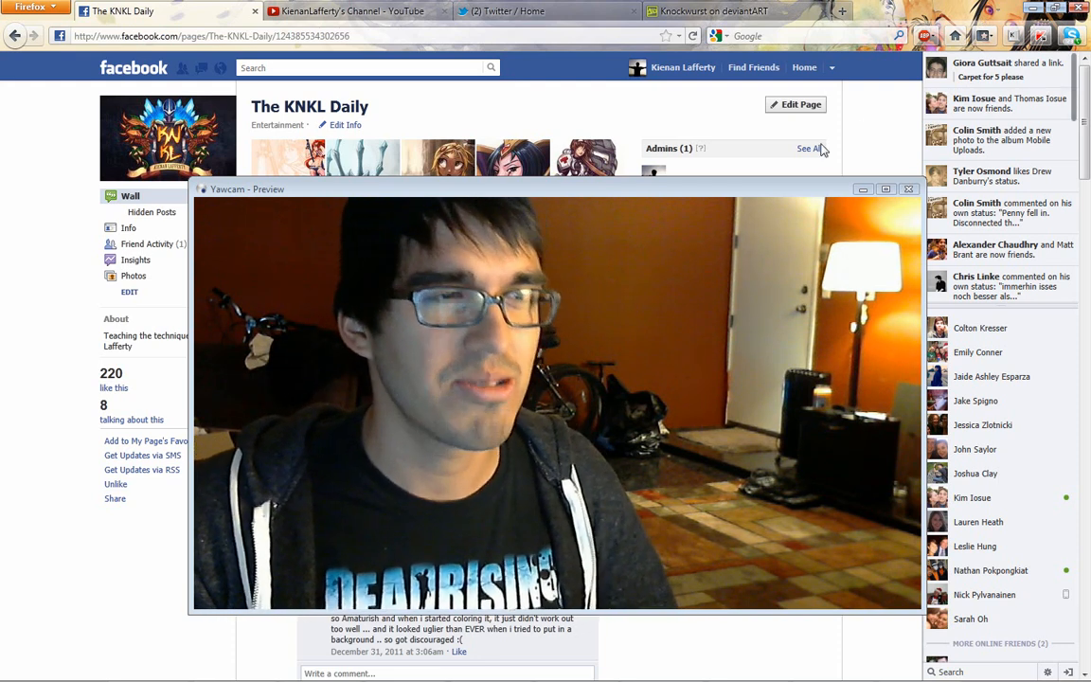
{"action": "left_click_drag", "start_coordinate": [556, 189], "coordinate": [553, 157]}
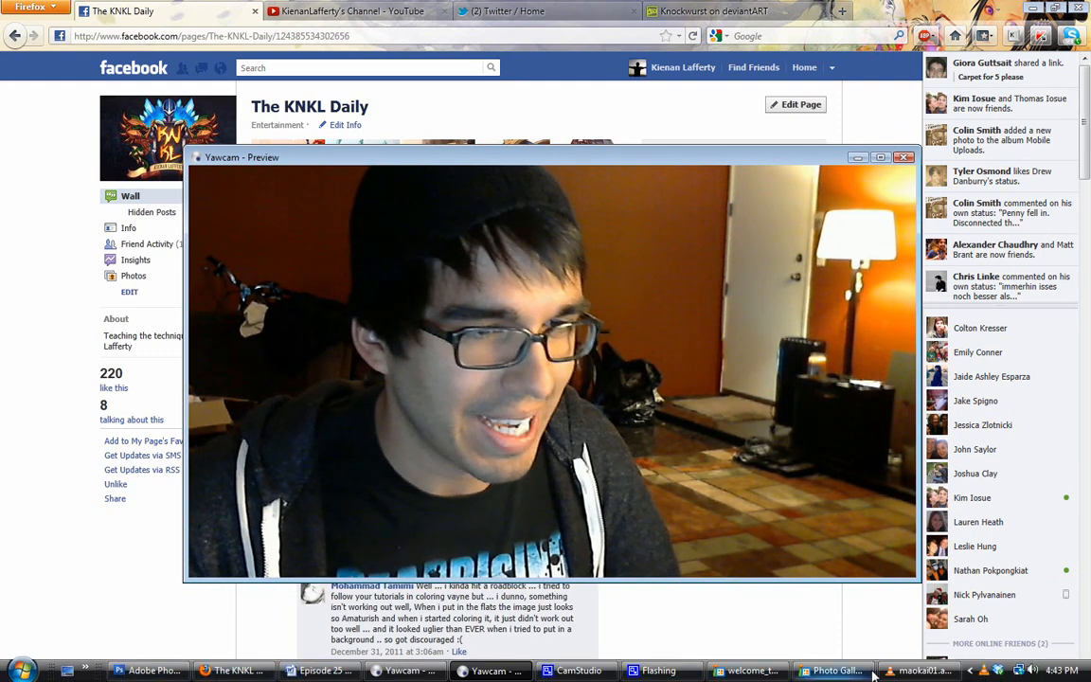
{"action": "left_click", "coordinate": [909, 670]}
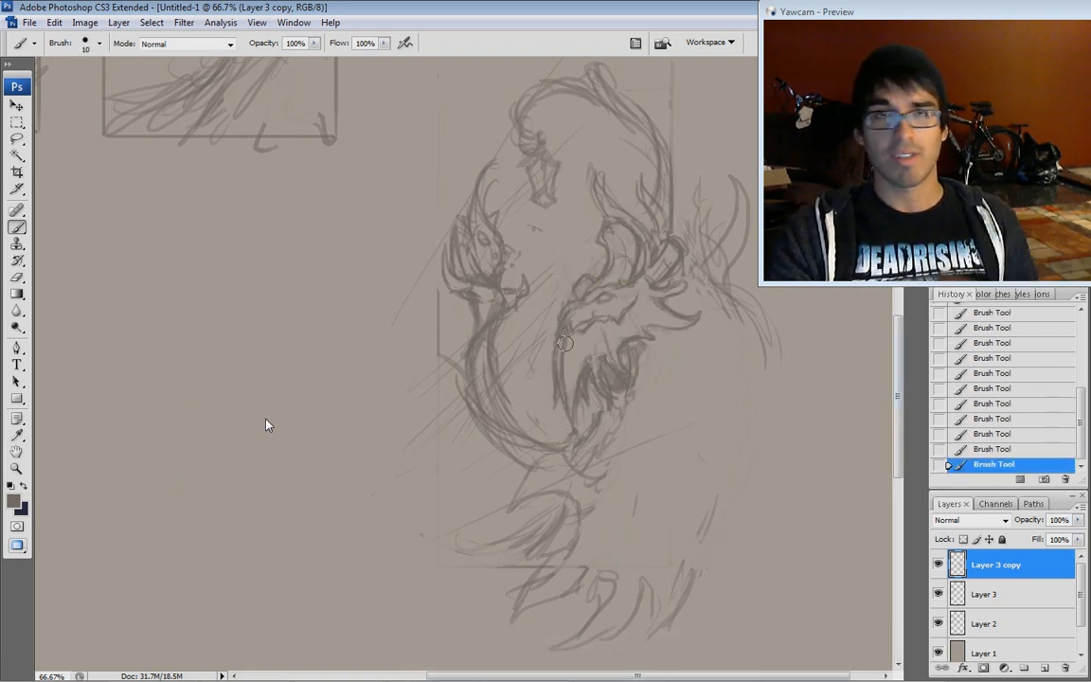
- Add a brush stroke to the treant sketch and erase part of the rough lines
{"action": "left_click_drag", "start_coordinate": [568, 331], "coordinate": [558, 397]}
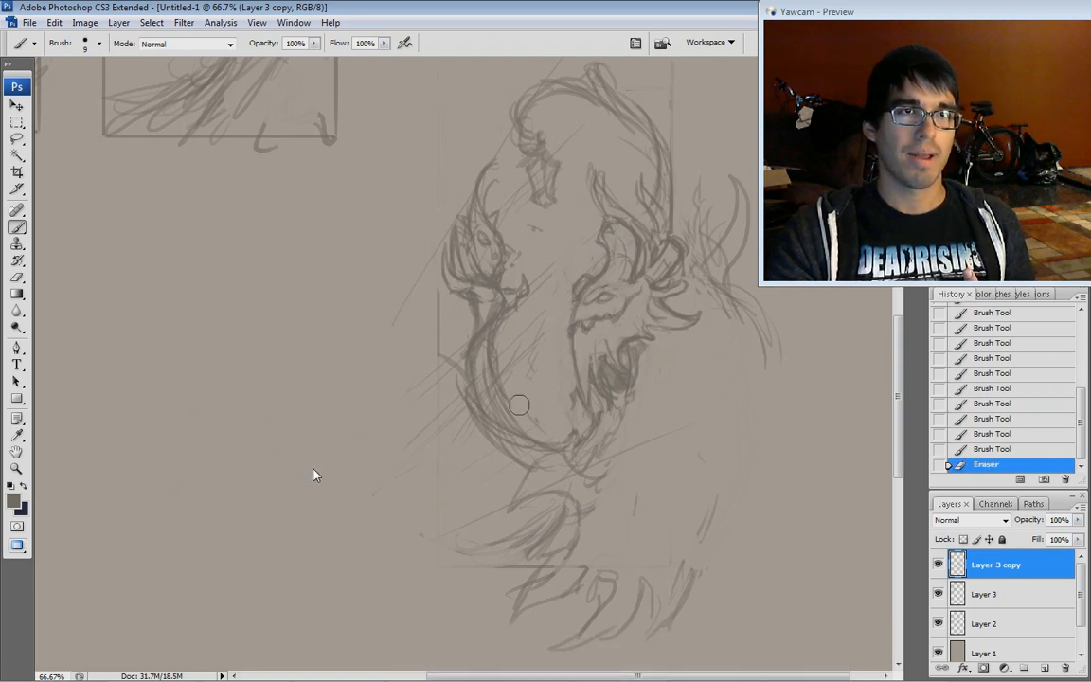
{"action": "left_click_drag", "start_coordinate": [519, 405], "coordinate": [597, 313]}
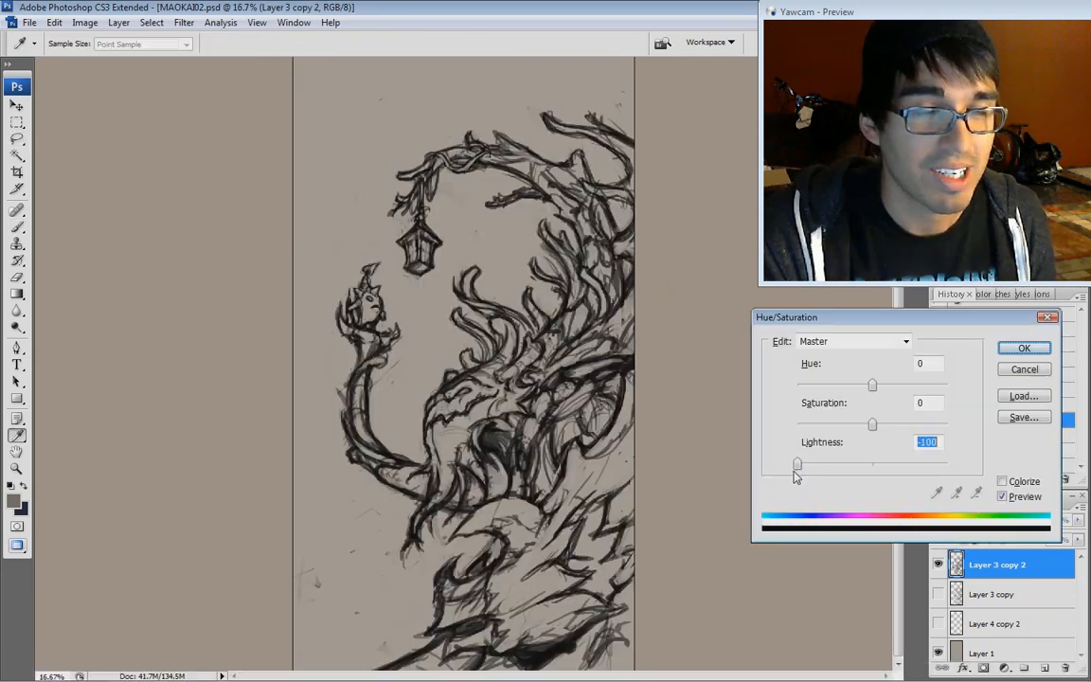
- Confirm the Hue/Saturation adjustment on the Maokai lineart layer
{"action": "left_click", "coordinate": [1022, 348]}
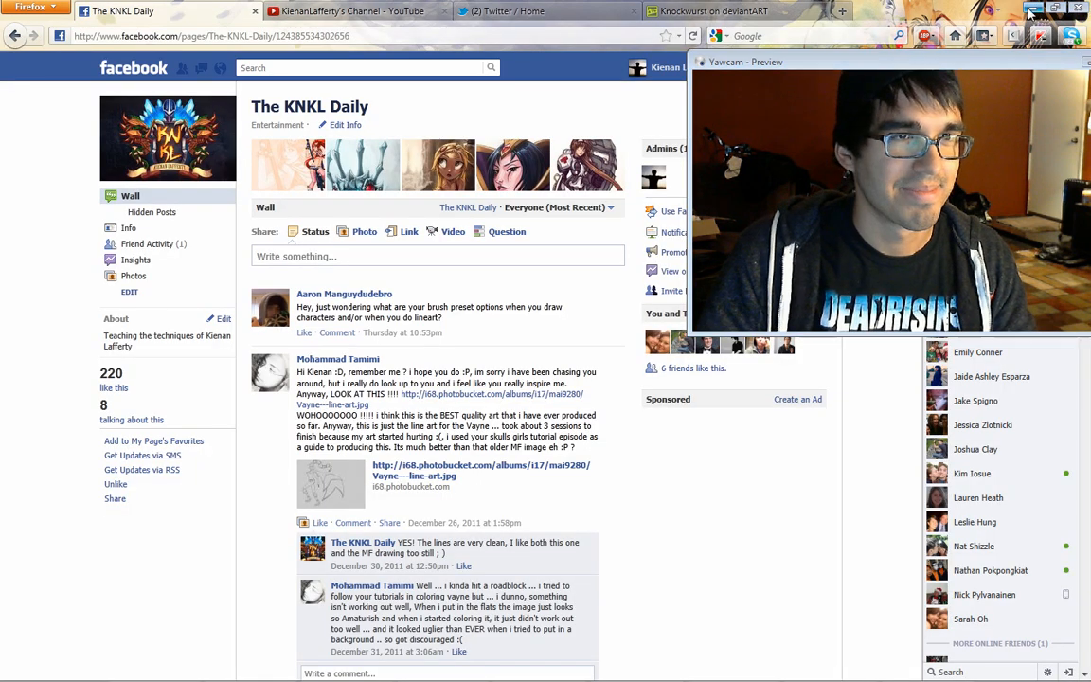
- Return from the Facebook wall to the Maokai painting in Photoshop
{"action": "left_click", "coordinate": [1034, 8]}
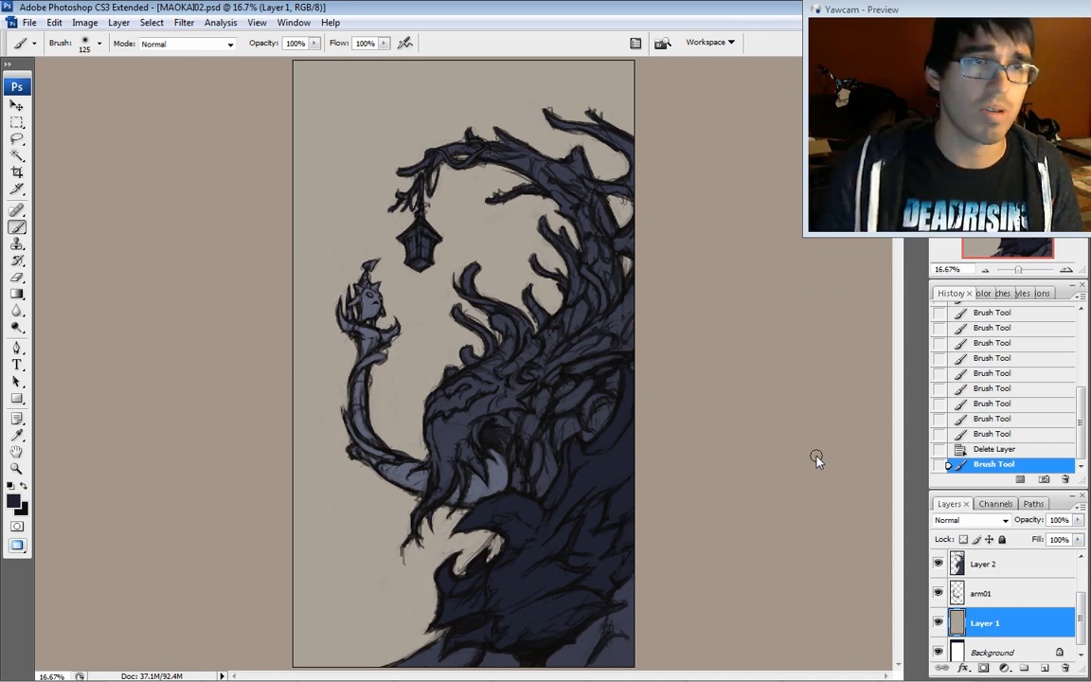
- Adjust the lineart layer's Lightness in Hue/Saturation, settling slightly darker, and apply it
{"action": "scroll", "scroll_direction": "down", "scroll_amount": 3}
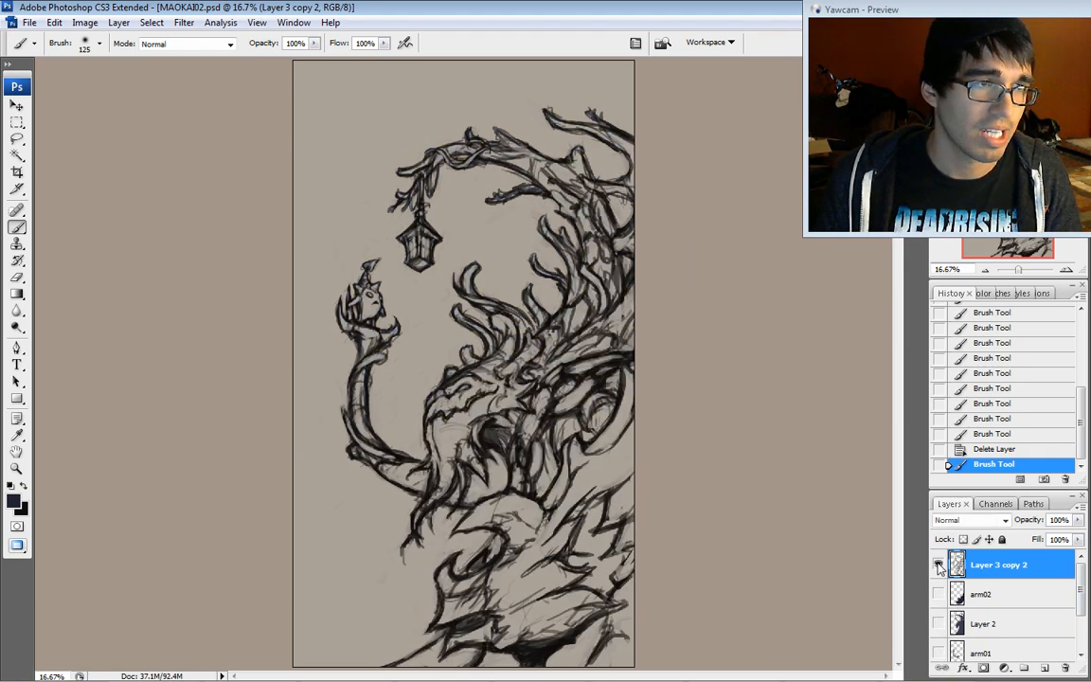
{"action": "left_click", "coordinate": [939, 564]}
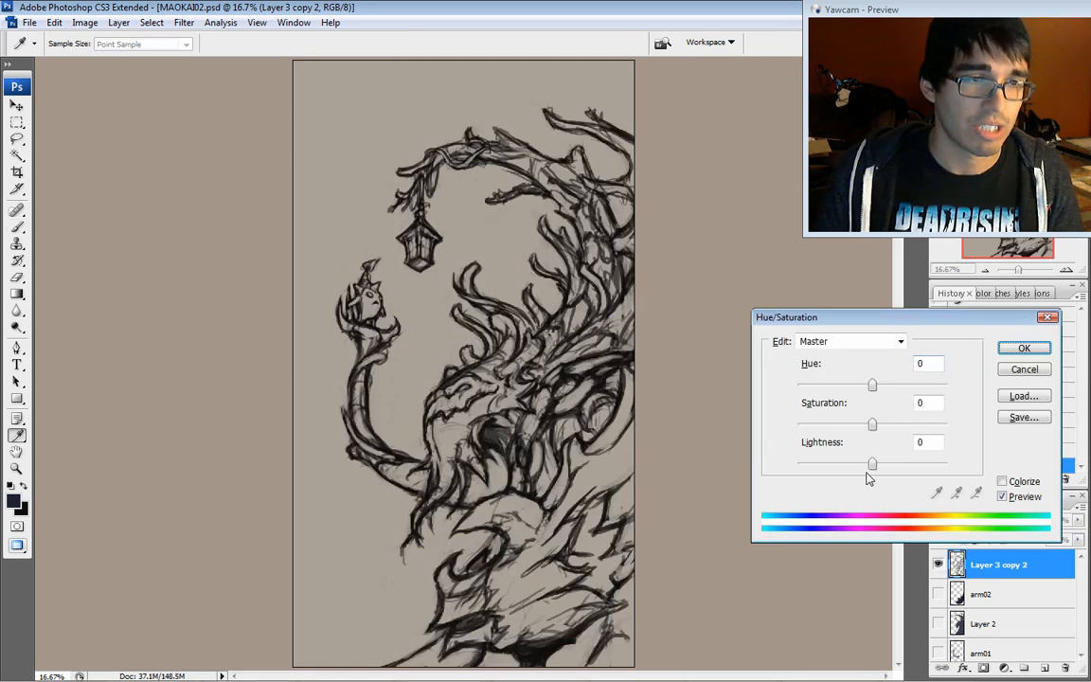
{"action": "left_click_drag", "start_coordinate": [871, 463], "coordinate": [890, 464]}
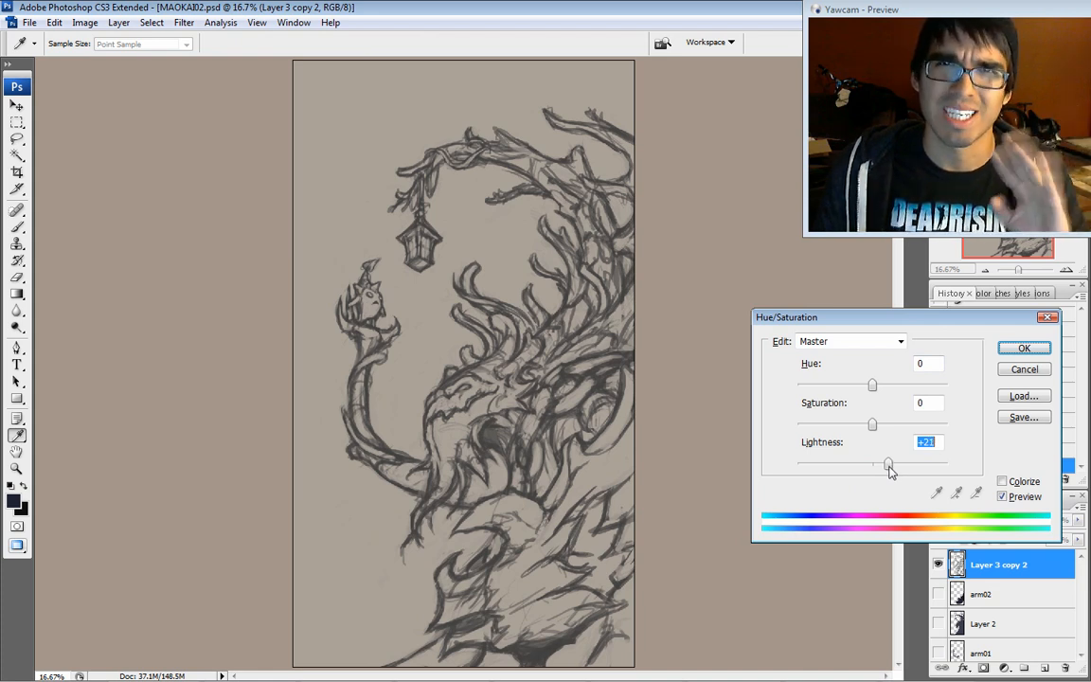
{"action": "left_click_drag", "start_coordinate": [888, 466], "coordinate": [844, 466]}
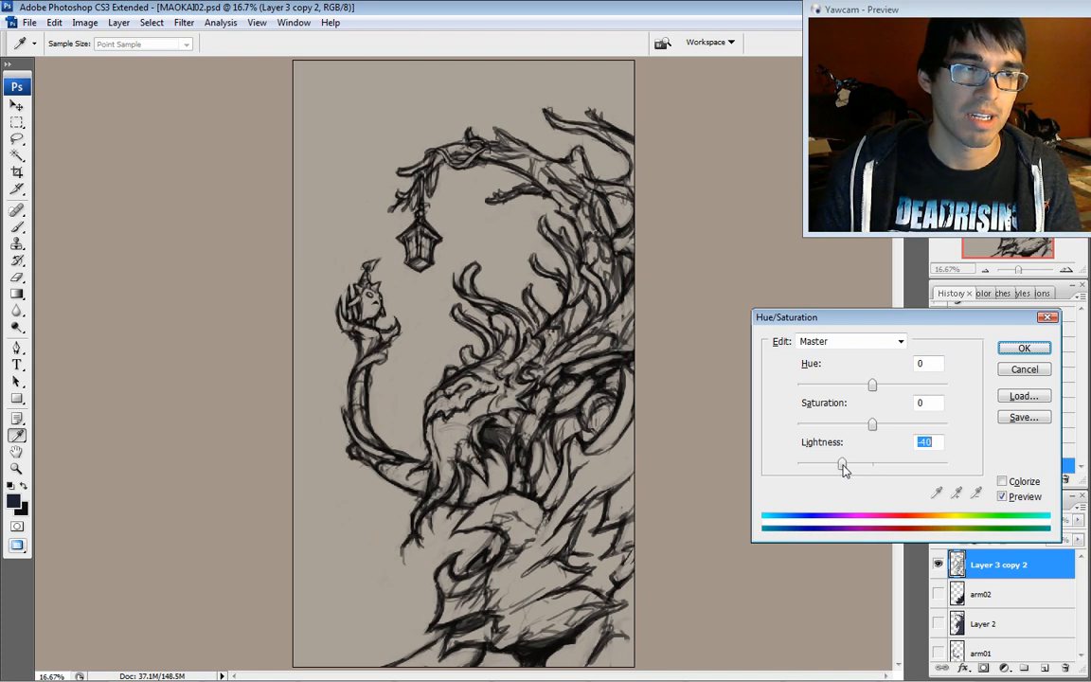
{"action": "left_click_drag", "start_coordinate": [844, 466], "coordinate": [833, 466]}
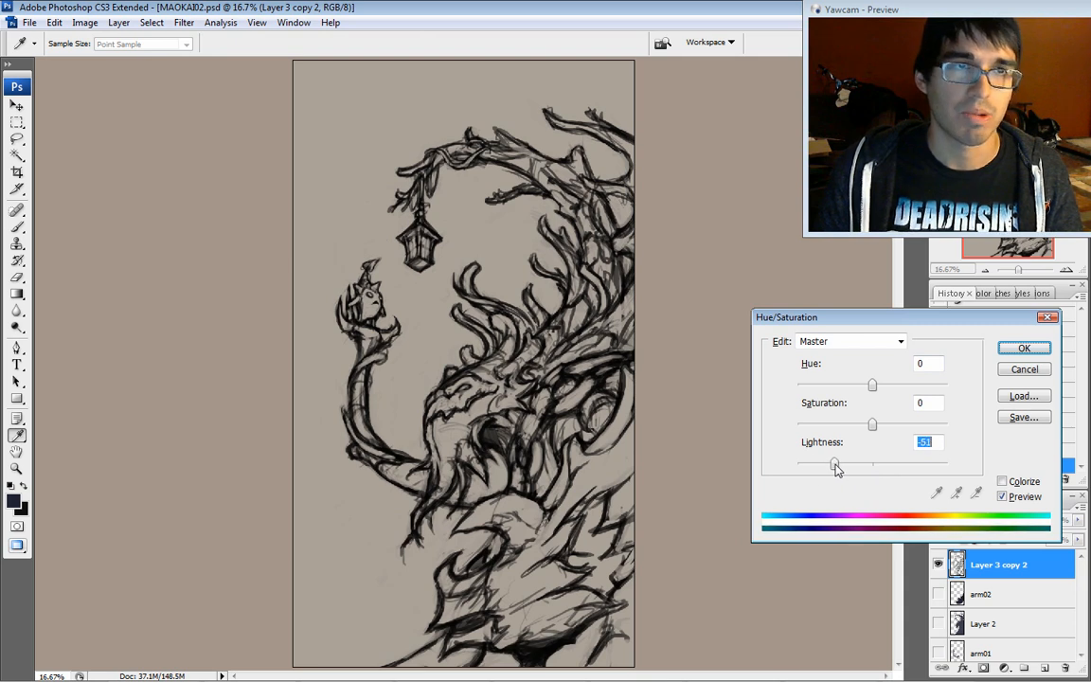
{"action": "mouse_move", "coordinate": [1022, 349]}
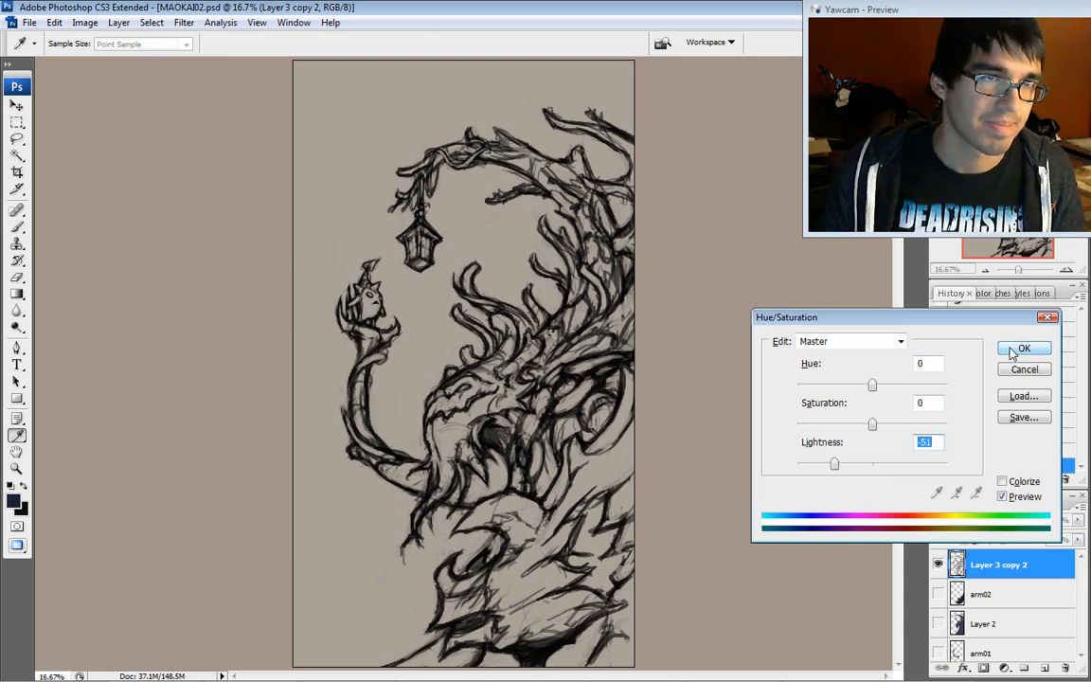
{"action": "left_click", "coordinate": [1022, 349]}
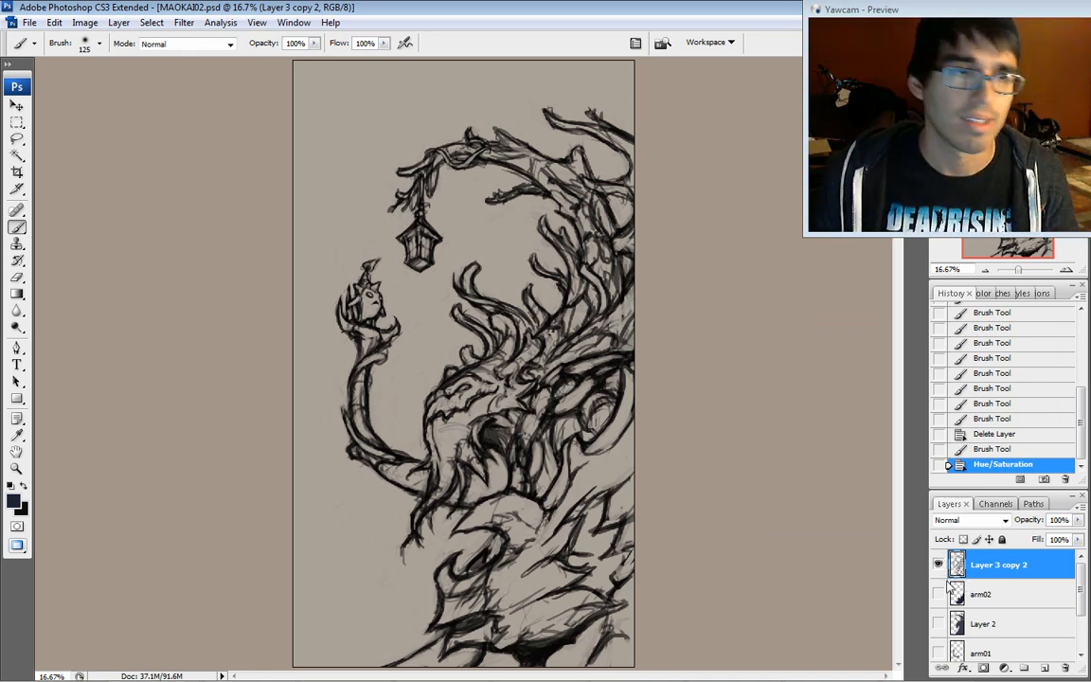
- Select another layer in the Layers panel and resume brushing on it
{"action": "left_click", "coordinate": [939, 623]}
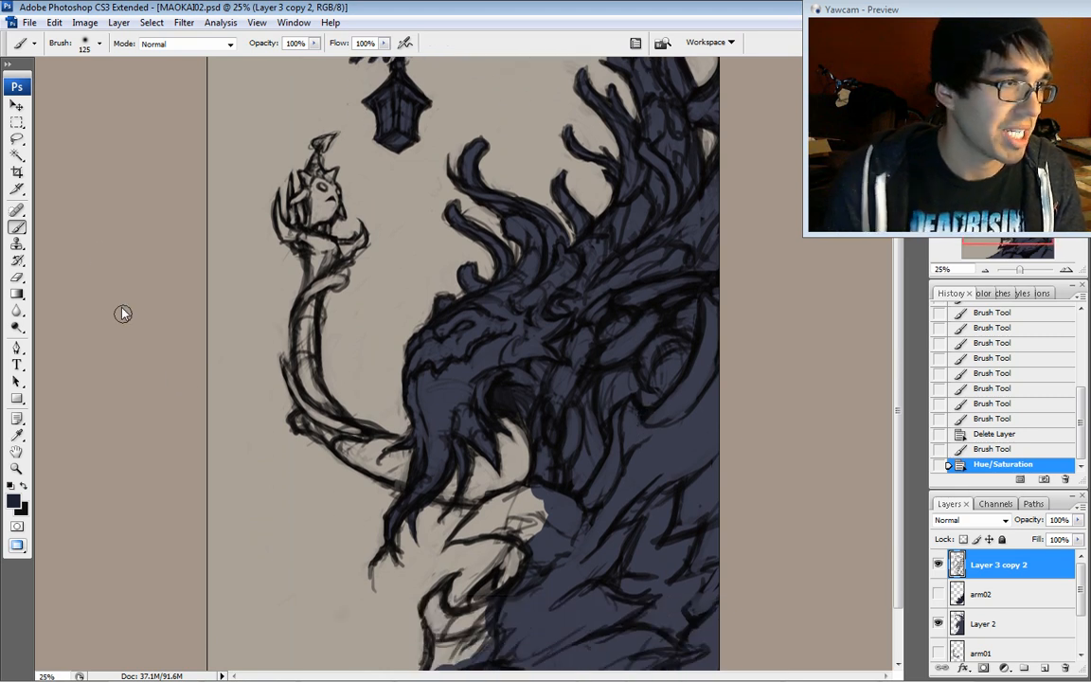
{"action": "left_click", "coordinate": [99, 43]}
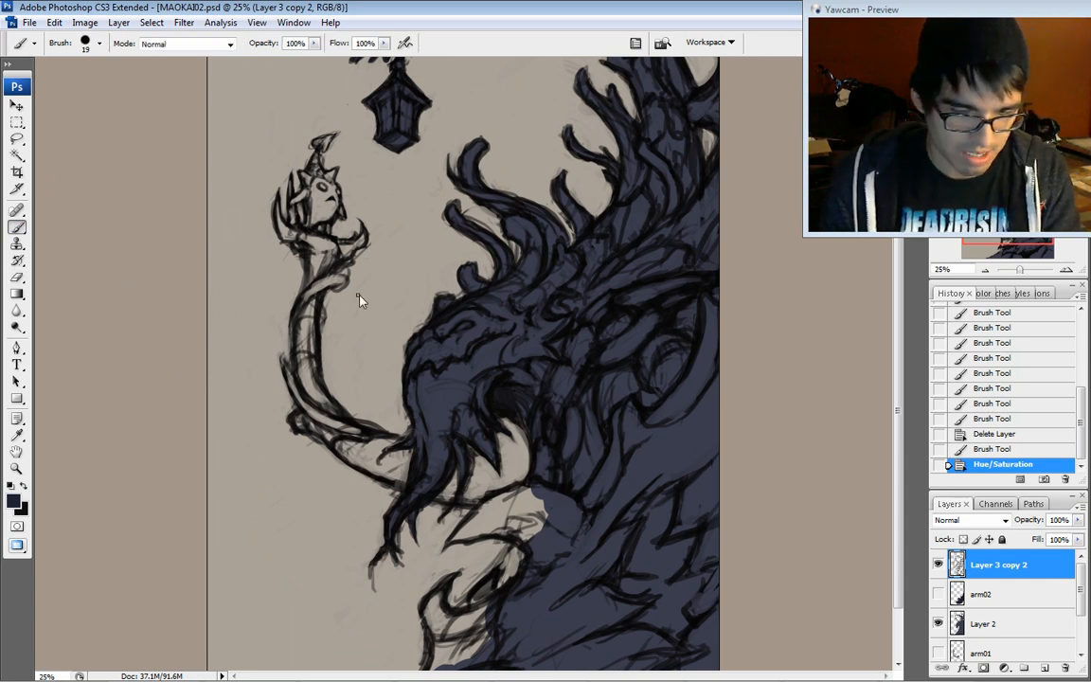
{"action": "left_click", "coordinate": [984, 623]}
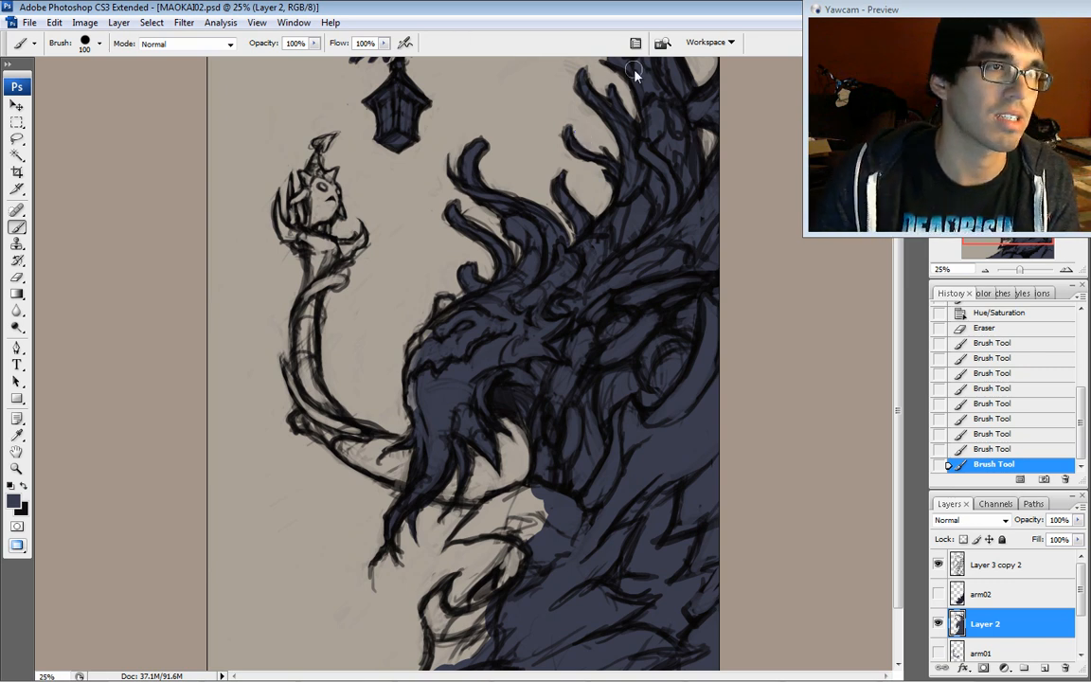
- Turn off Other Dynamics in the Brushes palette so the brush paints solid strokes
{"action": "left_click", "coordinate": [637, 42]}
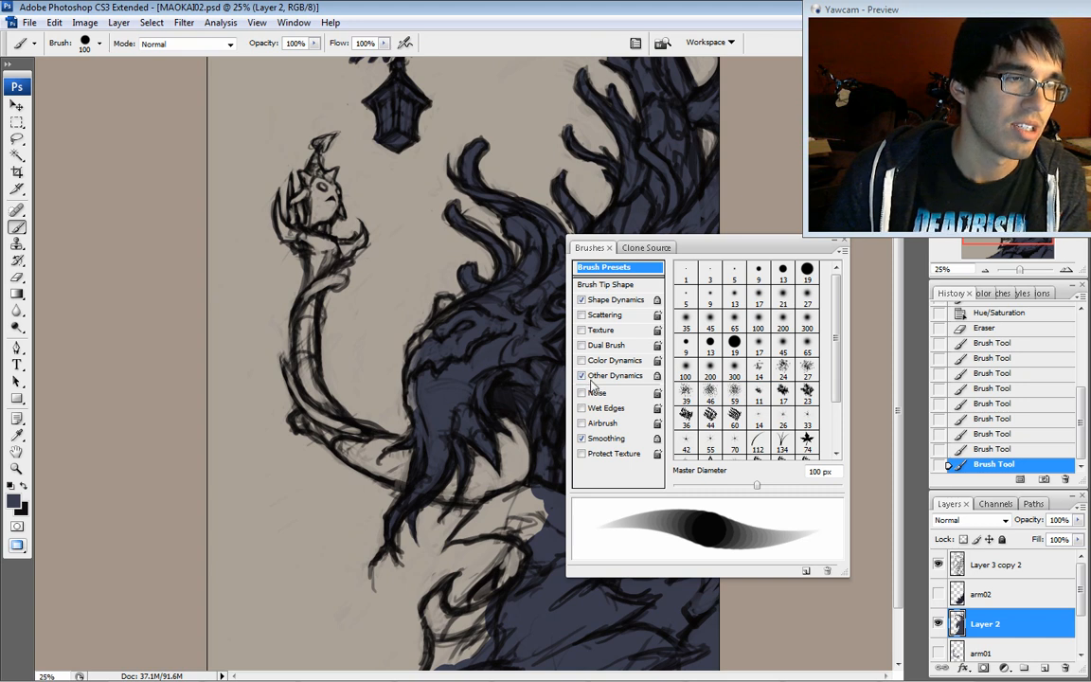
{"action": "left_click", "coordinate": [636, 41]}
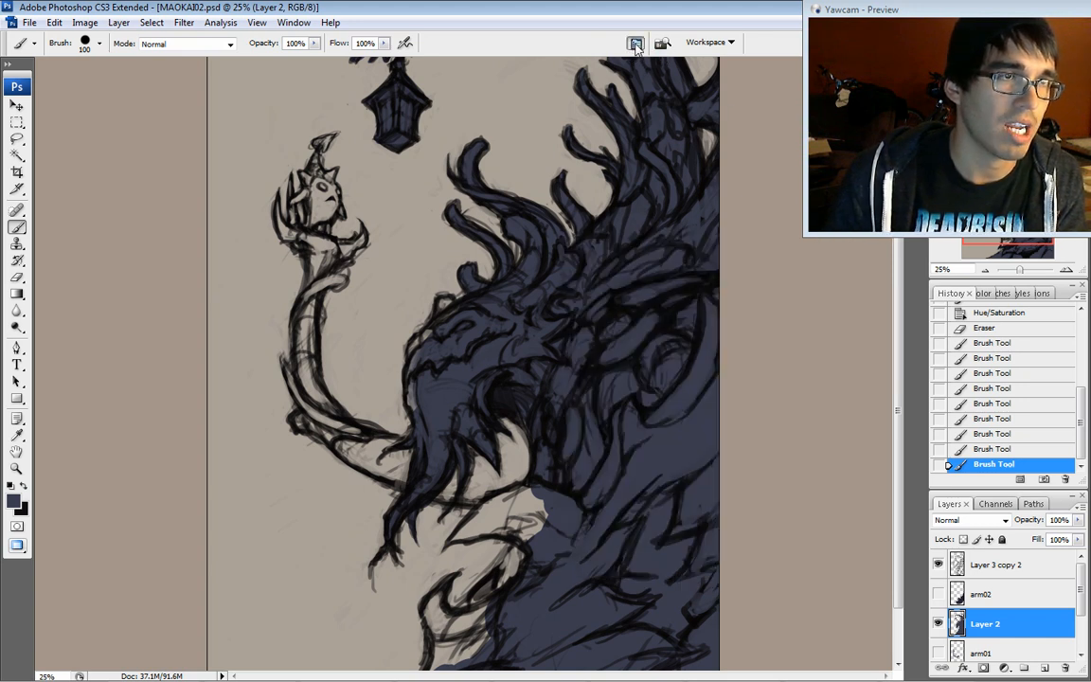
{"action": "left_click", "coordinate": [636, 41]}
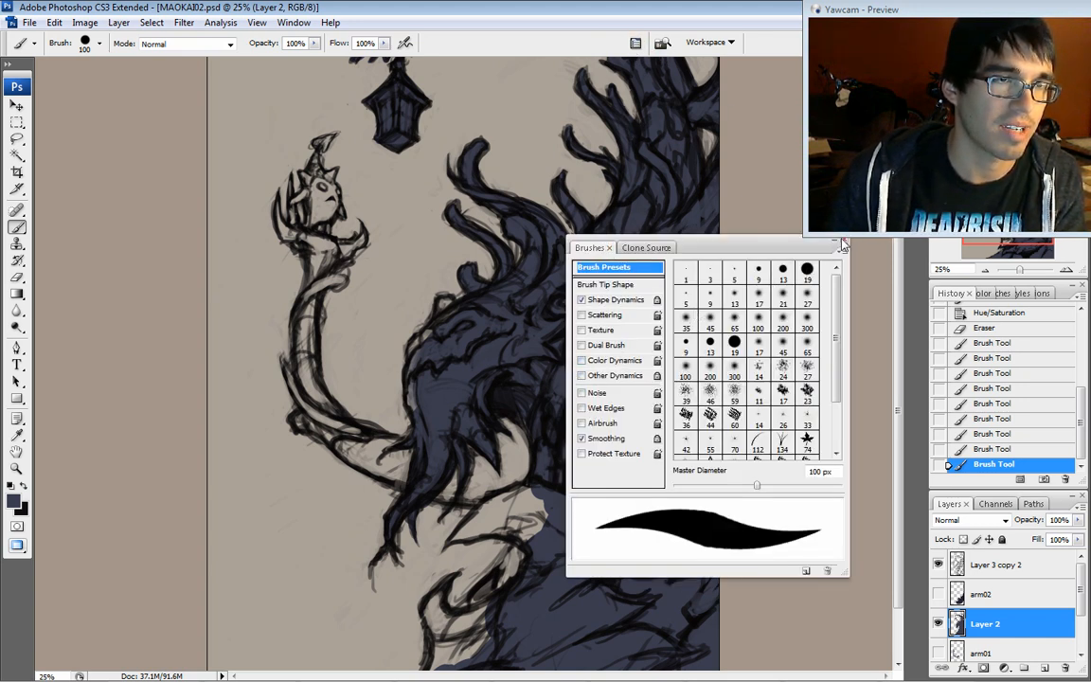
{"action": "left_click", "coordinate": [841, 244]}
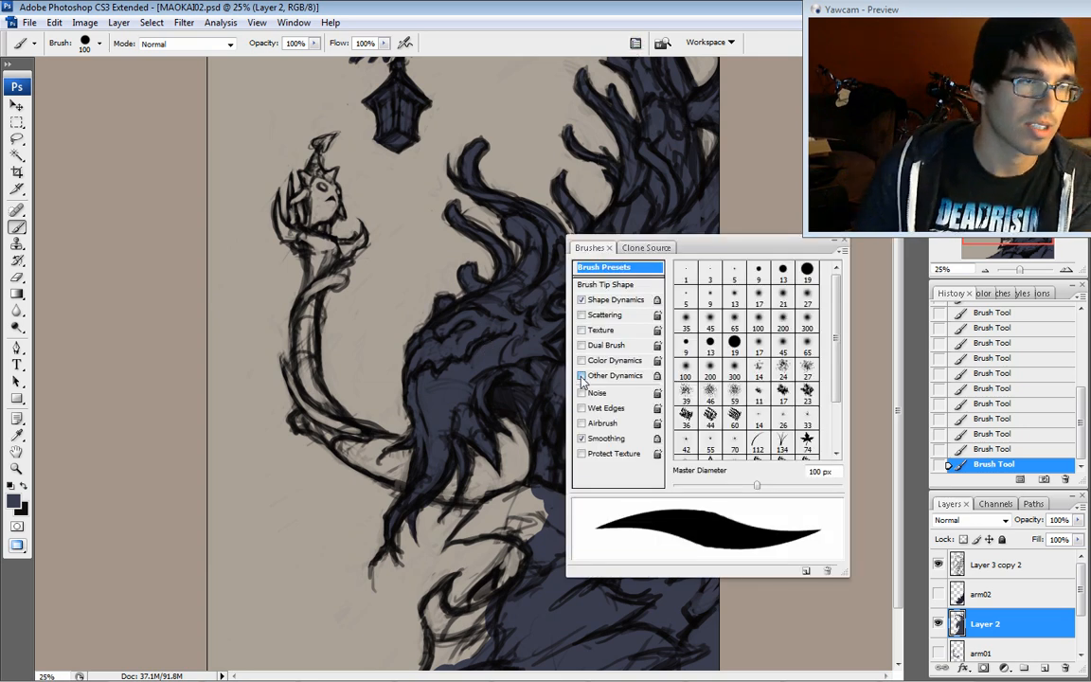
{"action": "left_click", "coordinate": [837, 238]}
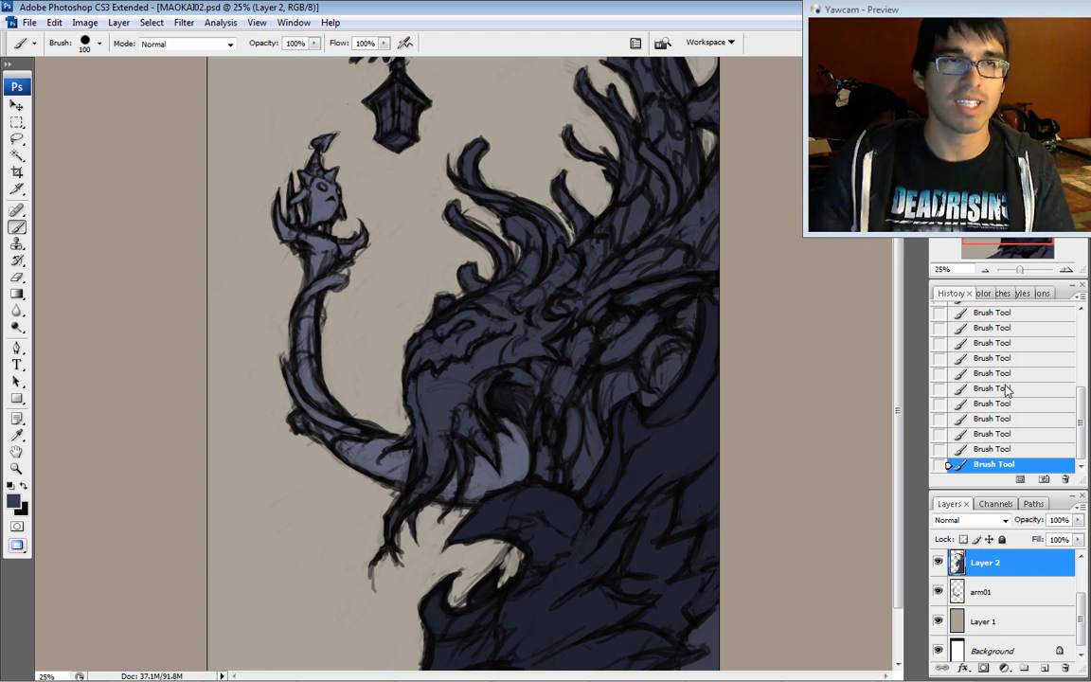
{"action": "mouse_move", "coordinate": [1011, 594]}
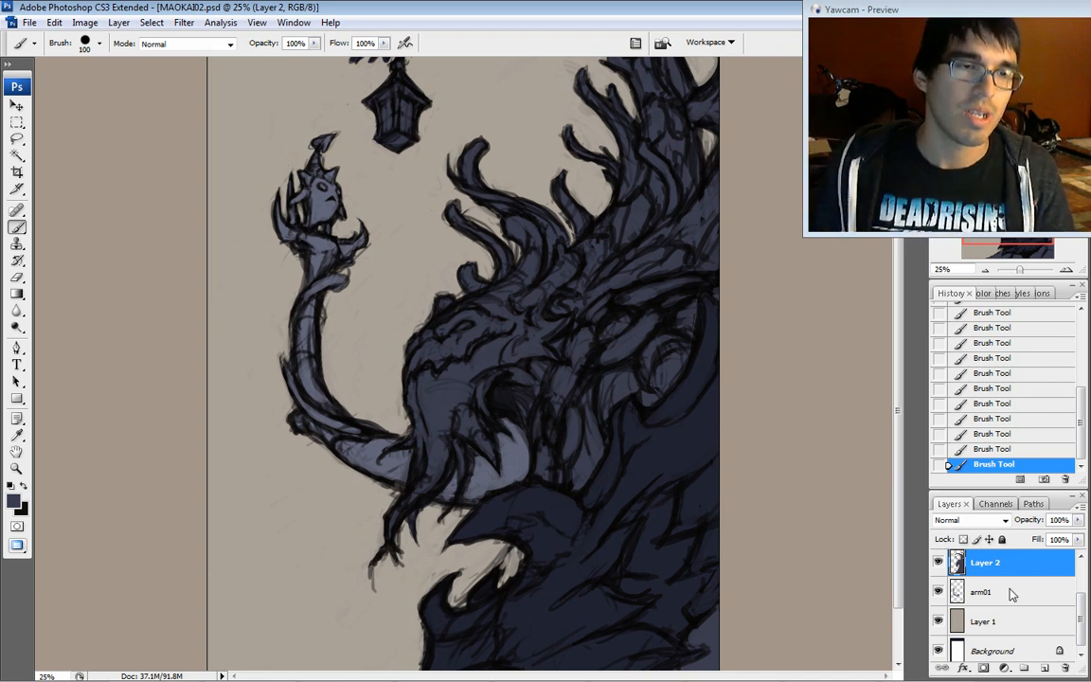
- Make Layer 1 the working layer for painting
{"action": "left_click", "coordinate": [984, 628]}
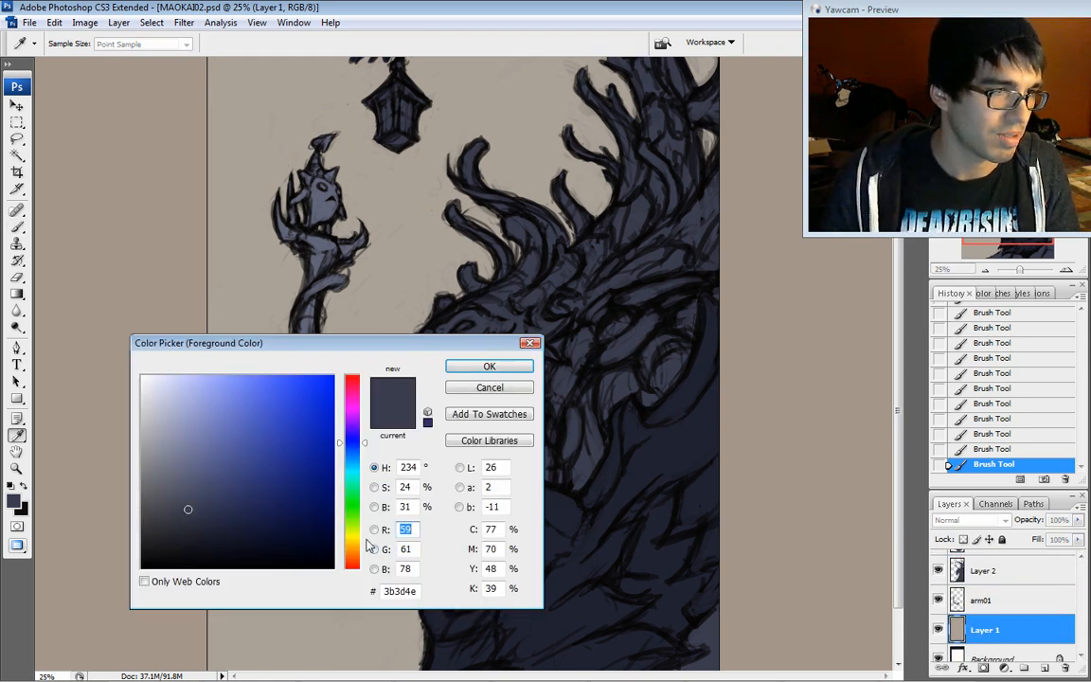
- Fill Layer 1 with a light orange foreground colour via Edit > Fill
{"action": "left_click", "coordinate": [227, 399]}
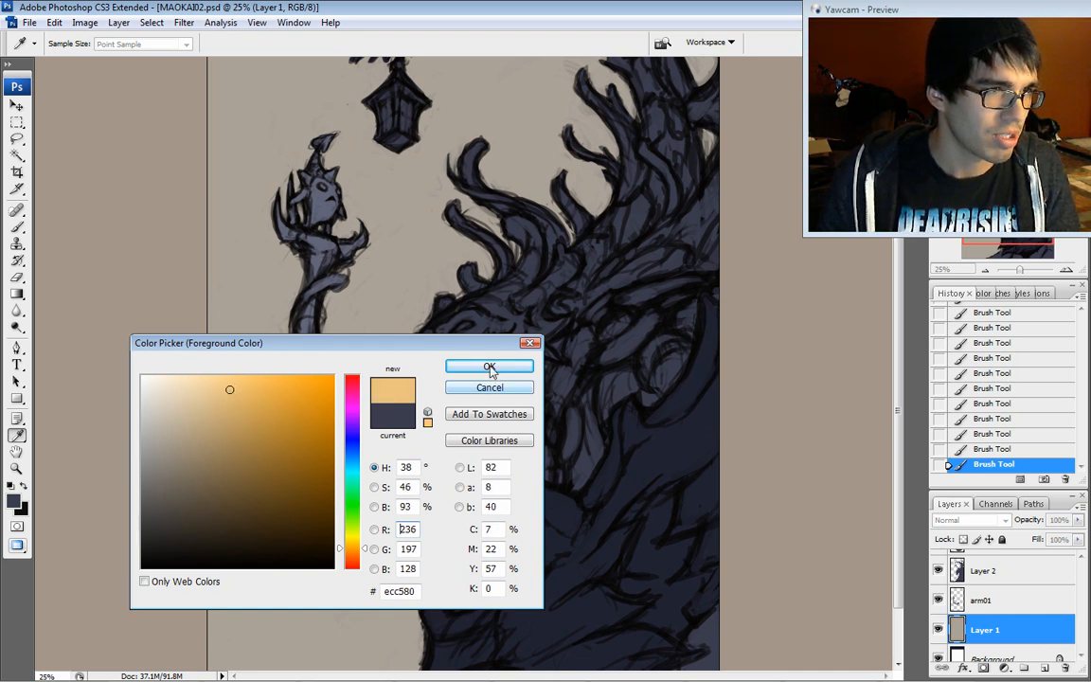
{"action": "left_click", "coordinate": [488, 367]}
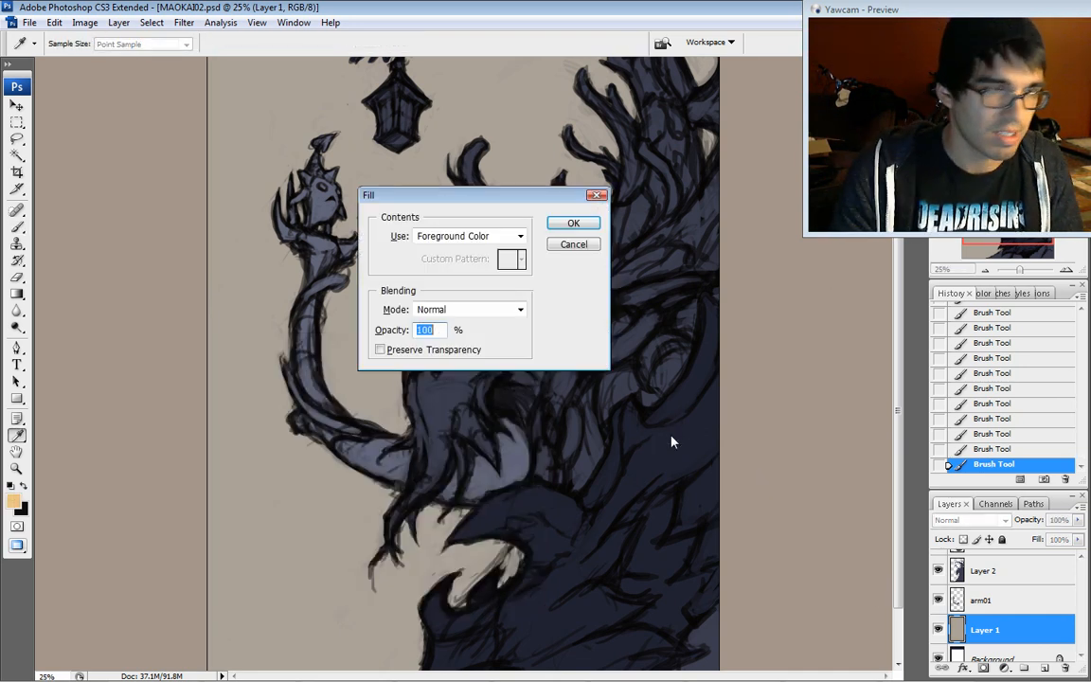
{"action": "left_click", "coordinate": [572, 223]}
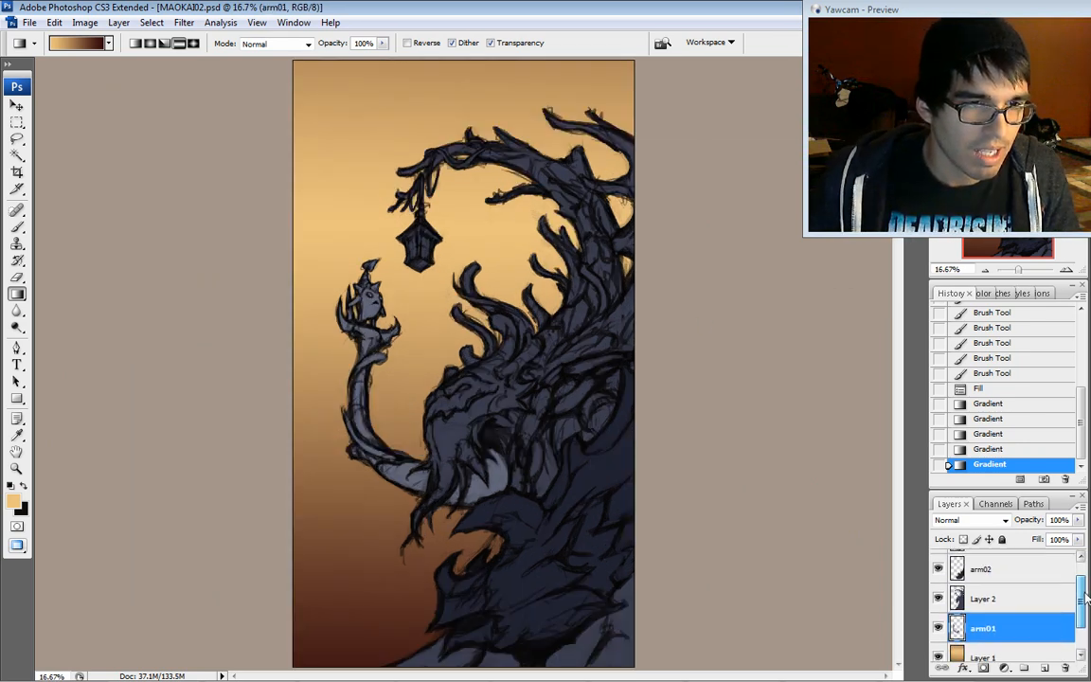
- Add a new empty layer above Layer 2 and clip it to the layer below
{"action": "left_click", "coordinate": [985, 598]}
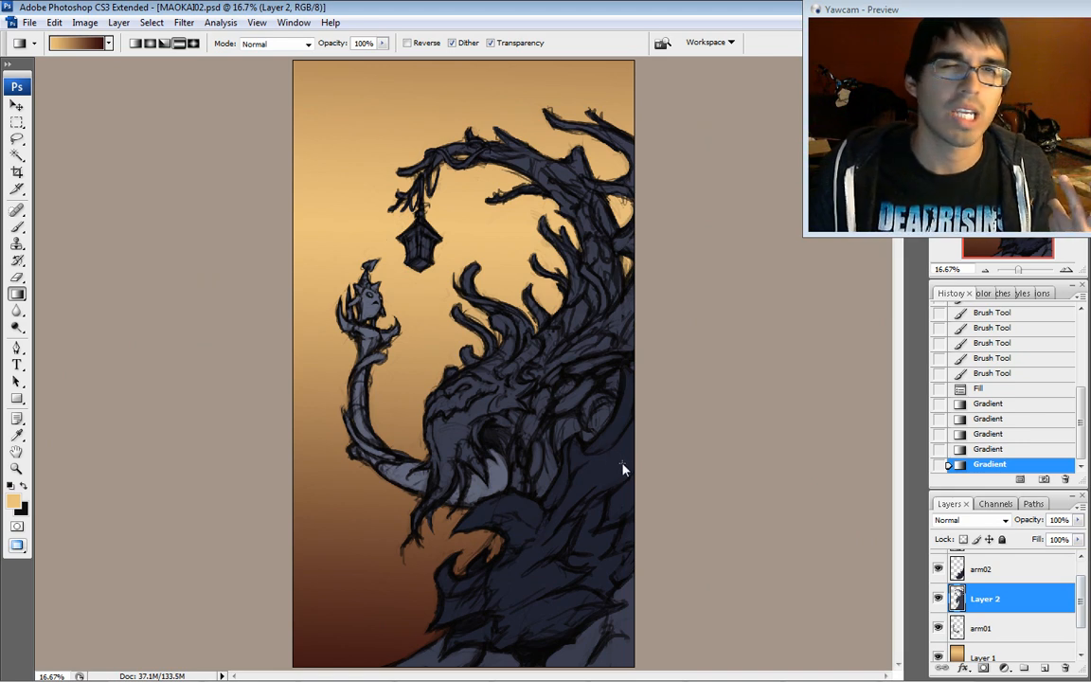
{"action": "mouse_move", "coordinate": [623, 450]}
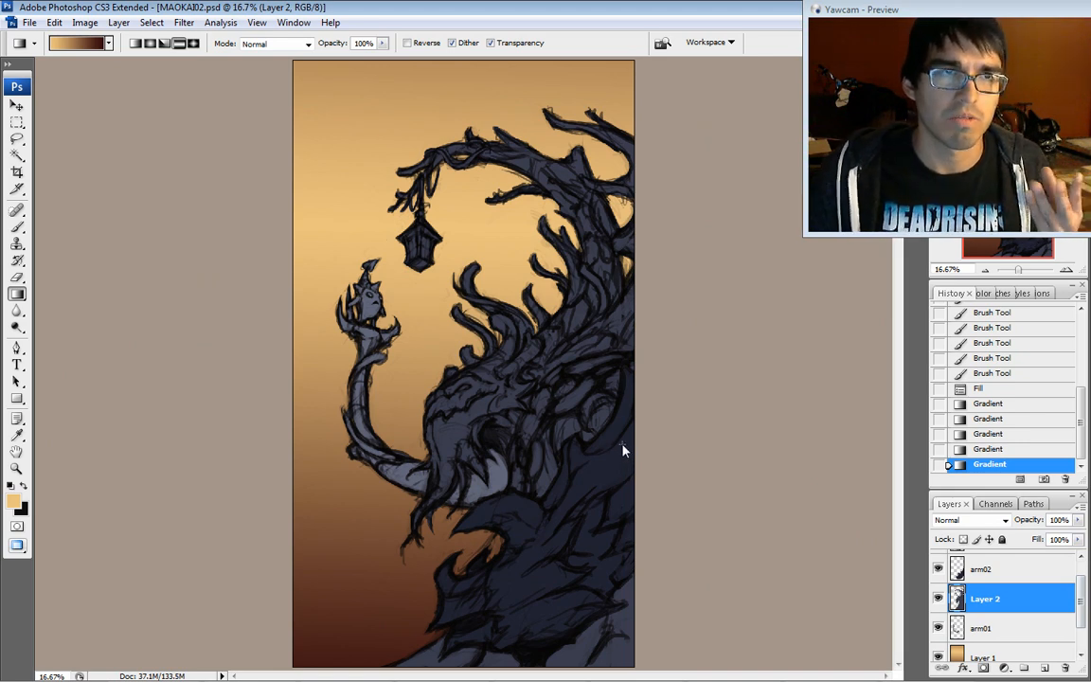
{"action": "mouse_move", "coordinate": [623, 435]}
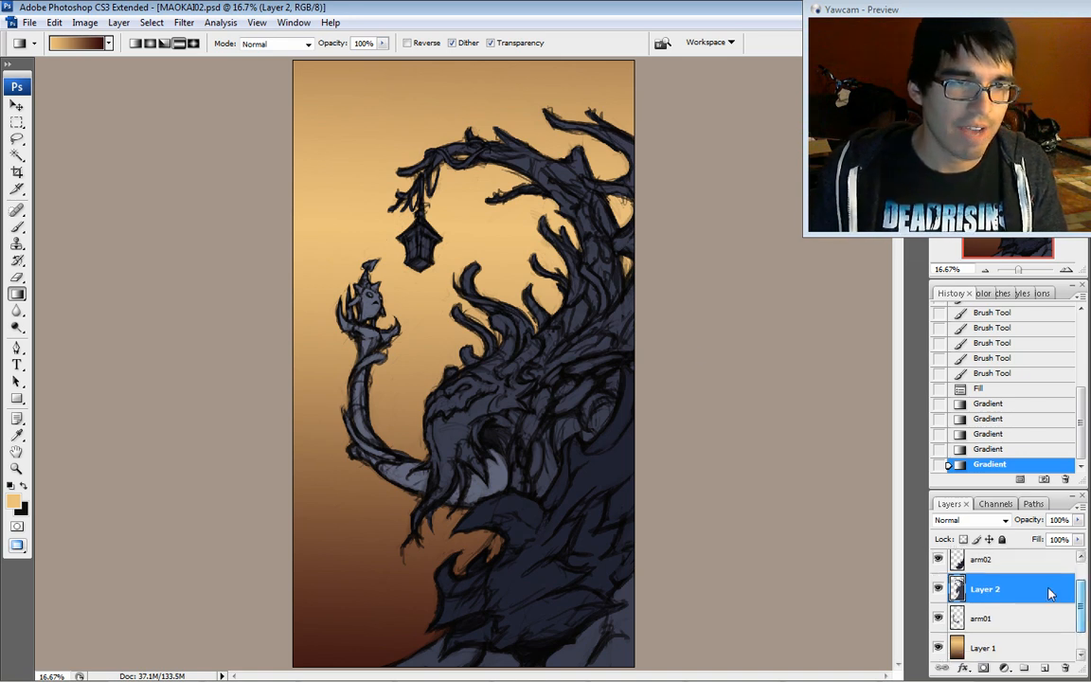
{"action": "left_click", "coordinate": [939, 589]}
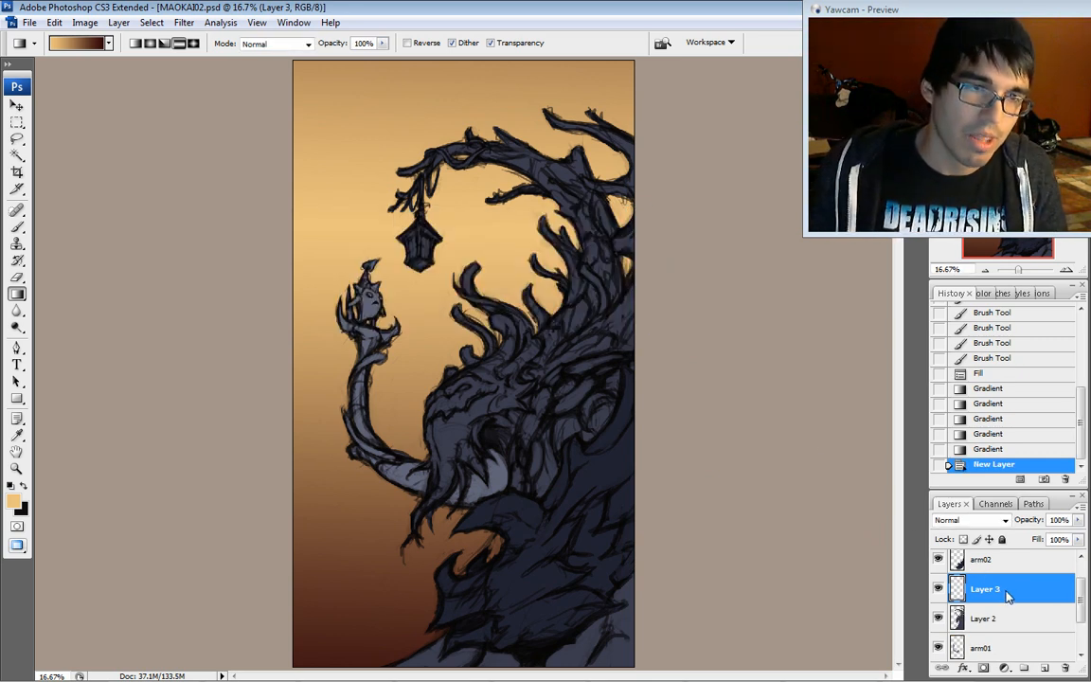
{"action": "right_click", "coordinate": [984, 587]}
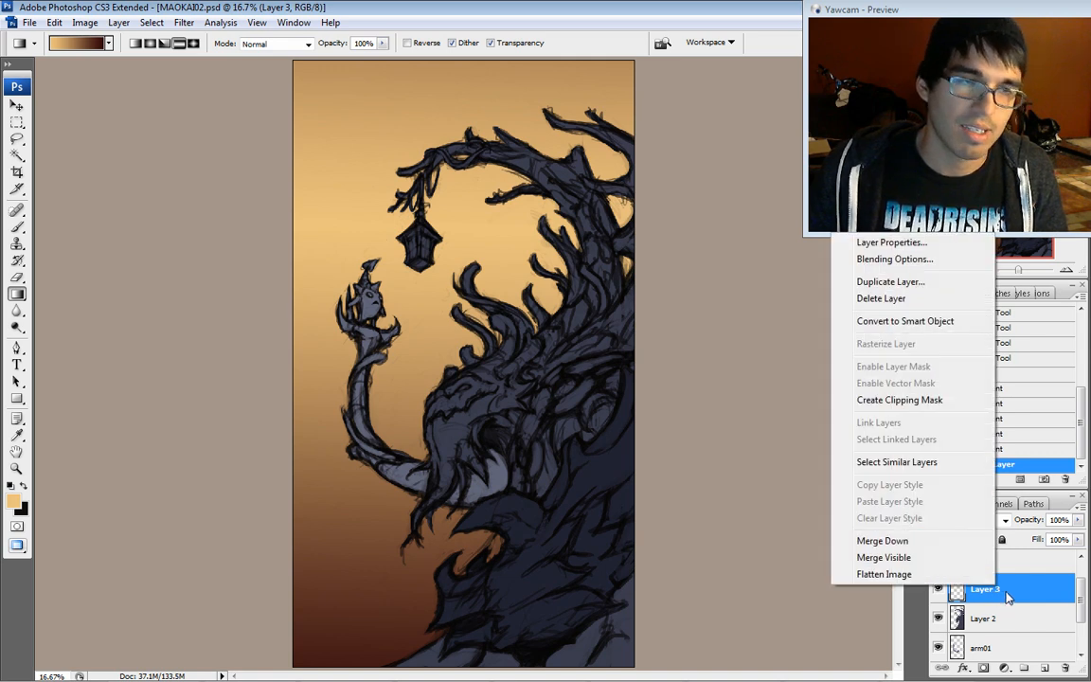
{"action": "mouse_move", "coordinate": [897, 397]}
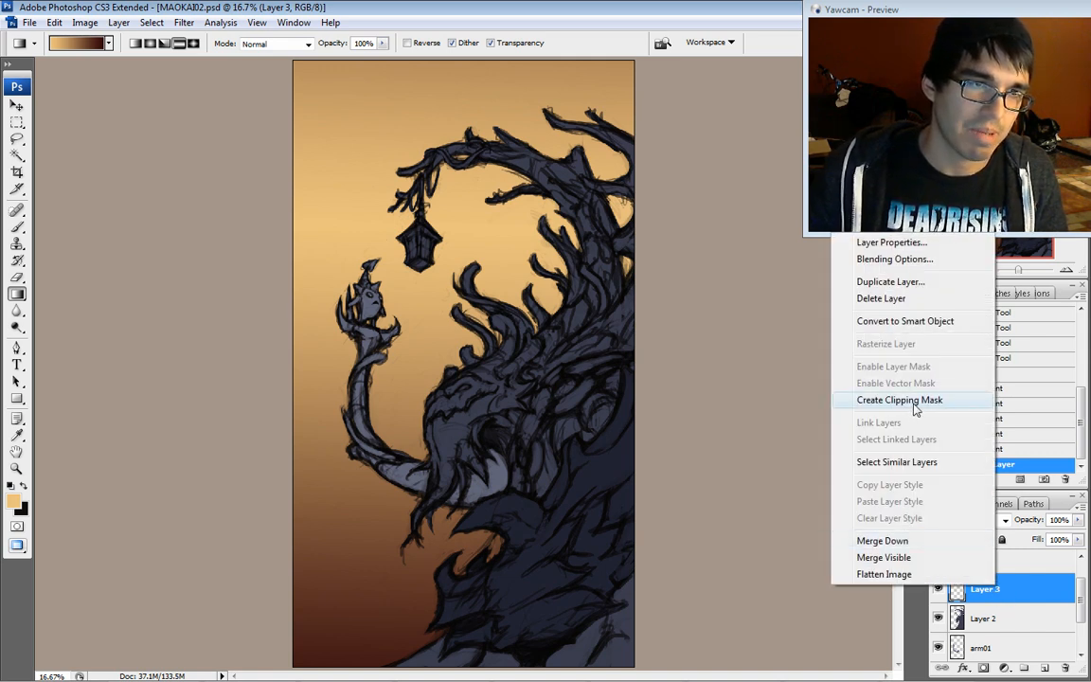
{"action": "left_click", "coordinate": [897, 397]}
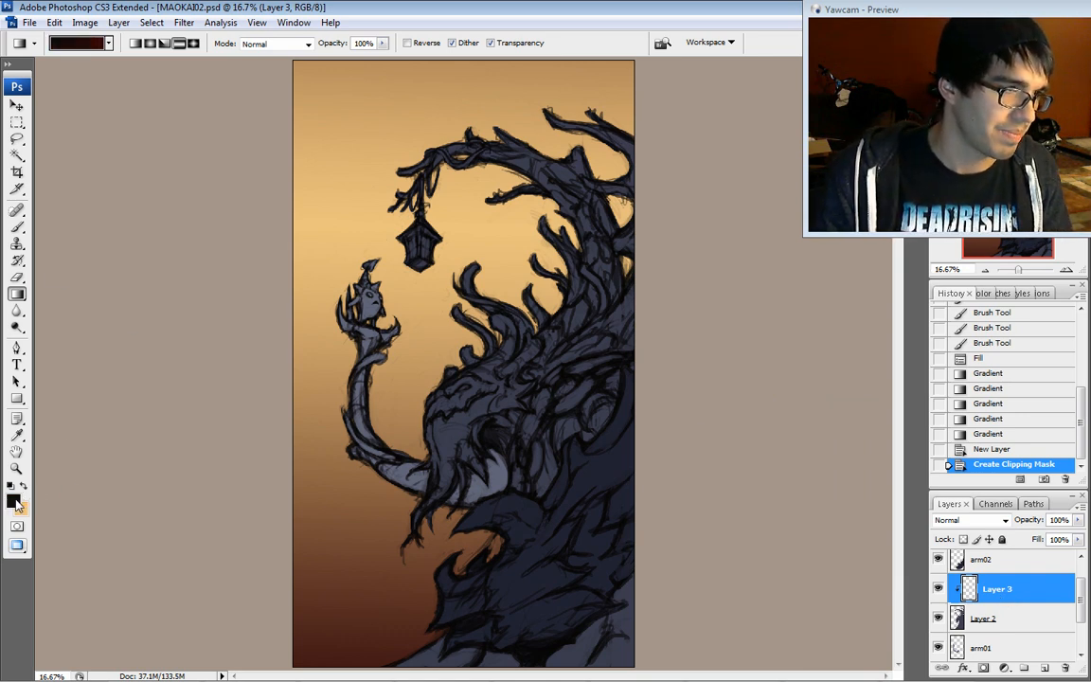
- Pick a dark reddish-brown foreground colour and paint it over the treant's head and upper branches
{"action": "left_click", "coordinate": [11, 504]}
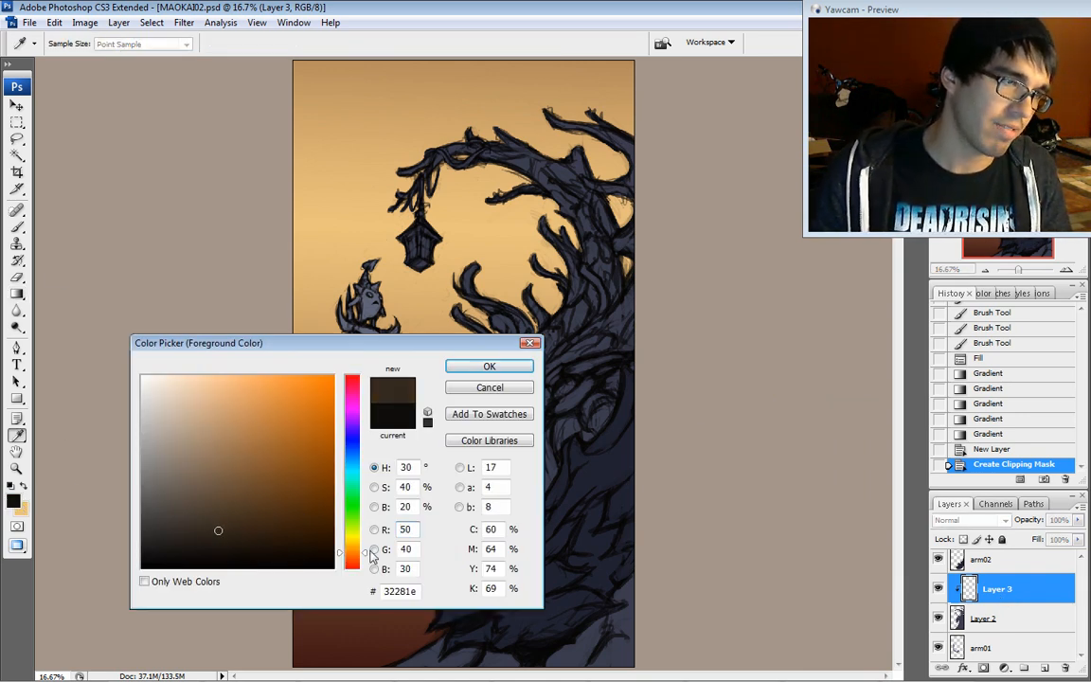
{"action": "left_click", "coordinate": [267, 519]}
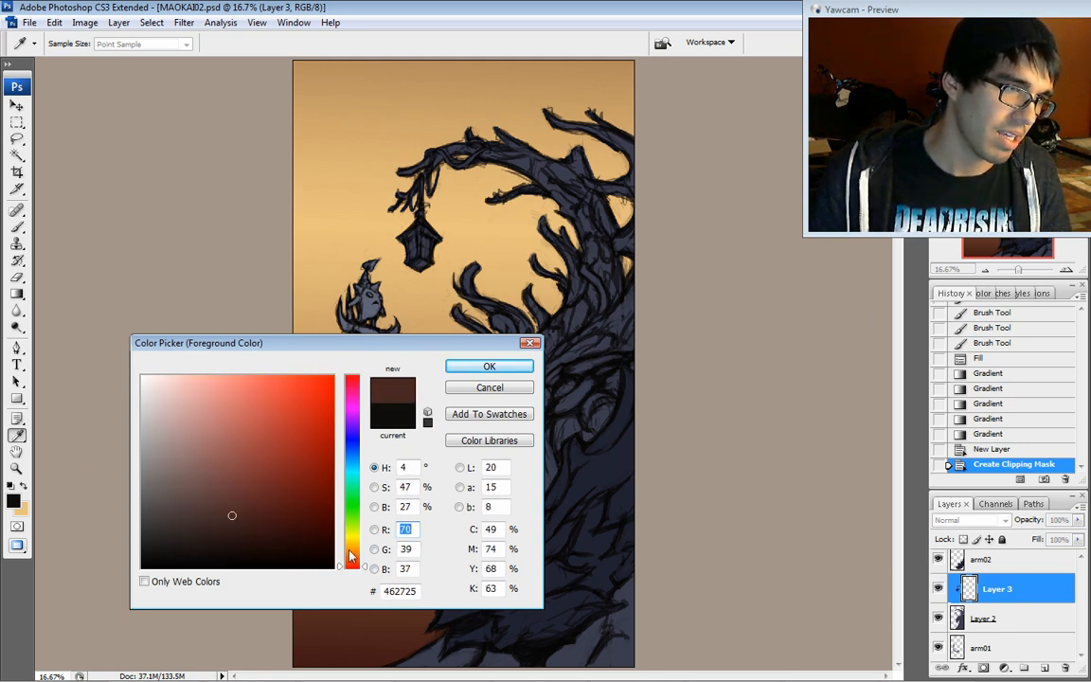
{"action": "left_click", "coordinate": [489, 367]}
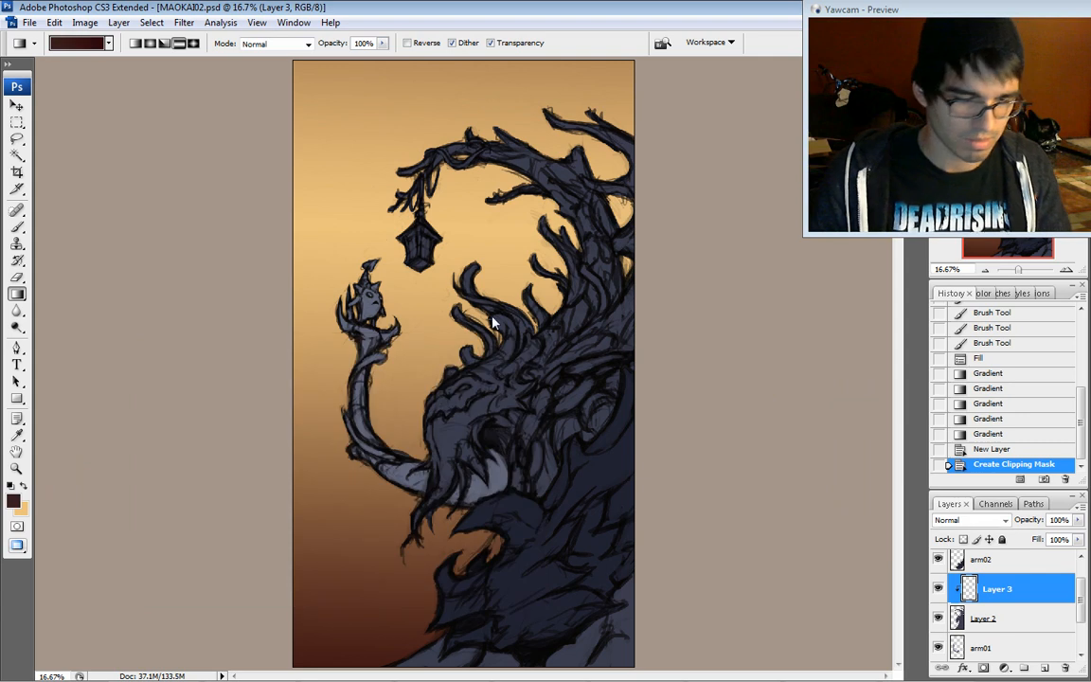
{"action": "mouse_move", "coordinate": [61, 238]}
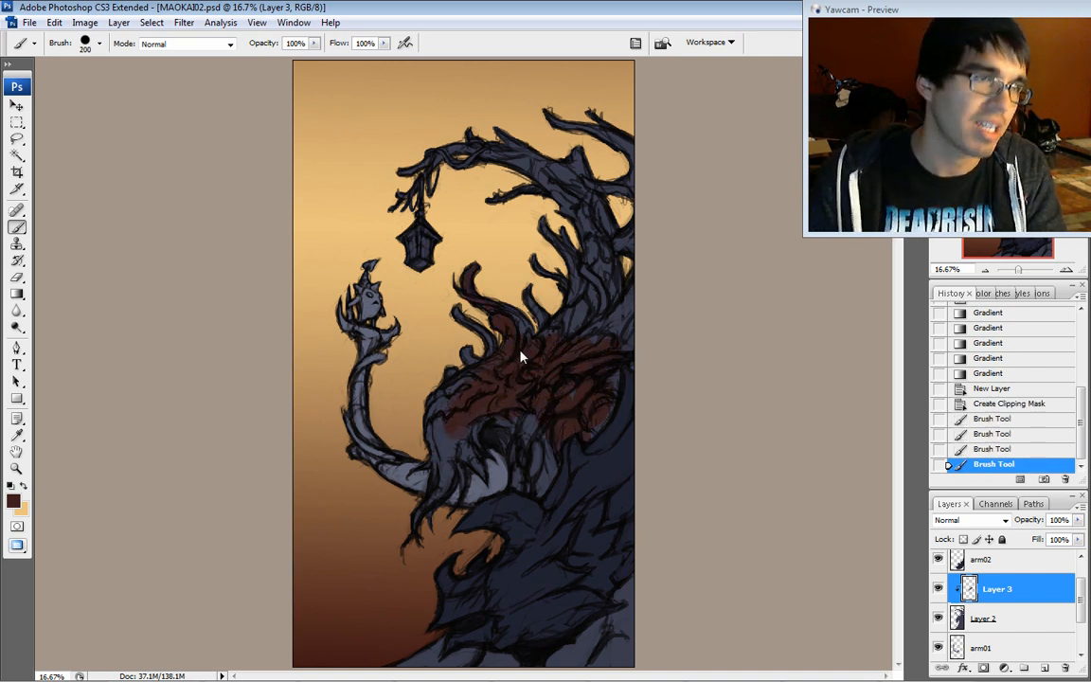
{"action": "left_click_drag", "start_coordinate": [519, 358], "coordinate": [610, 250]}
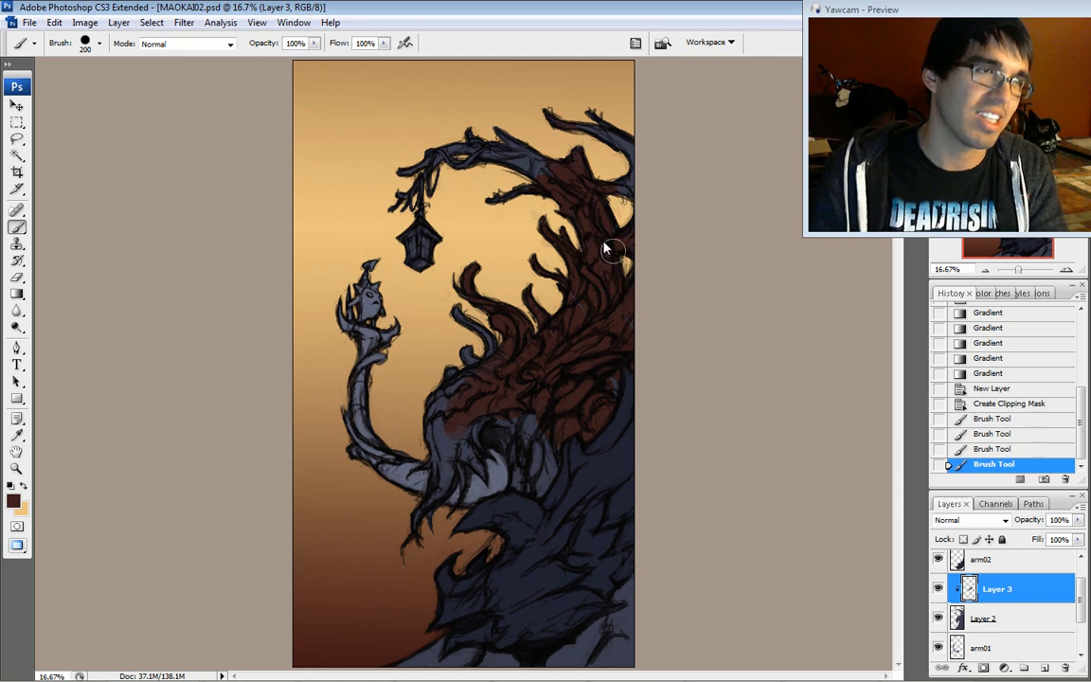
{"action": "left_click_drag", "start_coordinate": [609, 250], "coordinate": [464, 416]}
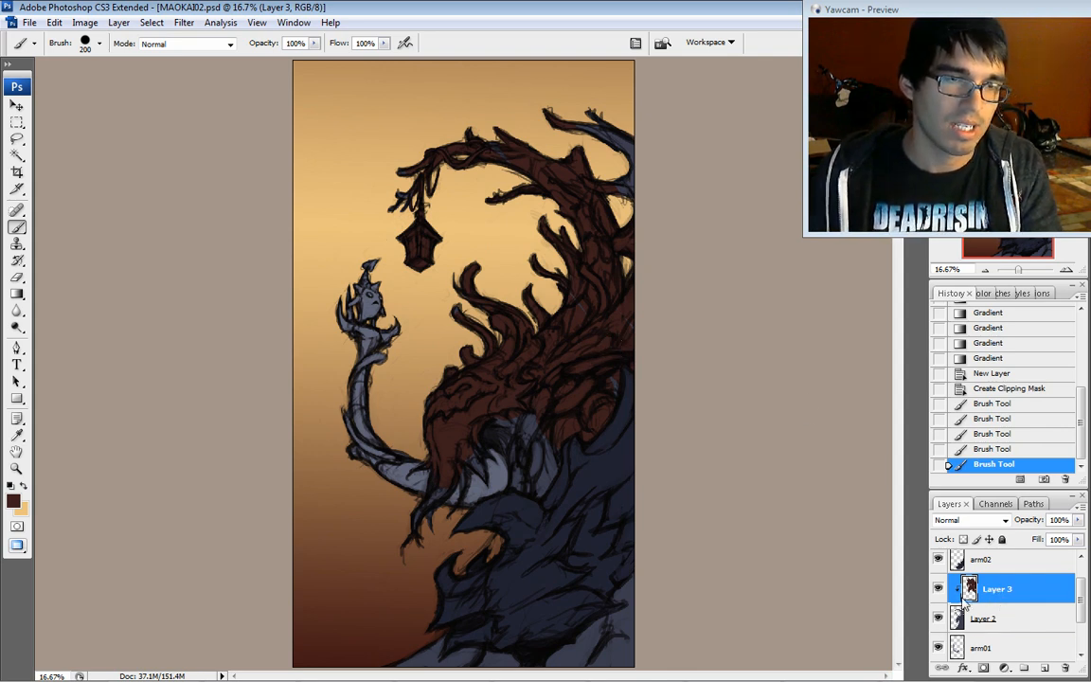
{"action": "mouse_move", "coordinate": [909, 500]}
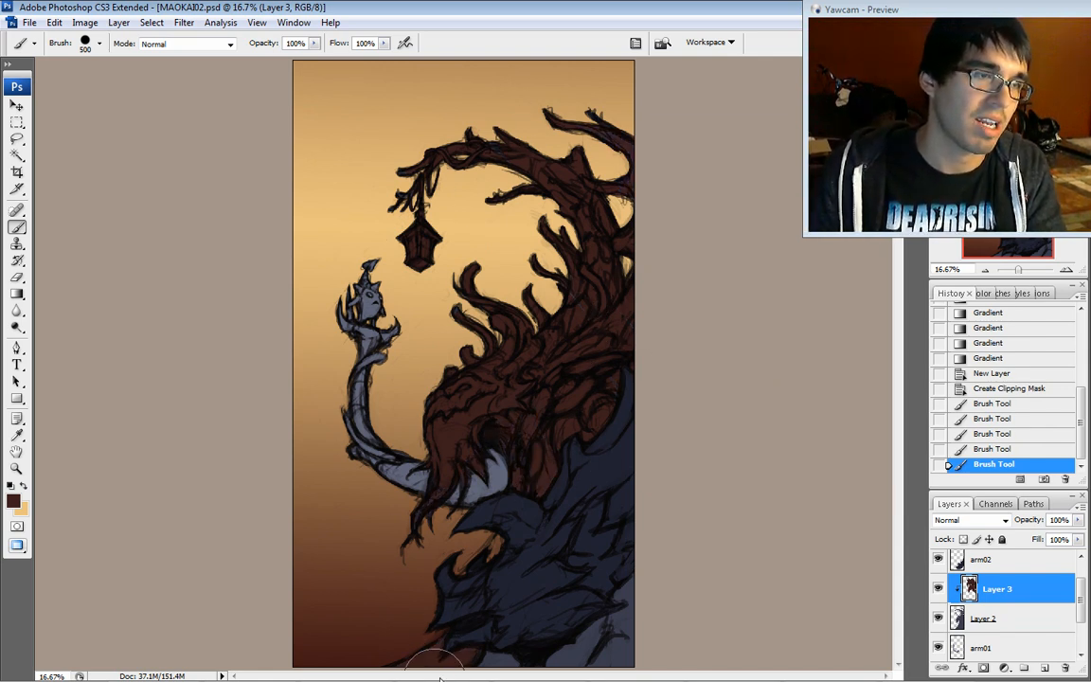
{"action": "mouse_move", "coordinate": [500, 432]}
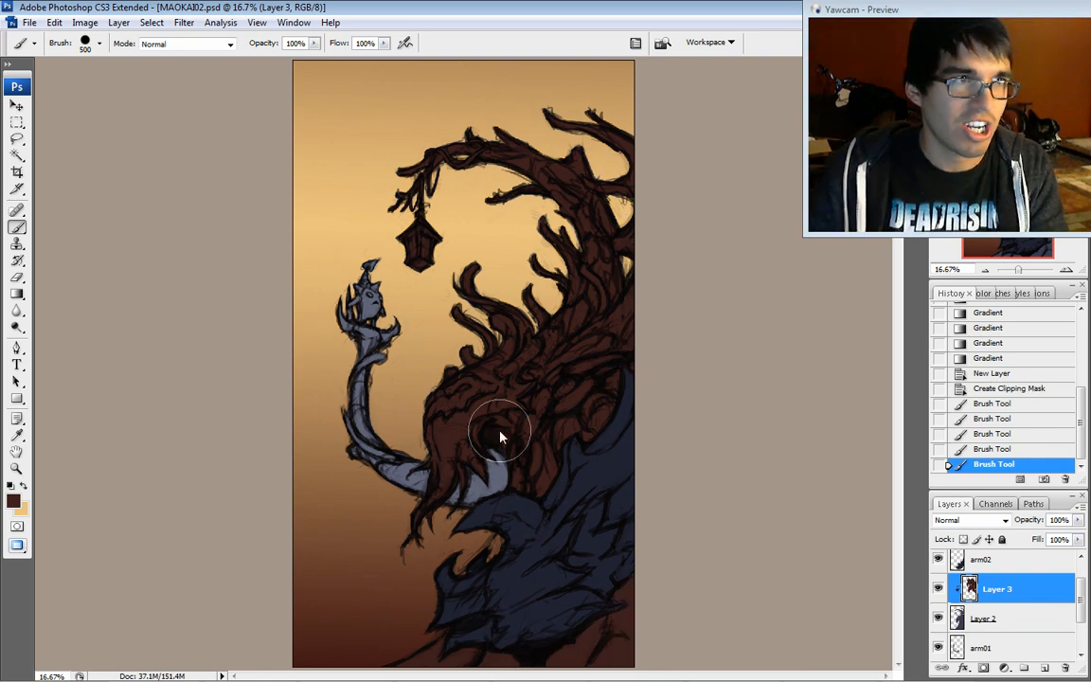
{"action": "mouse_move", "coordinate": [432, 155]}
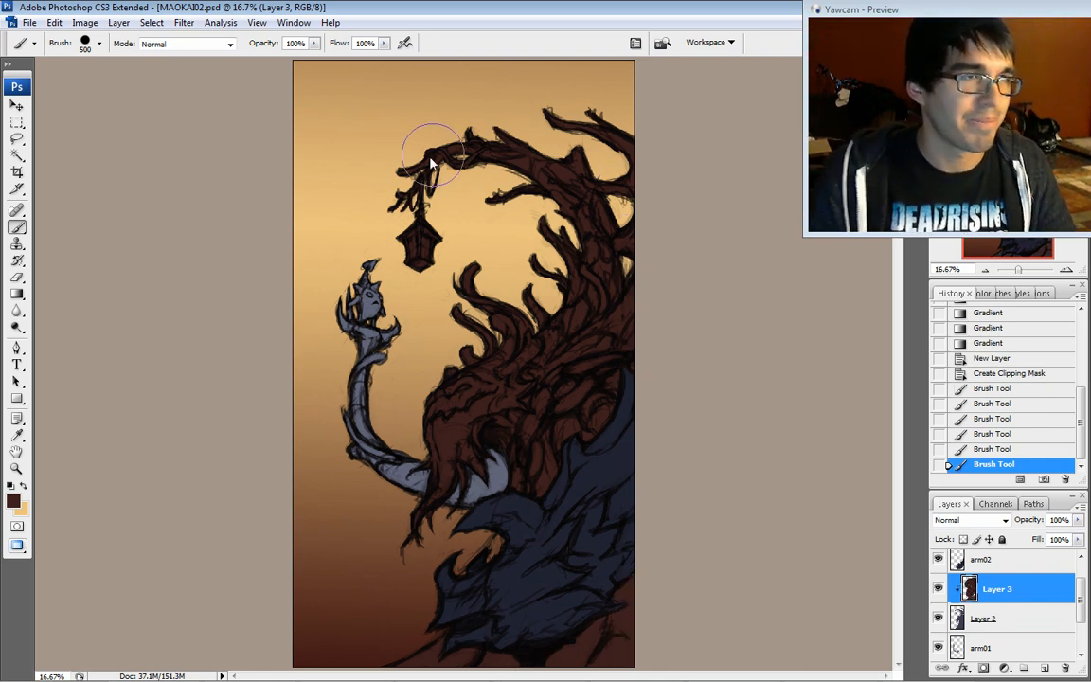
{"action": "scroll", "scroll_direction": "down", "scroll_amount": 3}
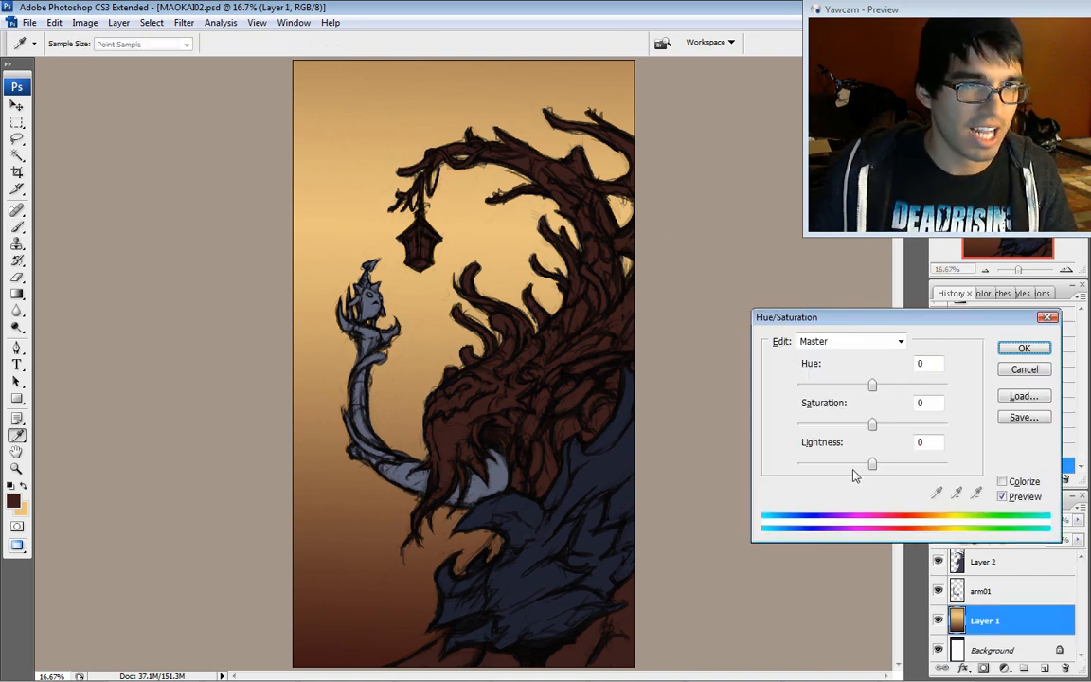
- Raise the Lightness and Saturation of the Layer 1 orange gradient via Hue/Saturation and apply it
{"action": "left_click_drag", "start_coordinate": [871, 462], "coordinate": [886, 462]}
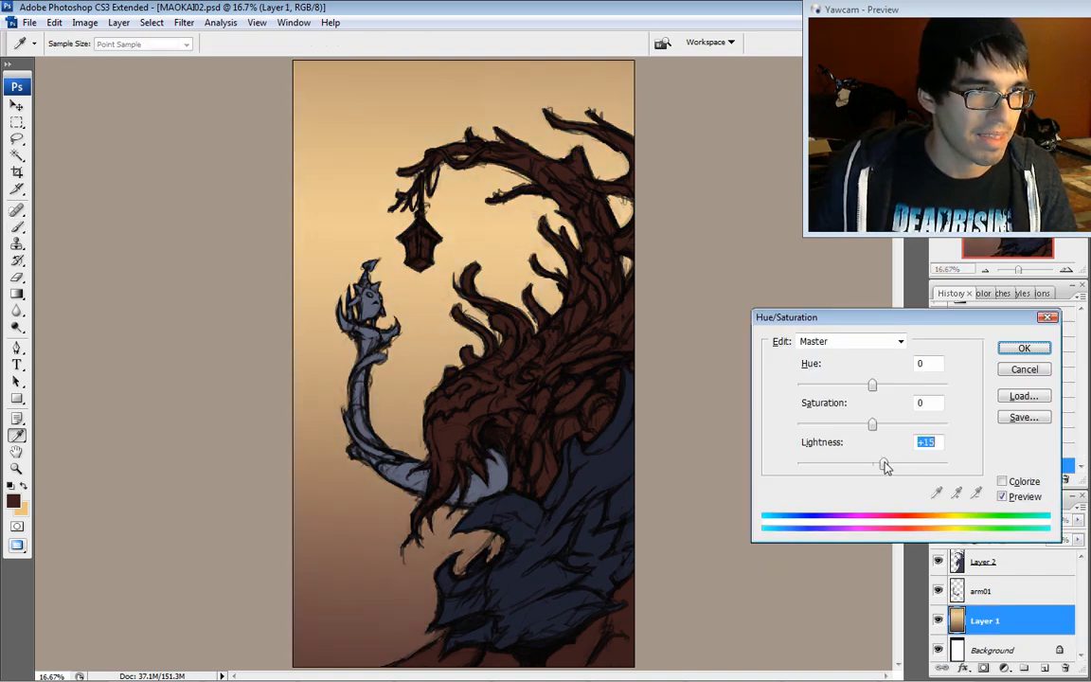
{"action": "left_click", "coordinate": [1022, 349]}
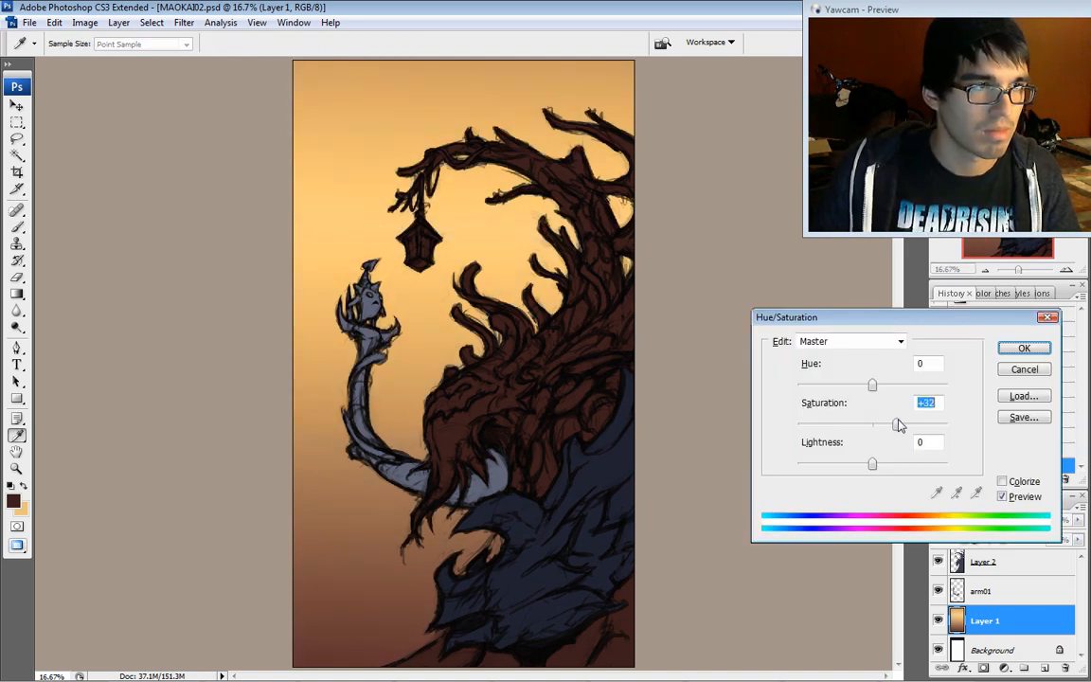
{"action": "left_click", "coordinate": [1022, 349]}
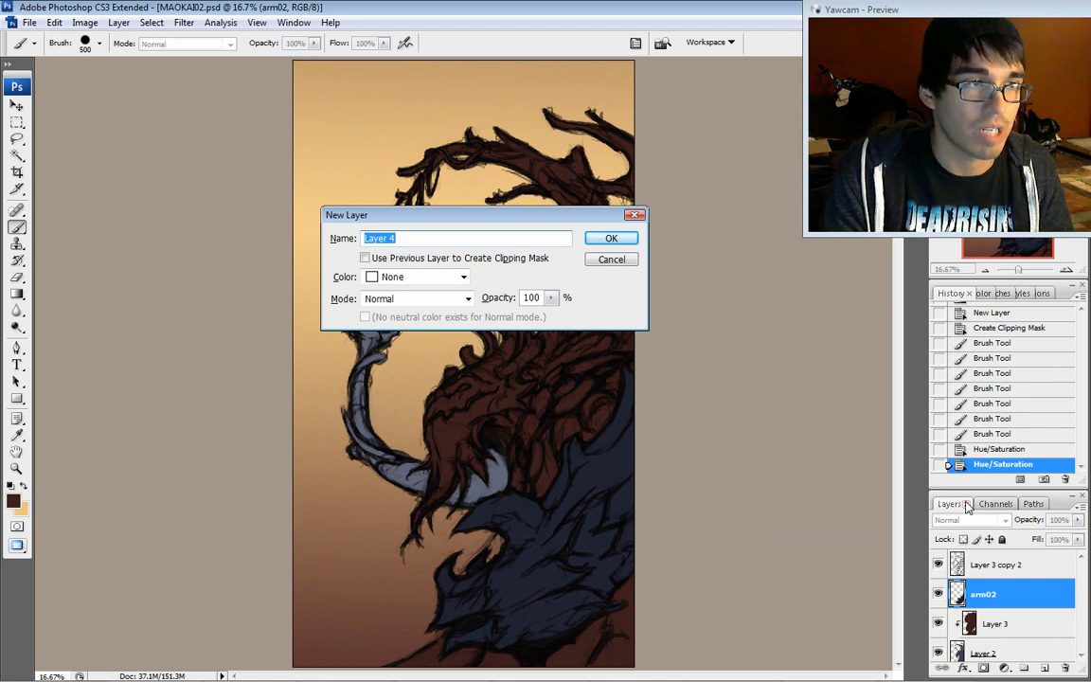
- Create the new clipped layer and set the foreground colour to a very dark maroon
{"action": "left_click", "coordinate": [609, 238]}
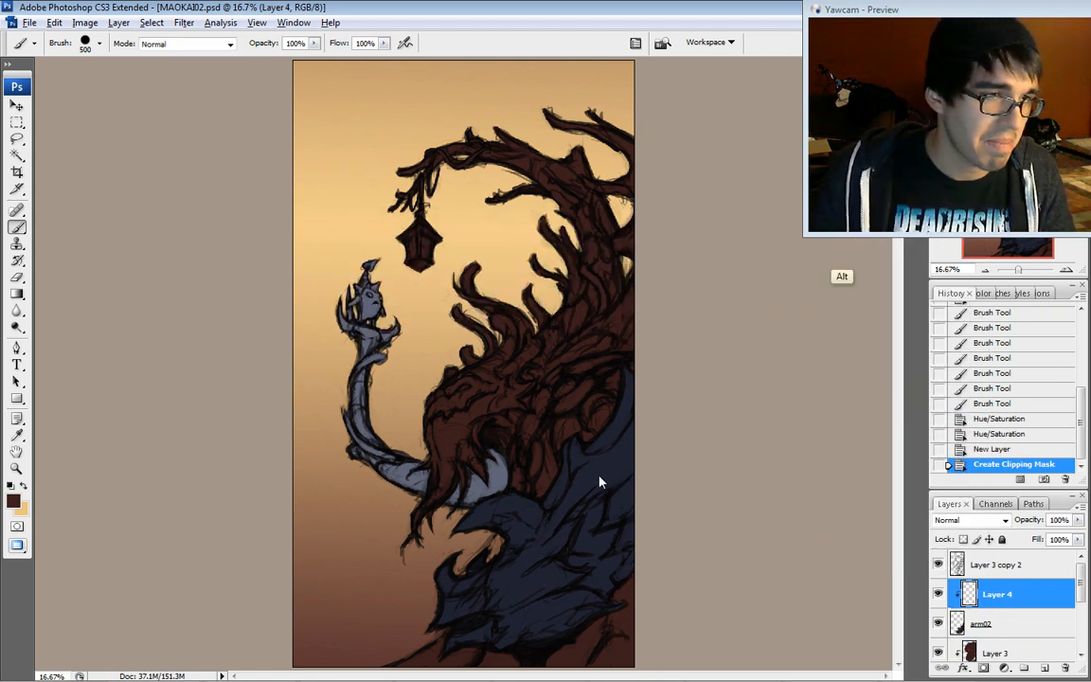
{"action": "left_click", "coordinate": [14, 500]}
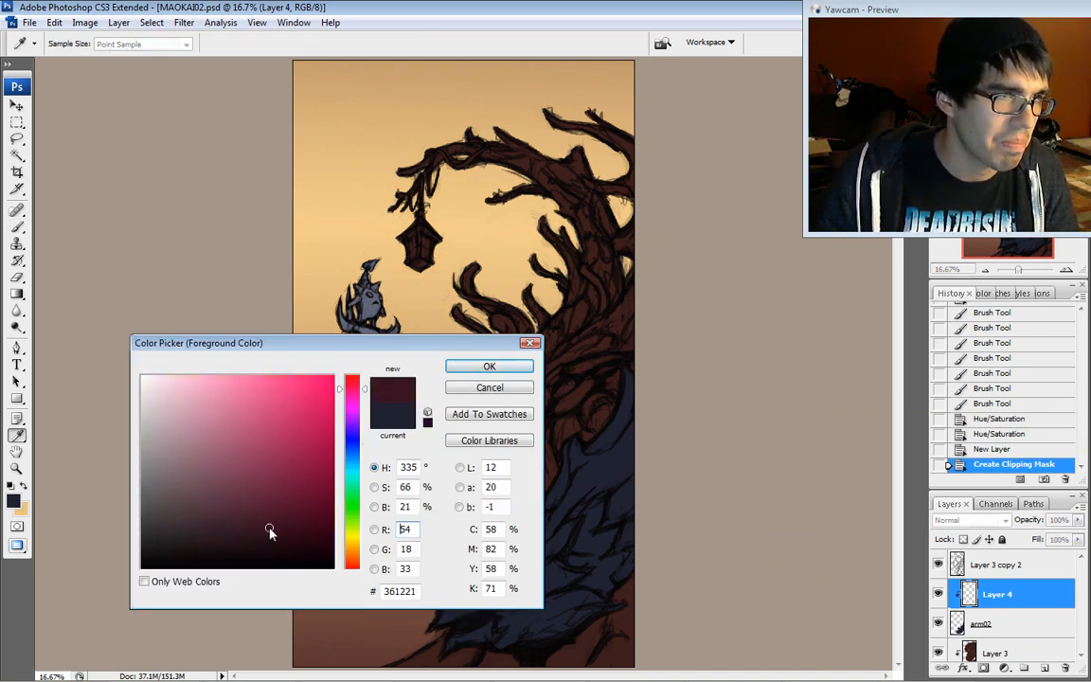
{"action": "left_click", "coordinate": [248, 547]}
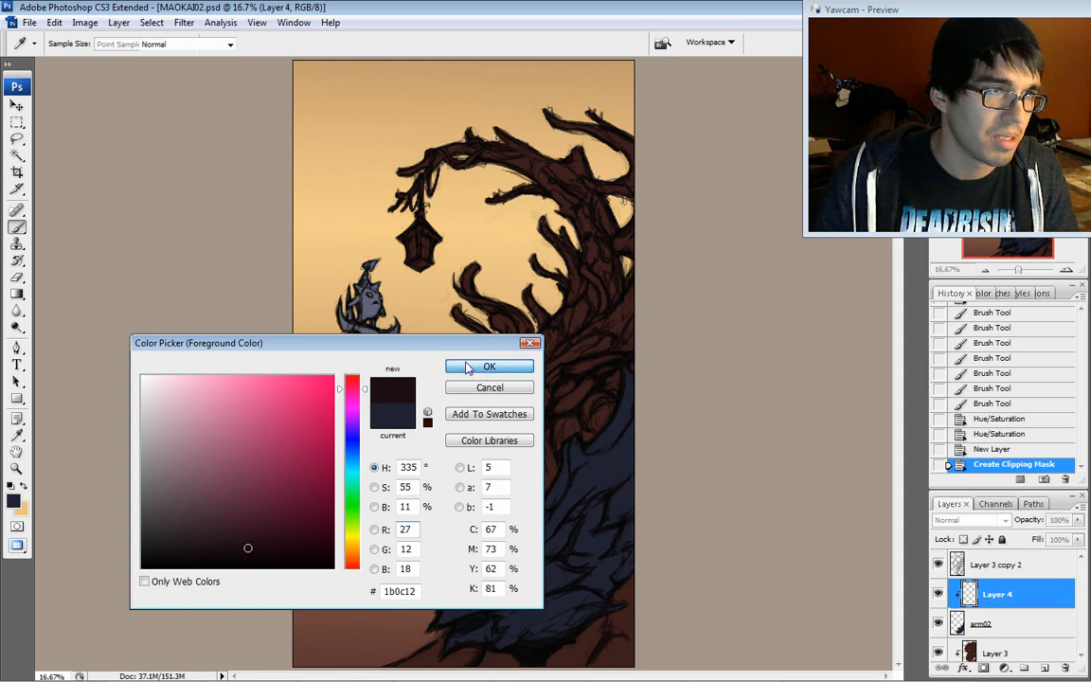
{"action": "left_click", "coordinate": [488, 367]}
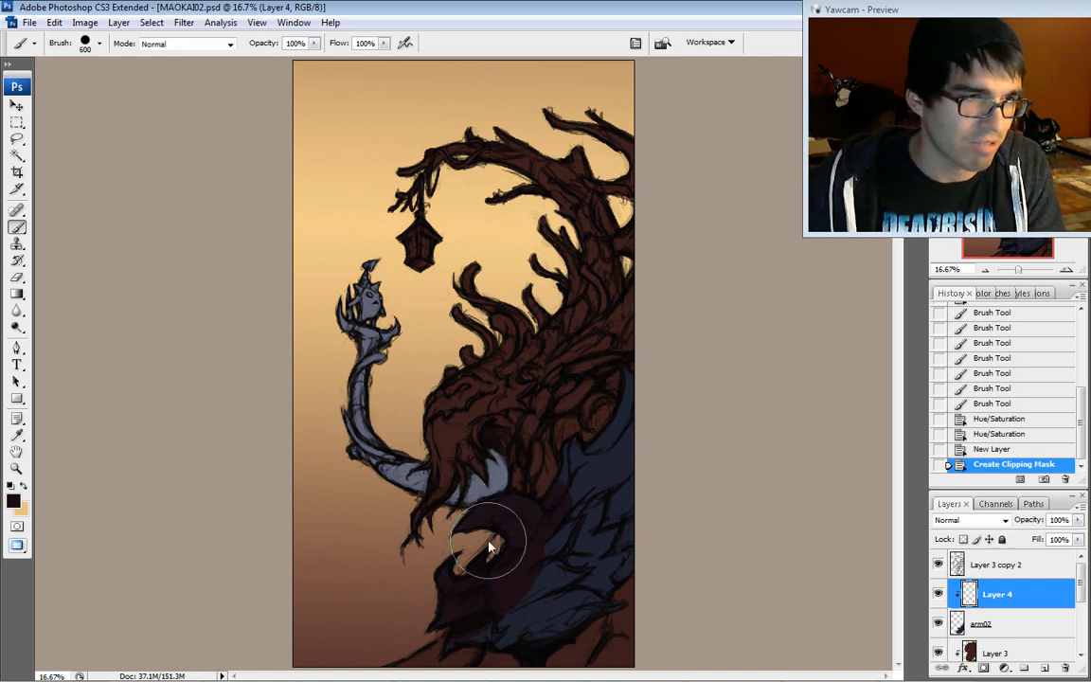
- Brush dark maroon shading over the treant's lower body
{"action": "left_click_drag", "start_coordinate": [492, 545], "coordinate": [578, 530]}
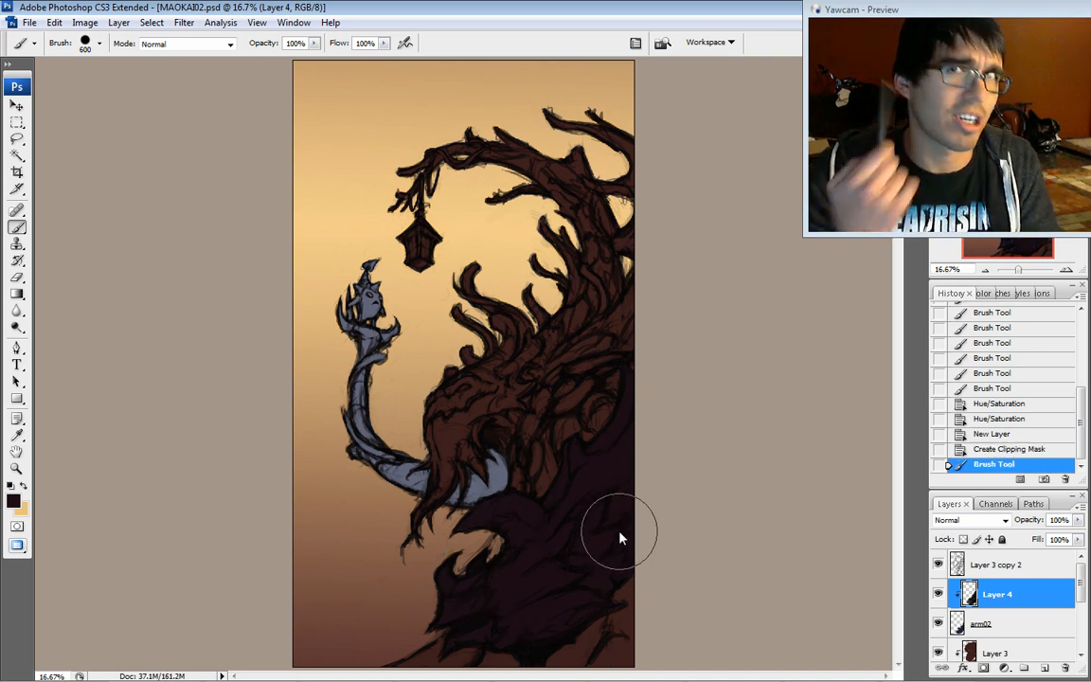
{"action": "mouse_move", "coordinate": [1000, 613]}
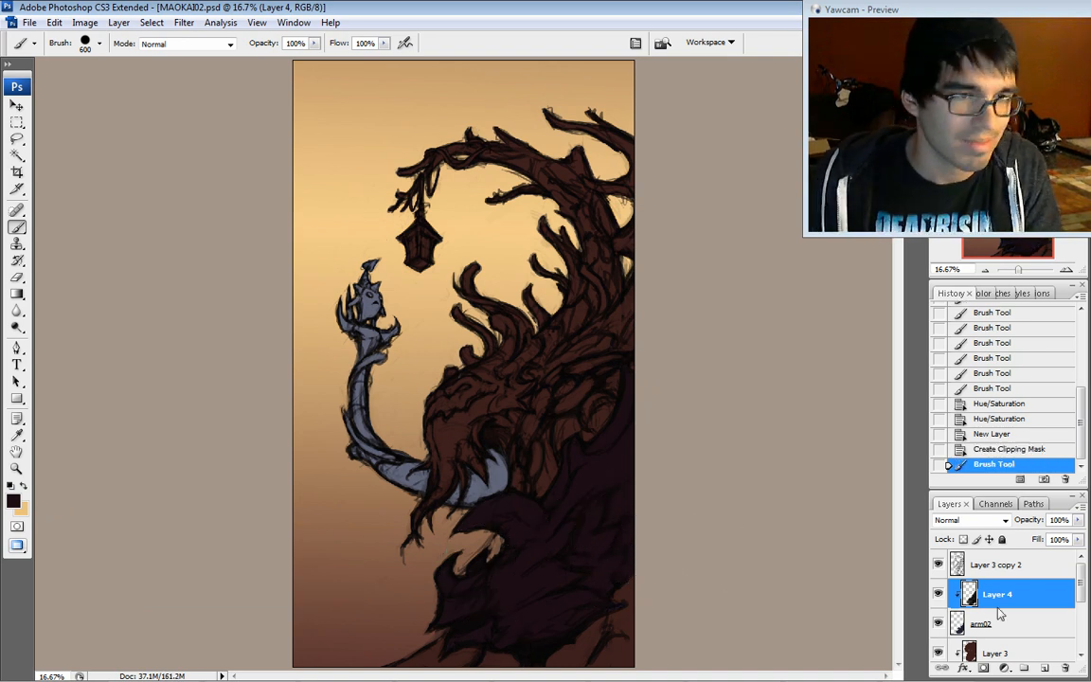
{"action": "mouse_move", "coordinate": [738, 428]}
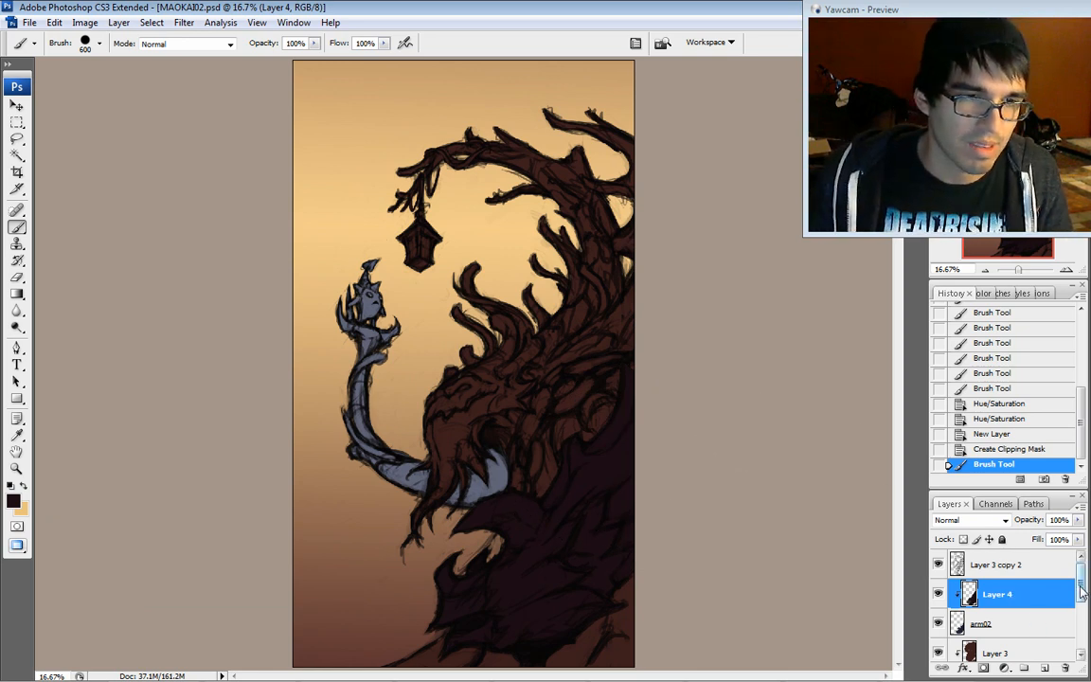
{"action": "scroll", "scroll_direction": "down", "scroll_amount": 3}
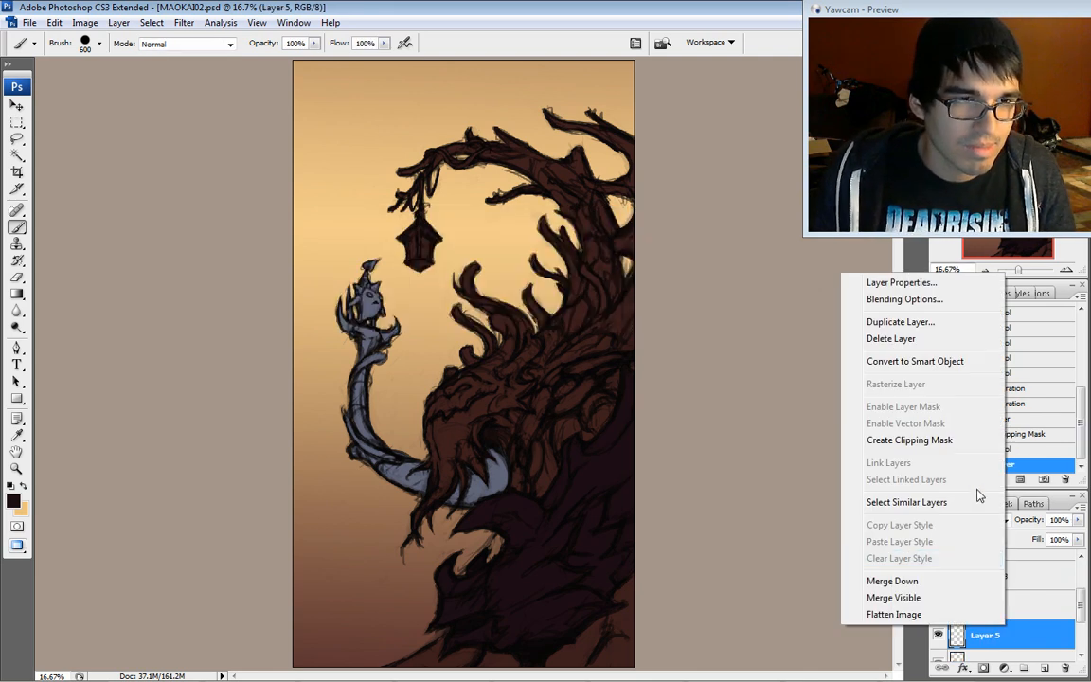
- Clip Layer 5 to the artwork below and set the foreground to brown #5c4530 for shading
{"action": "left_click", "coordinate": [908, 440]}
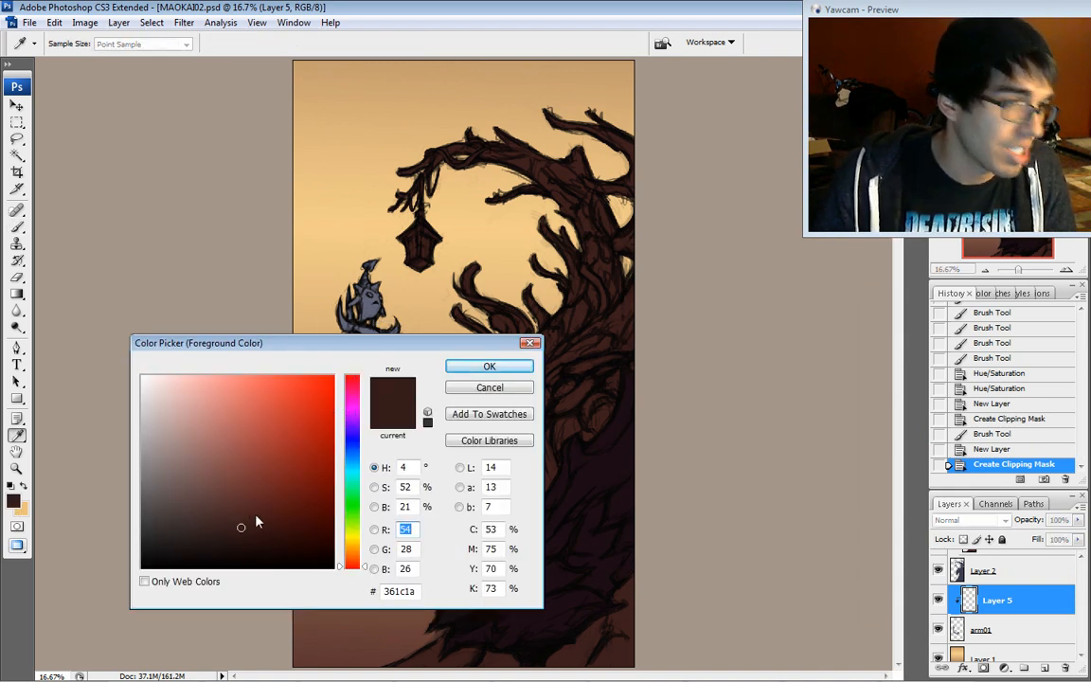
{"action": "left_click", "coordinate": [352, 558]}
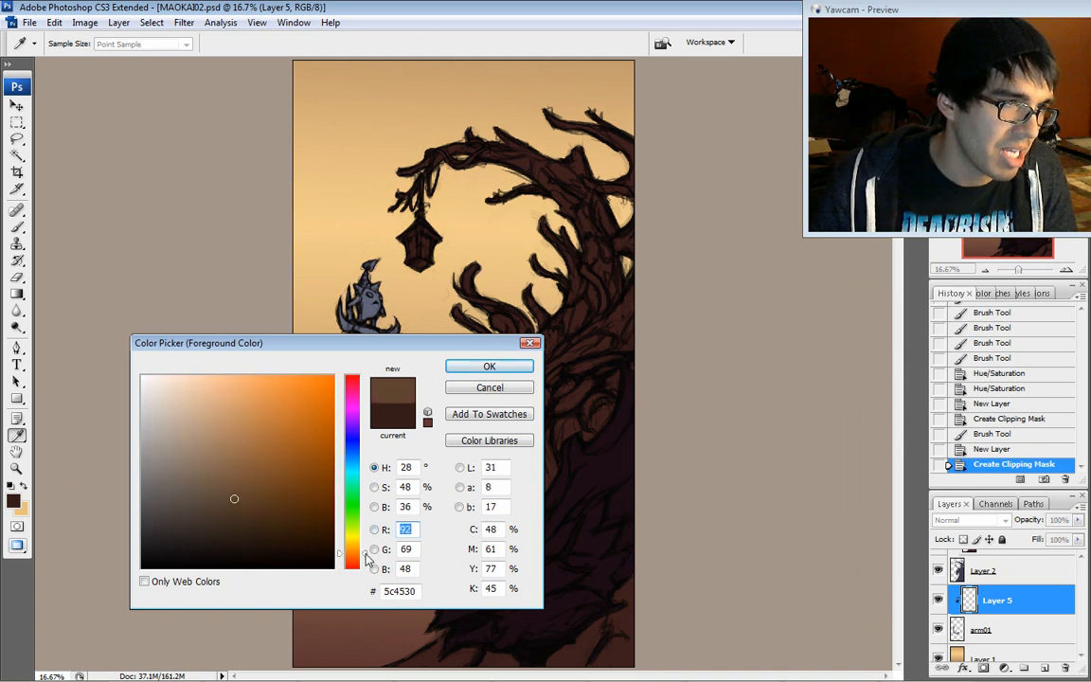
{"action": "left_click", "coordinate": [489, 367]}
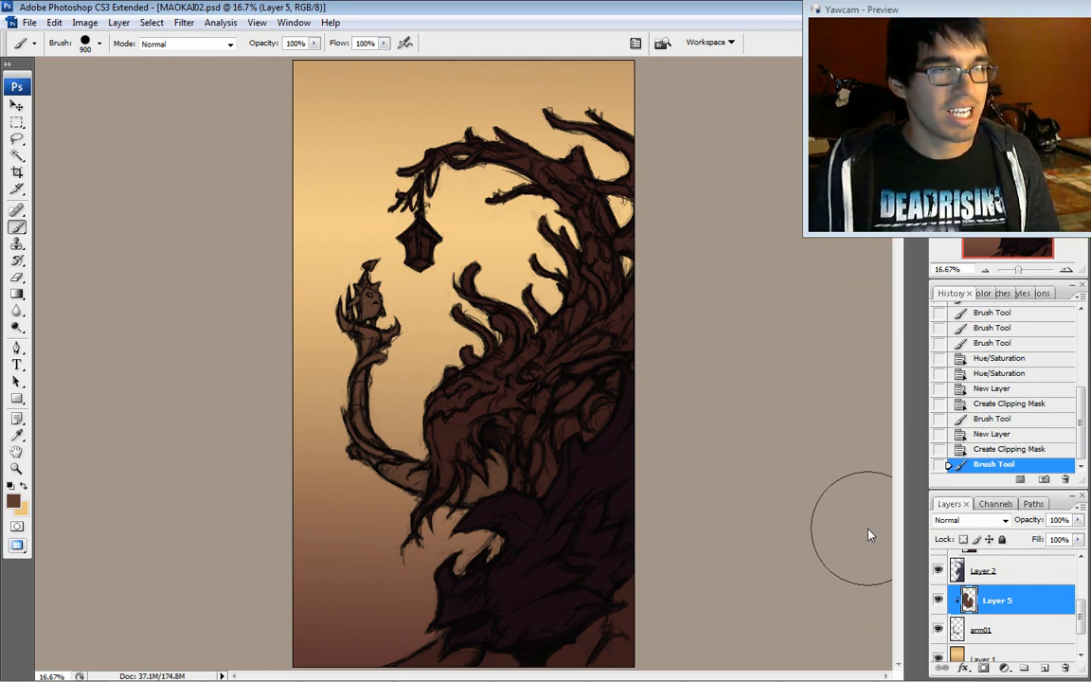
{"action": "mouse_move", "coordinate": [595, 496]}
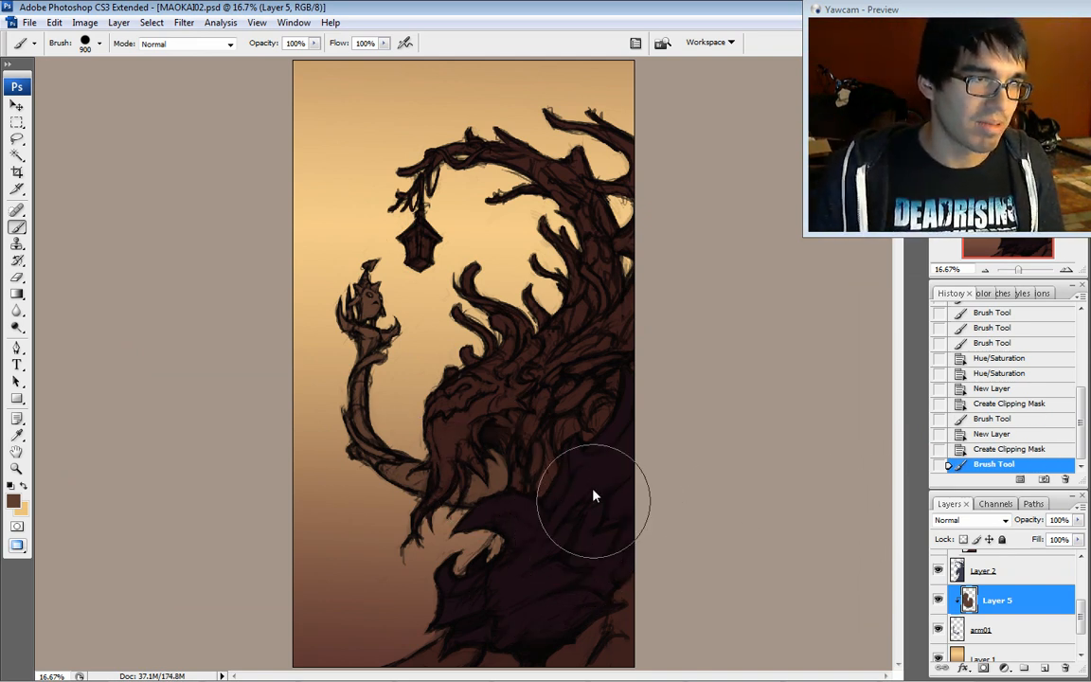
{"action": "mouse_move", "coordinate": [386, 255]}
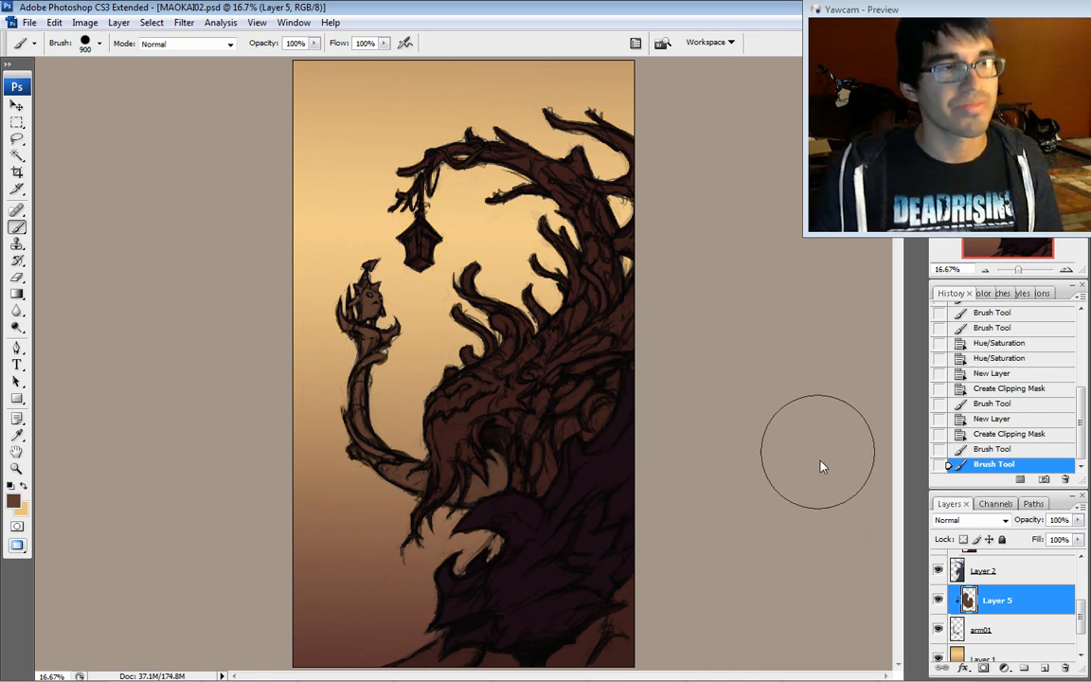
{"action": "mouse_move", "coordinate": [825, 477]}
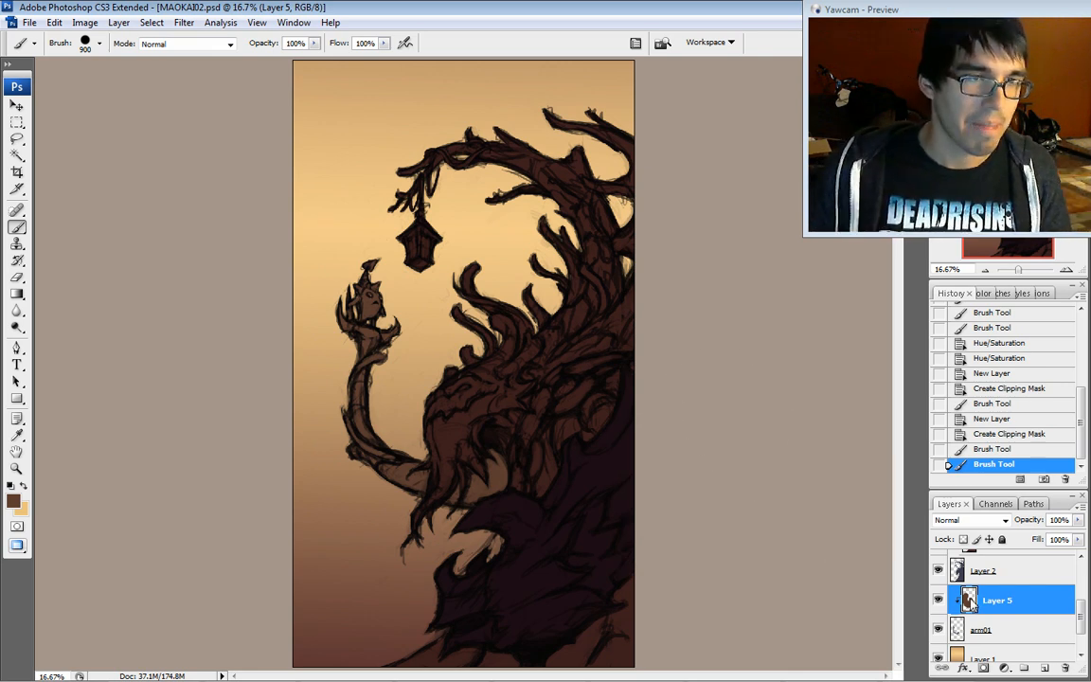
{"action": "scroll", "scroll_direction": "down", "scroll_amount": 3}
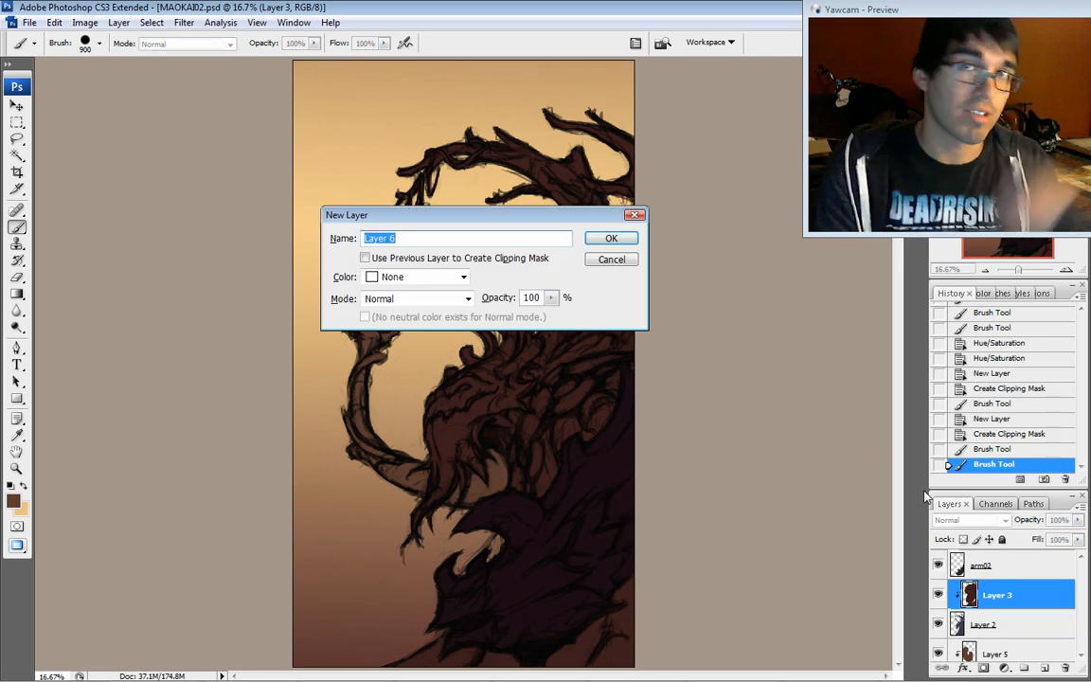
- Create empty Layer 6 above Layer 3 and clip it with Create Clipping Mask
{"action": "left_click", "coordinate": [609, 238]}
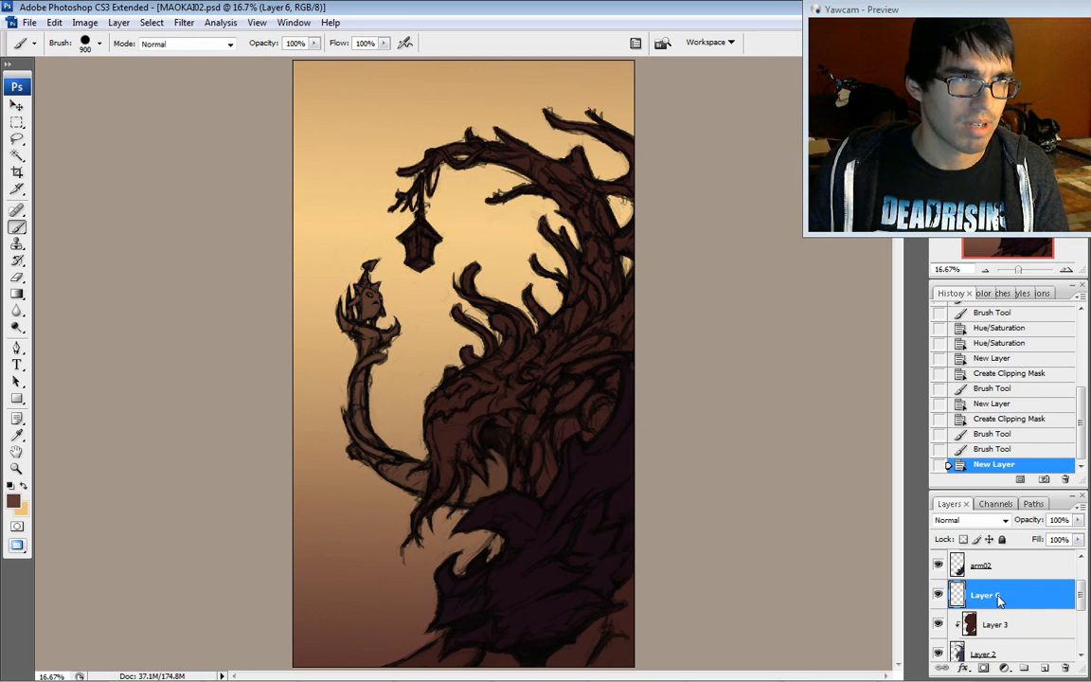
{"action": "right_click", "coordinate": [994, 594]}
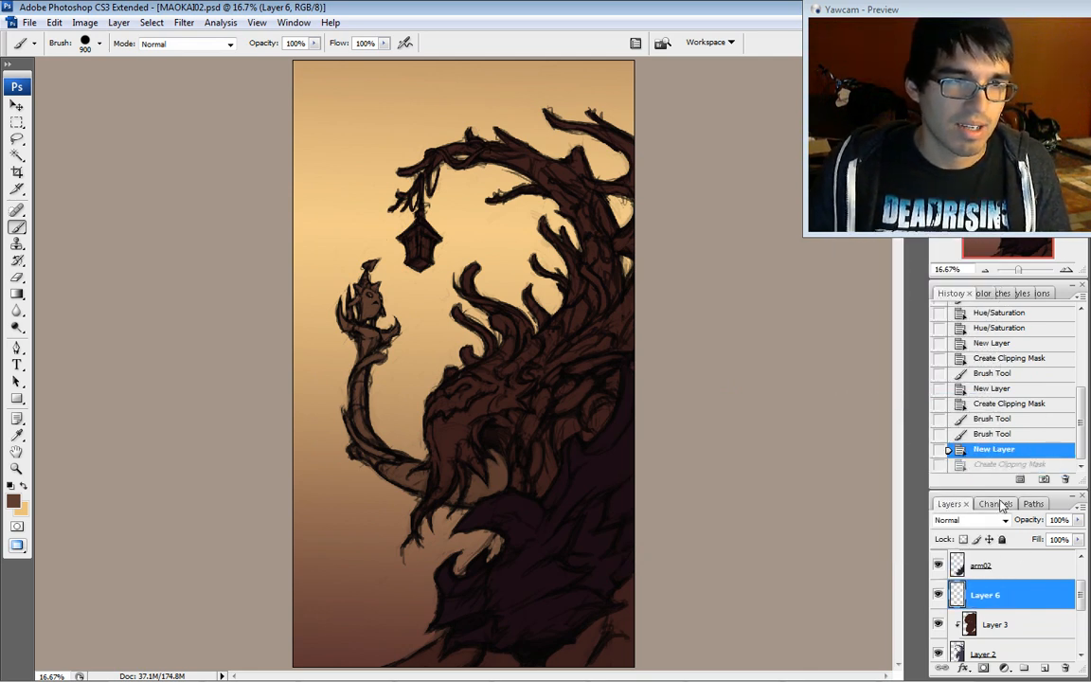
{"action": "mouse_move", "coordinate": [579, 434]}
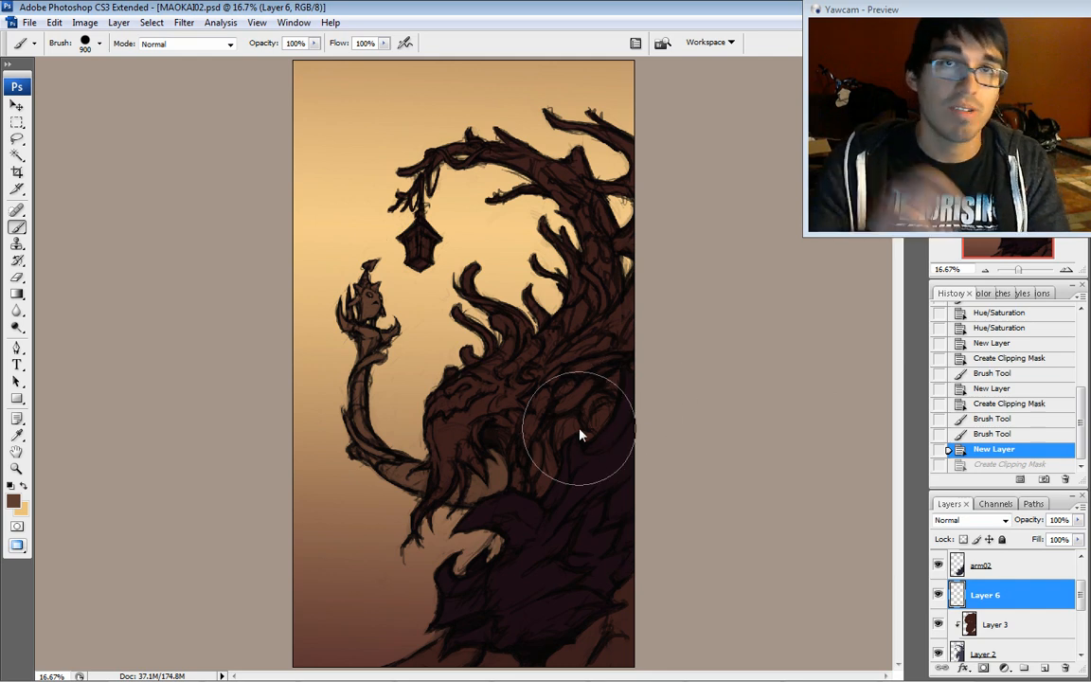
{"action": "mouse_move", "coordinate": [412, 305]}
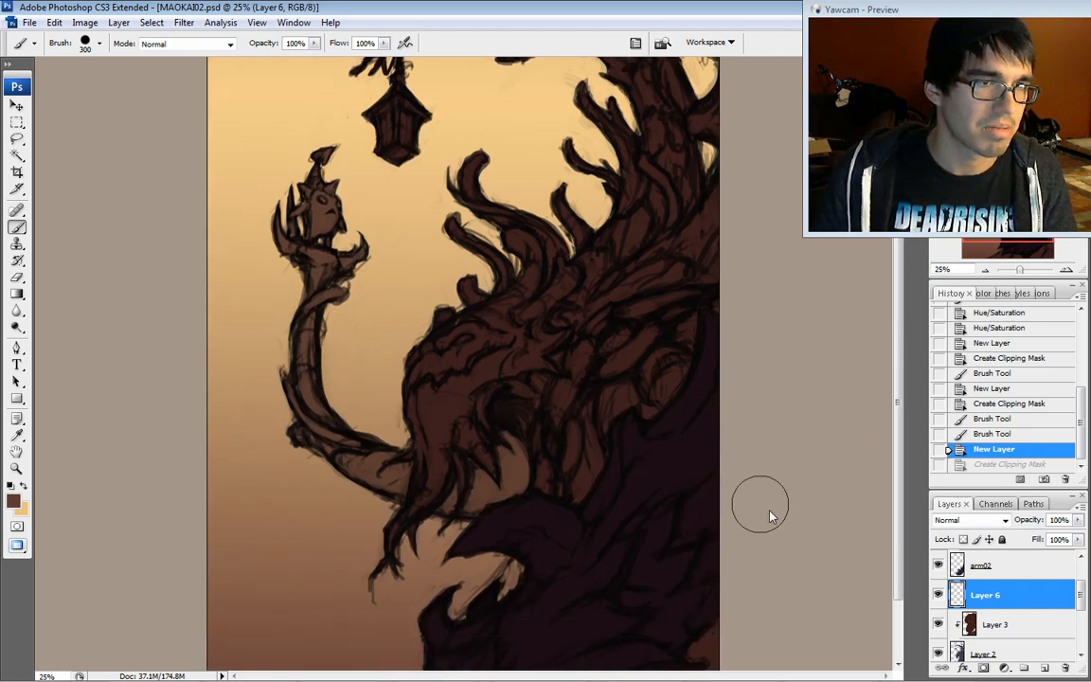
{"action": "right_click", "coordinate": [985, 594]}
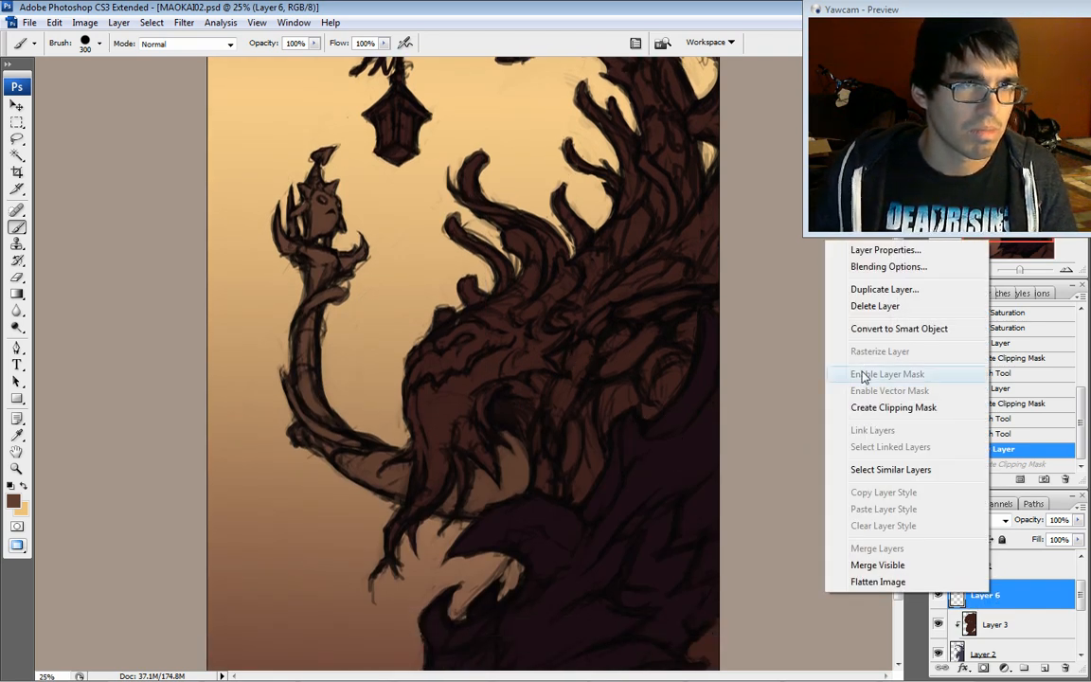
{"action": "mouse_move", "coordinate": [886, 407]}
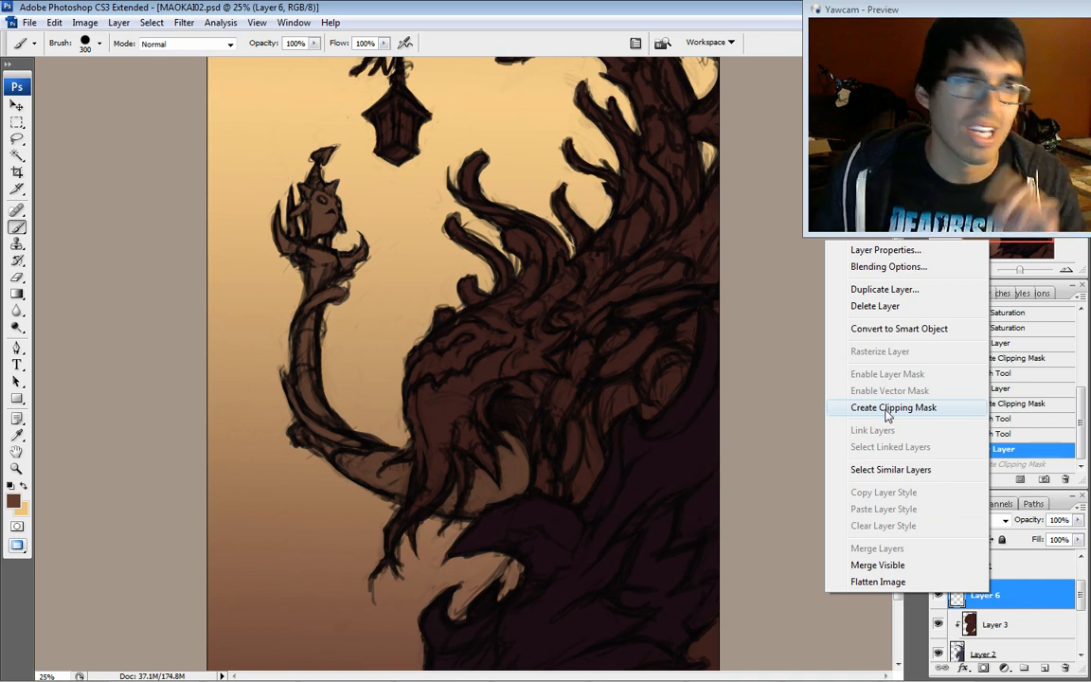
{"action": "left_click", "coordinate": [892, 407]}
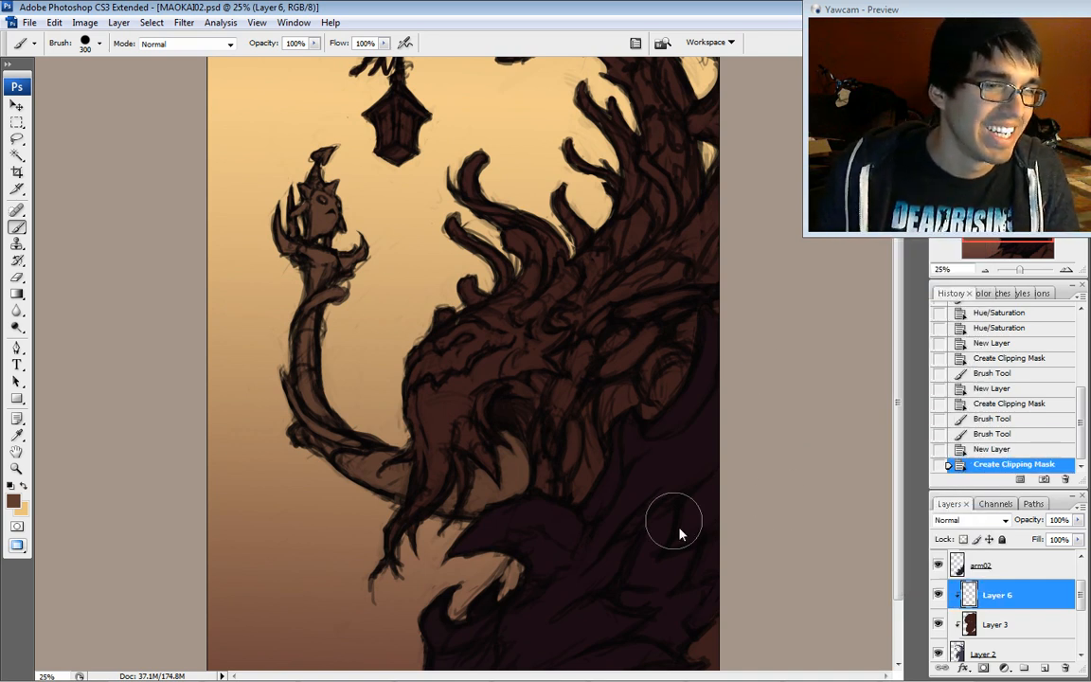
{"action": "left_click", "coordinate": [98, 43]}
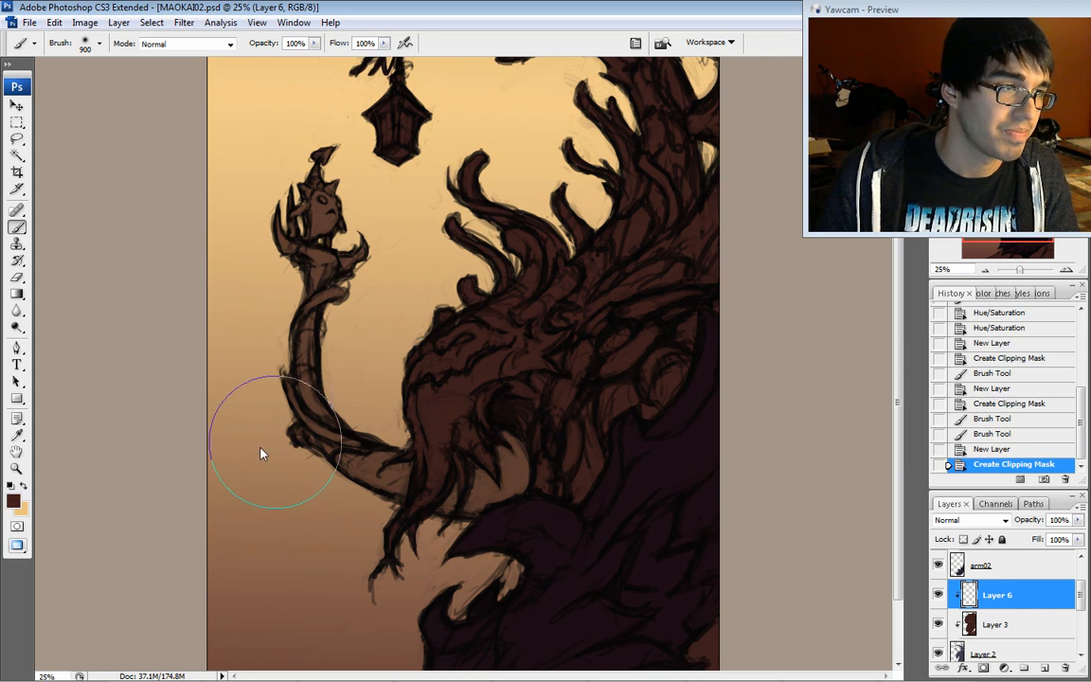
- Set the foreground colour to the warm reddish brown #834a2a in the Color Picker
{"action": "left_click", "coordinate": [13, 500]}
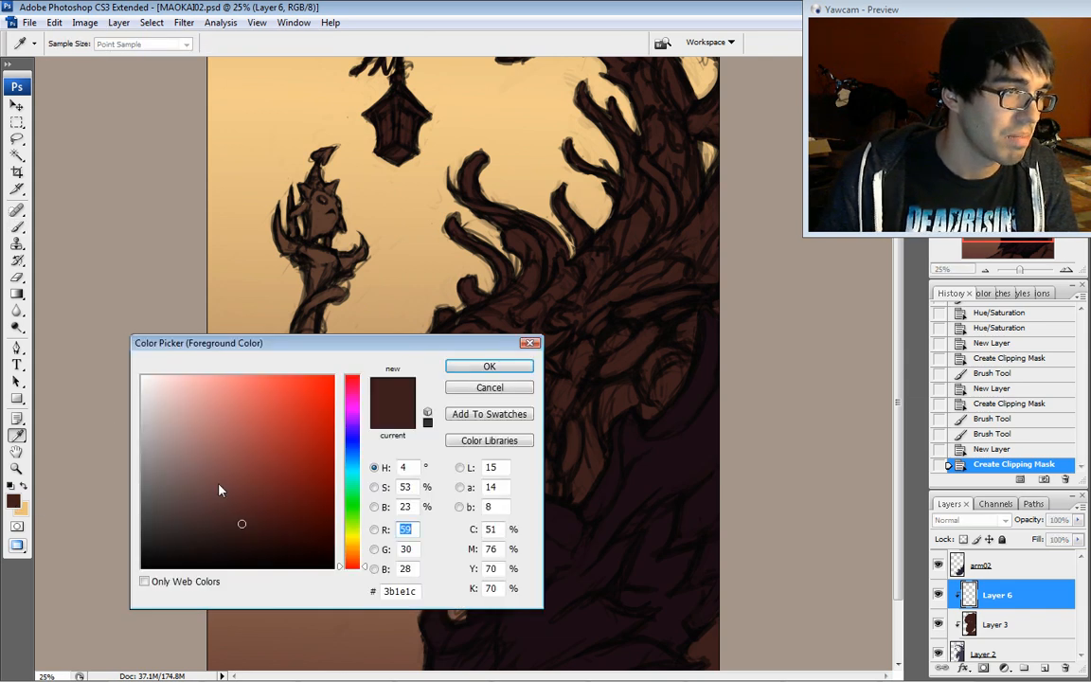
{"action": "left_click", "coordinate": [269, 433]}
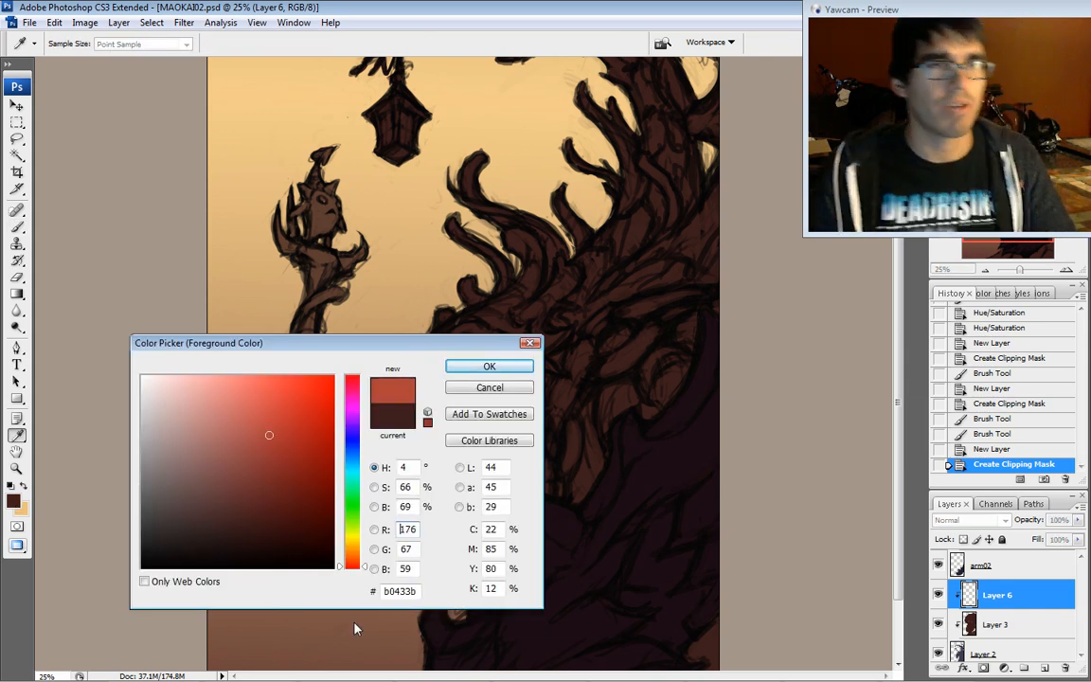
{"action": "left_click", "coordinate": [254, 443]}
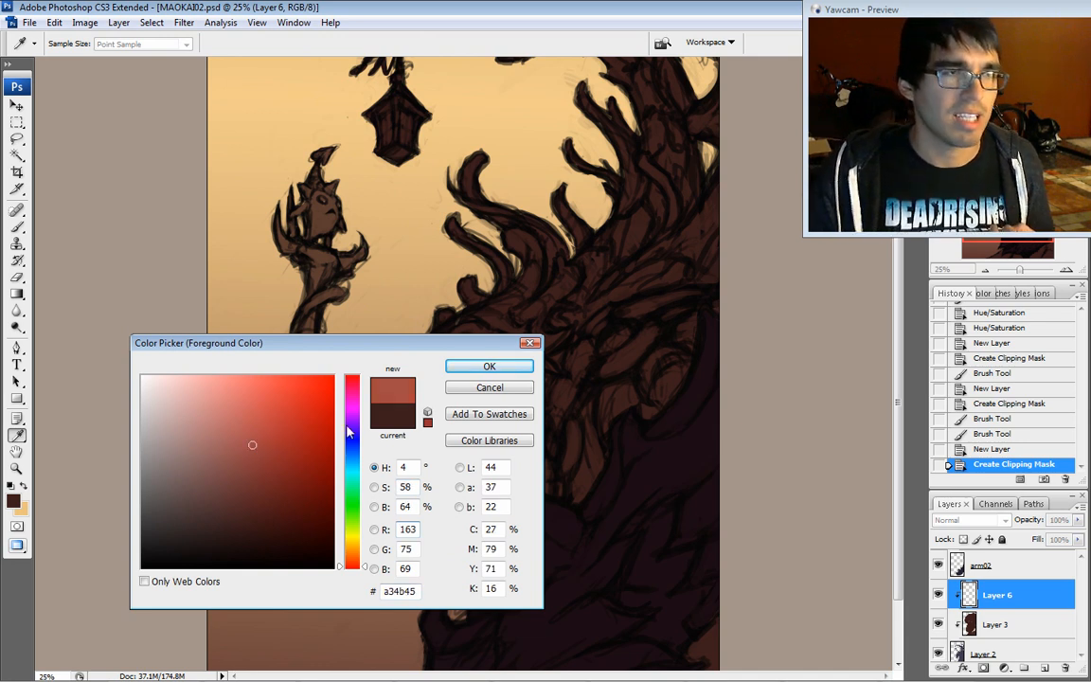
{"action": "left_click", "coordinate": [367, 559]}
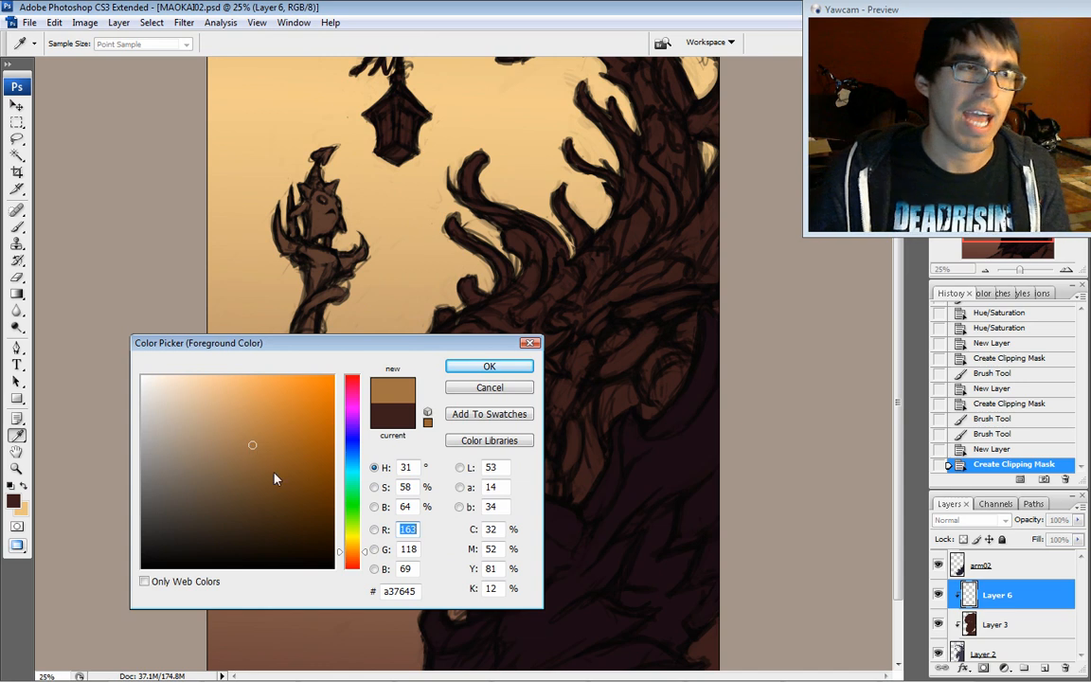
{"action": "left_click", "coordinate": [293, 443]}
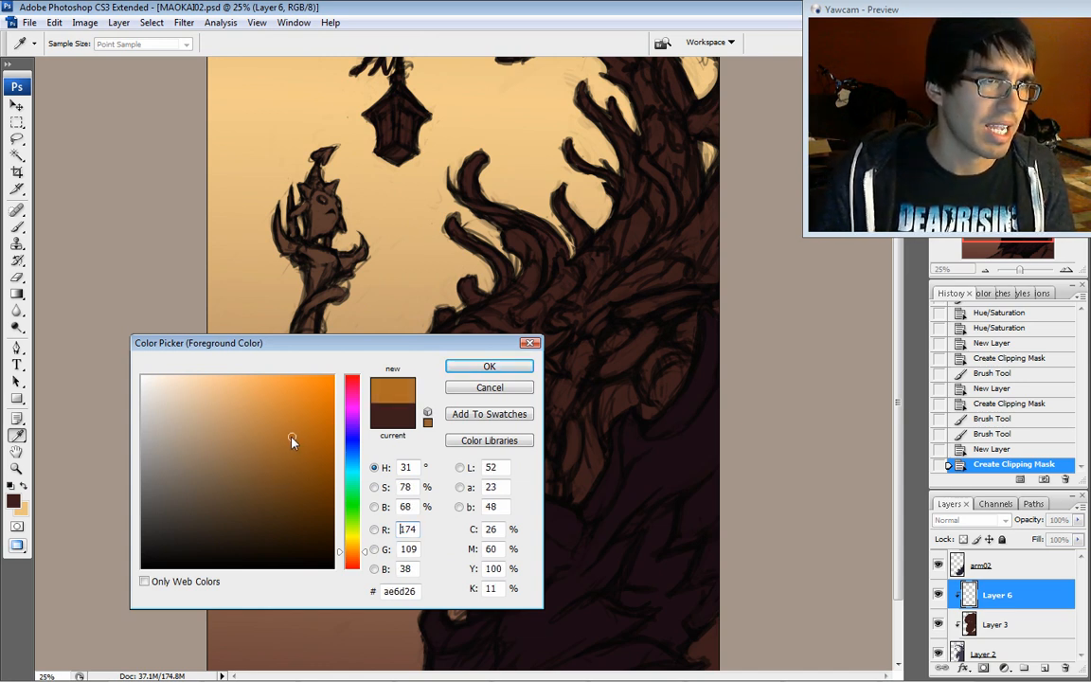
{"action": "left_click", "coordinate": [265, 447]}
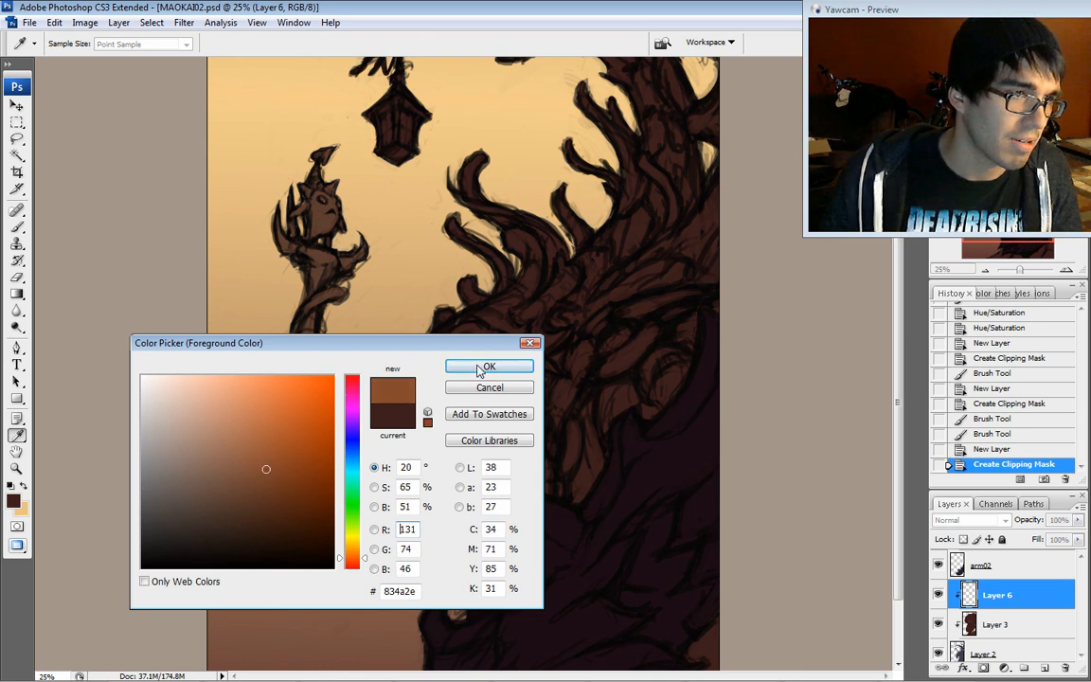
{"action": "left_click", "coordinate": [489, 368]}
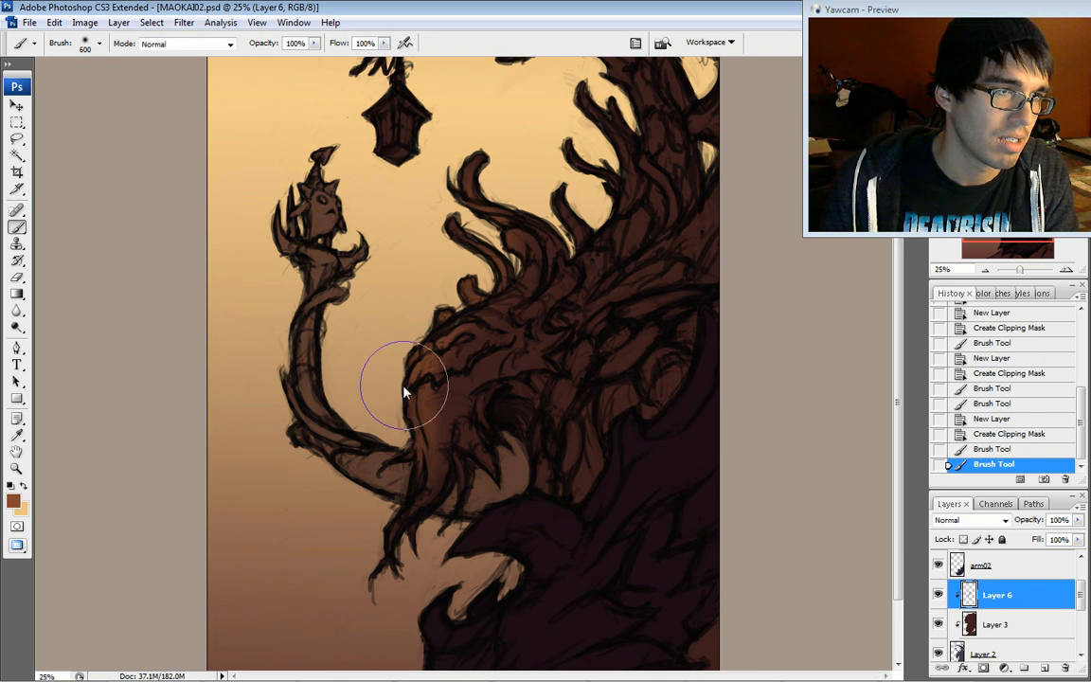
- Brush reddish-brown highlights over the treant's face and upper trunk on Layer 6
{"action": "left_click_drag", "start_coordinate": [401, 388], "coordinate": [644, 185]}
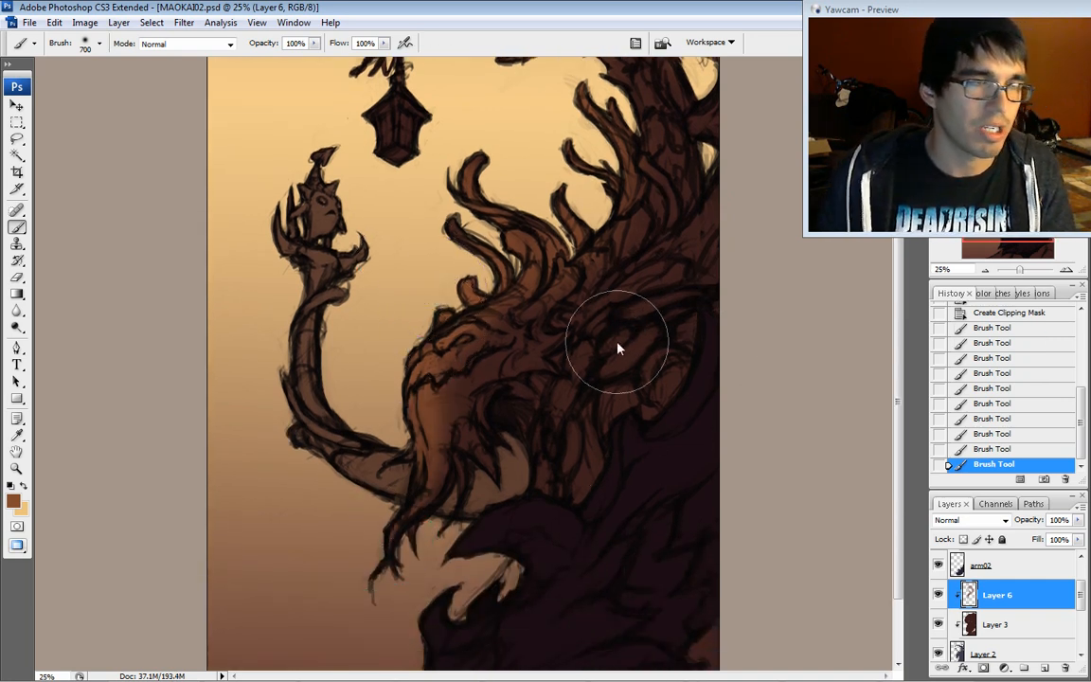
{"action": "mouse_move", "coordinate": [640, 294]}
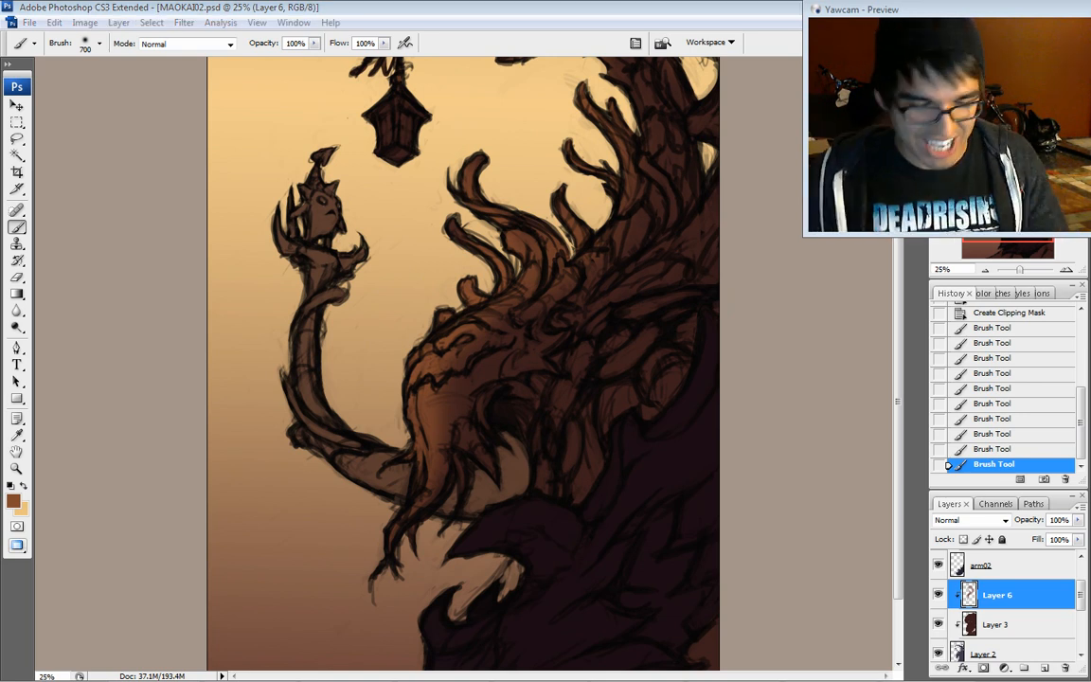
{"action": "mouse_move", "coordinate": [494, 301]}
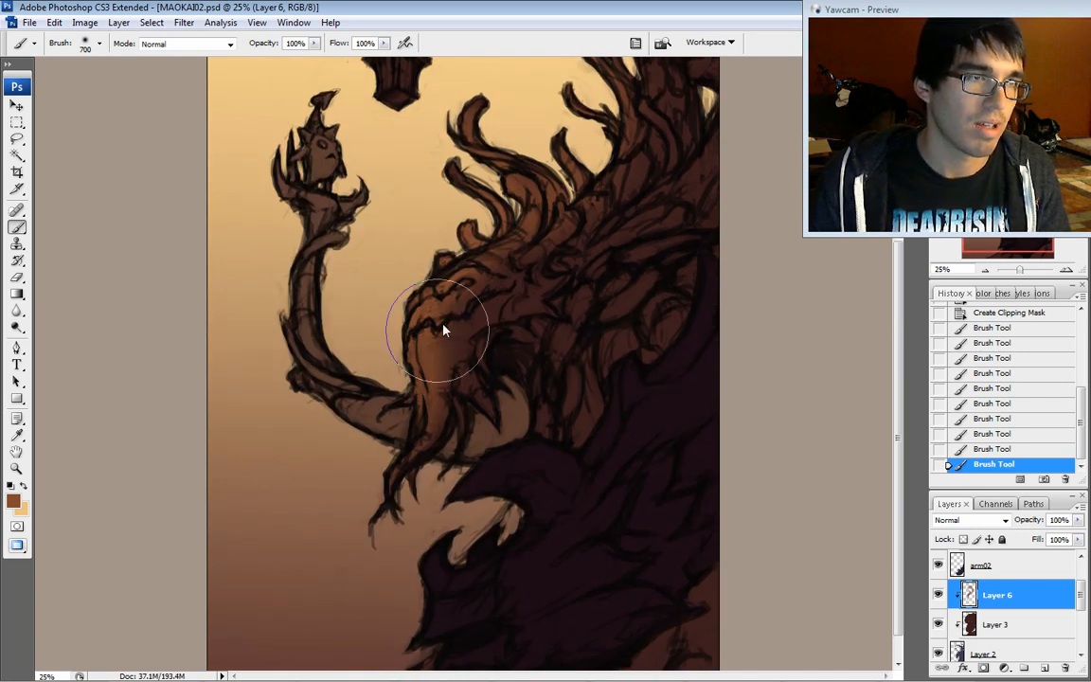
- Switch to Layer 3 and set the foreground to a dark reddish-brown for shadows
{"action": "left_click", "coordinate": [996, 625]}
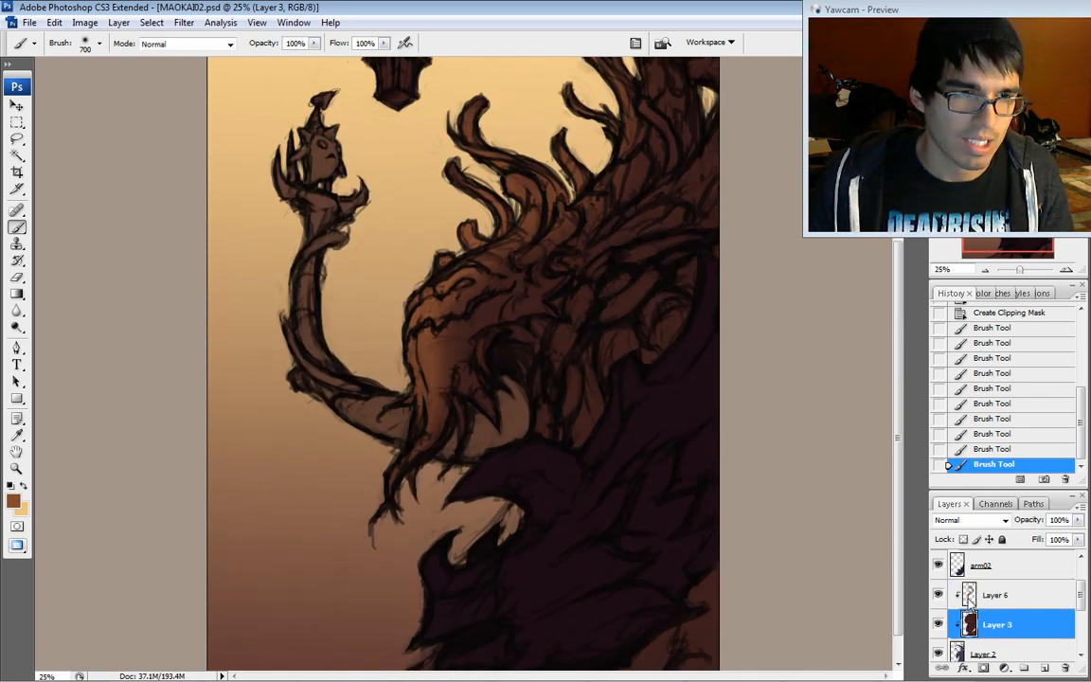
{"action": "left_click", "coordinate": [16, 502]}
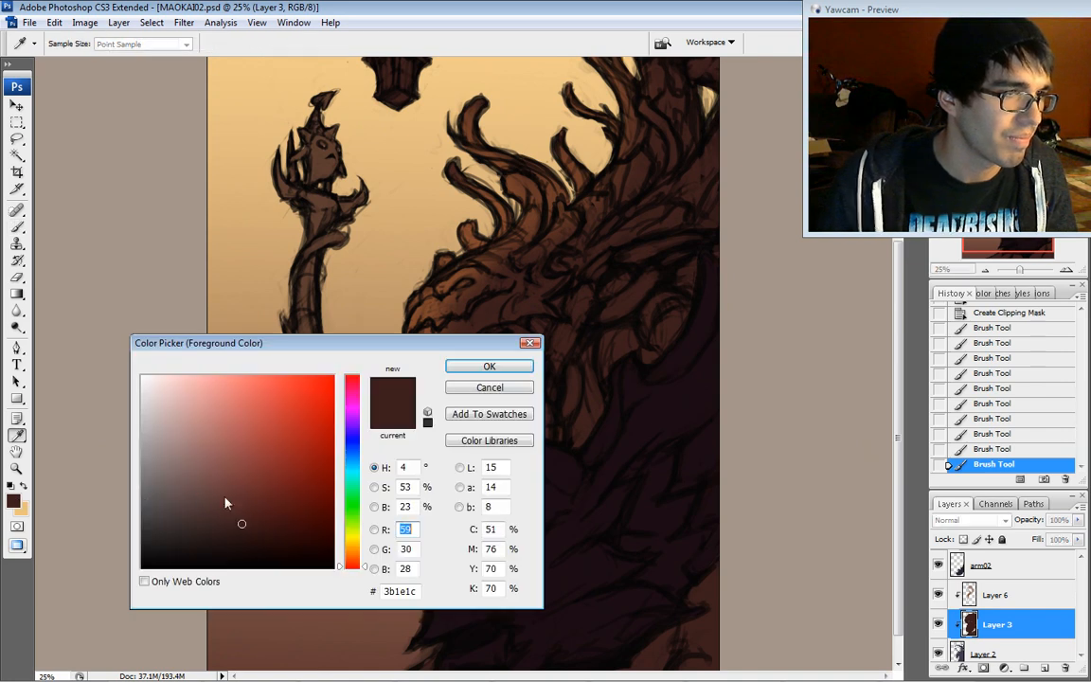
{"action": "left_click", "coordinate": [197, 539]}
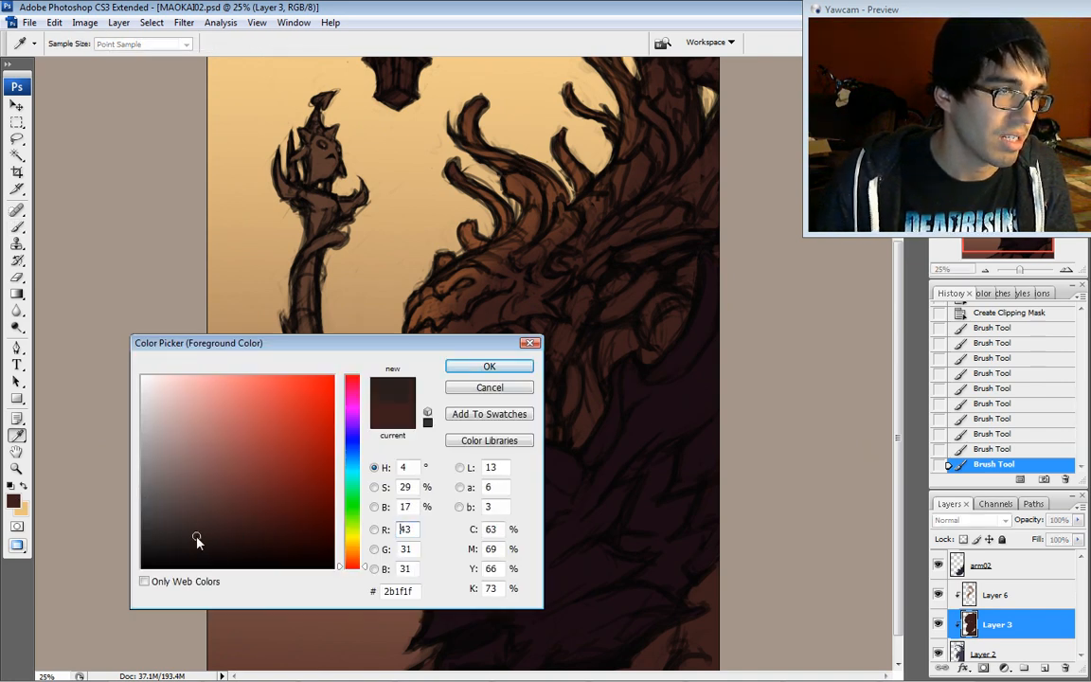
{"action": "left_click", "coordinate": [209, 532]}
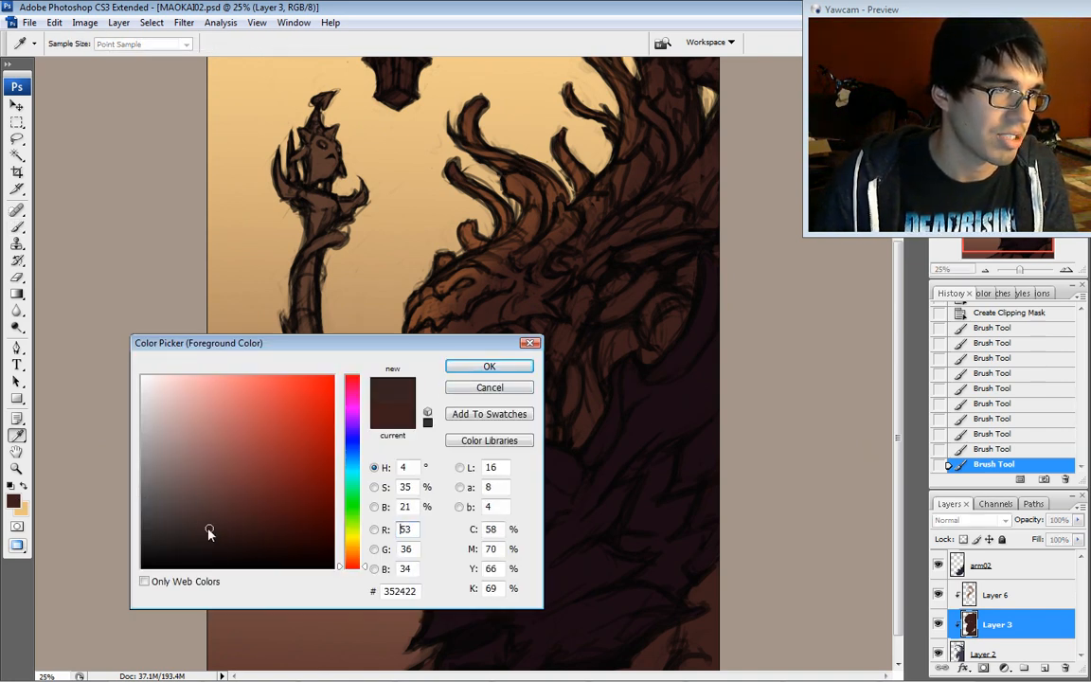
{"action": "left_click", "coordinate": [489, 367]}
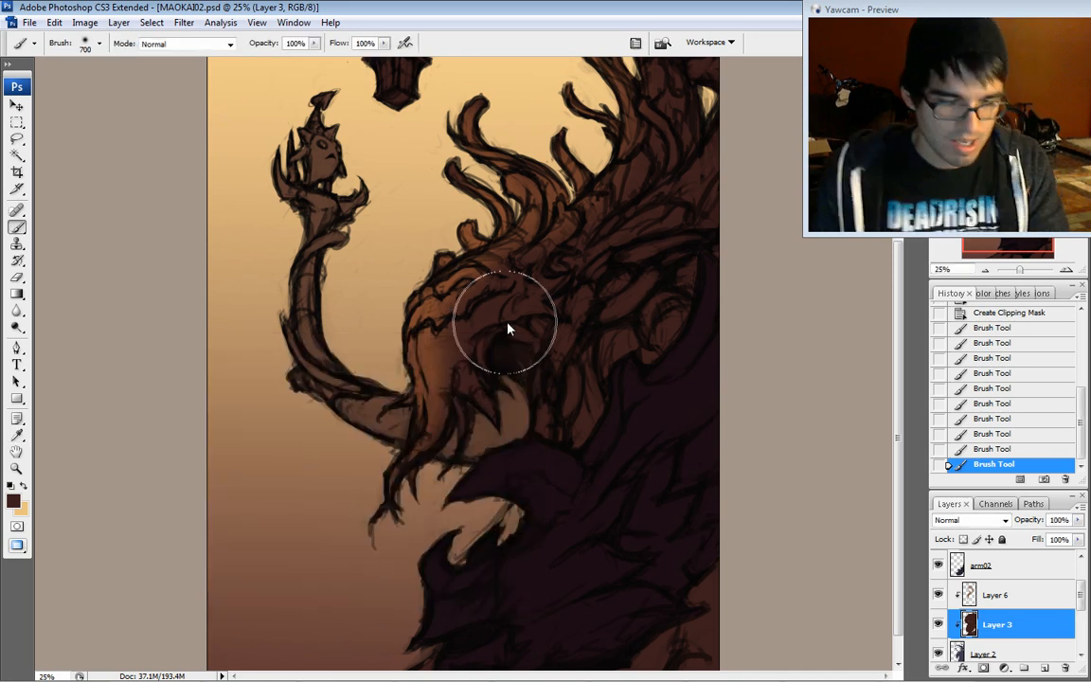
{"action": "mouse_move", "coordinate": [636, 261]}
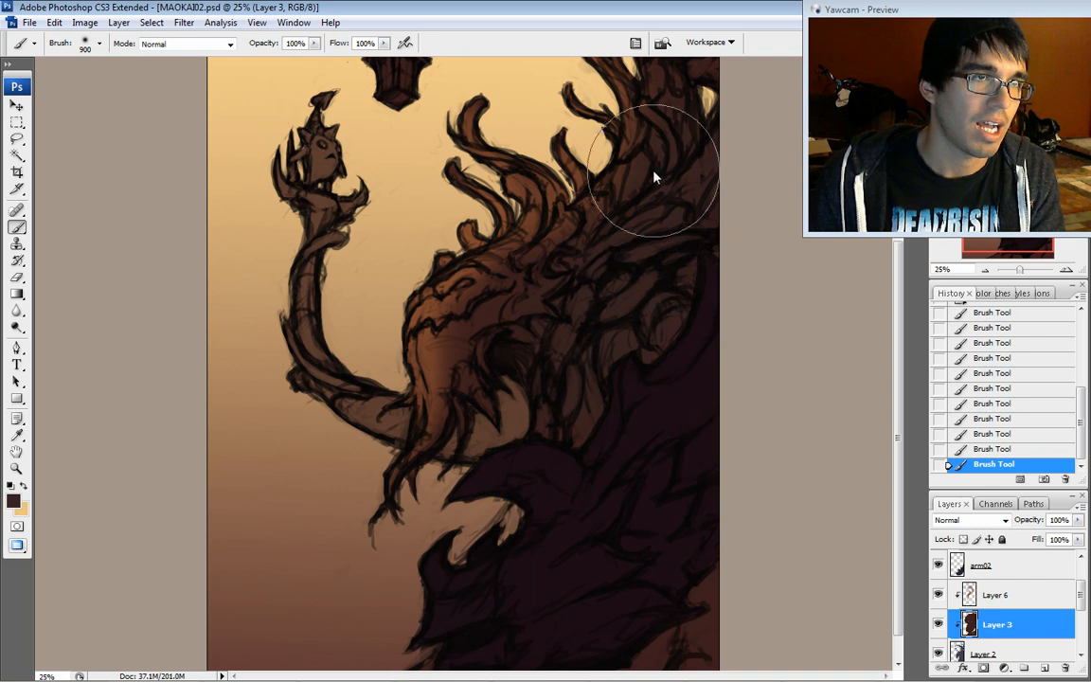
{"action": "mouse_move", "coordinate": [591, 284]}
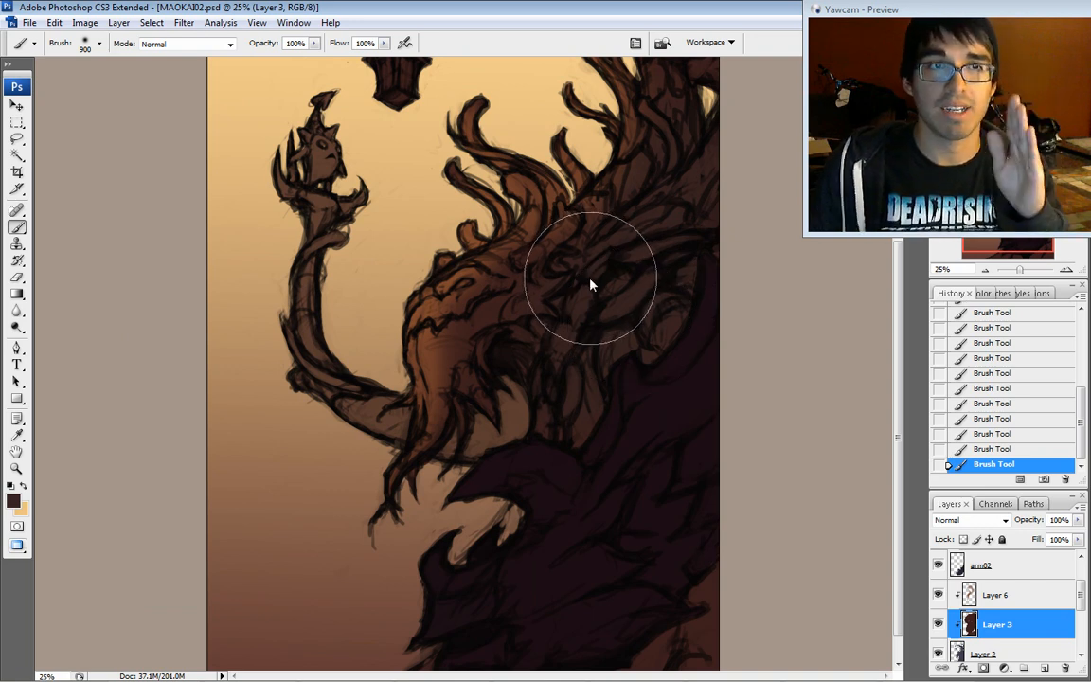
{"action": "mouse_move", "coordinate": [587, 282]}
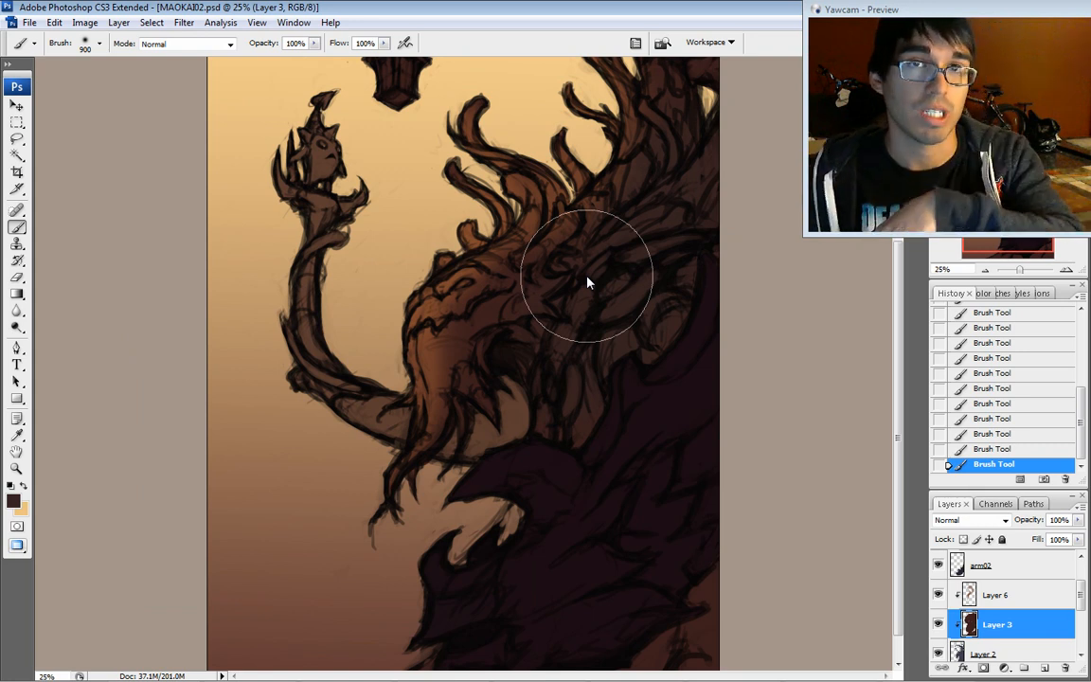
{"action": "mouse_move", "coordinate": [642, 313]}
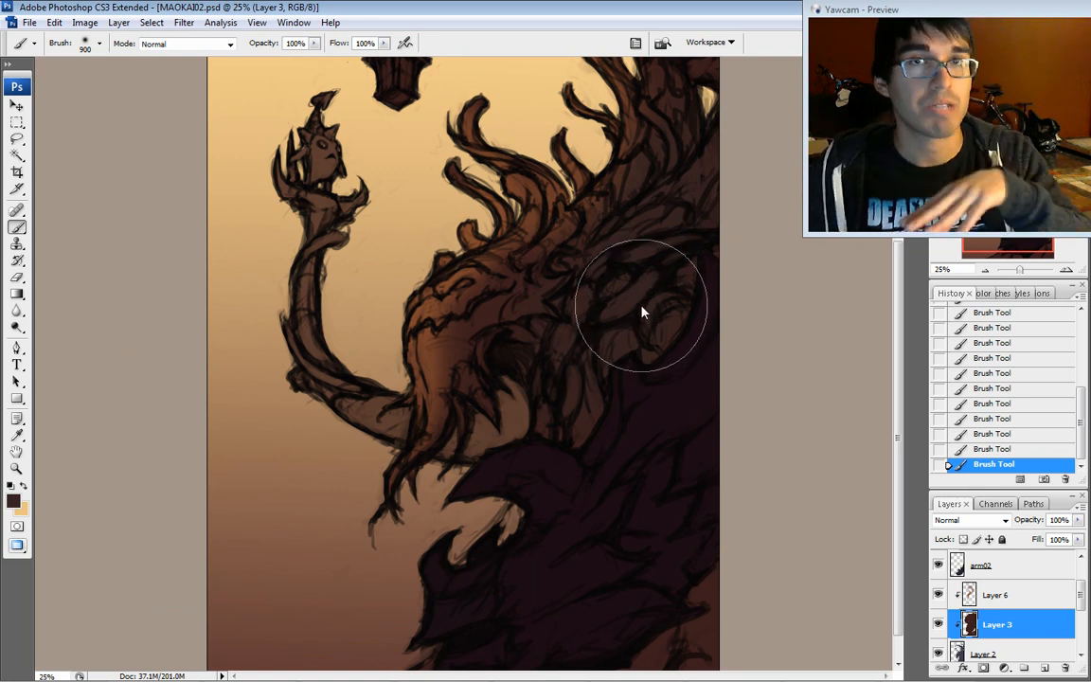
{"action": "mouse_move", "coordinate": [659, 356]}
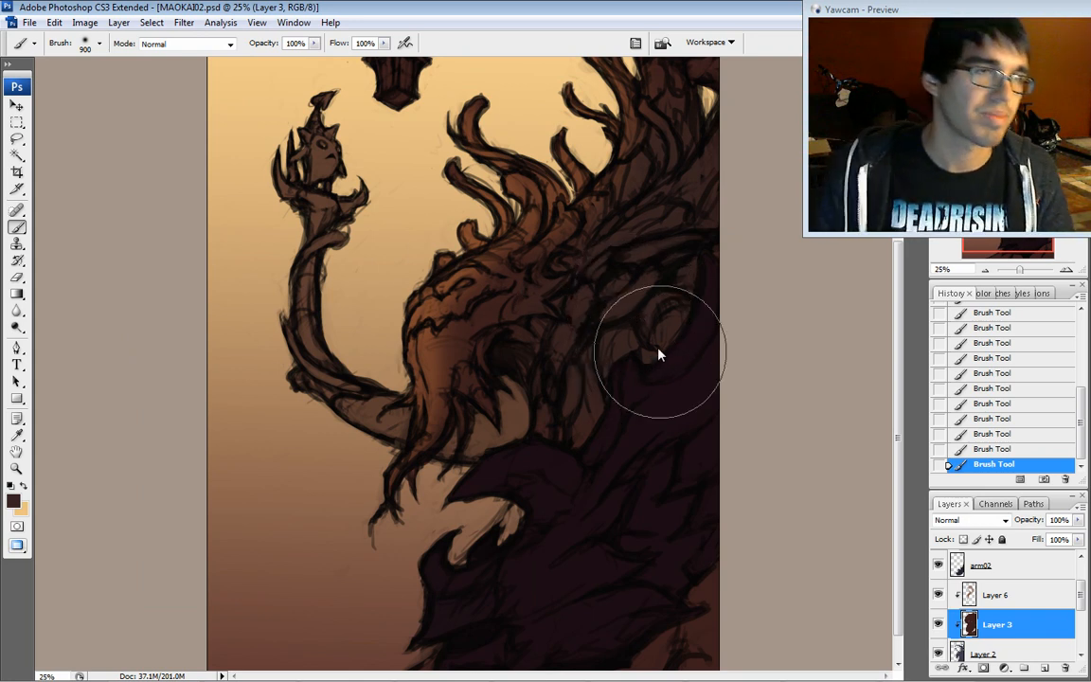
{"action": "mouse_move", "coordinate": [583, 358]}
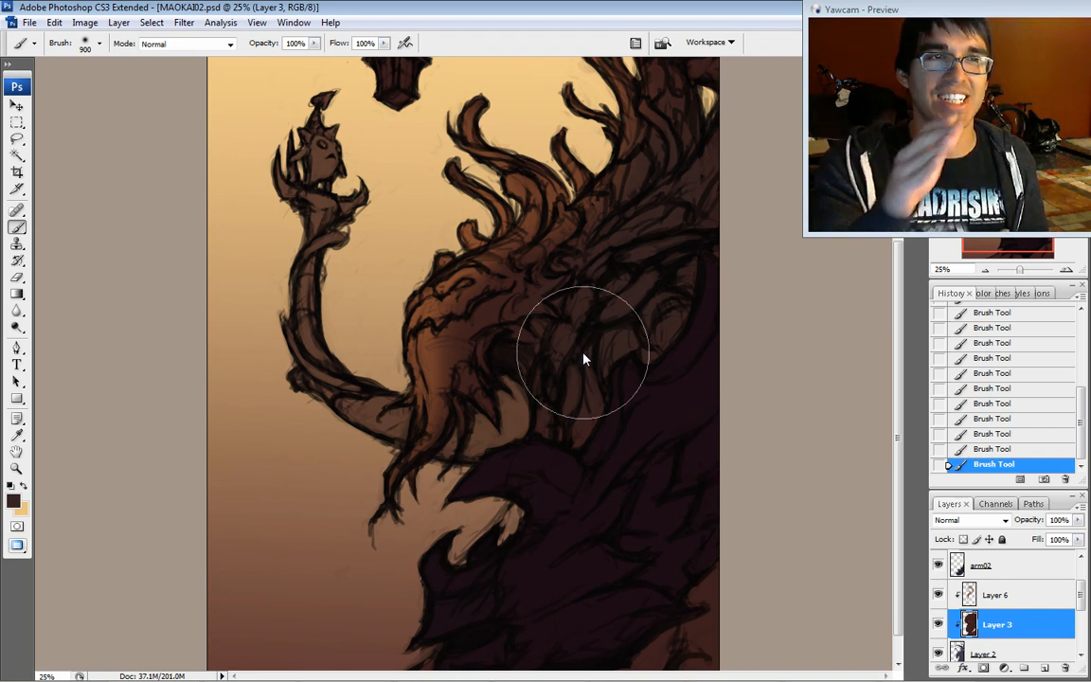
{"action": "mouse_move", "coordinate": [610, 246]}
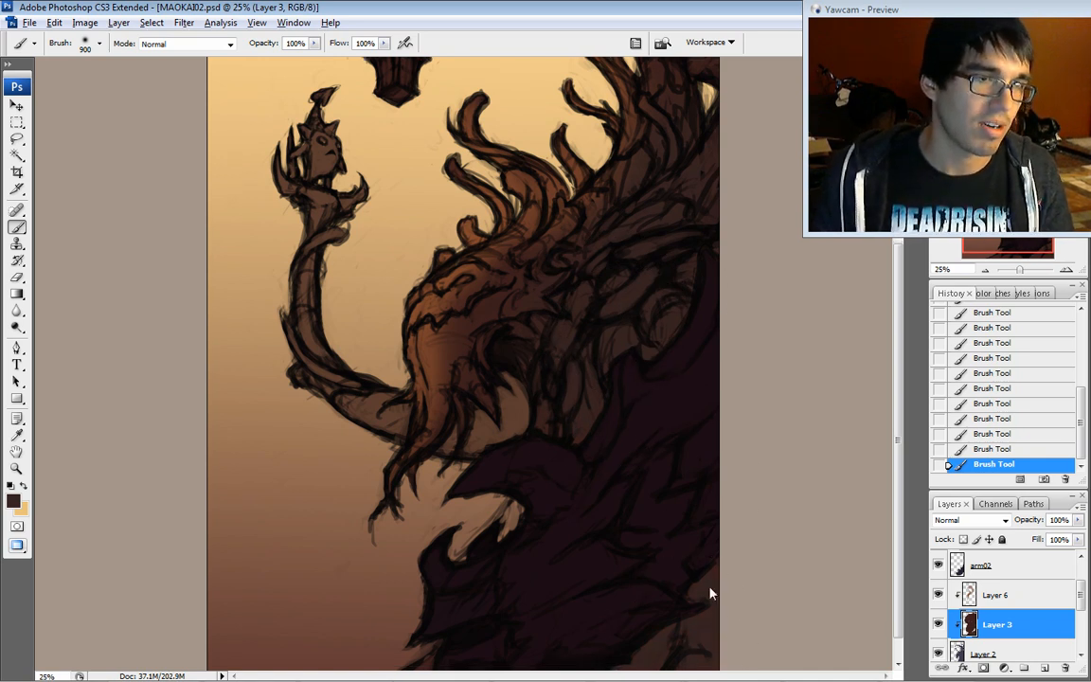
{"action": "mouse_move", "coordinate": [975, 464]}
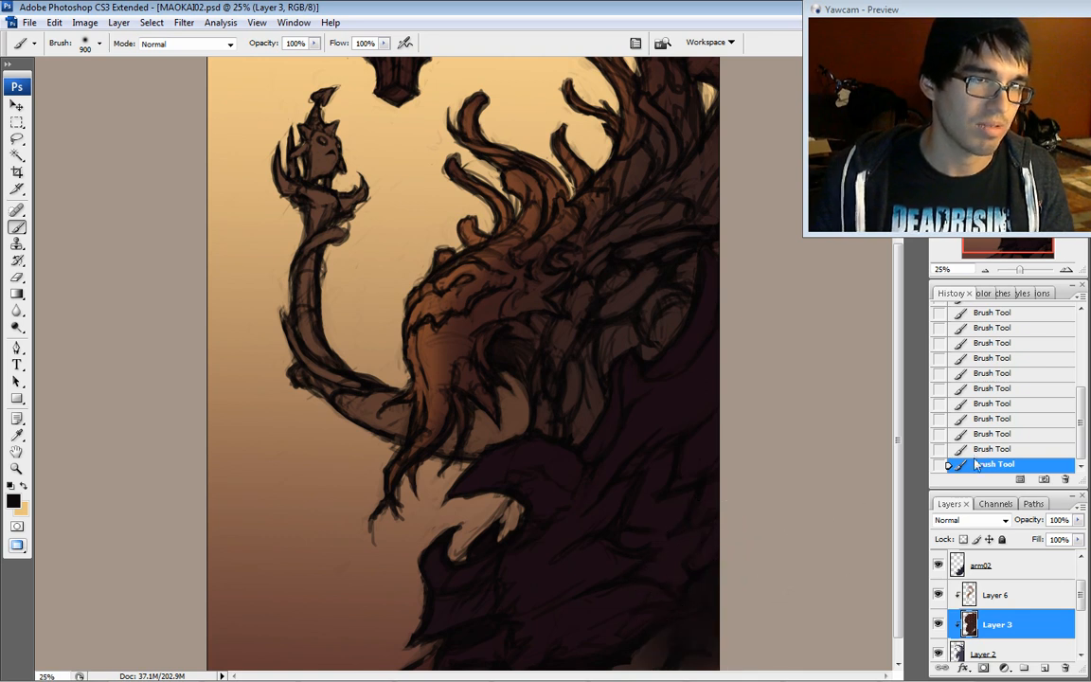
- Undo the last shadow stroke and reopen the Color Picker for a near-black maroon
{"action": "key", "text": "alt"}
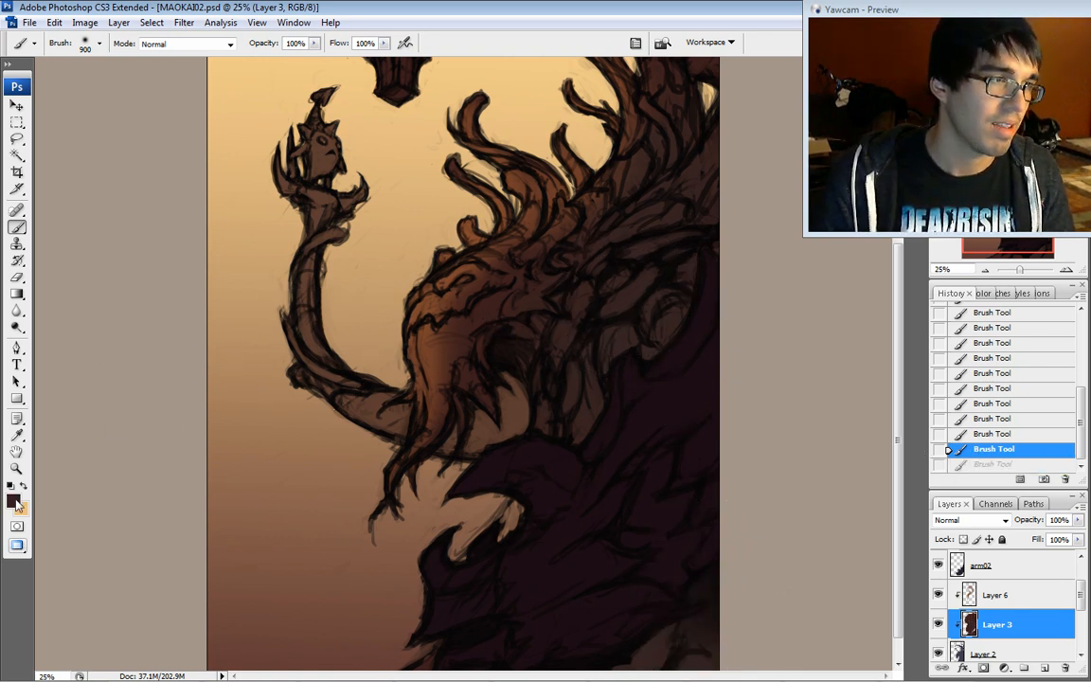
{"action": "left_click", "coordinate": [12, 500]}
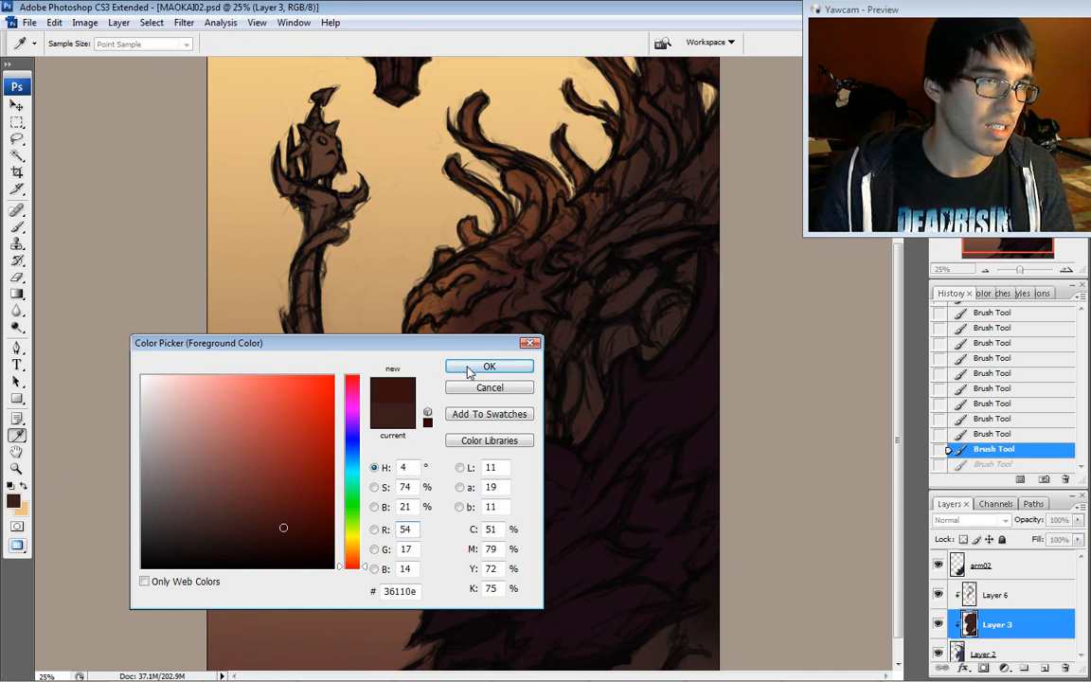
- Choose mid brown 6e3e27 and brush warm strokes across the treant's face and branches on Layer 3
{"action": "left_click", "coordinate": [488, 367]}
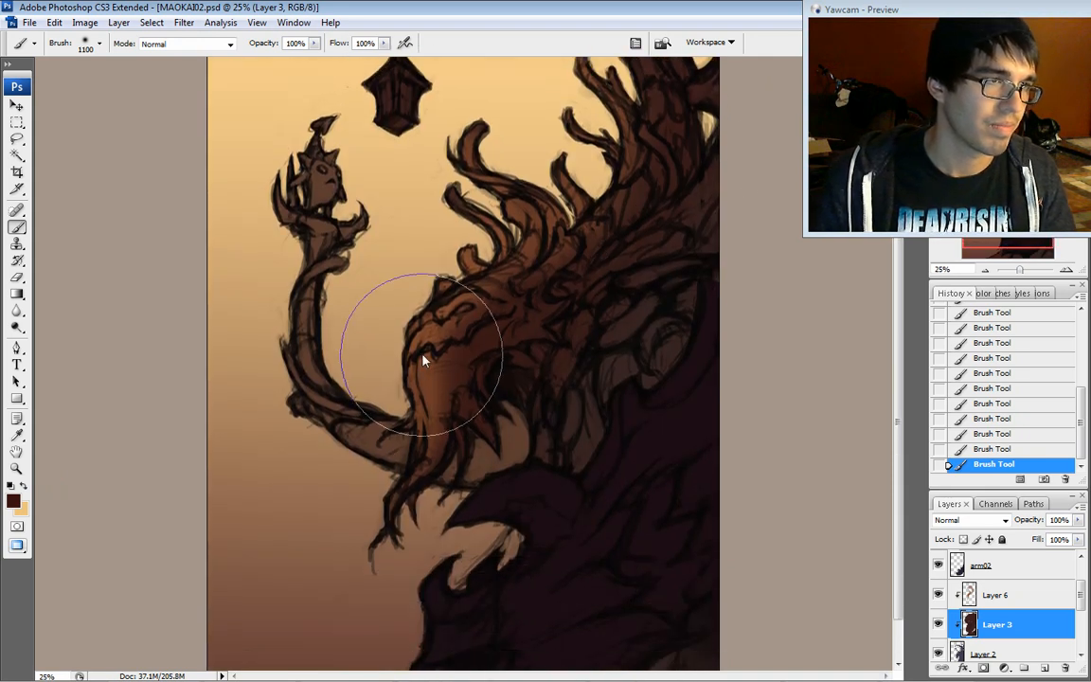
{"action": "left_click", "coordinate": [14, 500]}
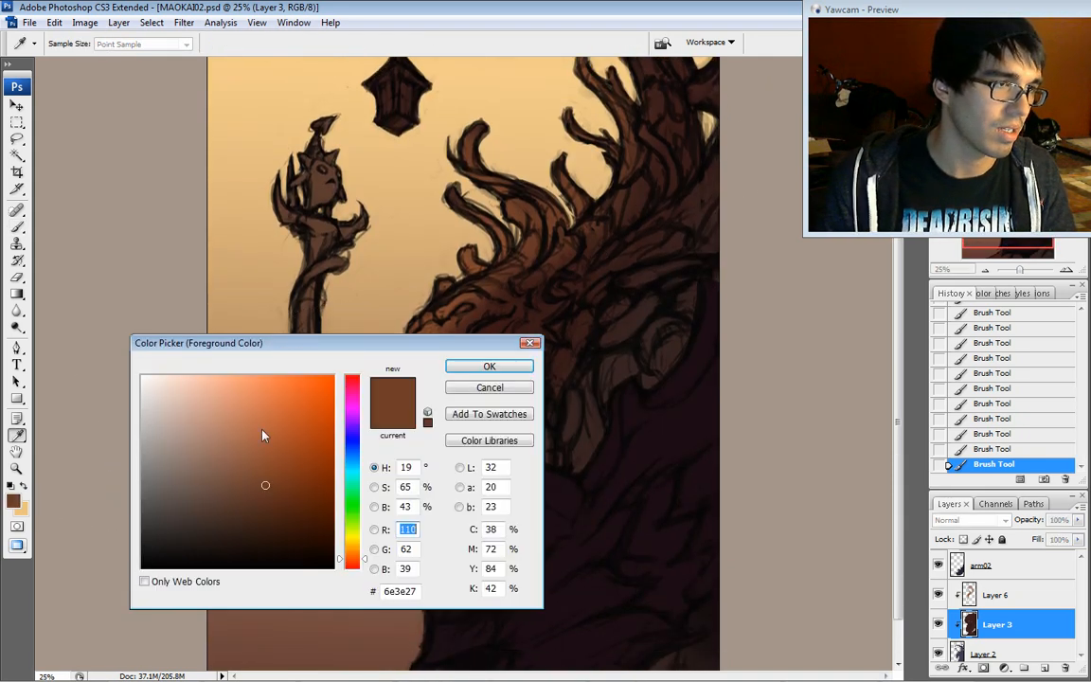
{"action": "left_click", "coordinate": [488, 367]}
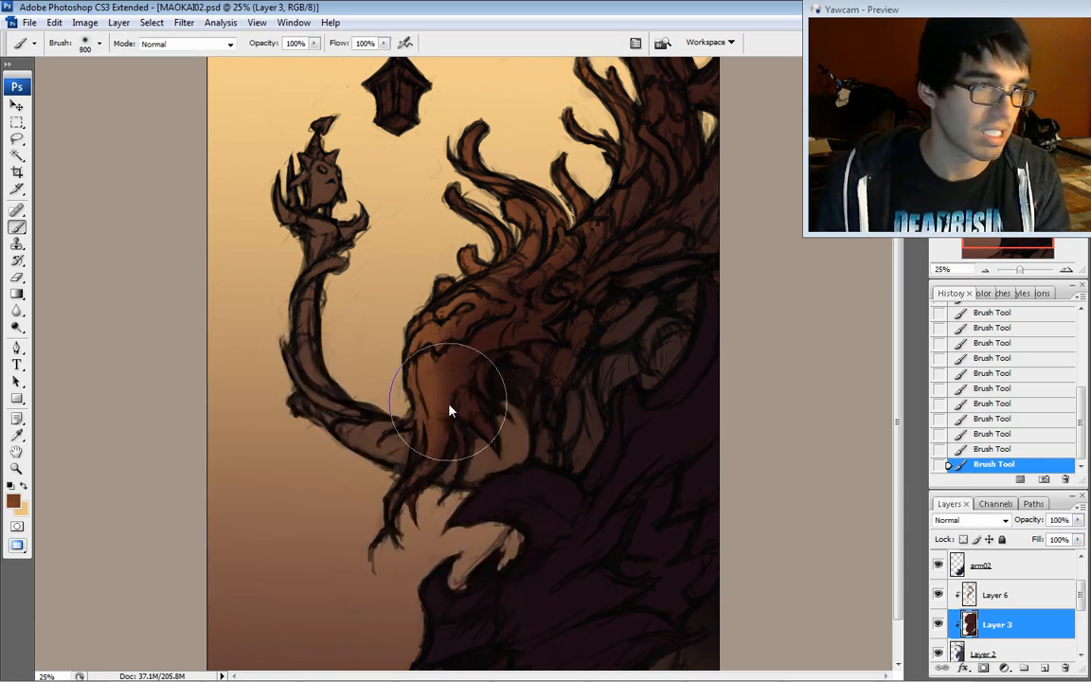
{"action": "left_click_drag", "start_coordinate": [451, 413], "coordinate": [647, 74]}
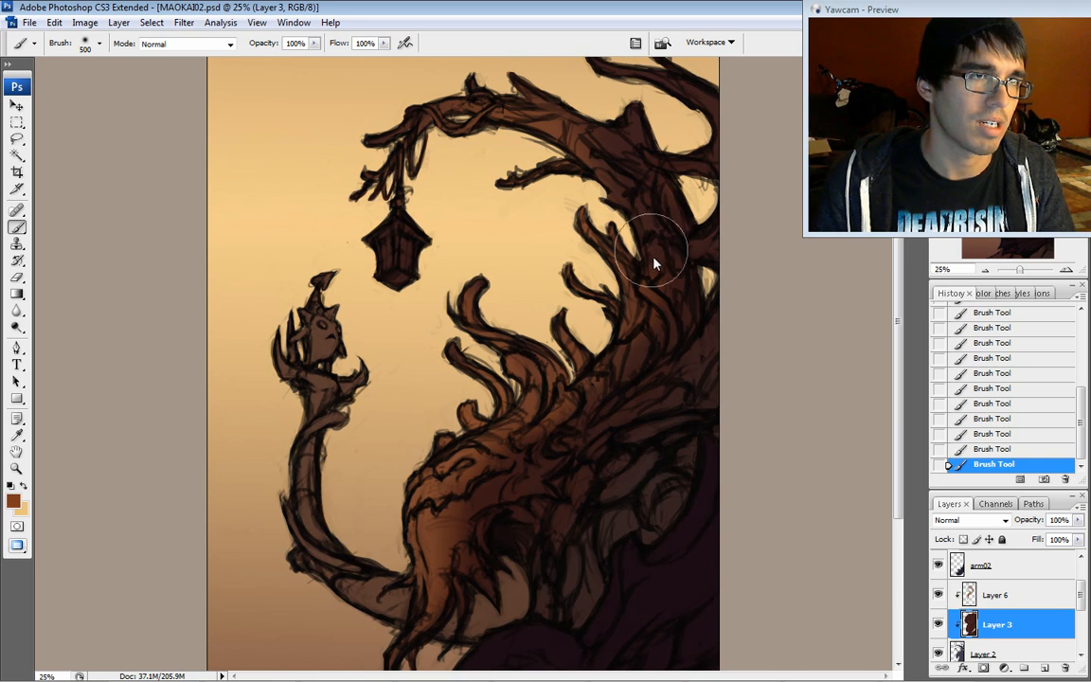
{"action": "mouse_move", "coordinate": [704, 291]}
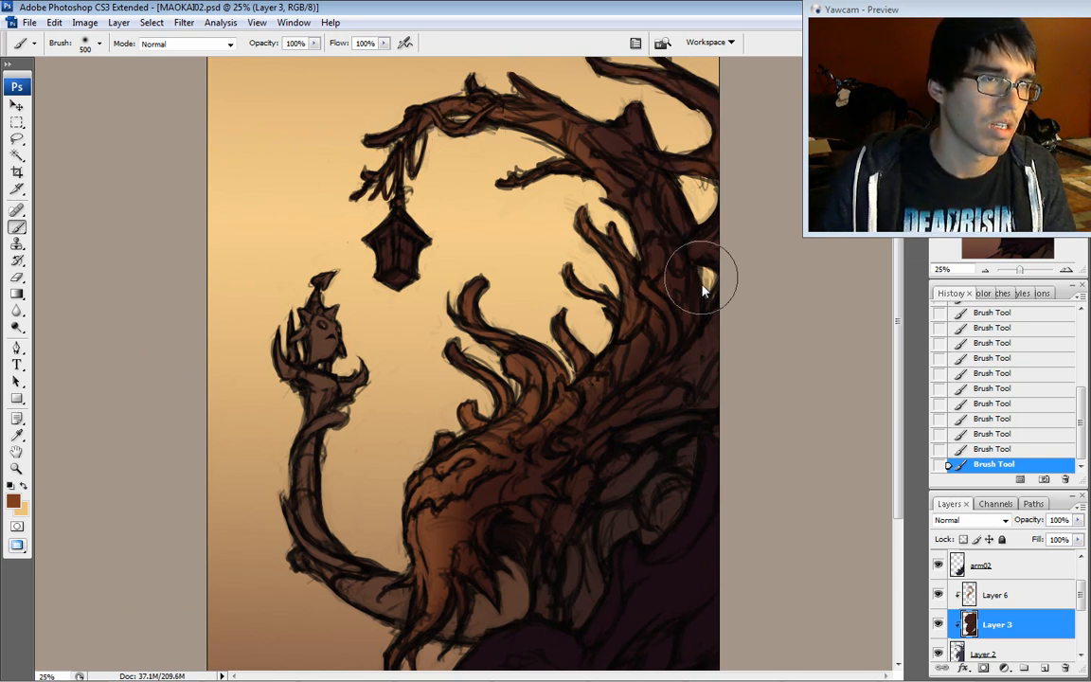
{"action": "scroll", "scroll_direction": "down", "scroll_amount": 3}
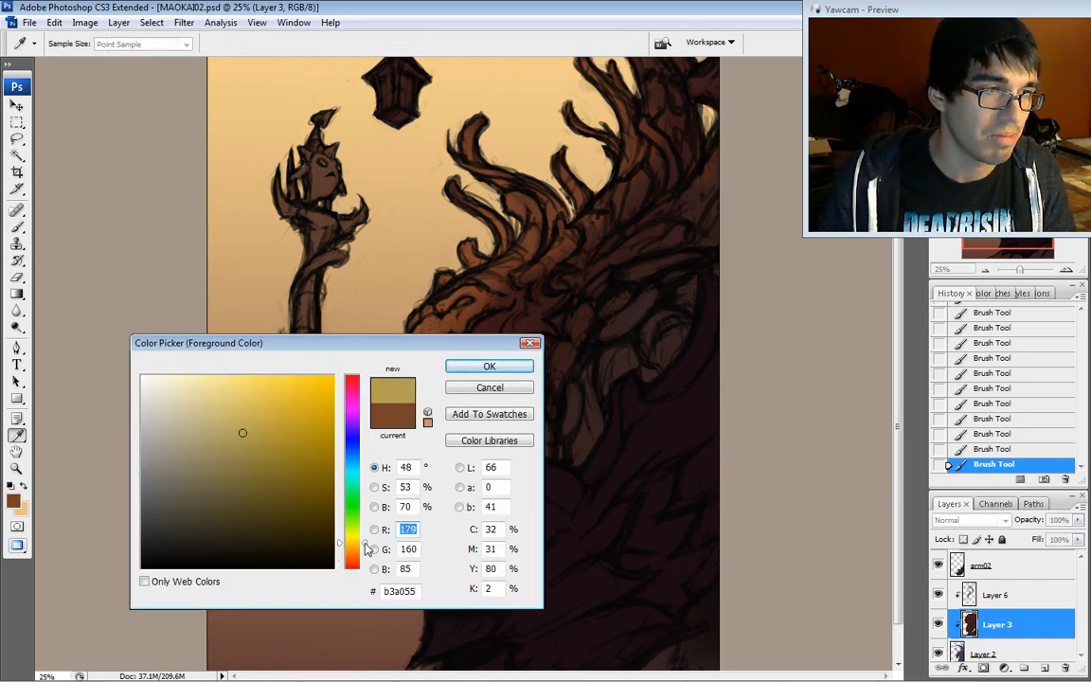
- Paint orange-tan then pale tan highlights on the treant's head, then return to Layer 6
{"action": "left_click", "coordinate": [231, 447]}
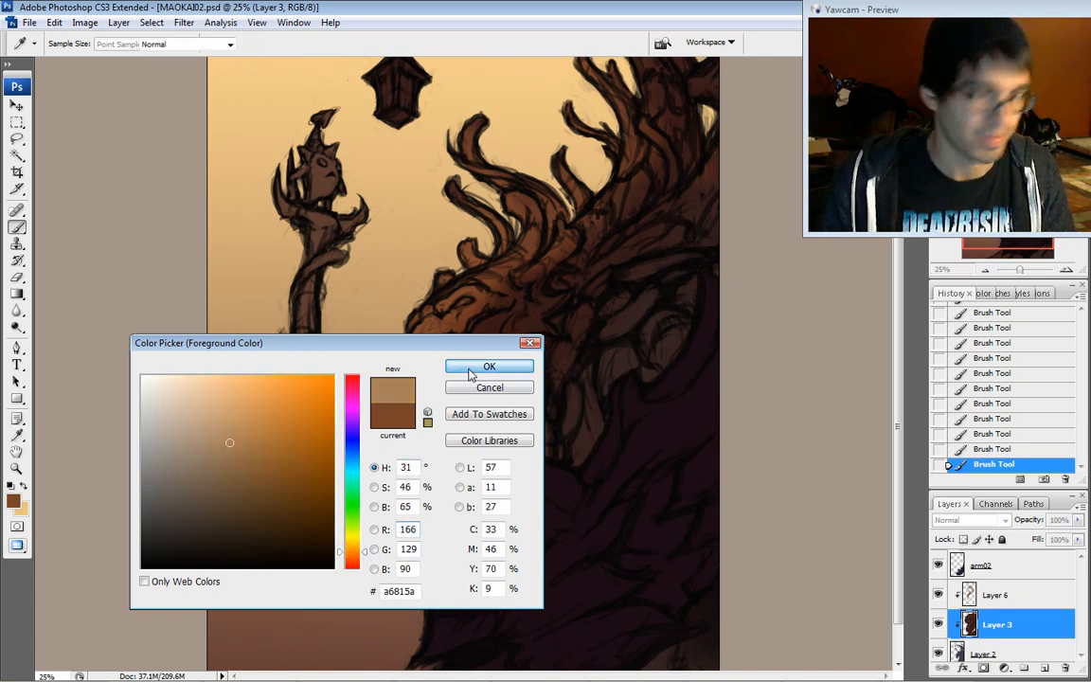
{"action": "left_click", "coordinate": [489, 367]}
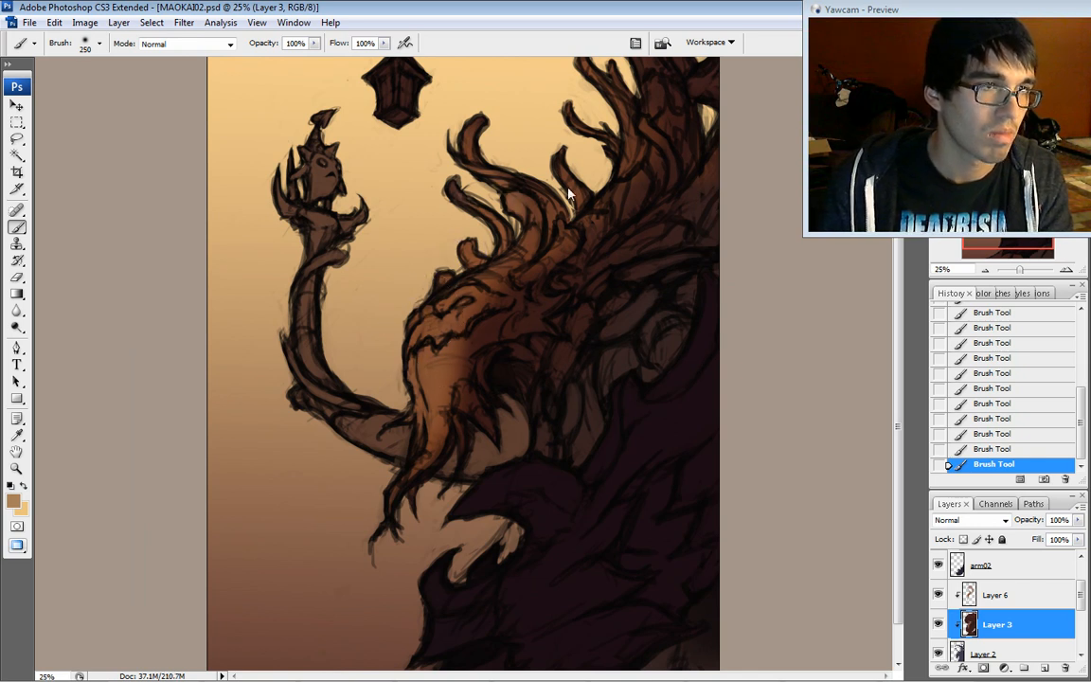
{"action": "left_click", "coordinate": [15, 500]}
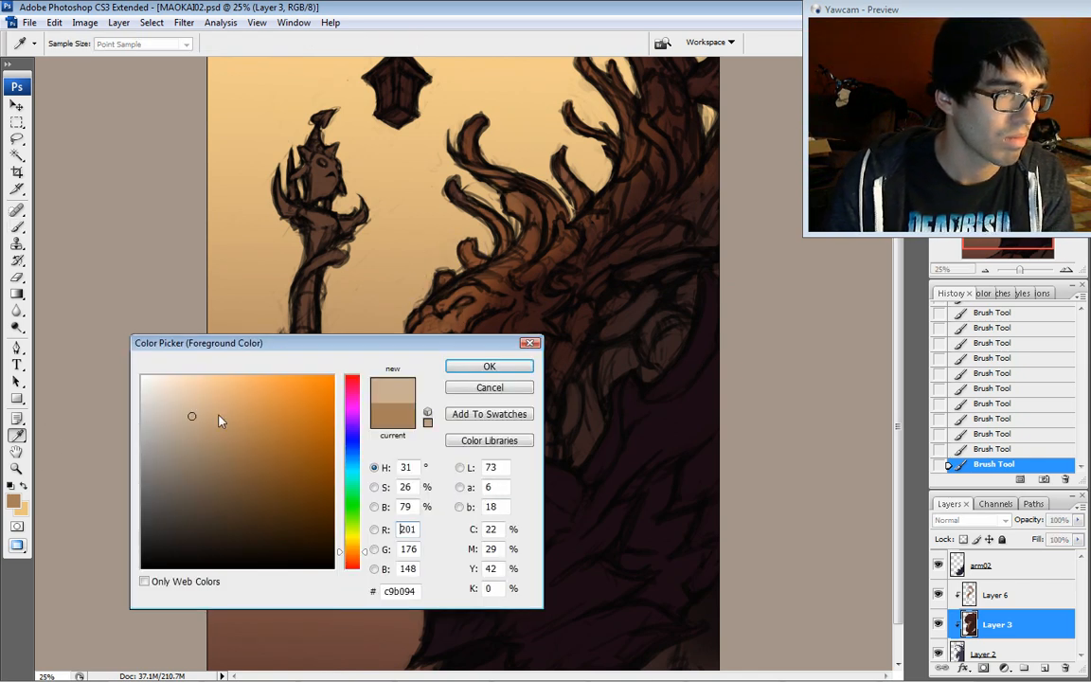
{"action": "left_click", "coordinate": [488, 368]}
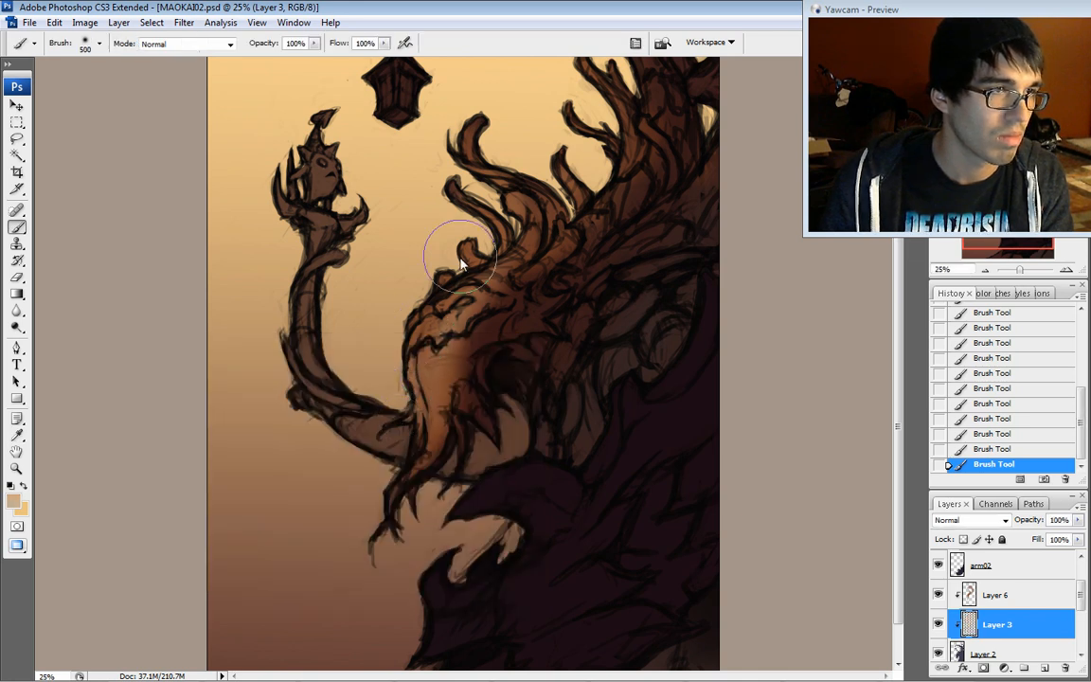
{"action": "left_click", "coordinate": [996, 595]}
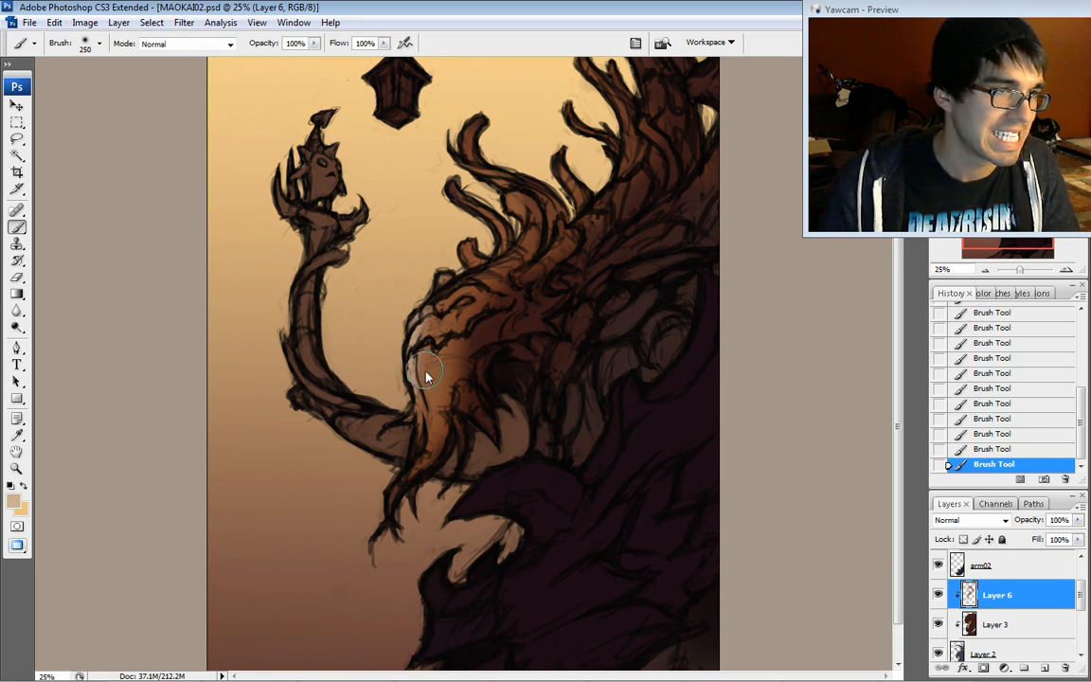
{"action": "mouse_move", "coordinate": [382, 369]}
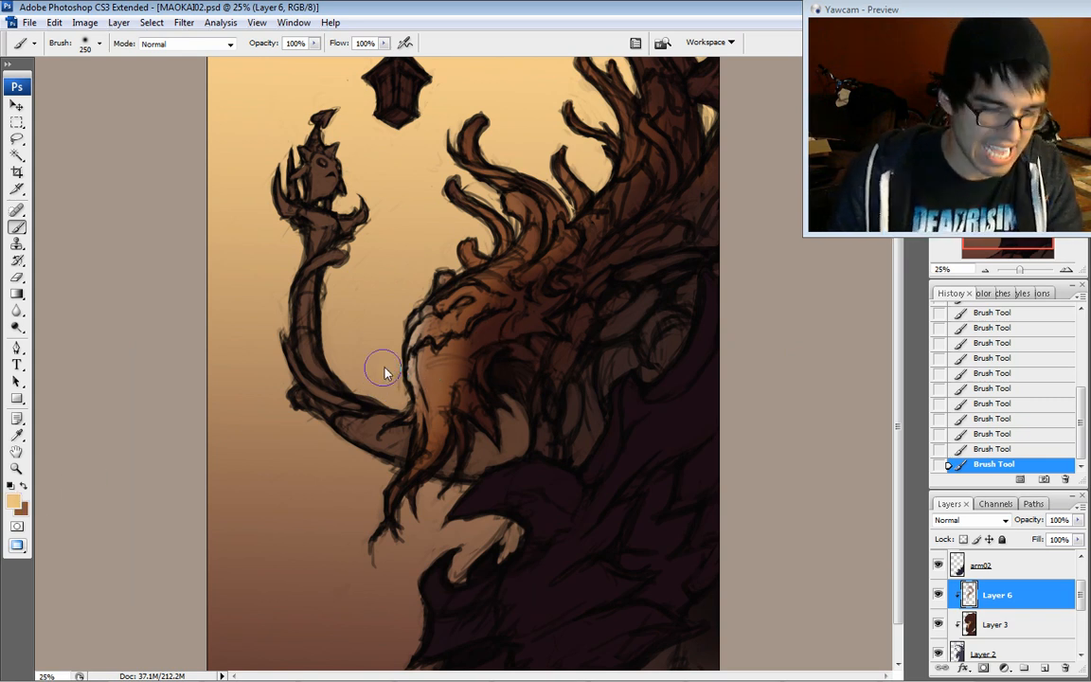
- Paint highlights on the head, then dark purplish-brown strokes along the treant's arm
{"action": "left_click_drag", "start_coordinate": [382, 369], "coordinate": [483, 190]}
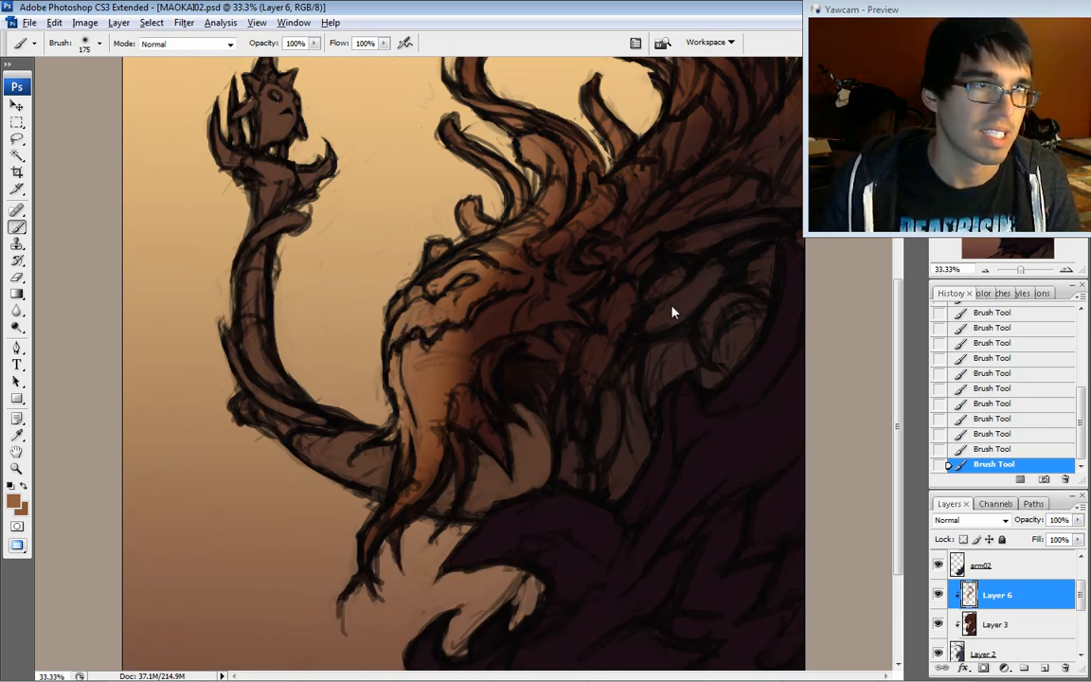
{"action": "left_click", "coordinate": [13, 500]}
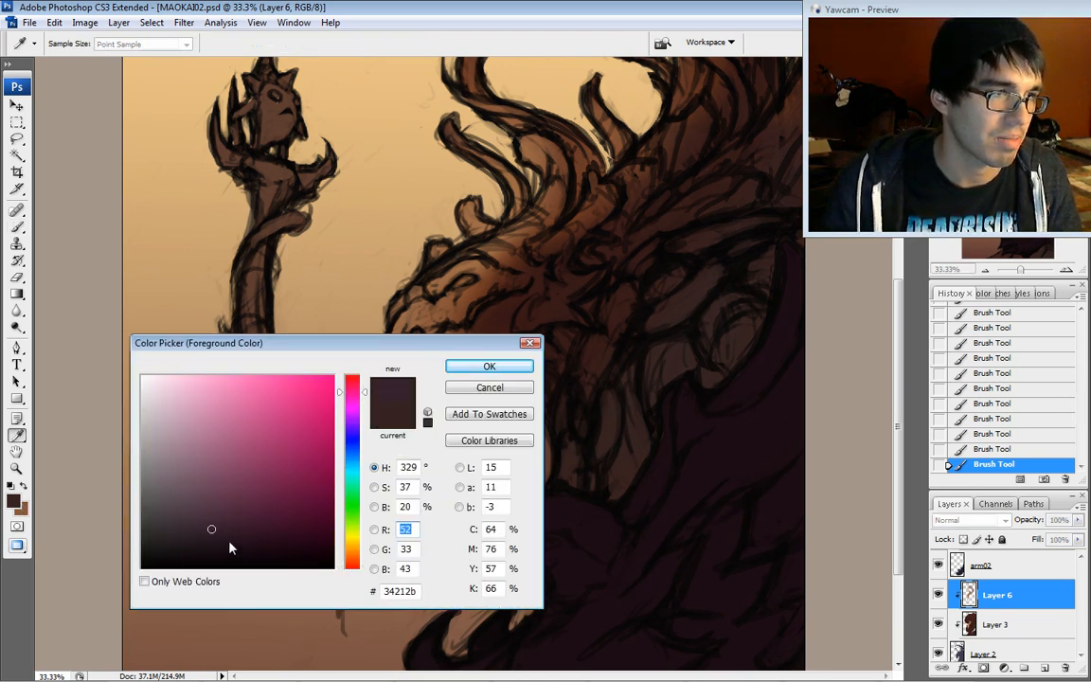
{"action": "left_click", "coordinate": [488, 367]}
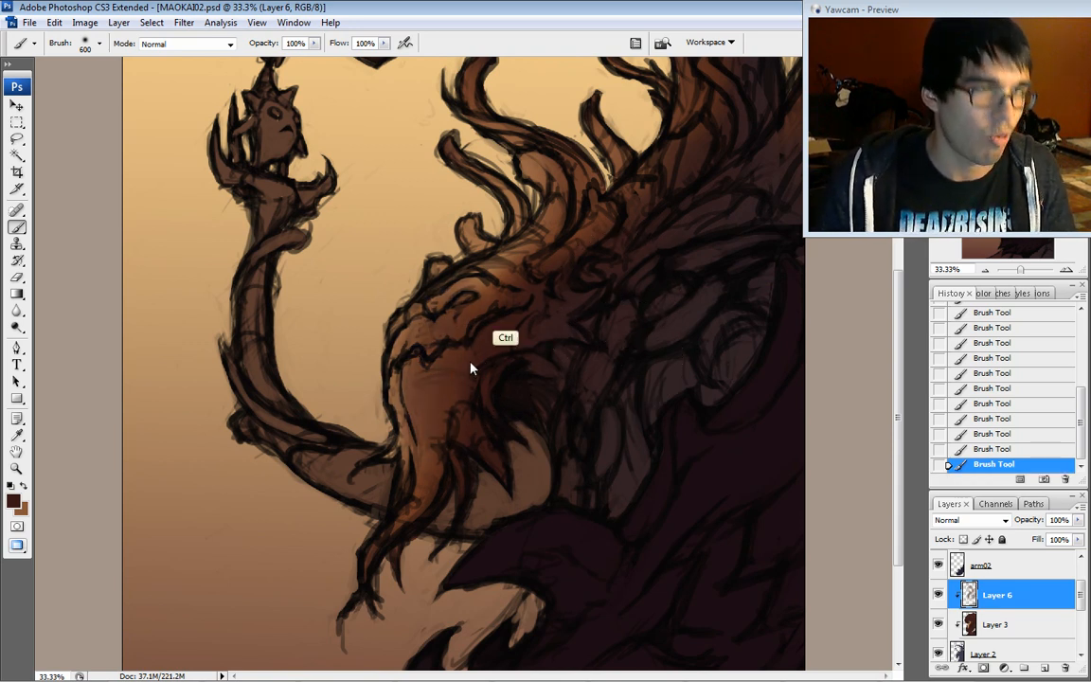
{"action": "left_click_drag", "start_coordinate": [474, 368], "coordinate": [369, 420]}
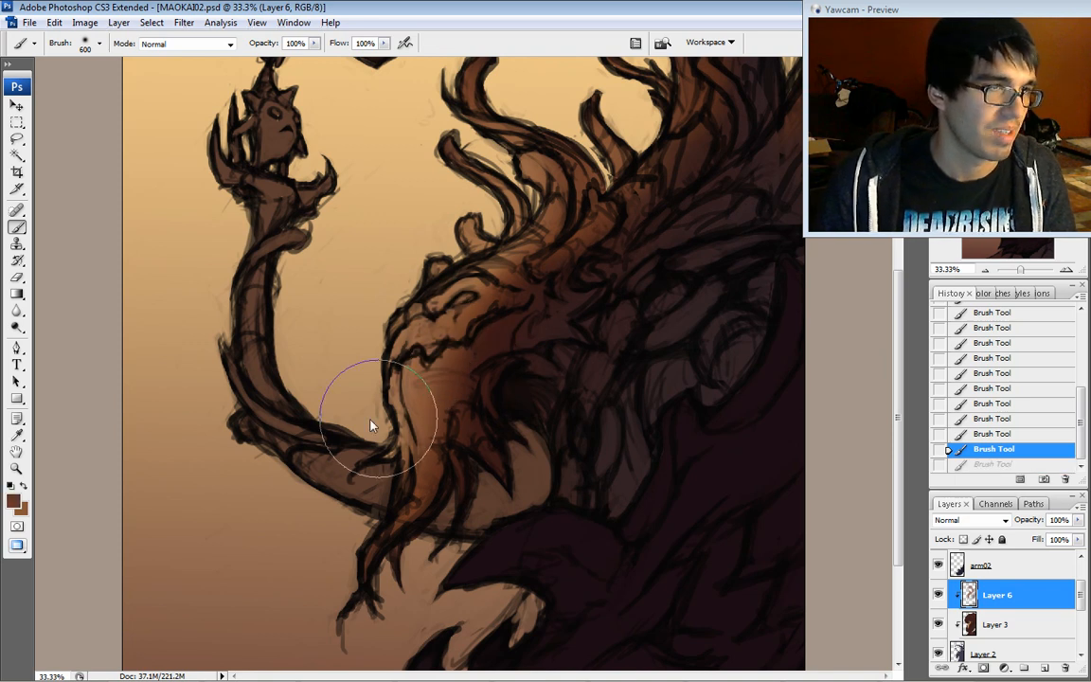
- Pick a brown and brush shading across the treant's face and trunk
{"action": "left_click", "coordinate": [12, 500]}
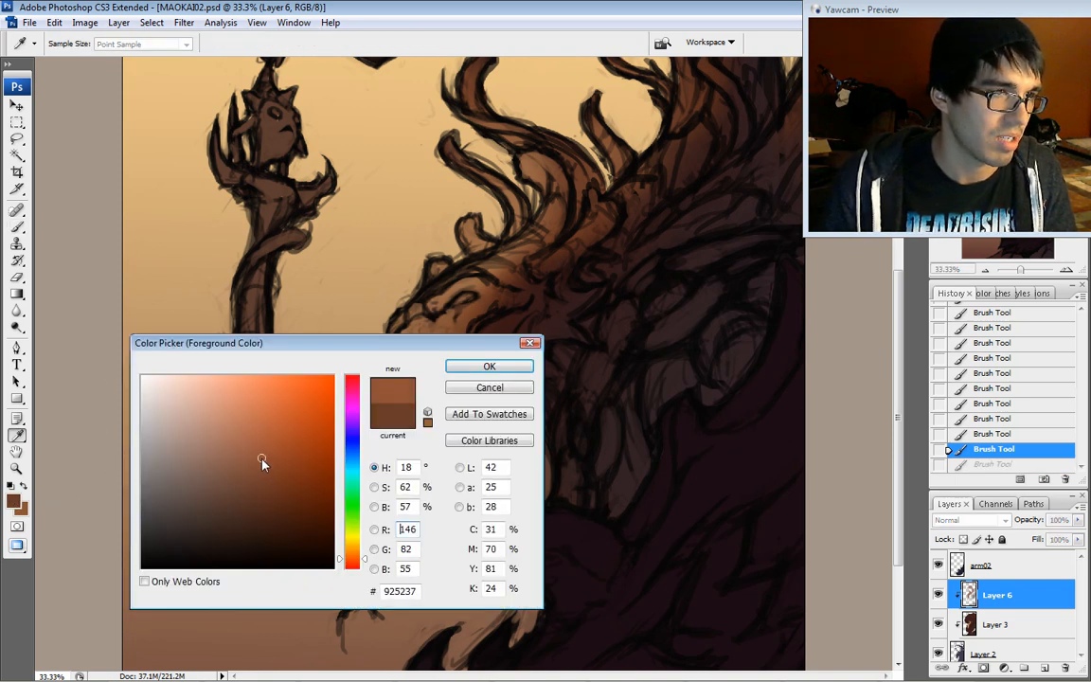
{"action": "left_click", "coordinate": [488, 367]}
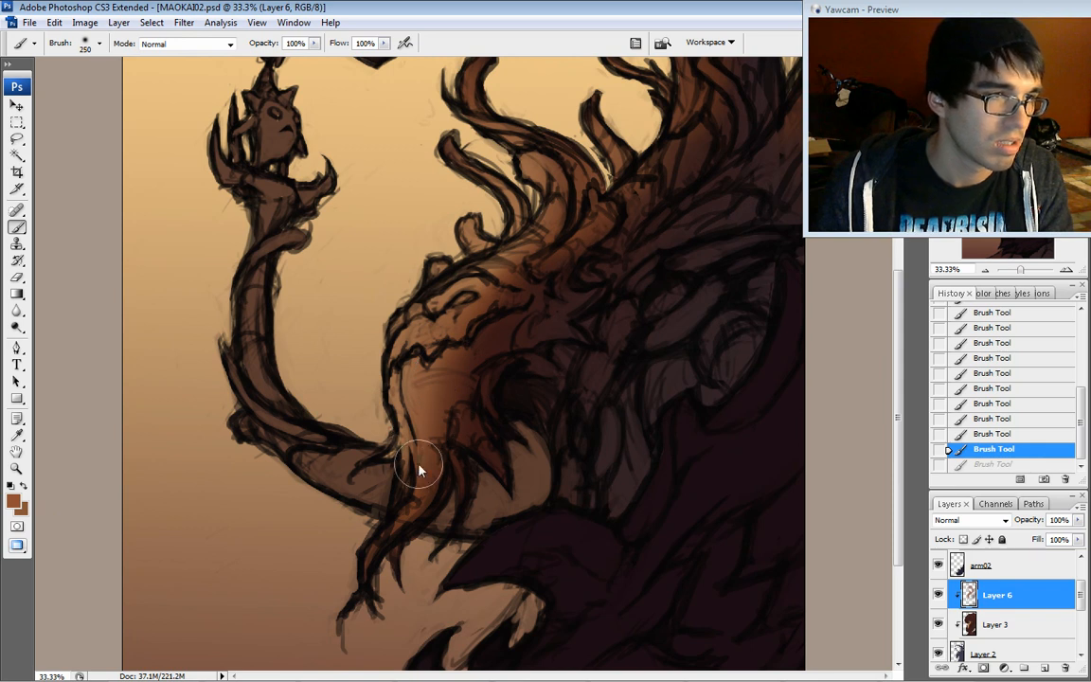
{"action": "left_click_drag", "start_coordinate": [420, 469], "coordinate": [533, 180]}
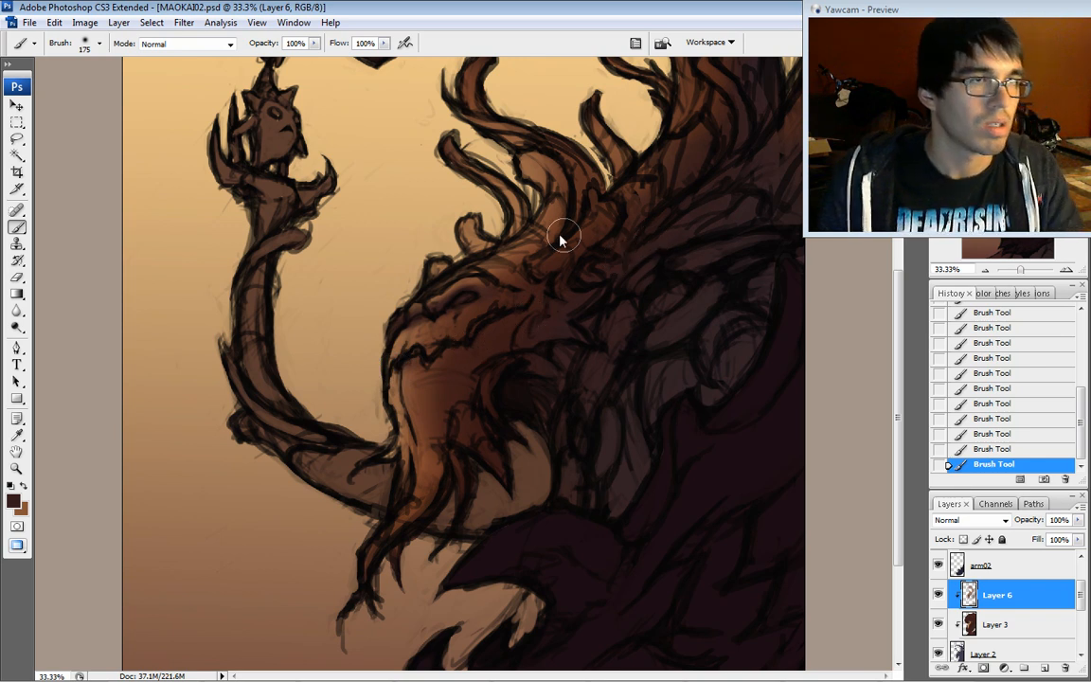
{"action": "mouse_move", "coordinate": [477, 301]}
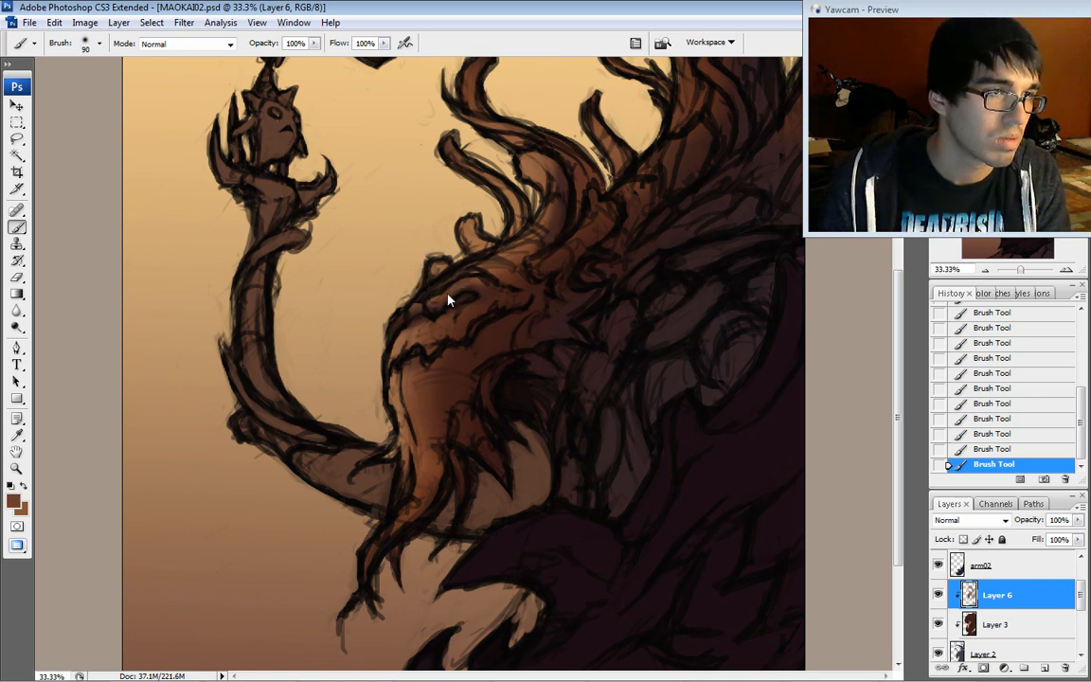
{"action": "mouse_move", "coordinate": [613, 257]}
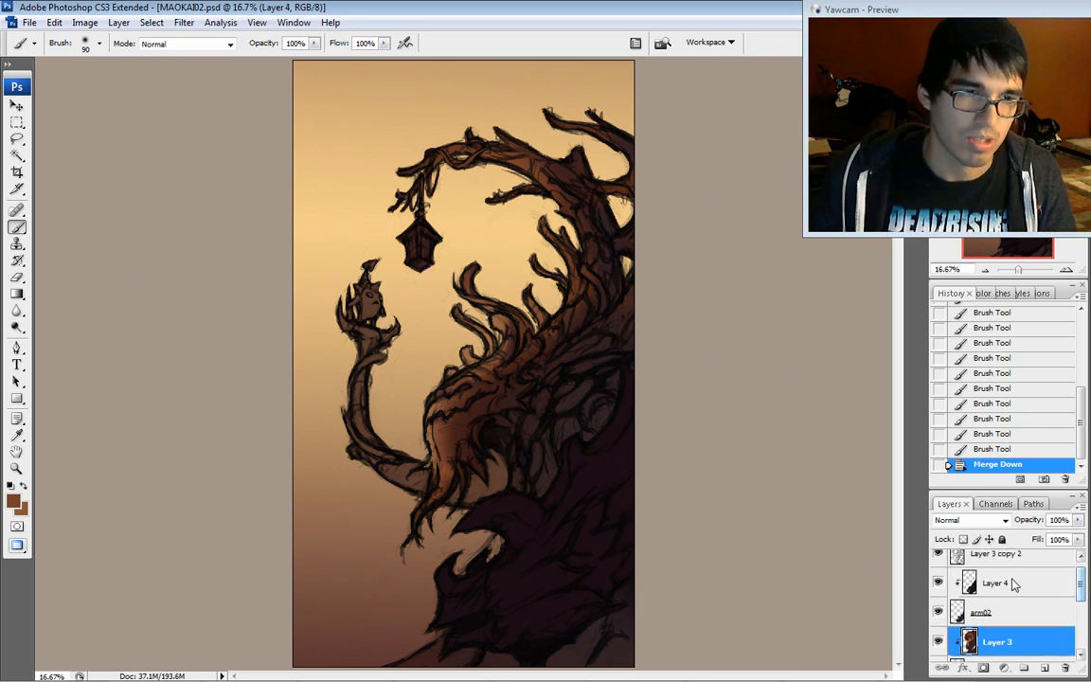
- Target Layer 4 and adjust the sampled colour to a dark red-brown in the Color Picker
{"action": "left_click", "coordinate": [996, 583]}
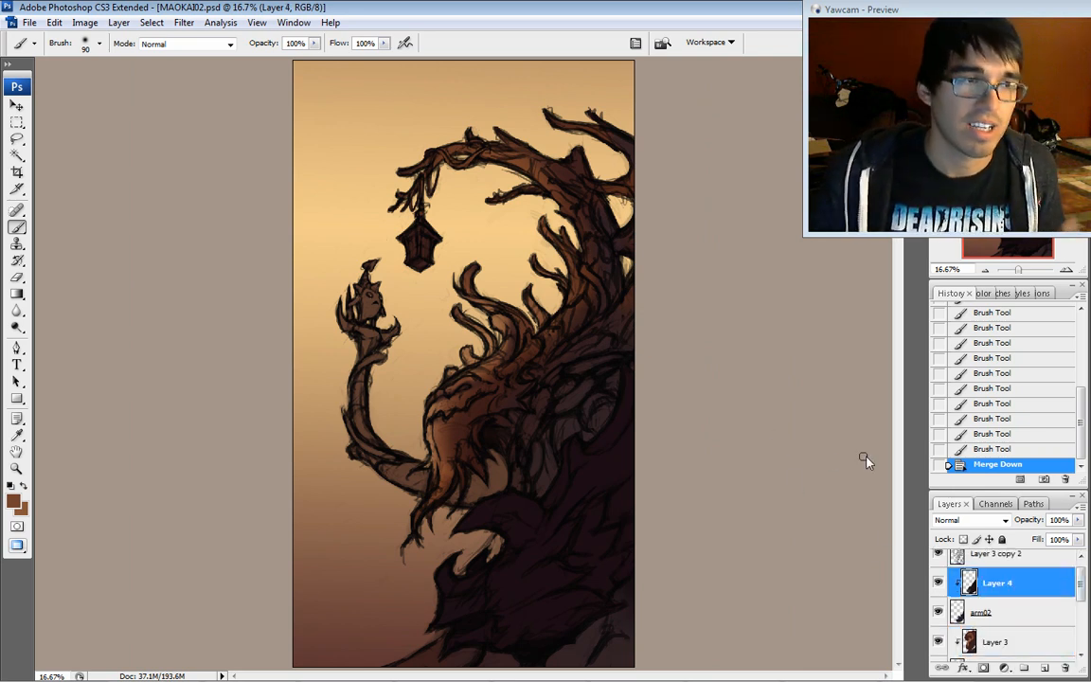
{"action": "mouse_move", "coordinate": [883, 441]}
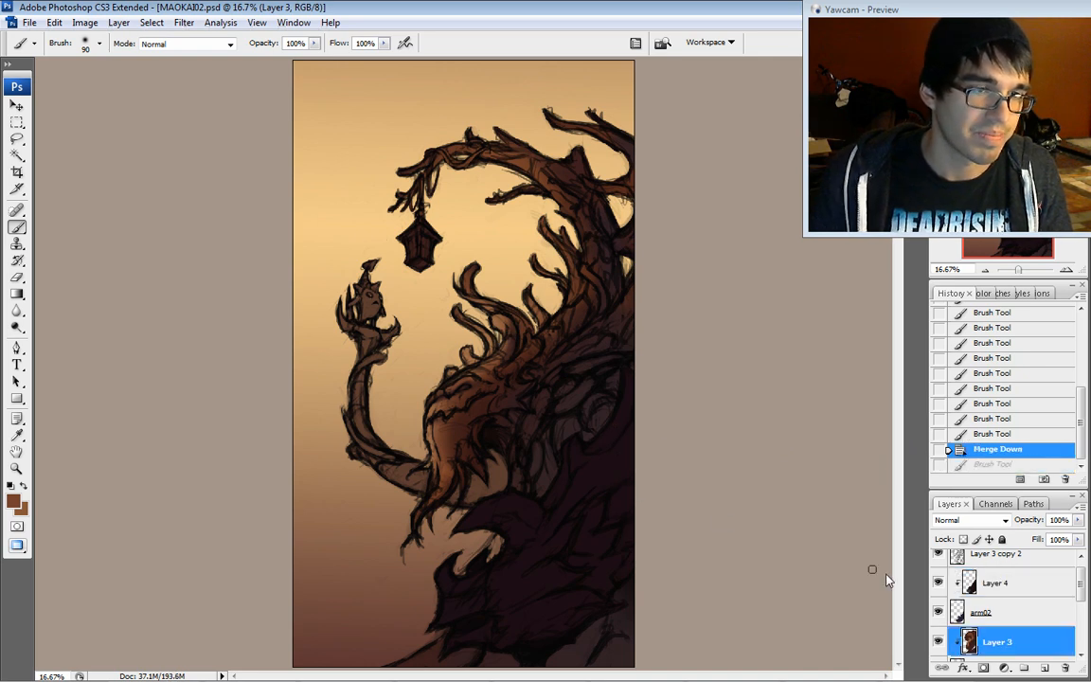
{"action": "left_click", "coordinate": [994, 583]}
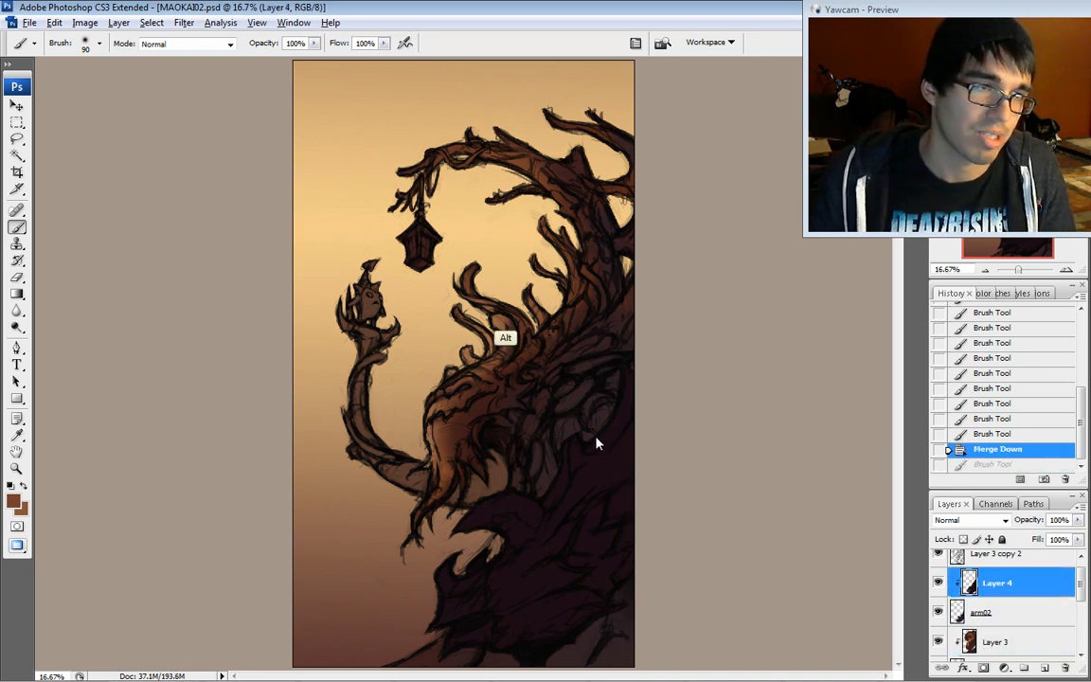
{"action": "left_click", "coordinate": [11, 500]}
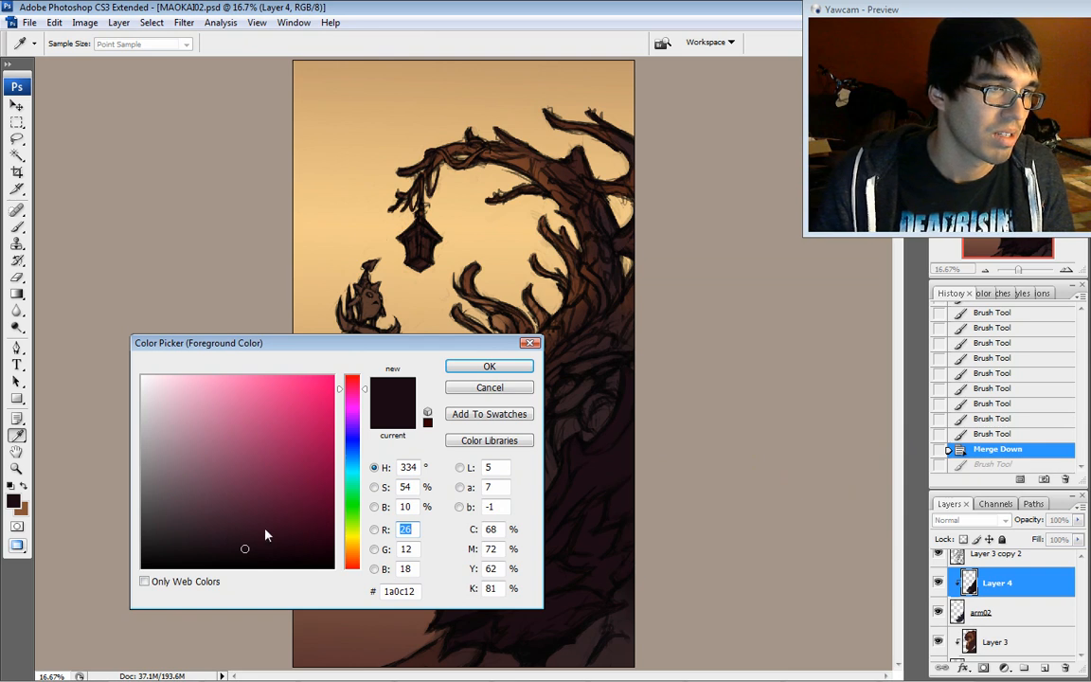
{"action": "left_click", "coordinate": [258, 519]}
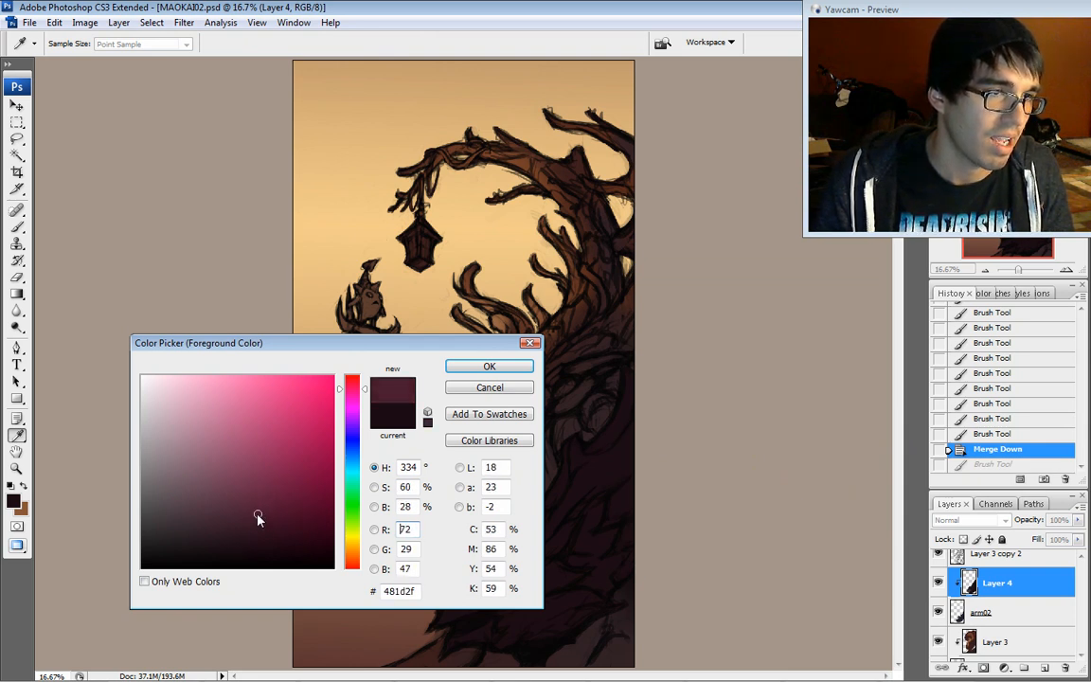
{"action": "left_click", "coordinate": [256, 496]}
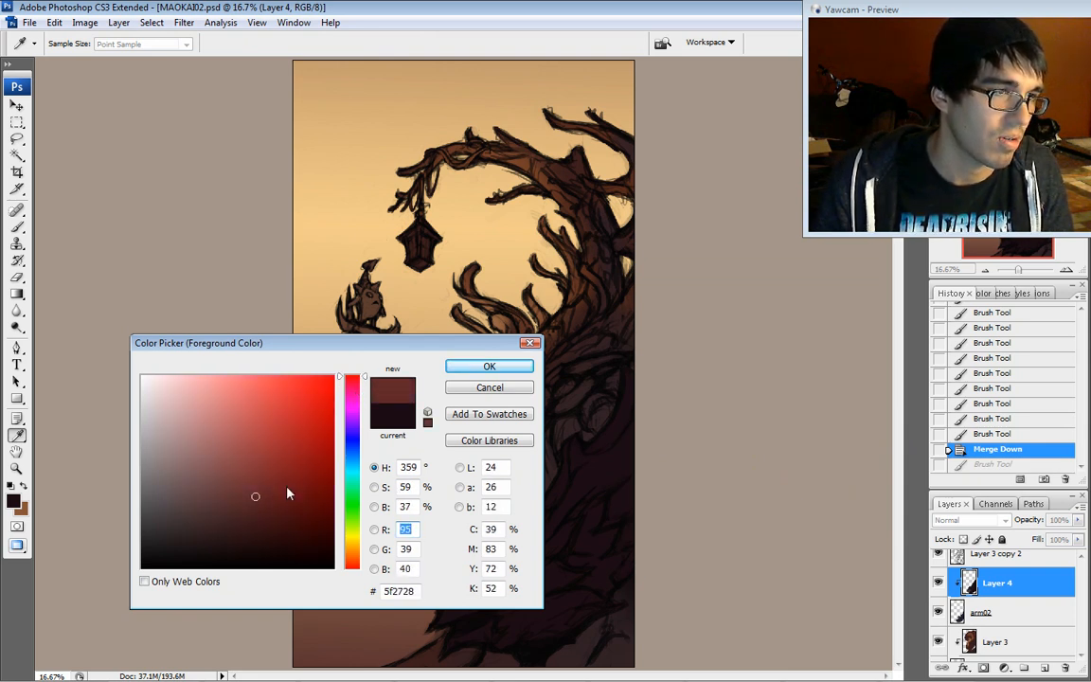
{"action": "left_click", "coordinate": [264, 492]}
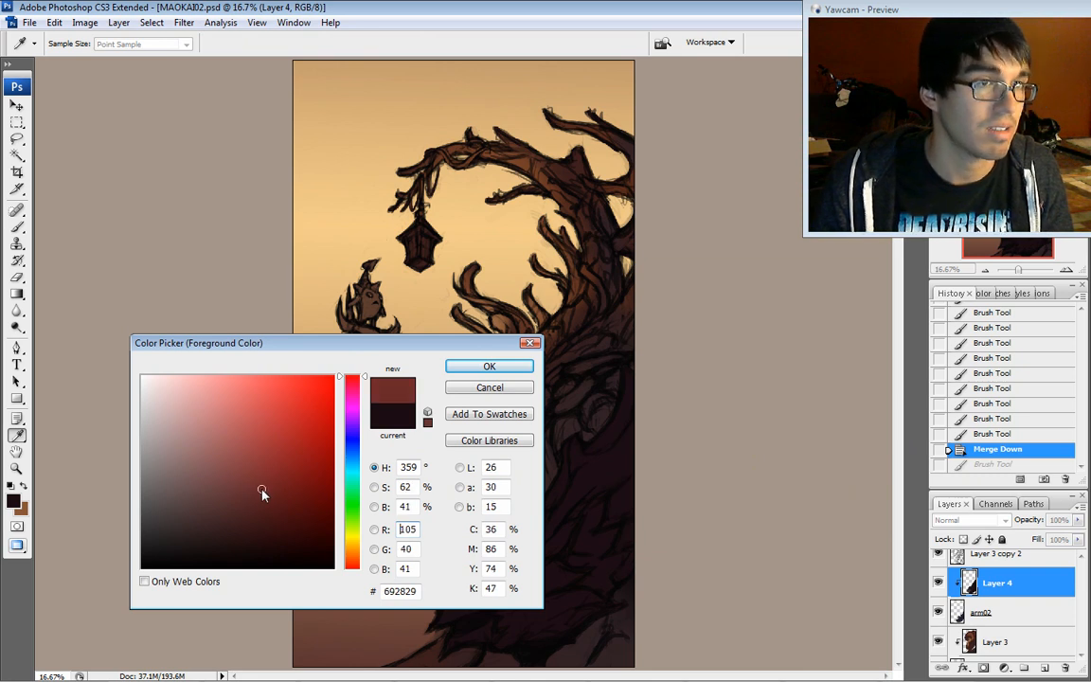
{"action": "left_click", "coordinate": [272, 489]}
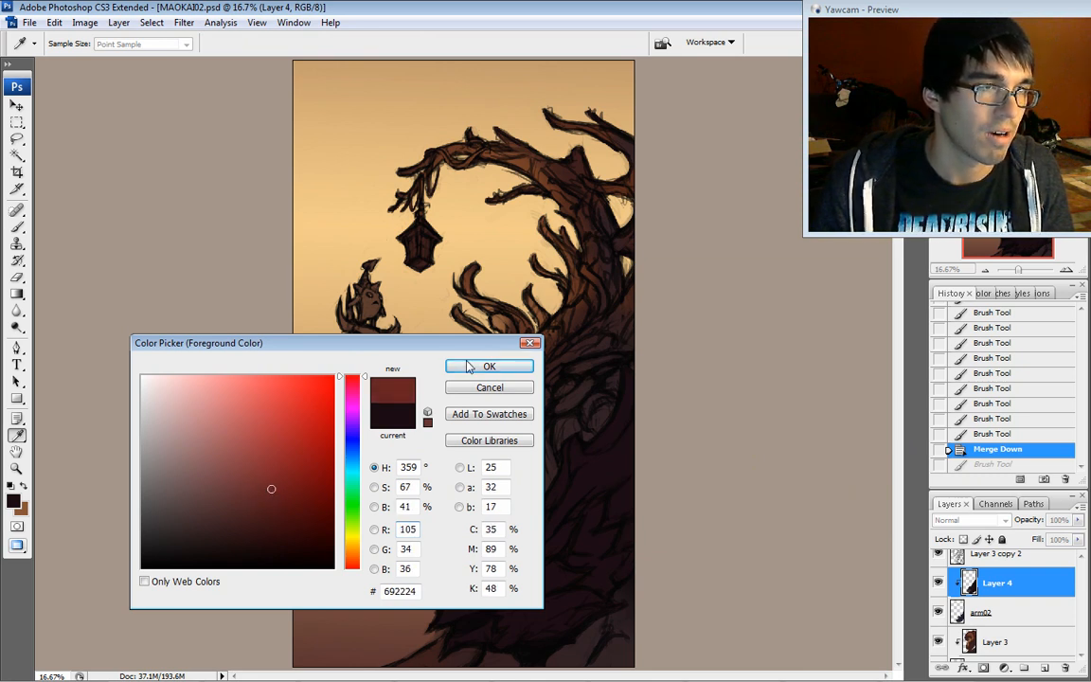
{"action": "left_click", "coordinate": [488, 367]}
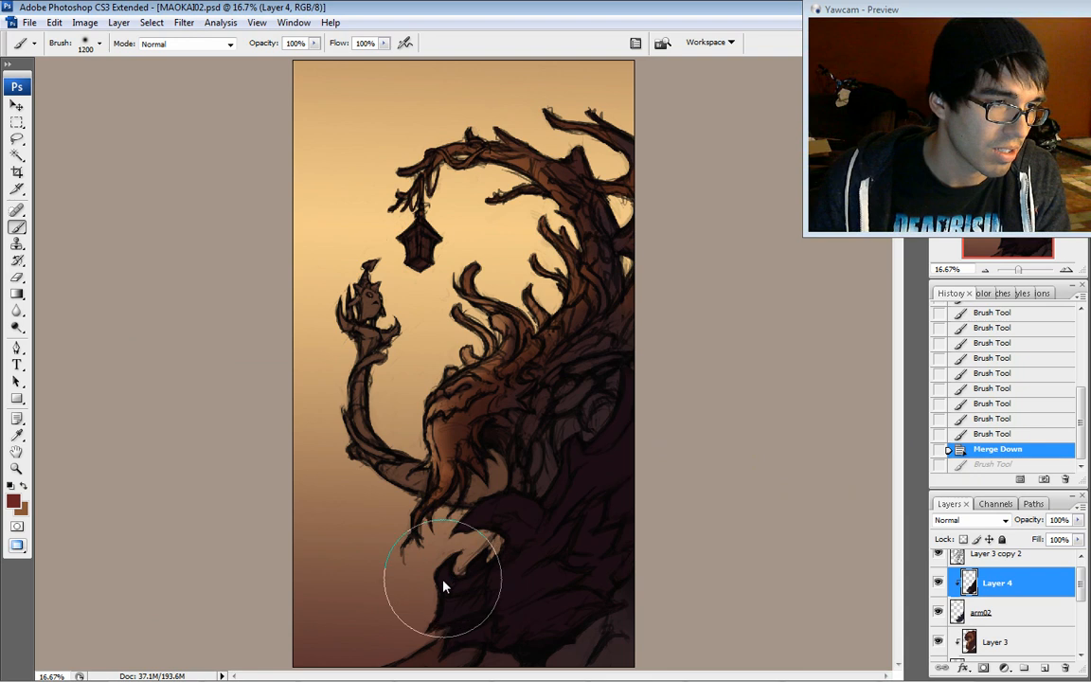
- Brush the dark red glow over the treant's lower body and up its right side
{"action": "left_click_drag", "start_coordinate": [445, 585], "coordinate": [632, 382]}
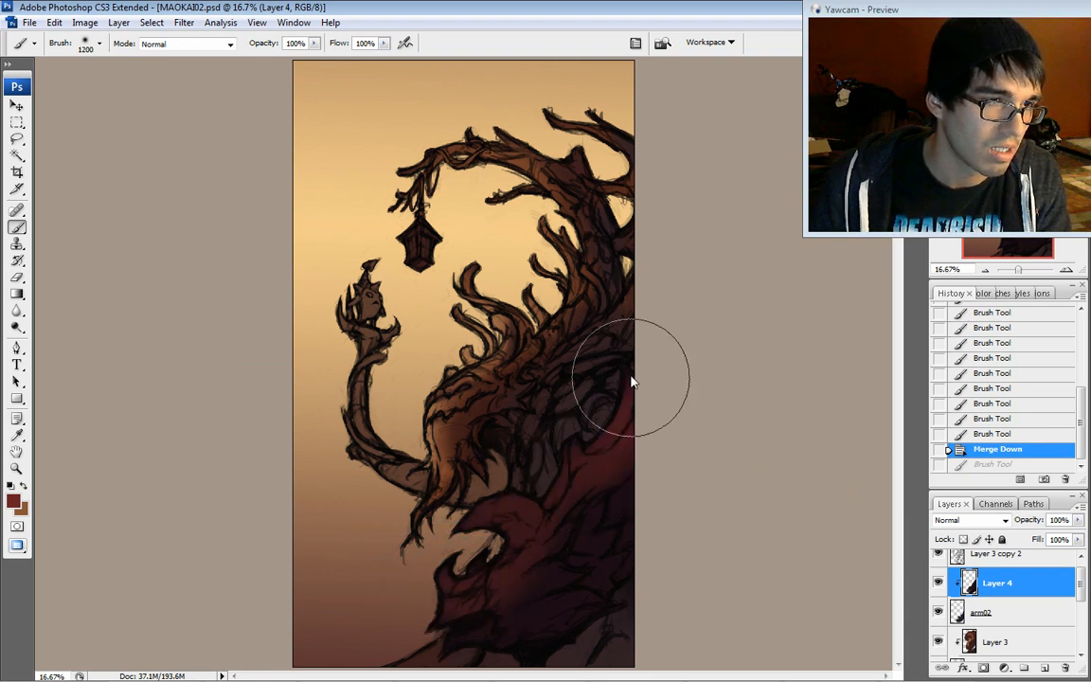
{"action": "left_click_drag", "start_coordinate": [629, 379], "coordinate": [478, 559]}
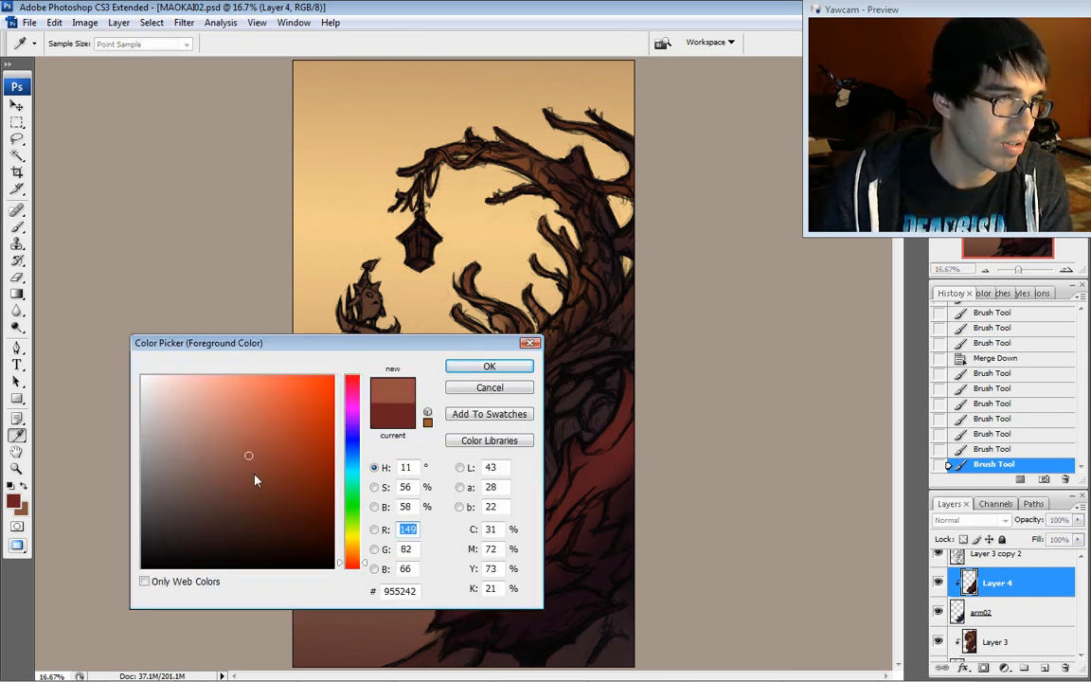
- Settle on a muted red-brown and brush it over the treant's lower body
{"action": "left_click", "coordinate": [228, 465]}
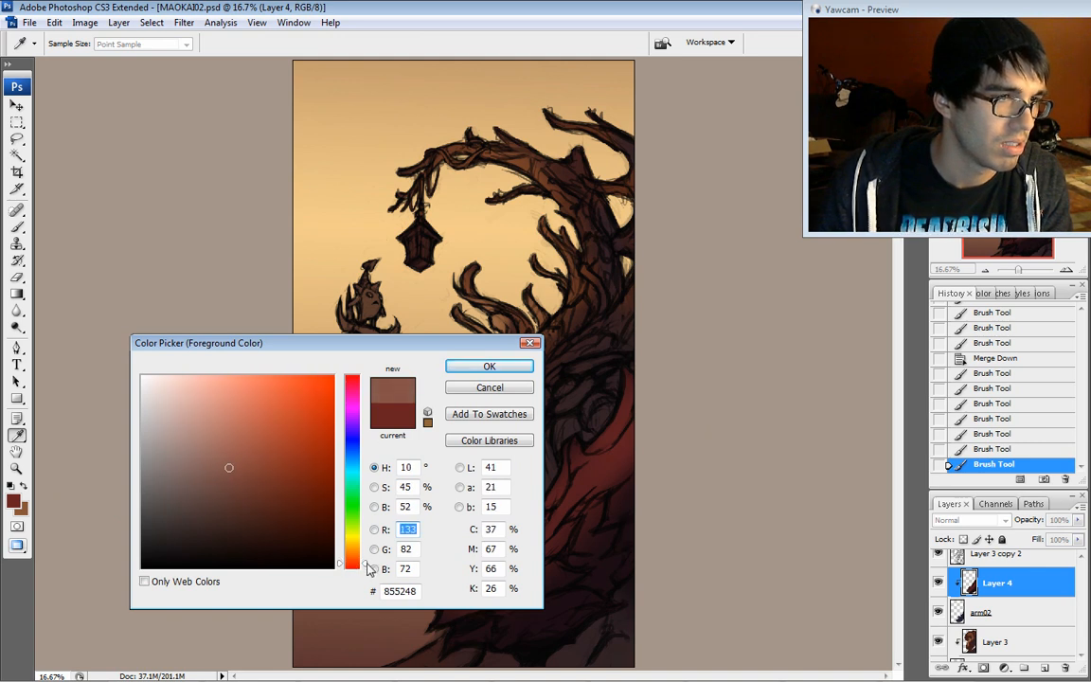
{"action": "left_click", "coordinate": [237, 481]}
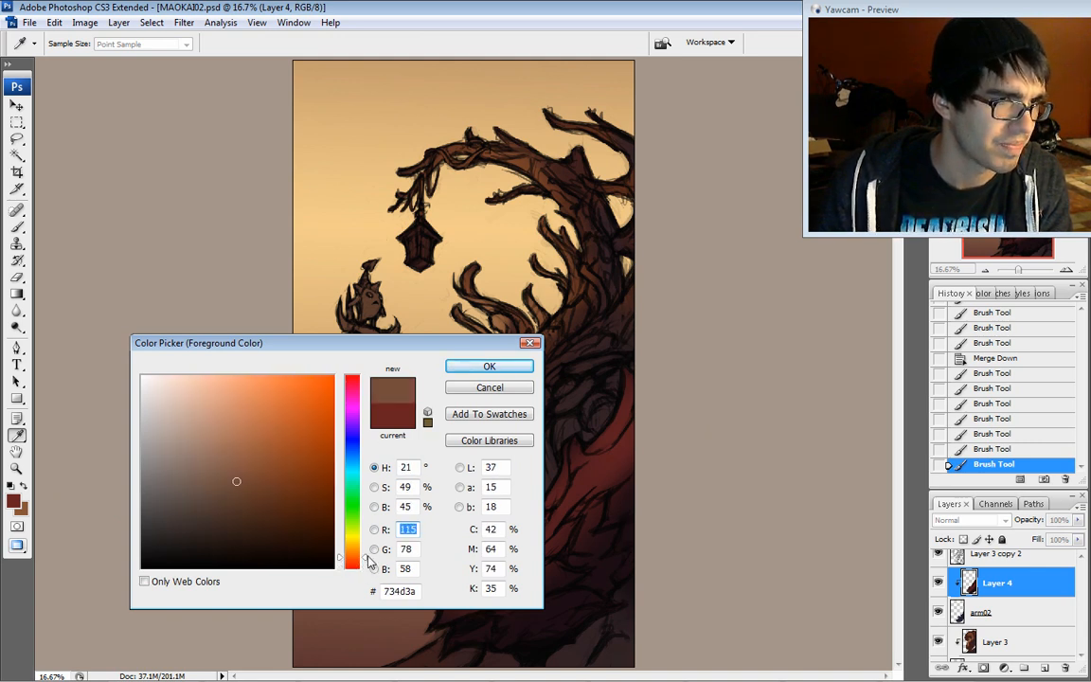
{"action": "left_click", "coordinate": [250, 494]}
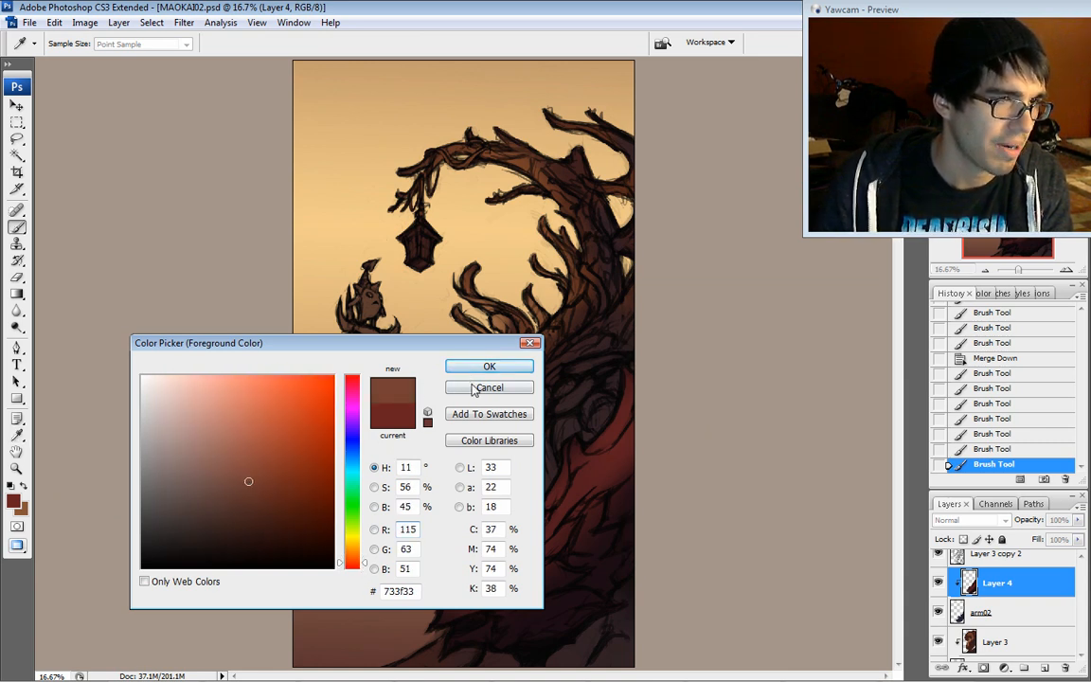
{"action": "left_click", "coordinate": [489, 367]}
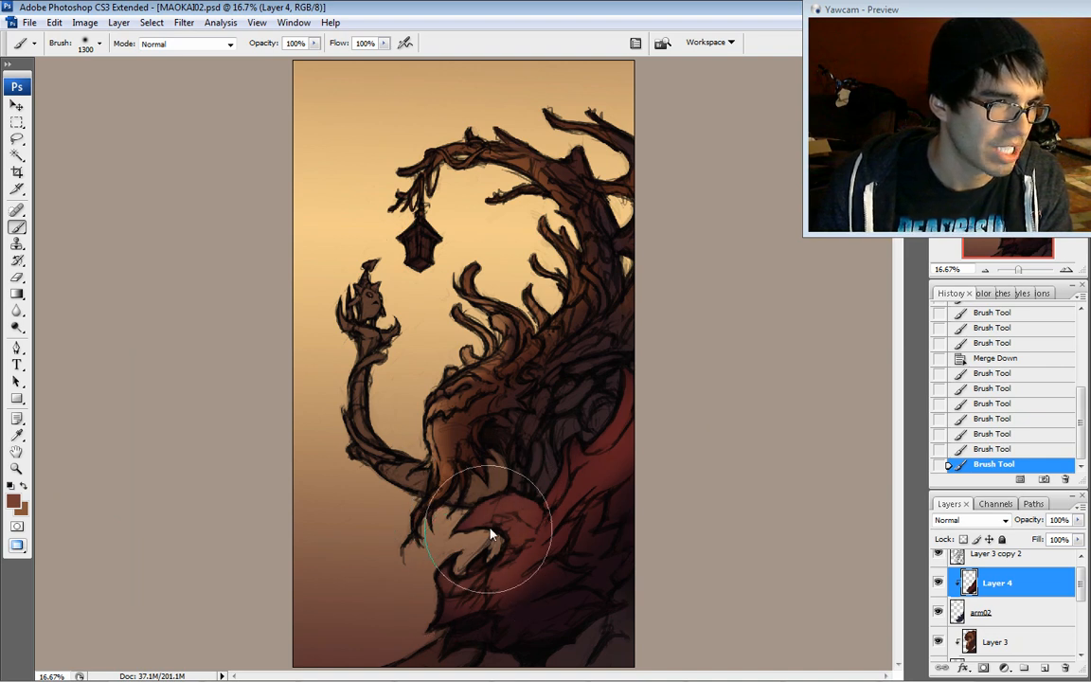
{"action": "left_click_drag", "start_coordinate": [493, 534], "coordinate": [622, 358]}
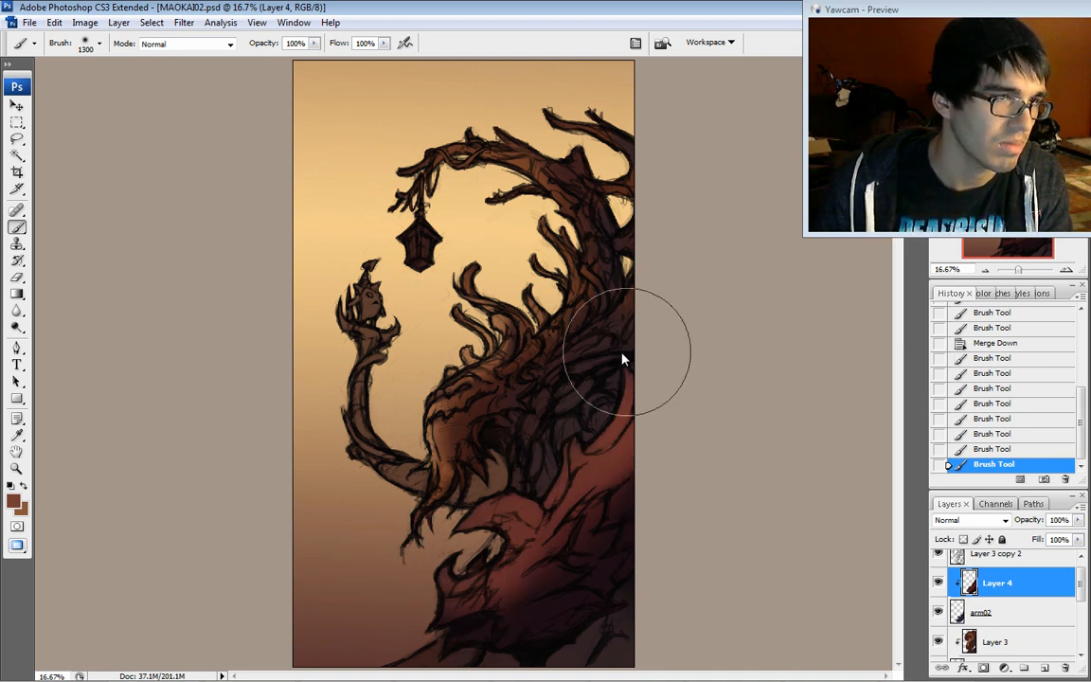
- Shift the paint colour through light tan to a light salmon for further washes
{"action": "left_click", "coordinate": [13, 503]}
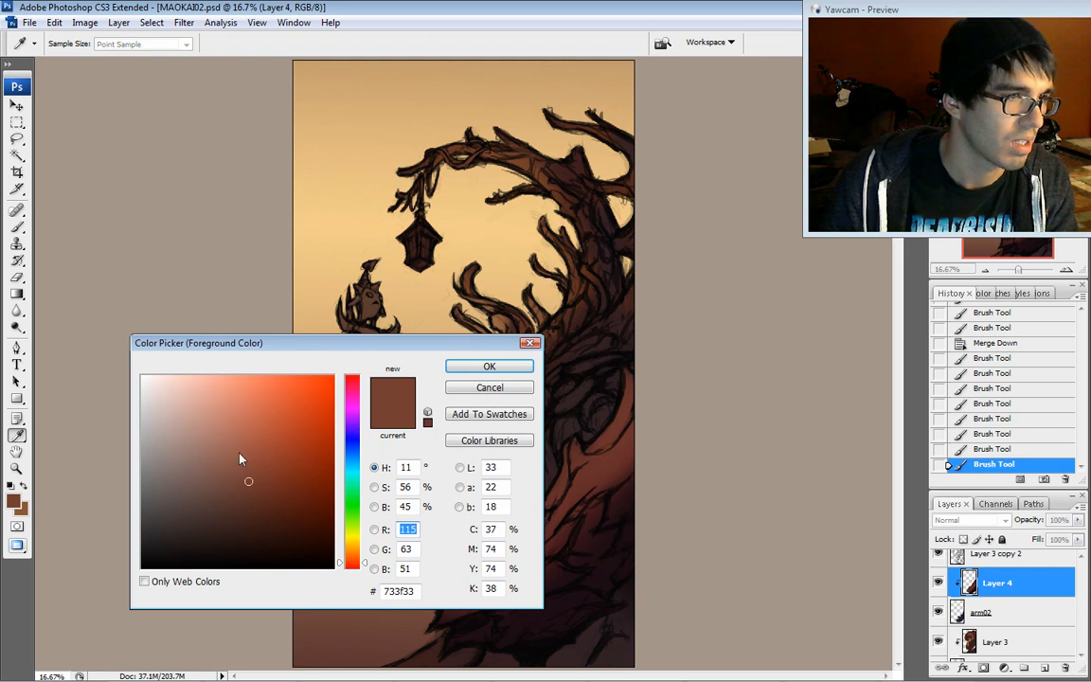
{"action": "left_click", "coordinate": [222, 428]}
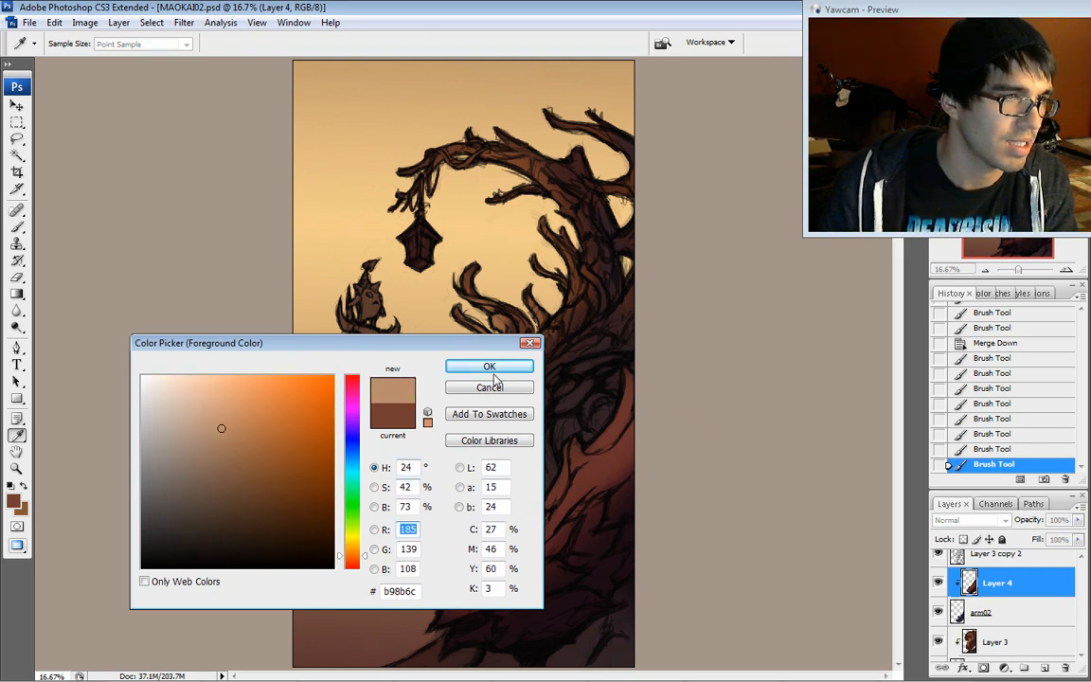
{"action": "left_click", "coordinate": [488, 367]}
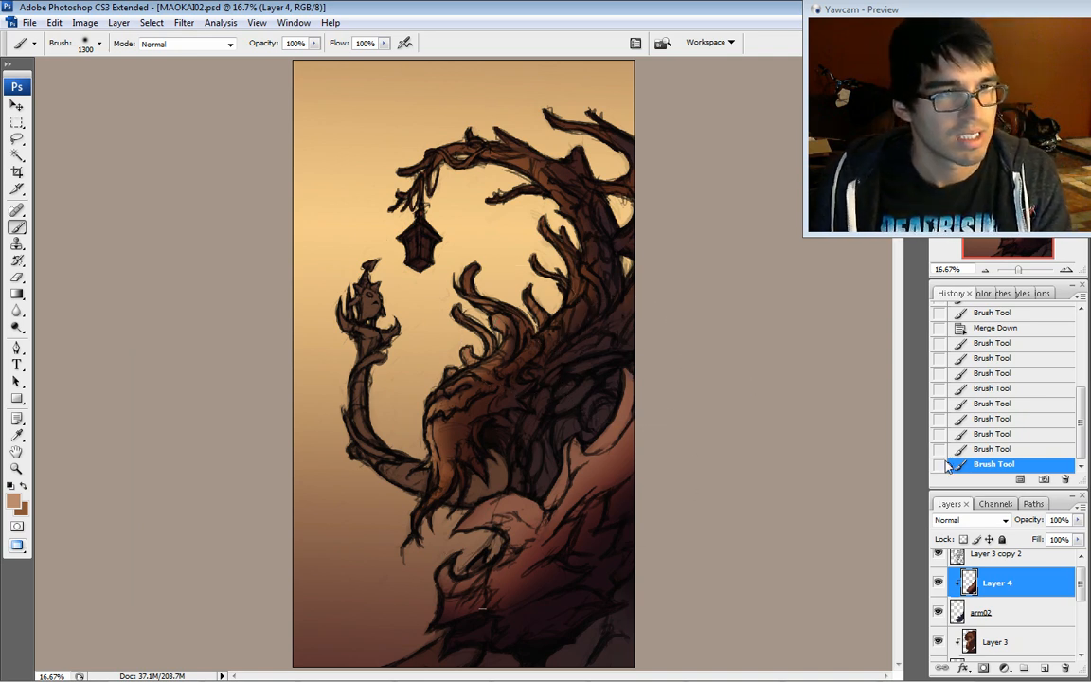
{"action": "left_click", "coordinate": [11, 515]}
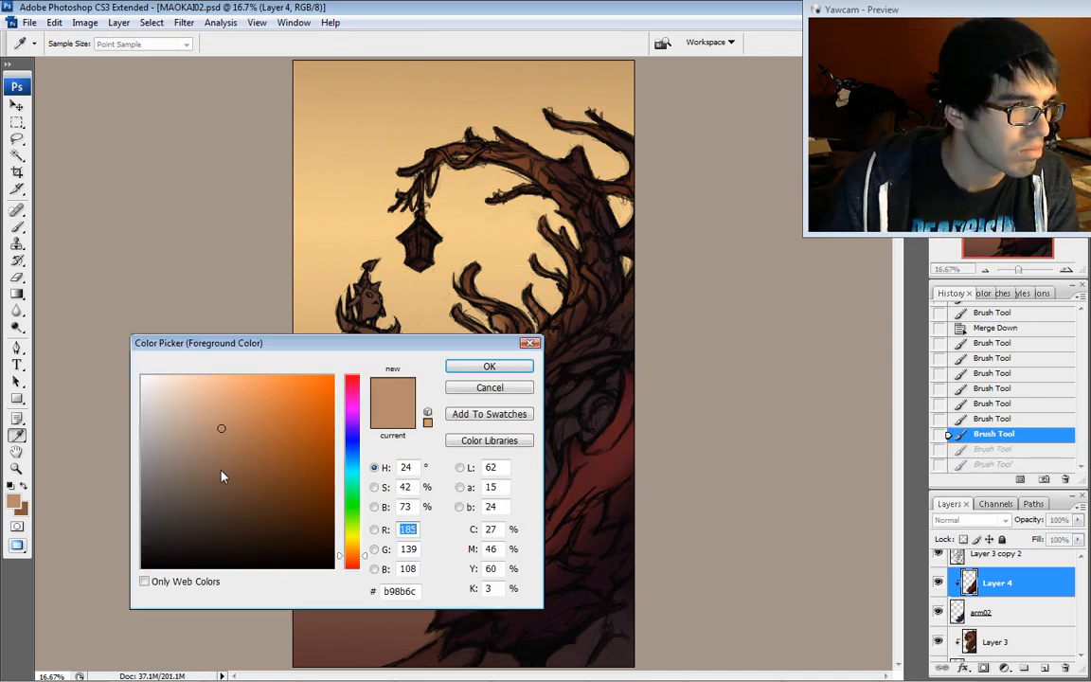
{"action": "left_click", "coordinate": [489, 365]}
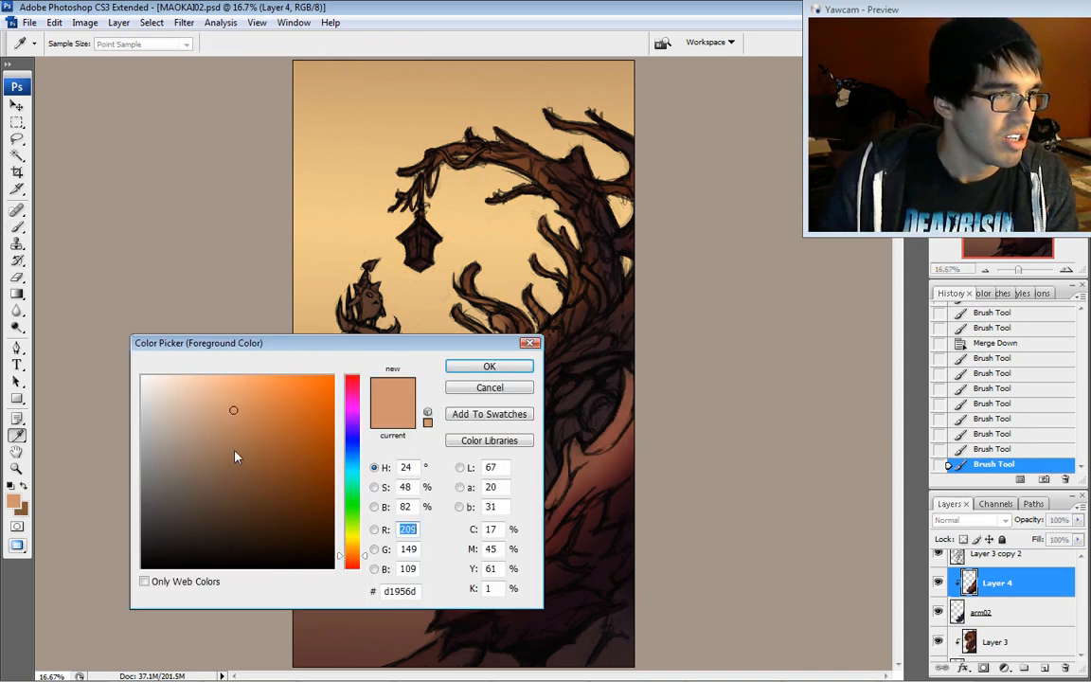
{"action": "left_click", "coordinate": [244, 424]}
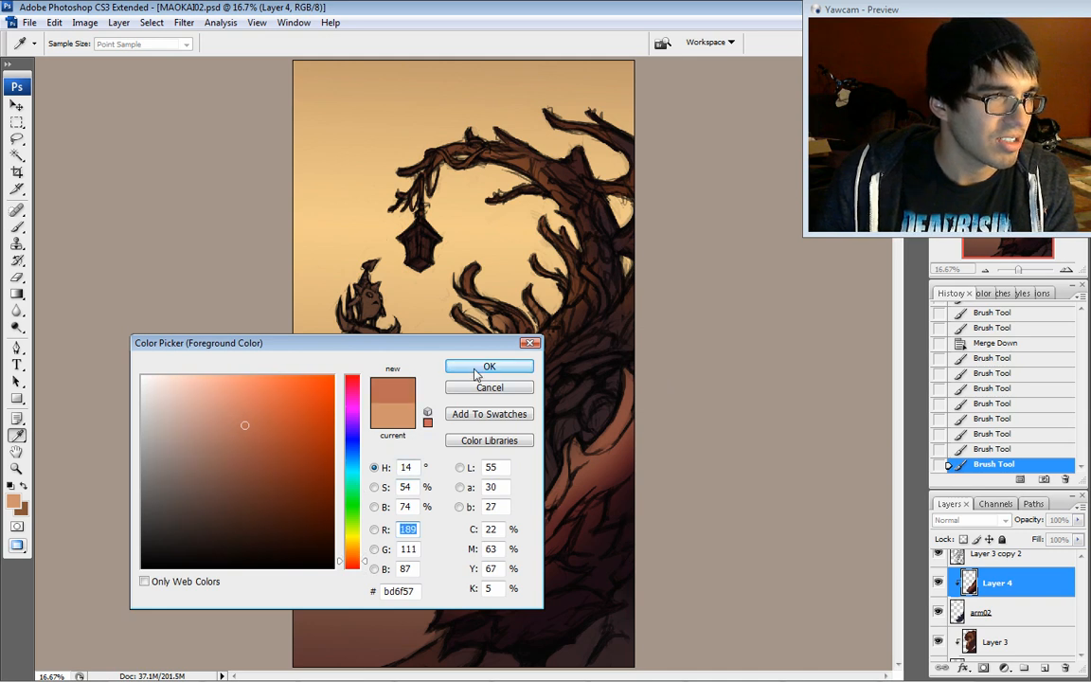
{"action": "left_click", "coordinate": [488, 368]}
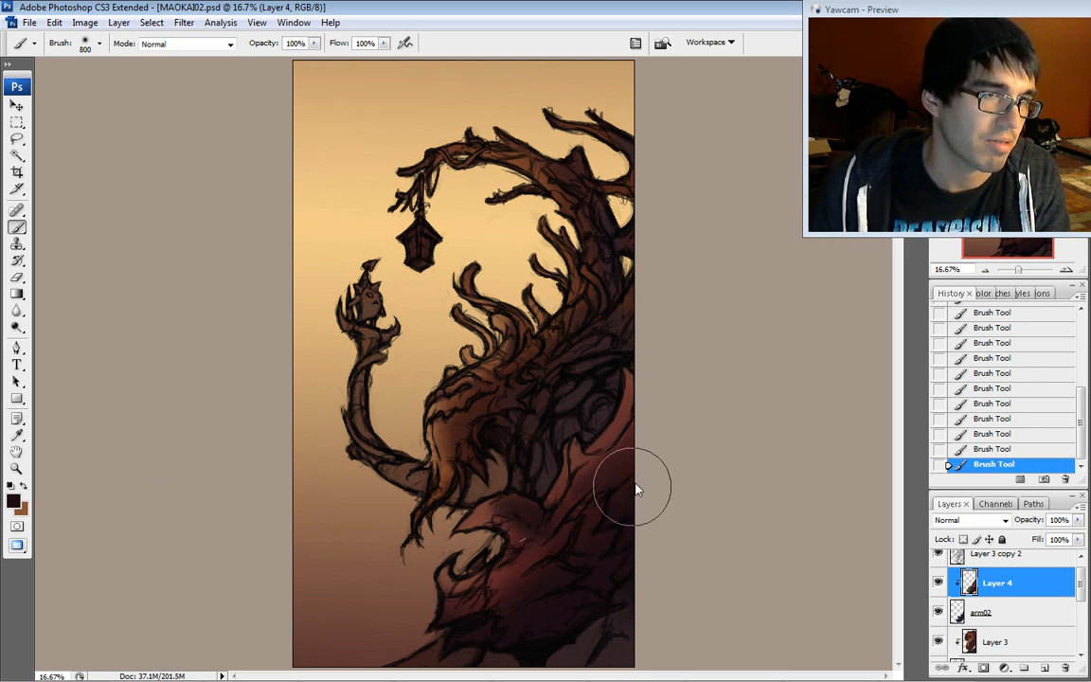
{"action": "mouse_move", "coordinate": [587, 483]}
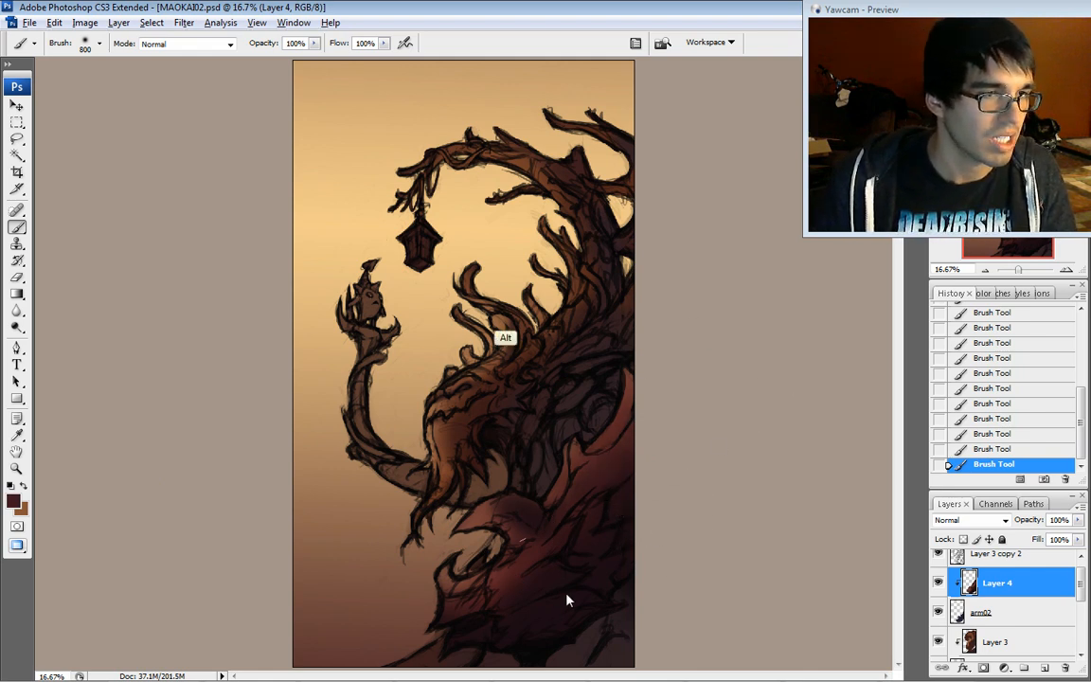
- Set a very dark purple paint colour and brush dark shading over the lower trunk
{"action": "left_click", "coordinate": [11, 500]}
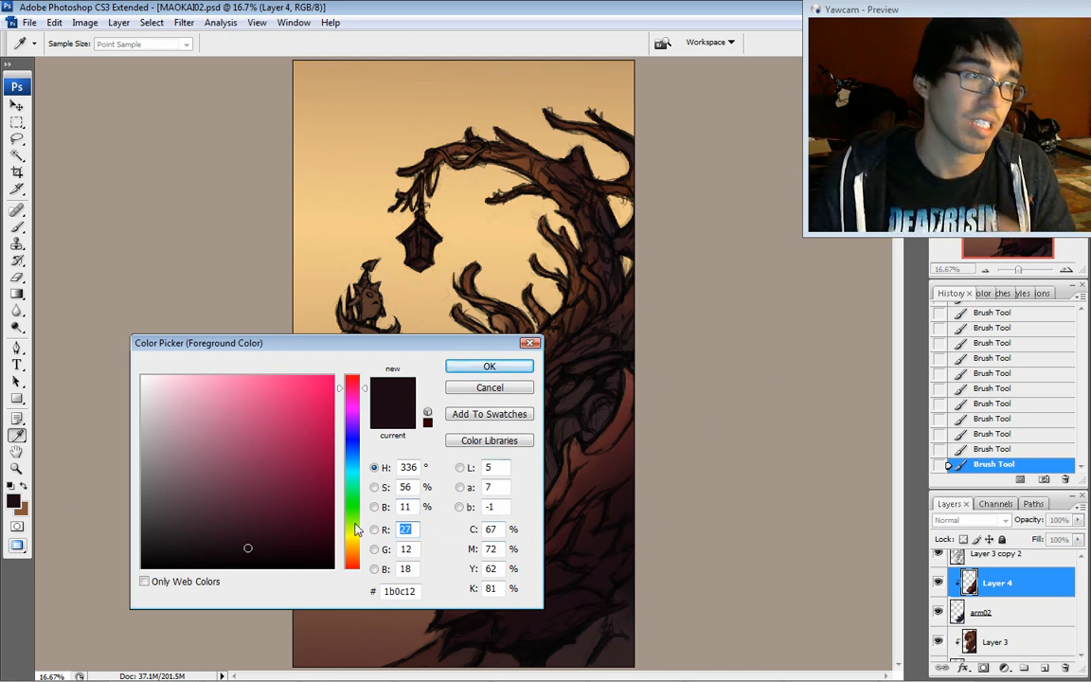
{"action": "left_click", "coordinate": [352, 392]}
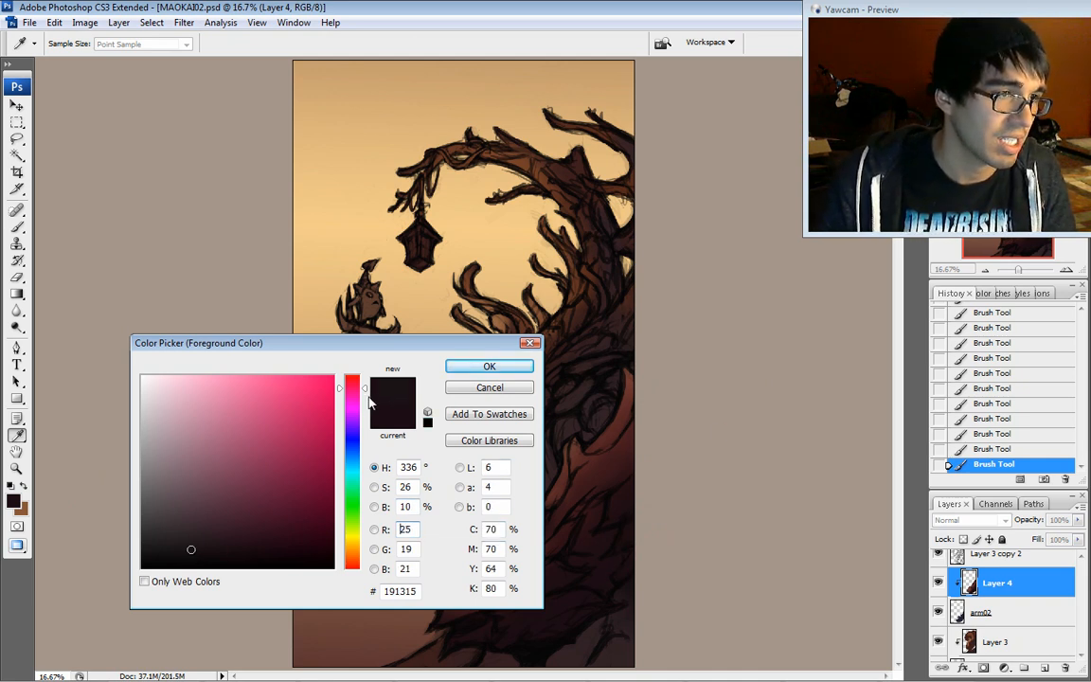
{"action": "left_click_drag", "start_coordinate": [352, 395], "coordinate": [352, 433]}
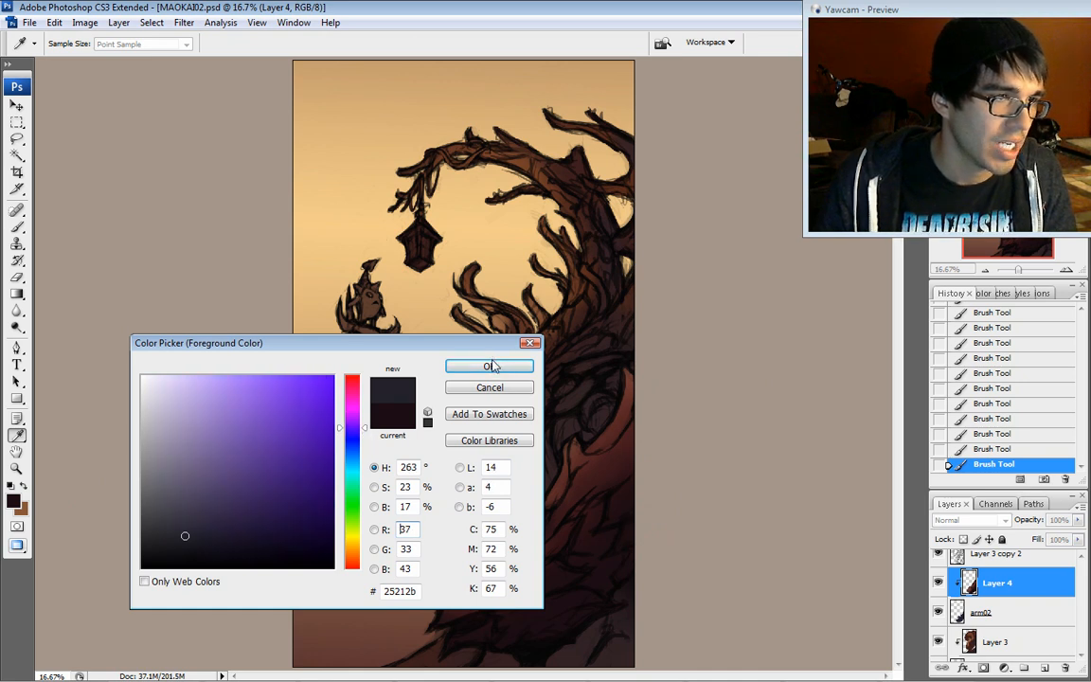
{"action": "left_click", "coordinate": [489, 367]}
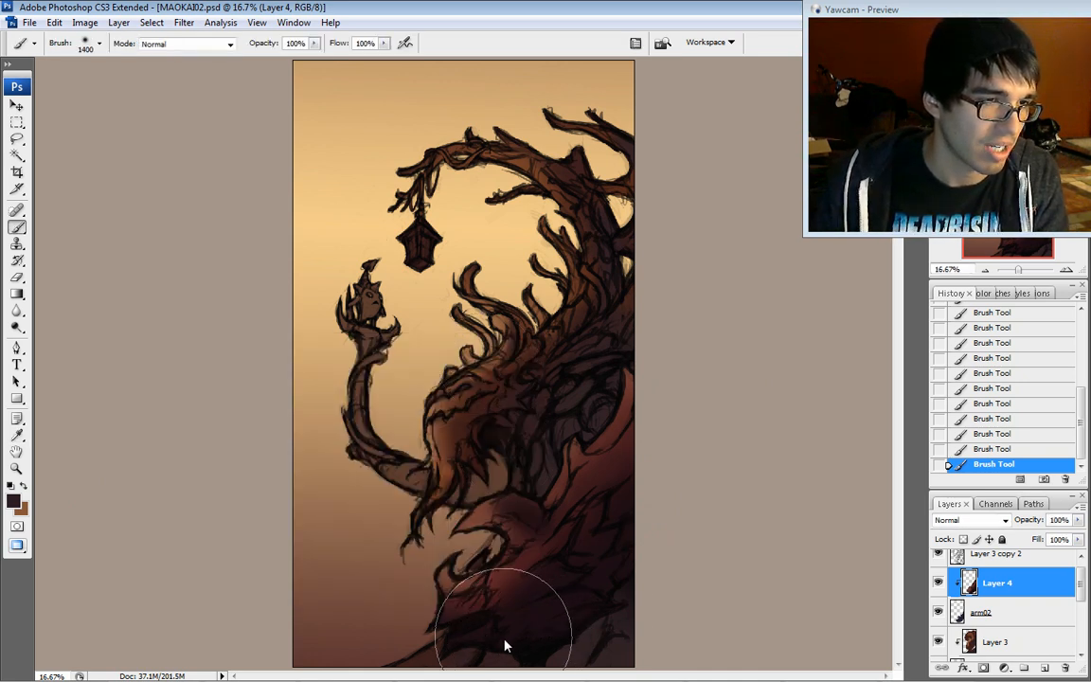
{"action": "left_click_drag", "start_coordinate": [508, 643], "coordinate": [577, 625]}
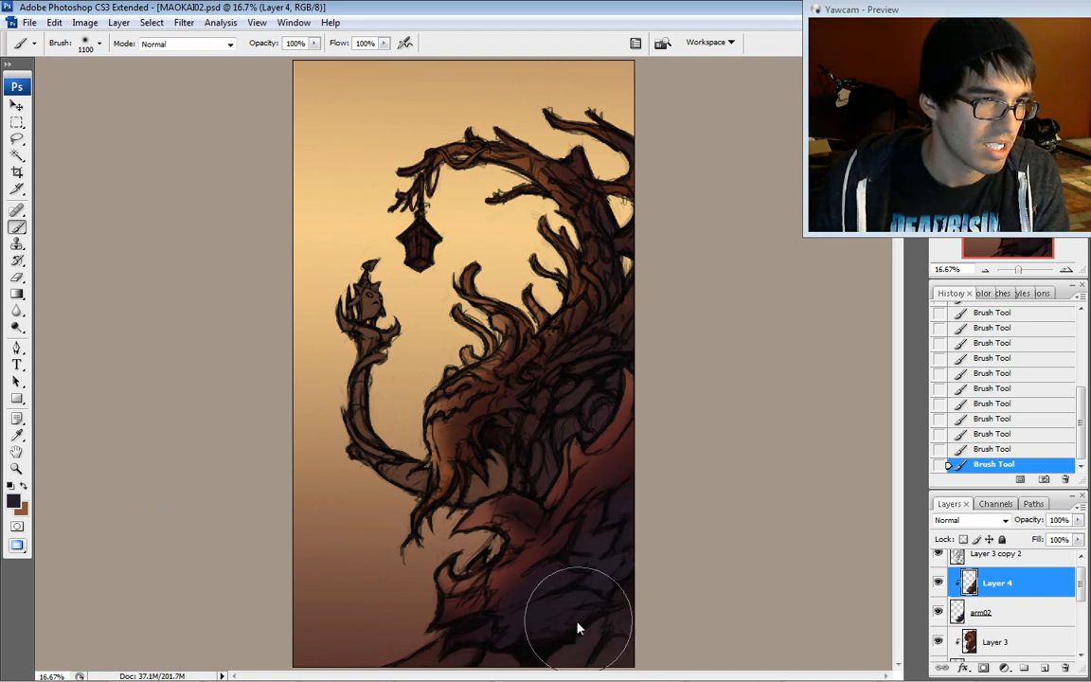
{"action": "mouse_move", "coordinate": [693, 422]}
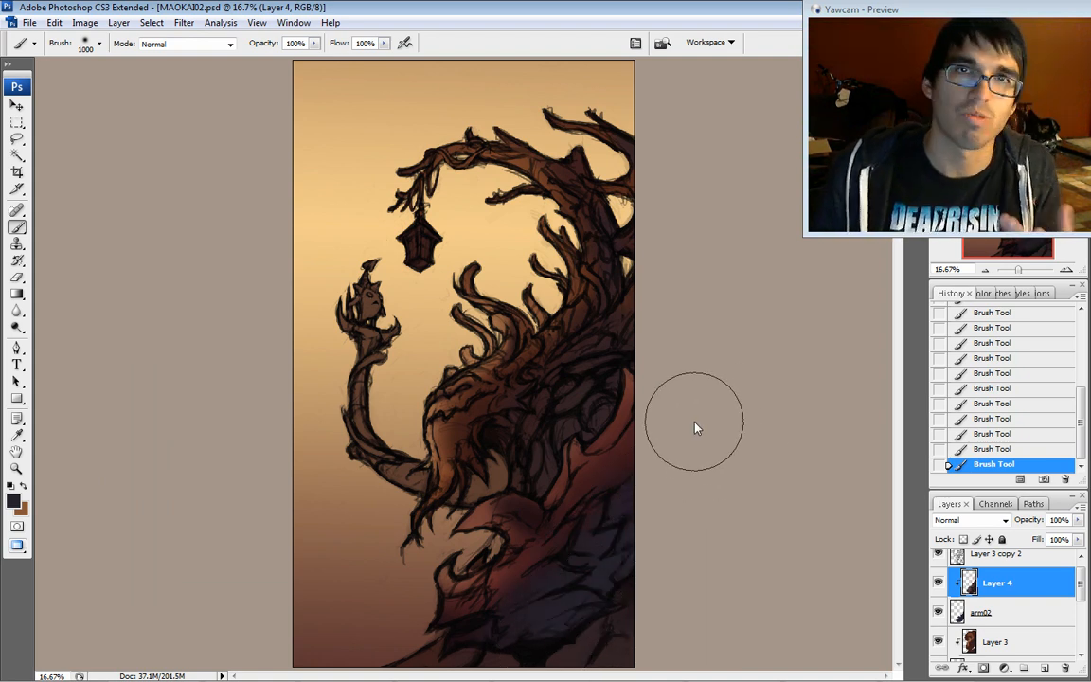
{"action": "mouse_move", "coordinate": [682, 413]}
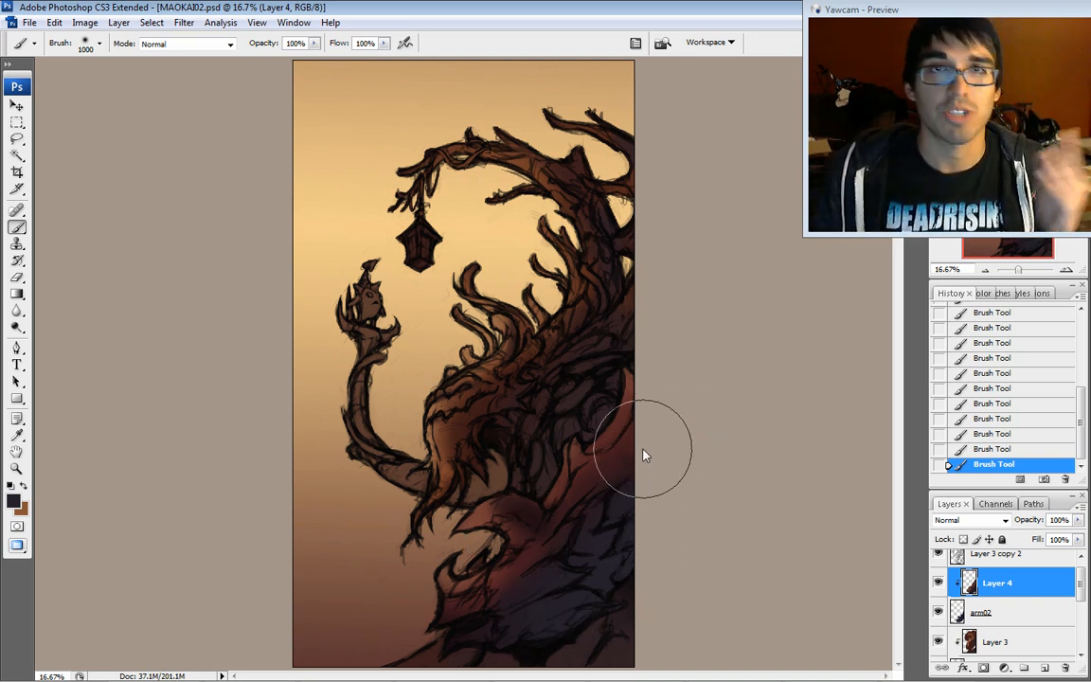
{"action": "mouse_move", "coordinate": [616, 246]}
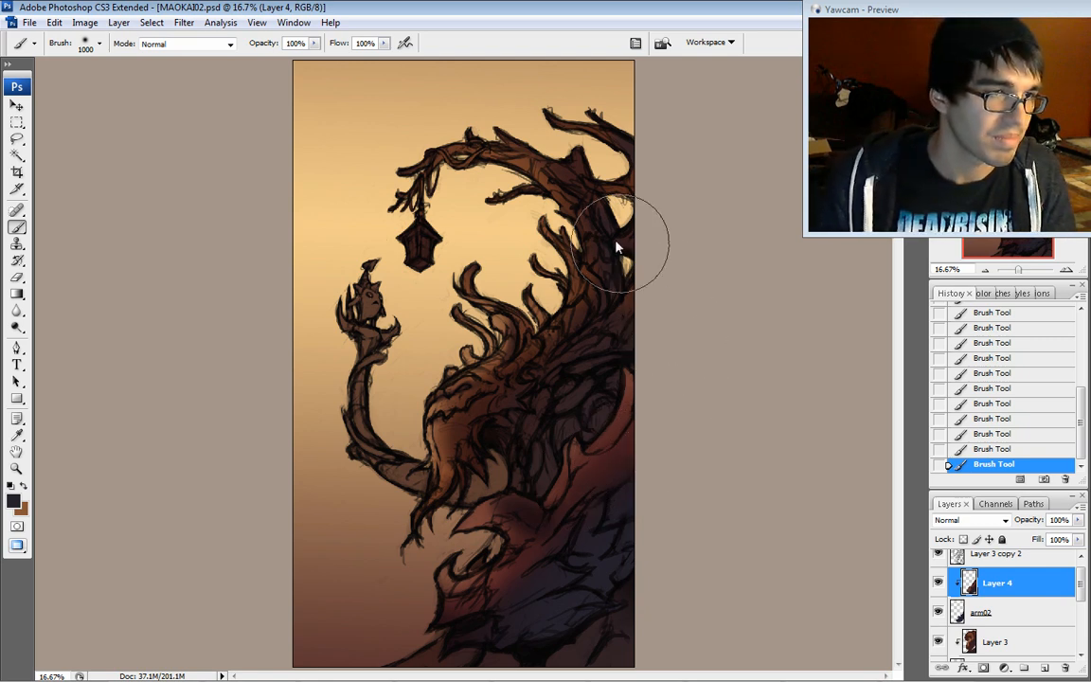
{"action": "mouse_move", "coordinate": [606, 420]}
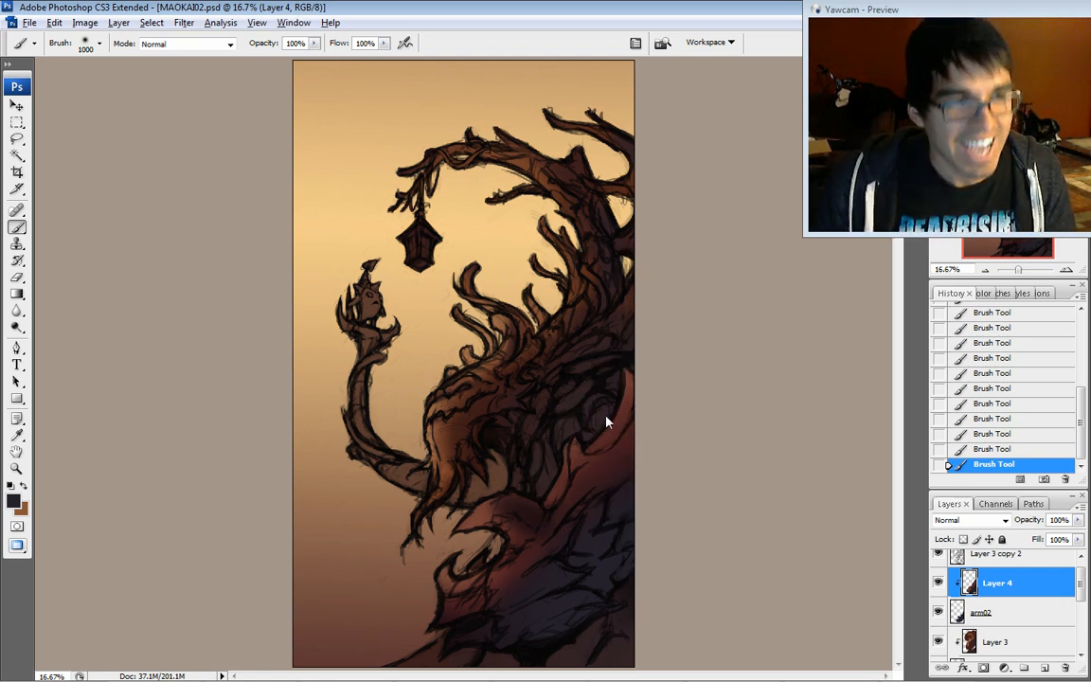
{"action": "mouse_move", "coordinate": [329, 564]}
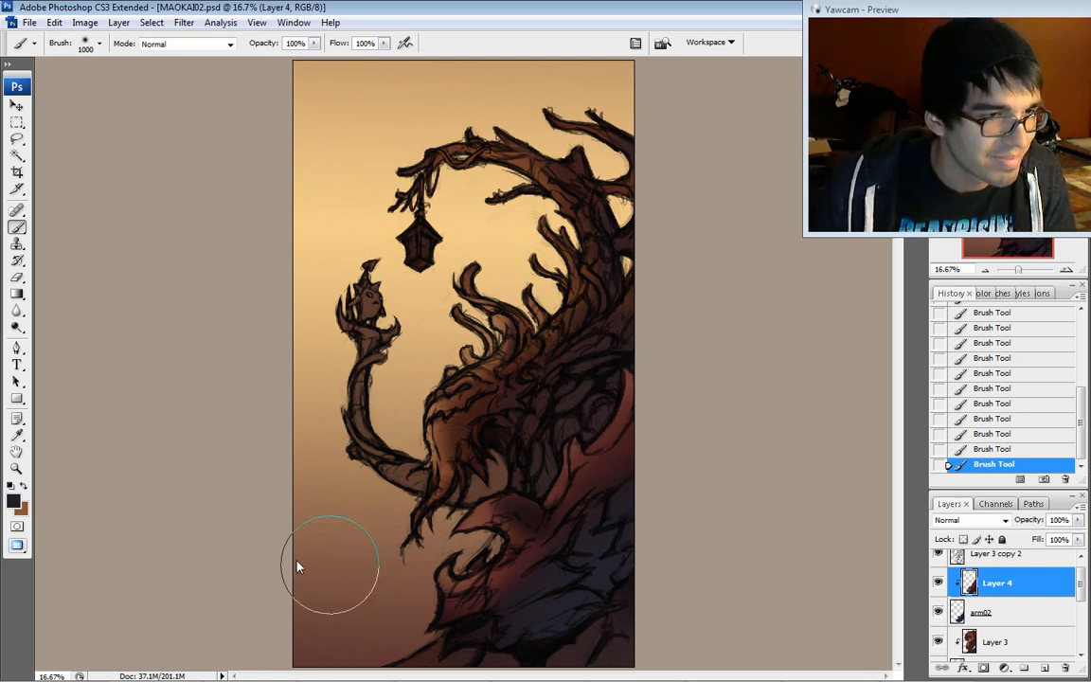
- Confirm a near-black maroon paint colour and switch painting to Layer 3
{"action": "left_click", "coordinate": [13, 499]}
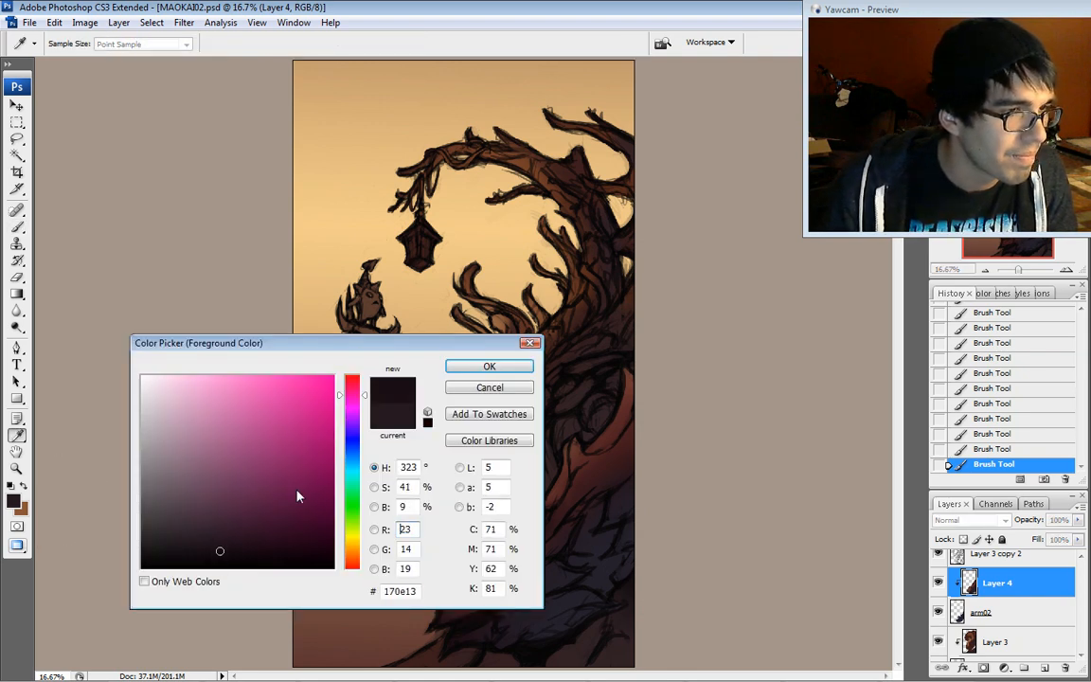
{"action": "left_click", "coordinate": [488, 367]}
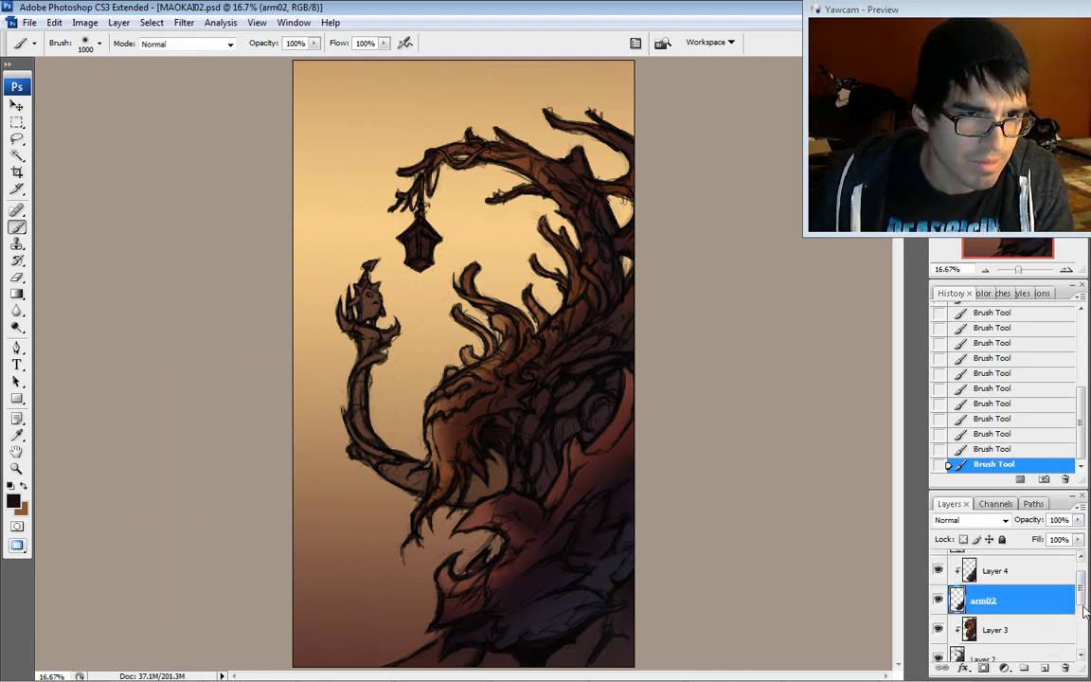
{"action": "left_click", "coordinate": [996, 609]}
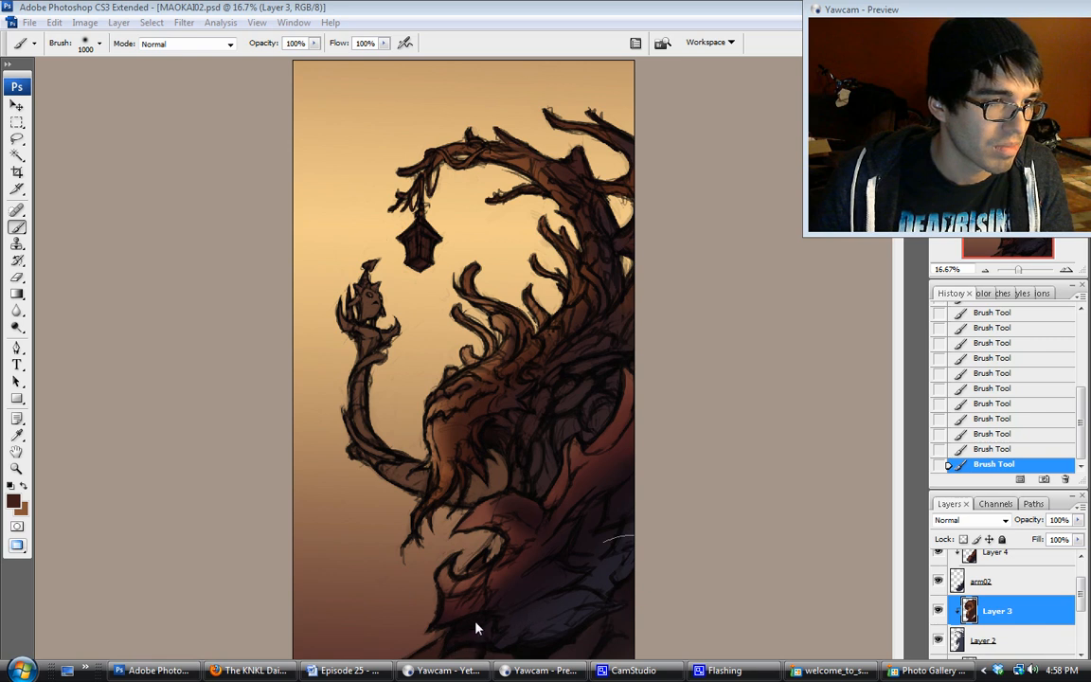
{"action": "mouse_move", "coordinate": [464, 572]}
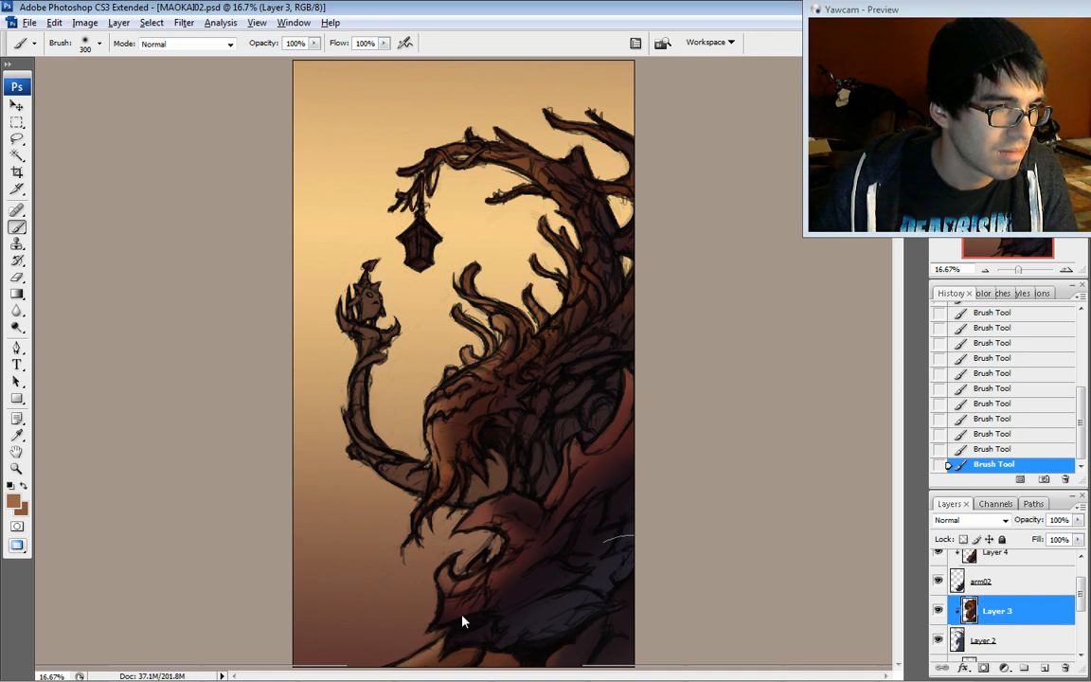
{"action": "mouse_move", "coordinate": [576, 260]}
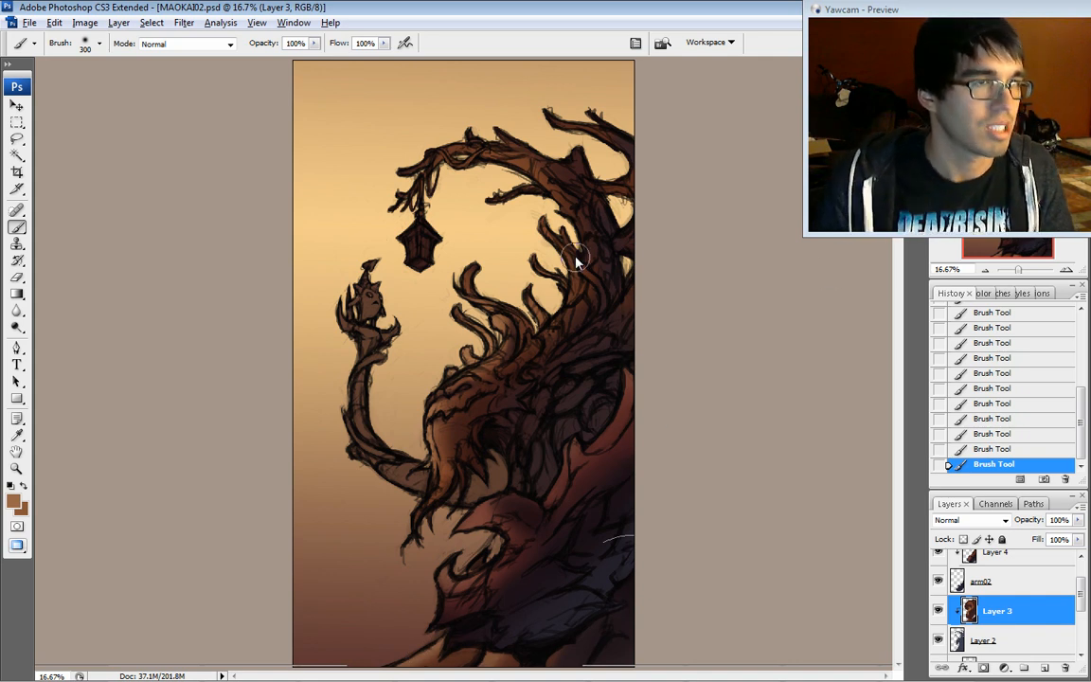
{"action": "mouse_move", "coordinate": [316, 443]}
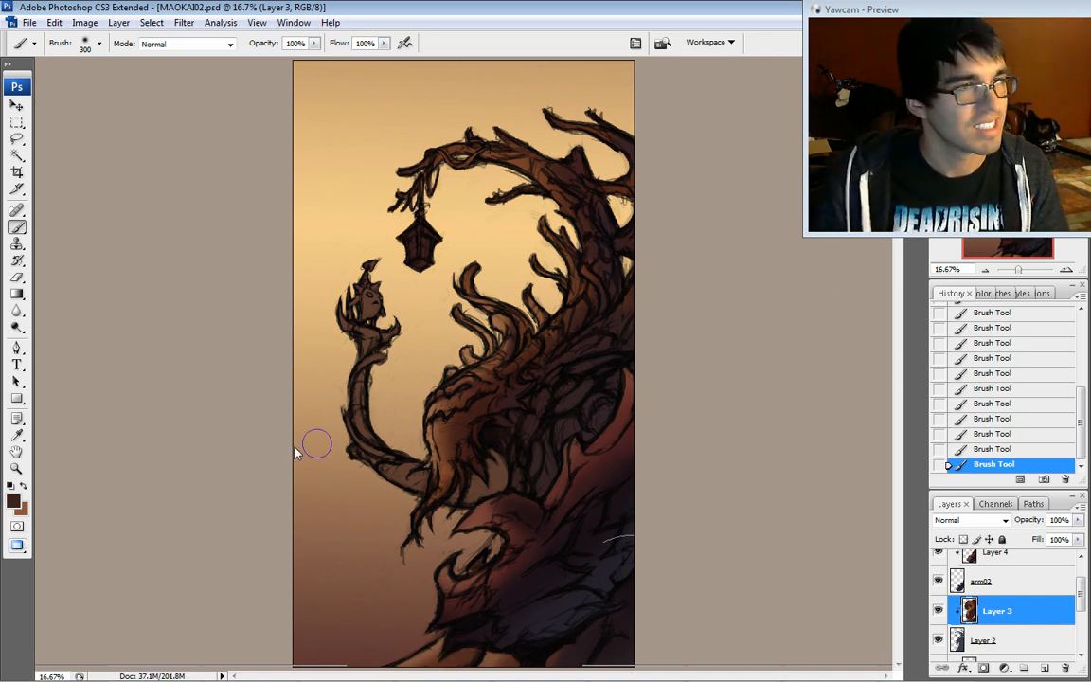
{"action": "mouse_move", "coordinate": [531, 436]}
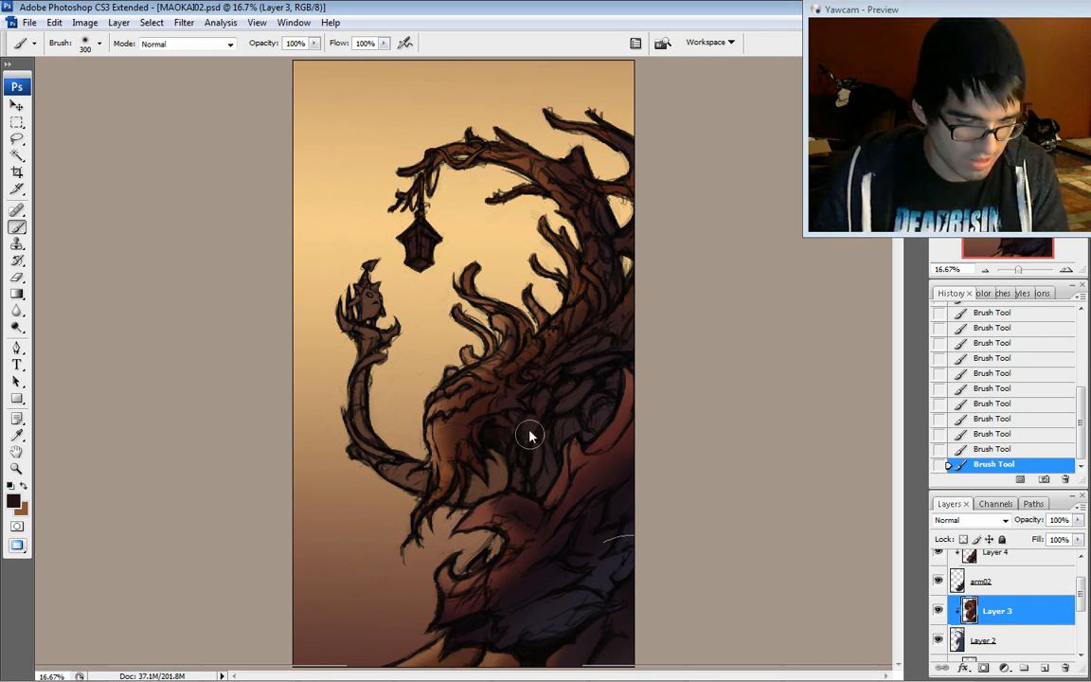
{"action": "mouse_move", "coordinate": [595, 392]}
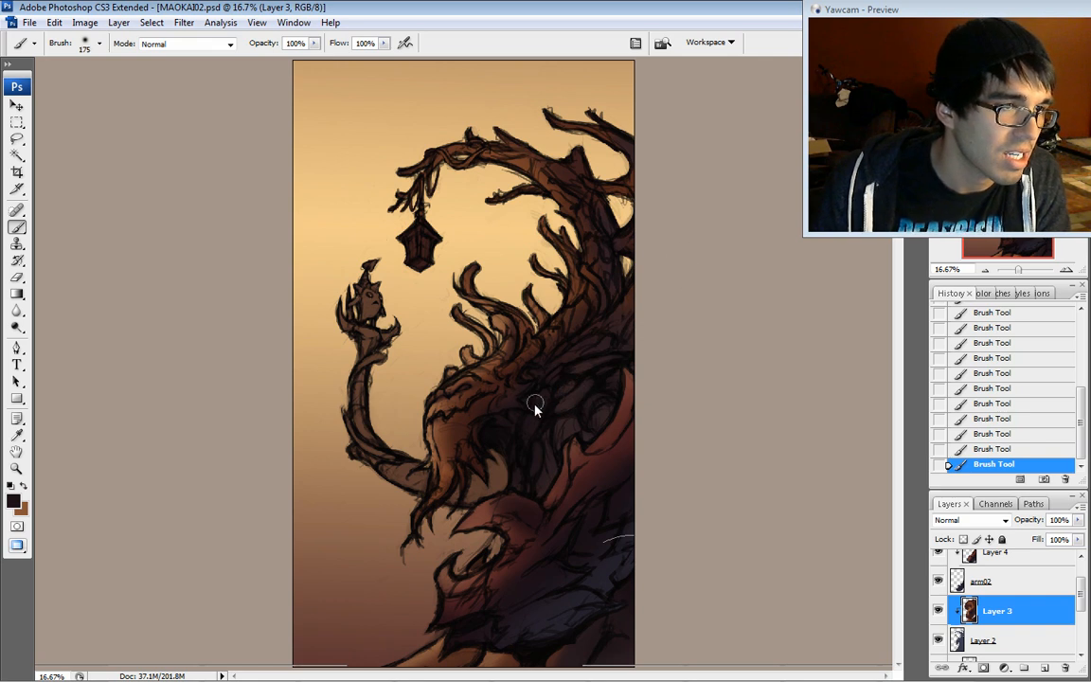
{"action": "mouse_move", "coordinate": [594, 398]}
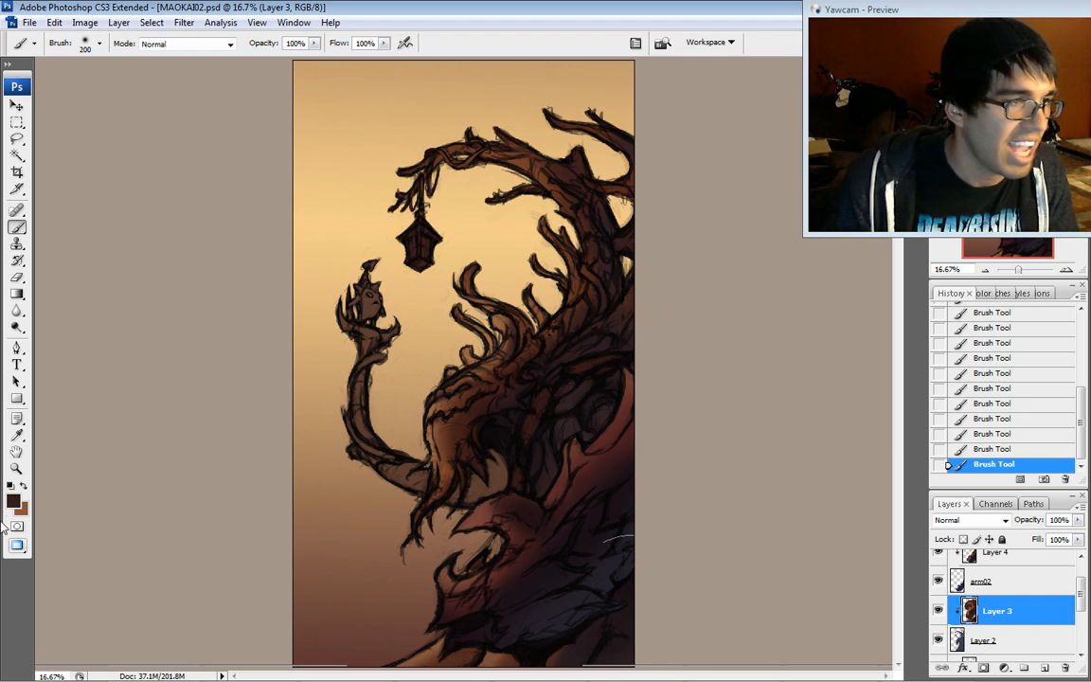
- Pick a dark blue-grey paint colour for stone shapes in the trunk hollow on Layer 3
{"action": "left_click", "coordinate": [11, 500]}
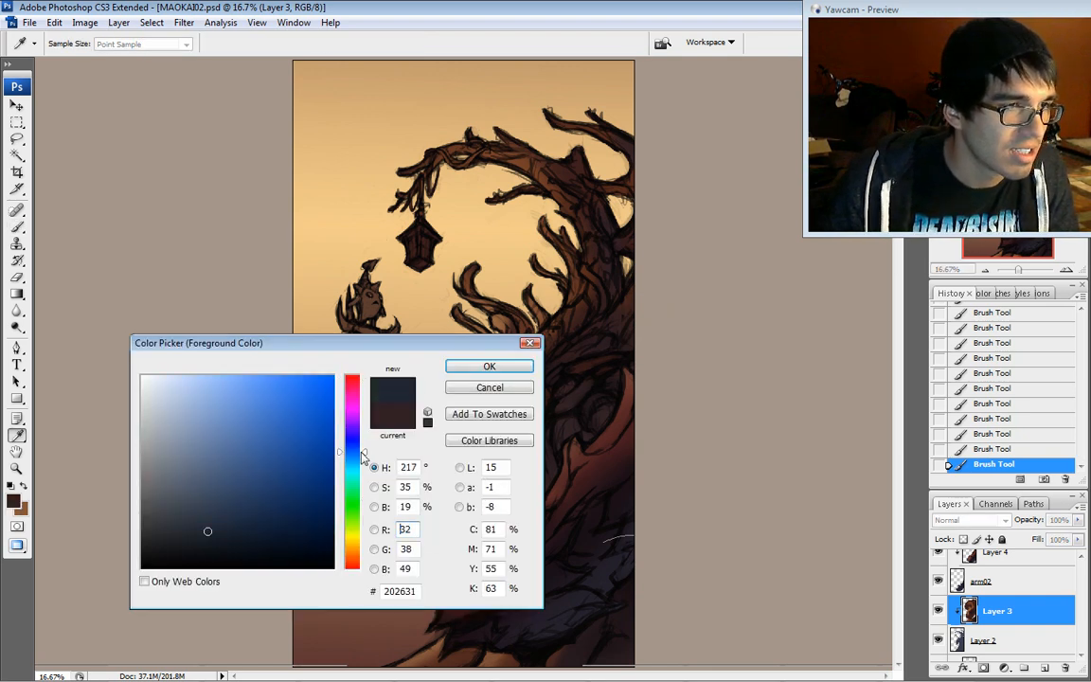
{"action": "left_click", "coordinate": [228, 538]}
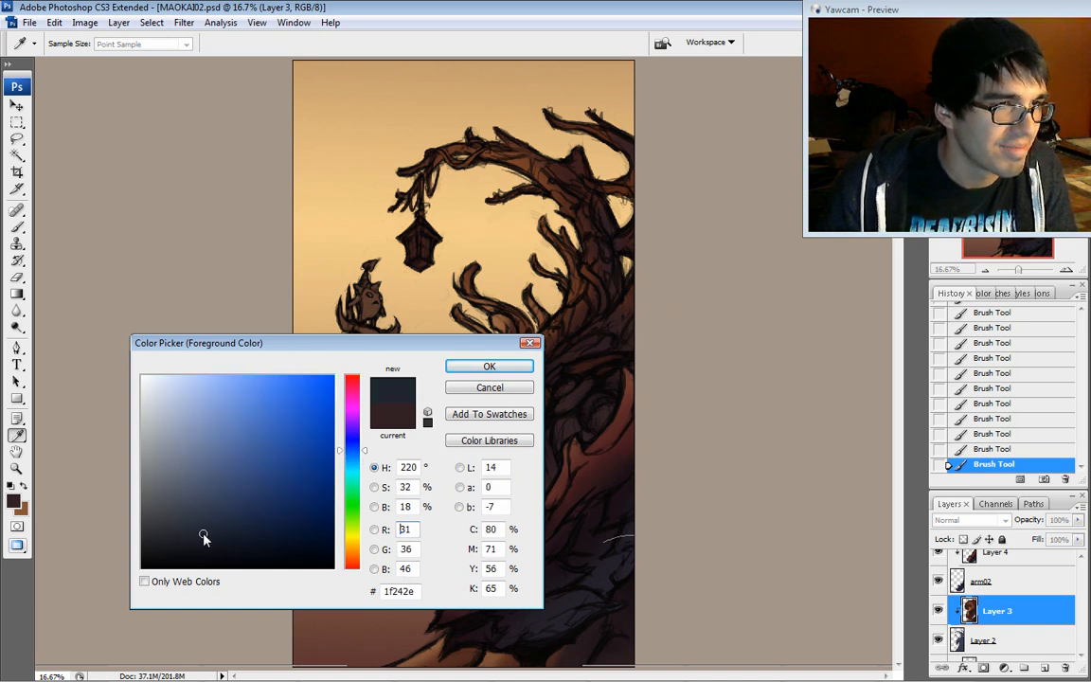
{"action": "left_click", "coordinate": [489, 367]}
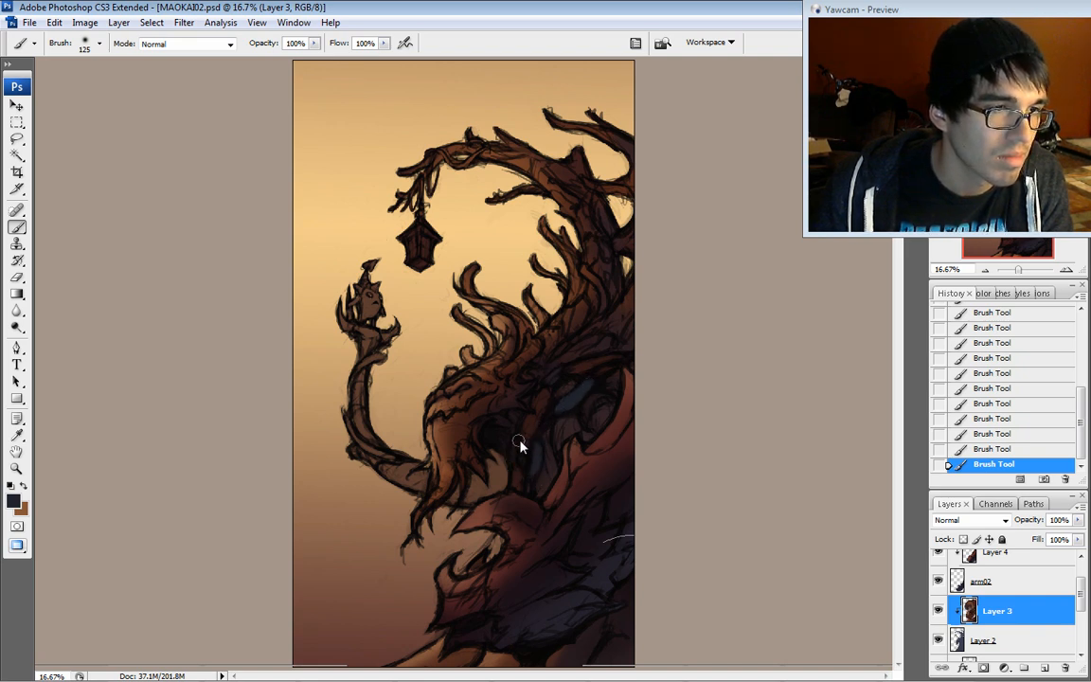
{"action": "mouse_move", "coordinate": [539, 281]}
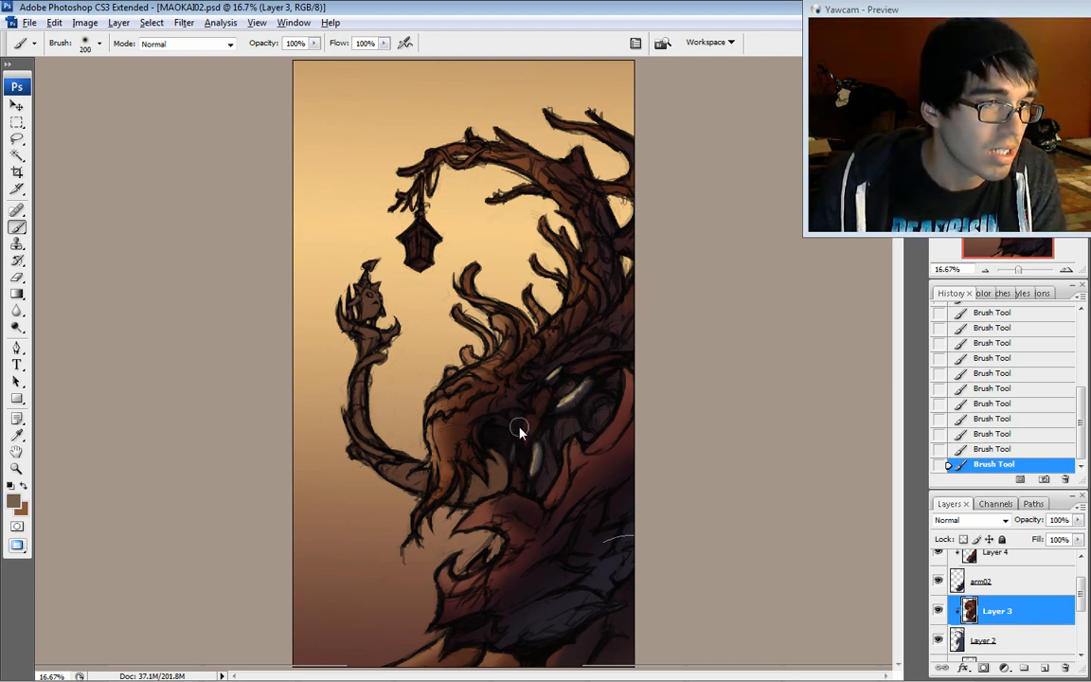
{"action": "key", "text": "alt"}
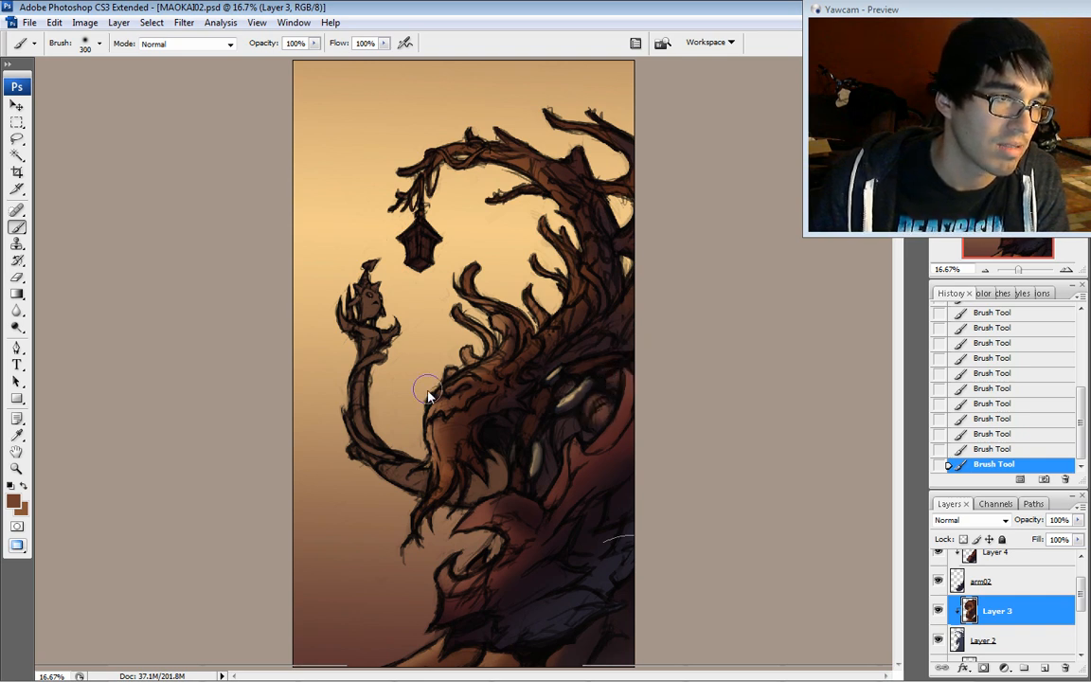
{"action": "mouse_move", "coordinate": [572, 426]}
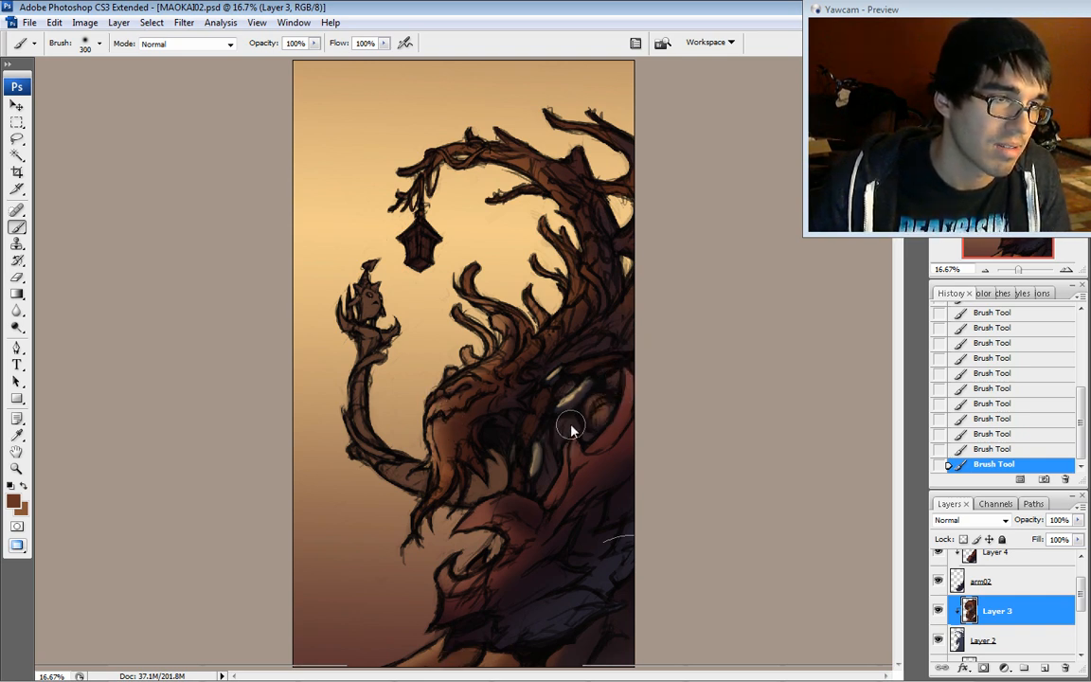
{"action": "mouse_move", "coordinate": [575, 368]}
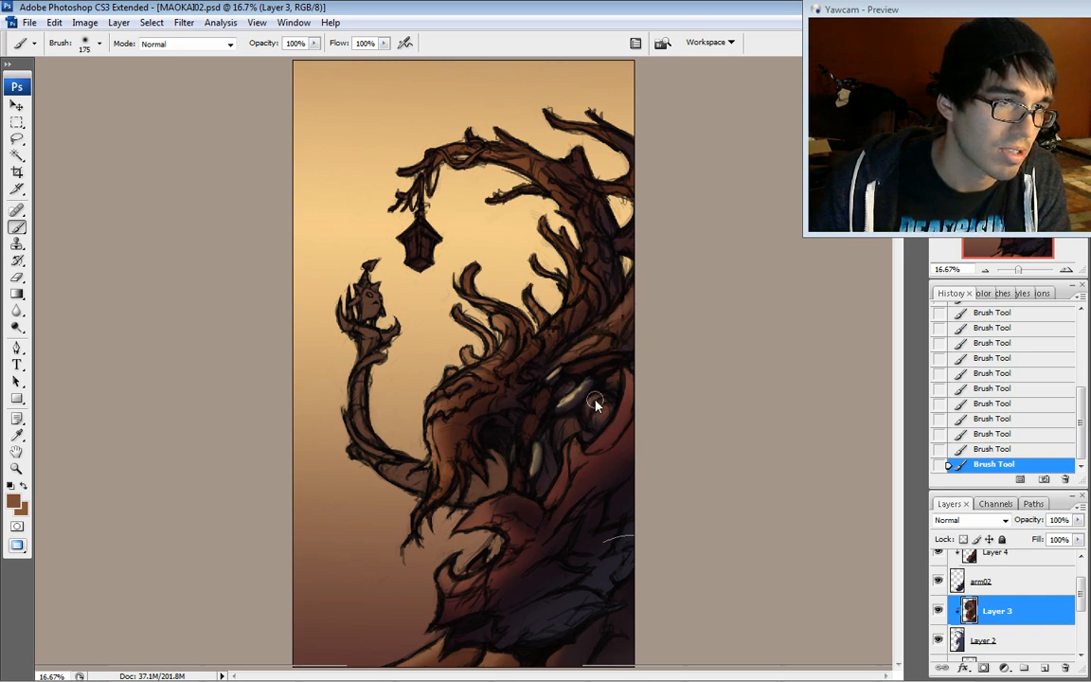
{"action": "mouse_move", "coordinate": [434, 436]}
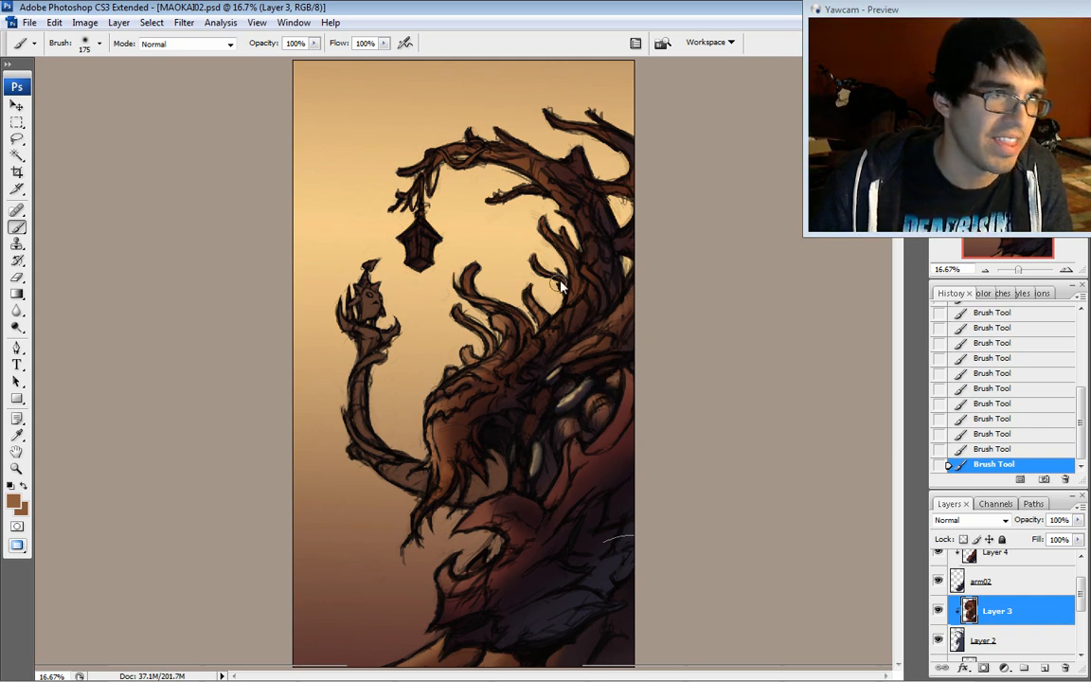
{"action": "mouse_move", "coordinate": [583, 302]}
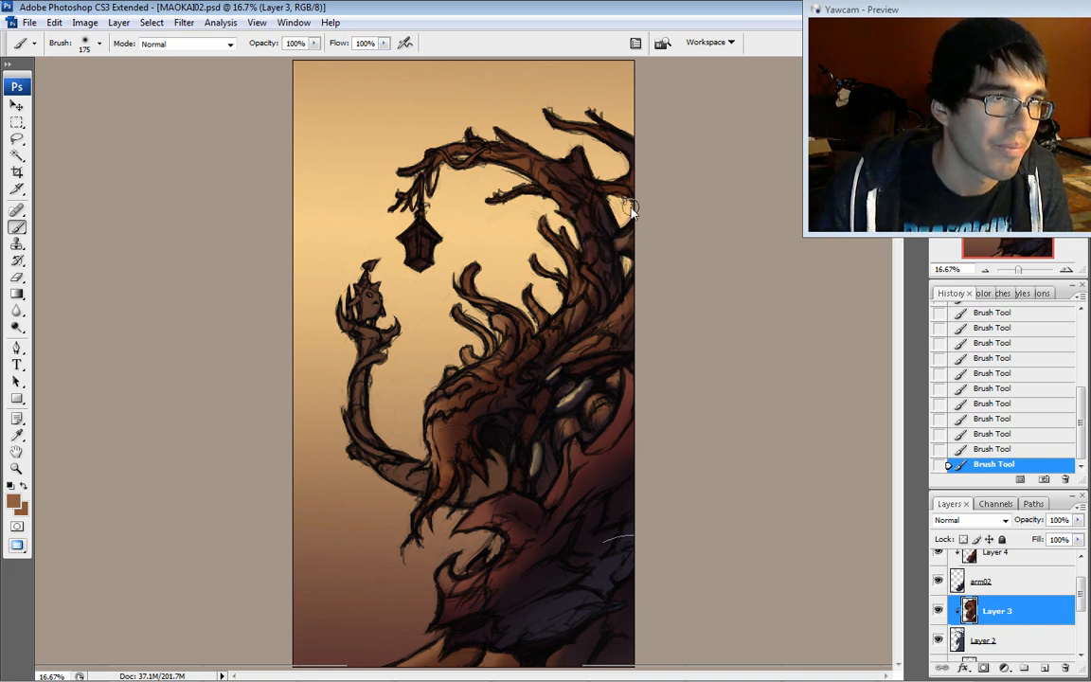
{"action": "mouse_move", "coordinate": [655, 436]}
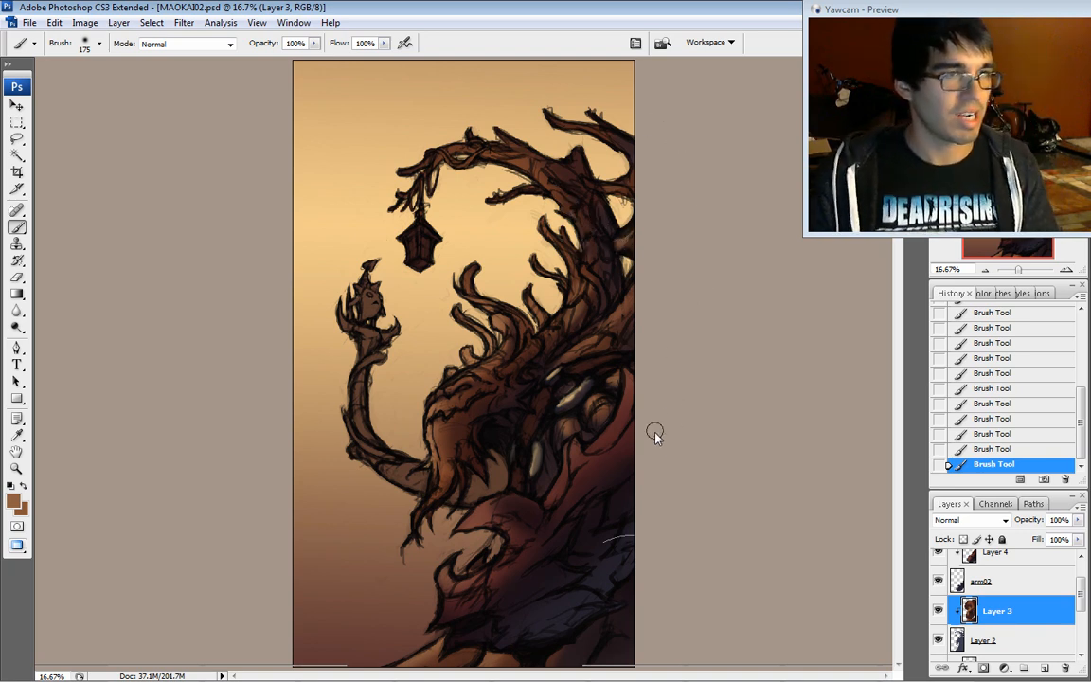
{"action": "mouse_move", "coordinate": [633, 284]}
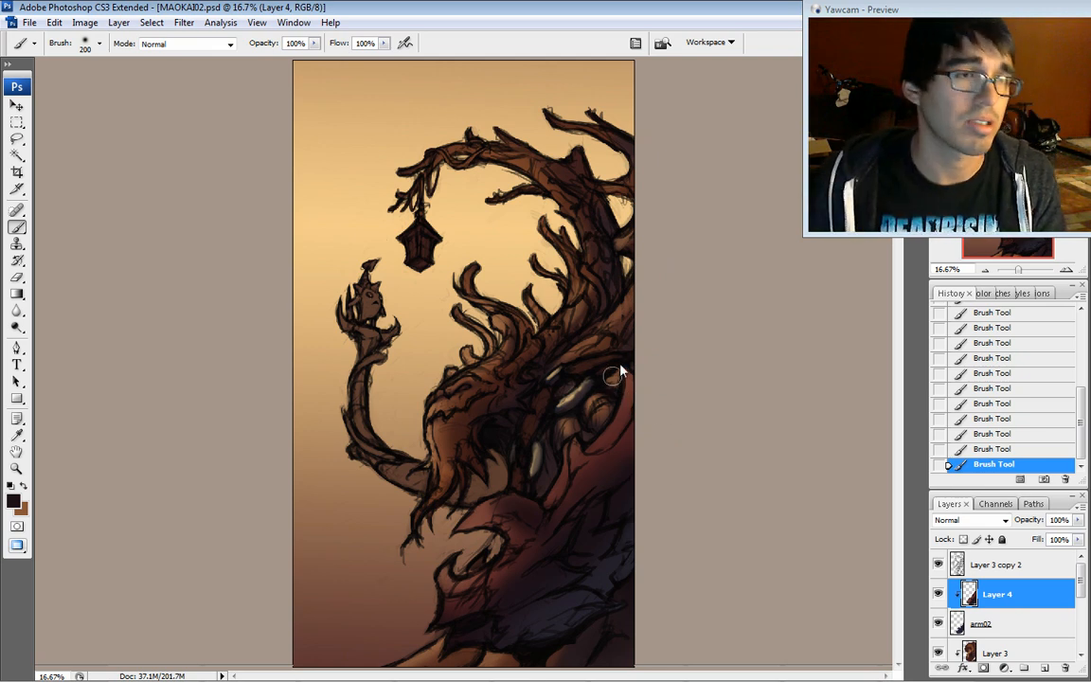
{"action": "mouse_move", "coordinate": [627, 409]}
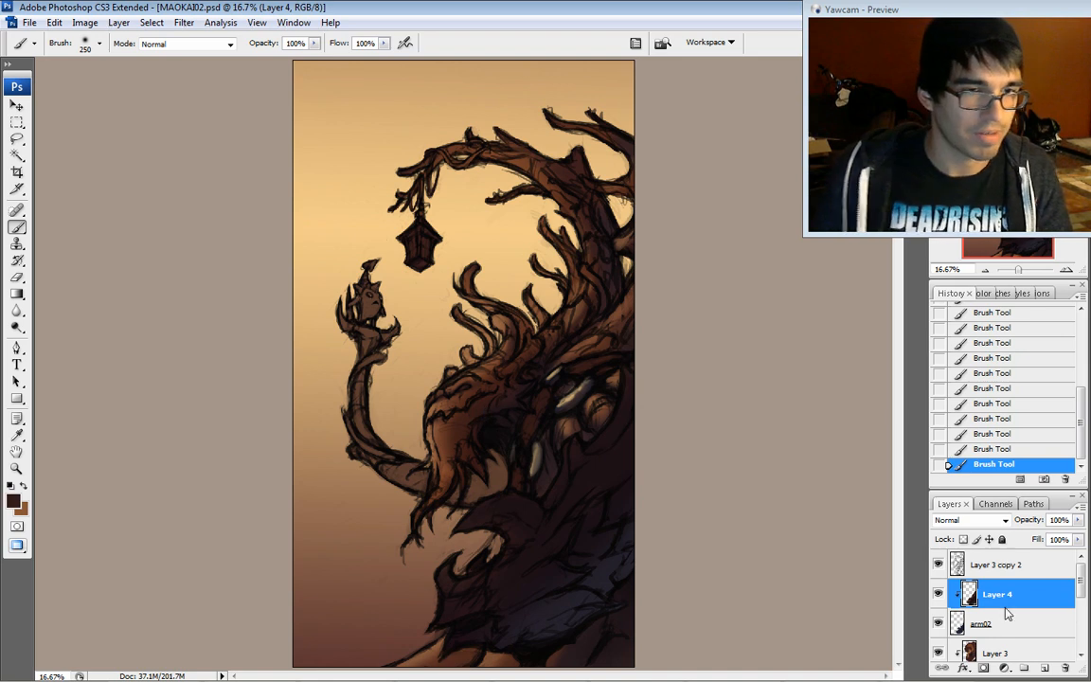
- Make Layer 3 the active layer for the soft brown trunk shading
{"action": "left_click", "coordinate": [996, 647]}
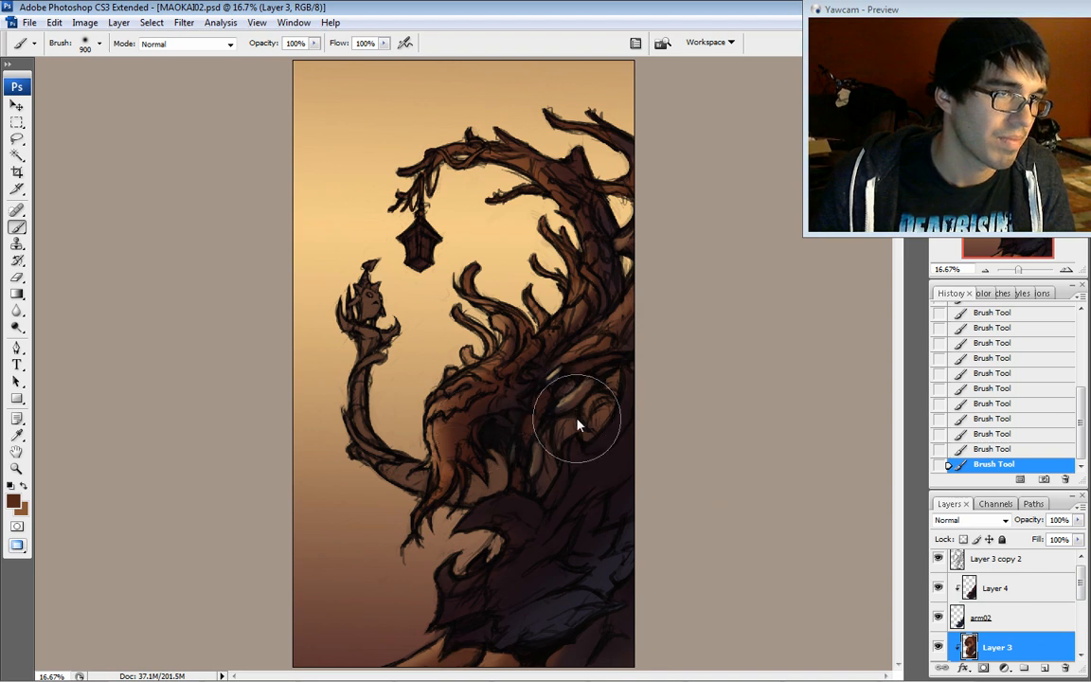
{"action": "mouse_move", "coordinate": [568, 396]}
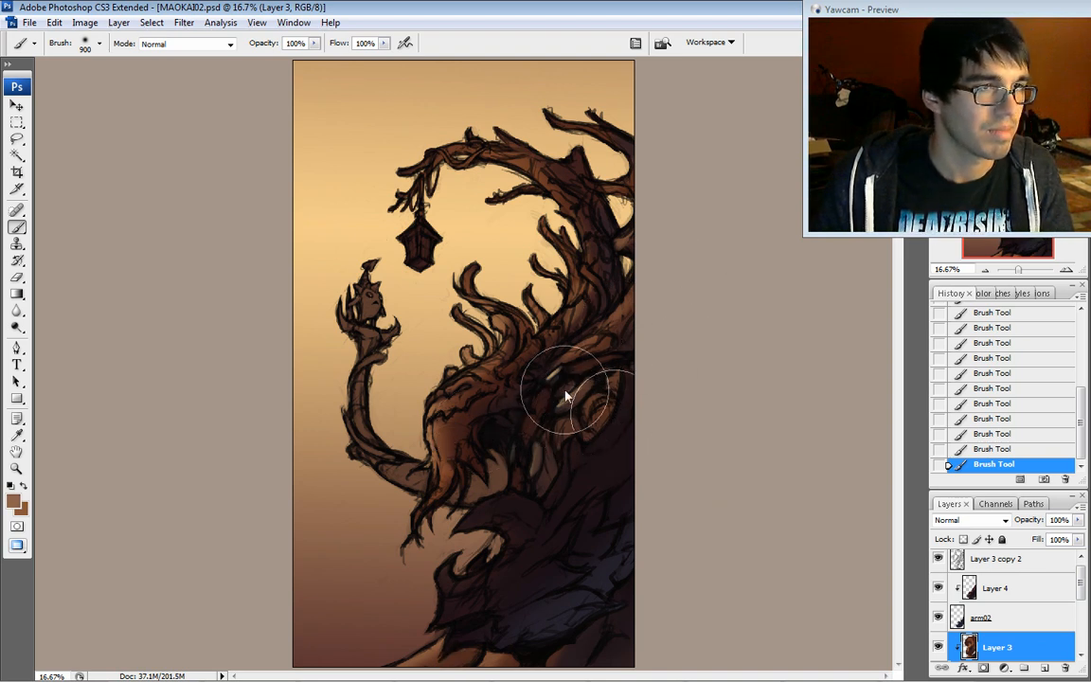
{"action": "mouse_move", "coordinate": [806, 358]}
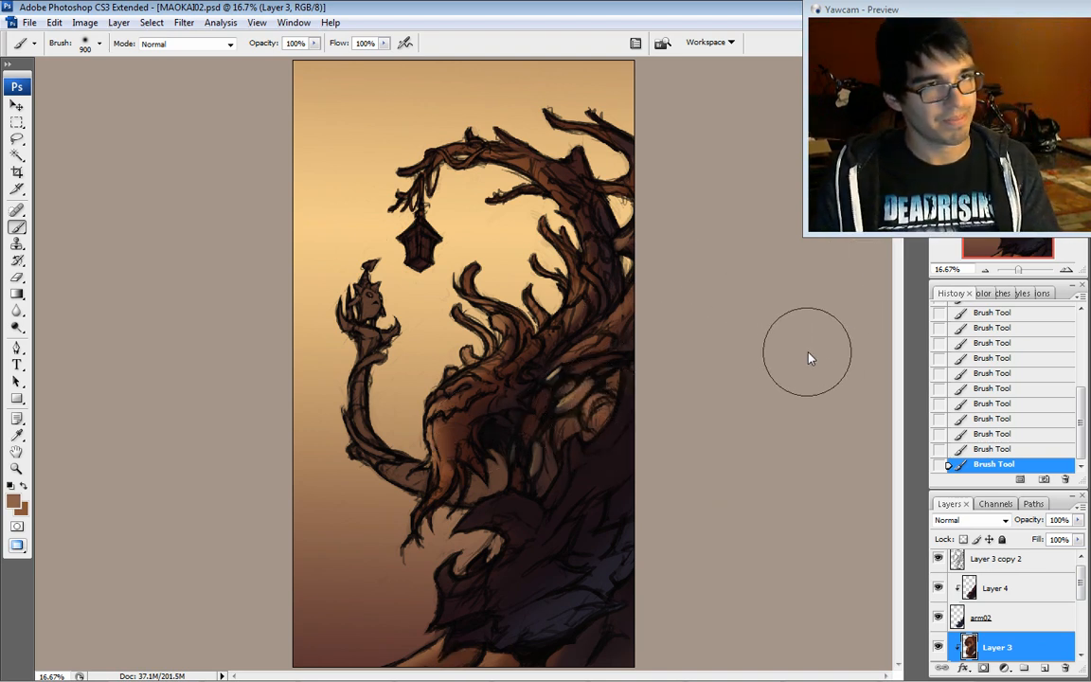
{"action": "mouse_move", "coordinate": [667, 368]}
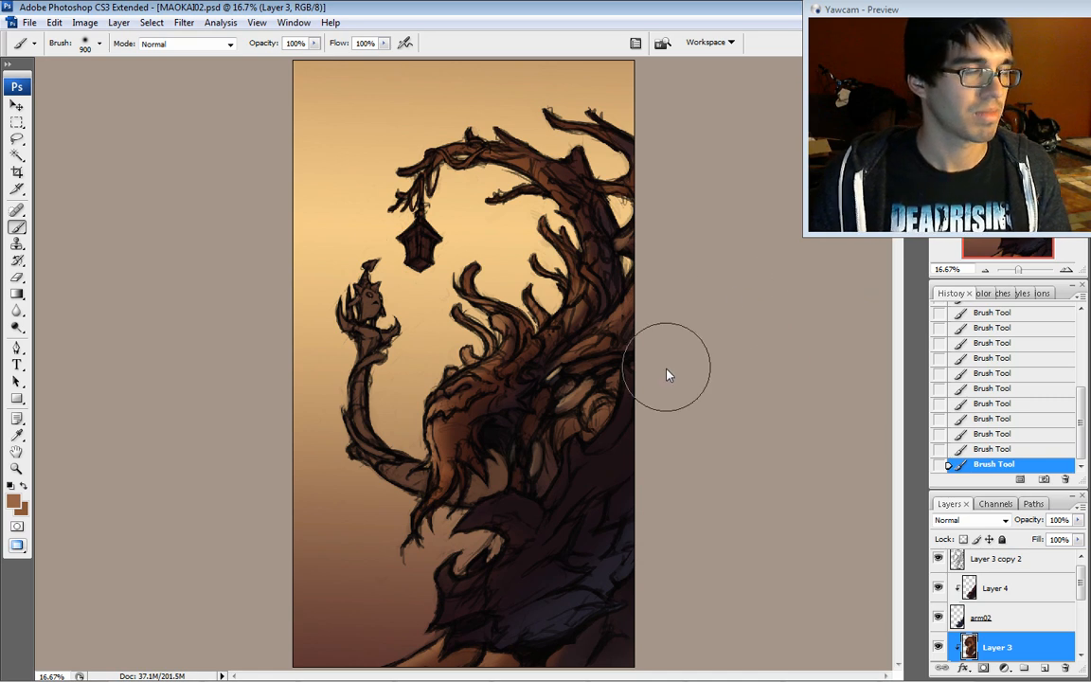
{"action": "mouse_move", "coordinate": [625, 350]}
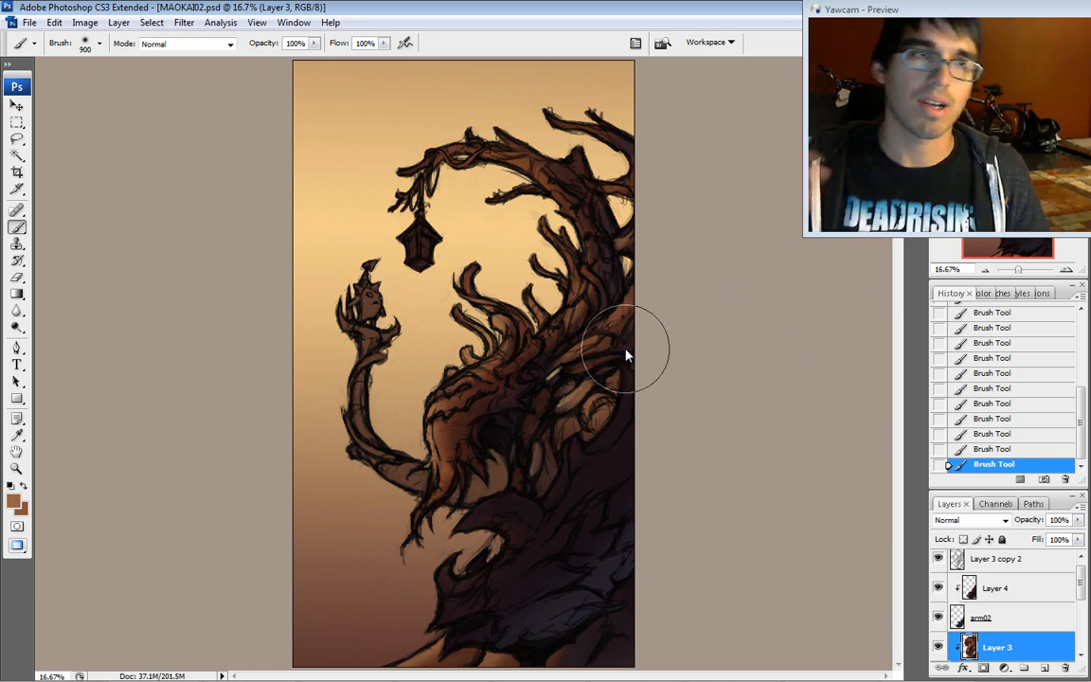
{"action": "mouse_move", "coordinate": [738, 357]}
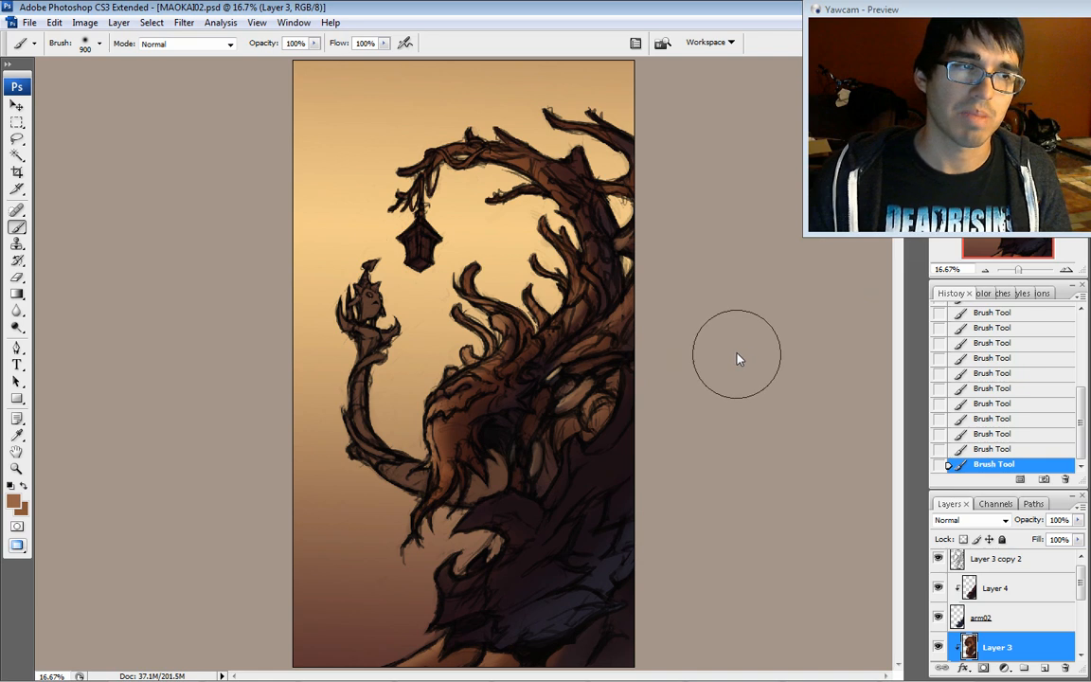
{"action": "mouse_move", "coordinate": [861, 303]}
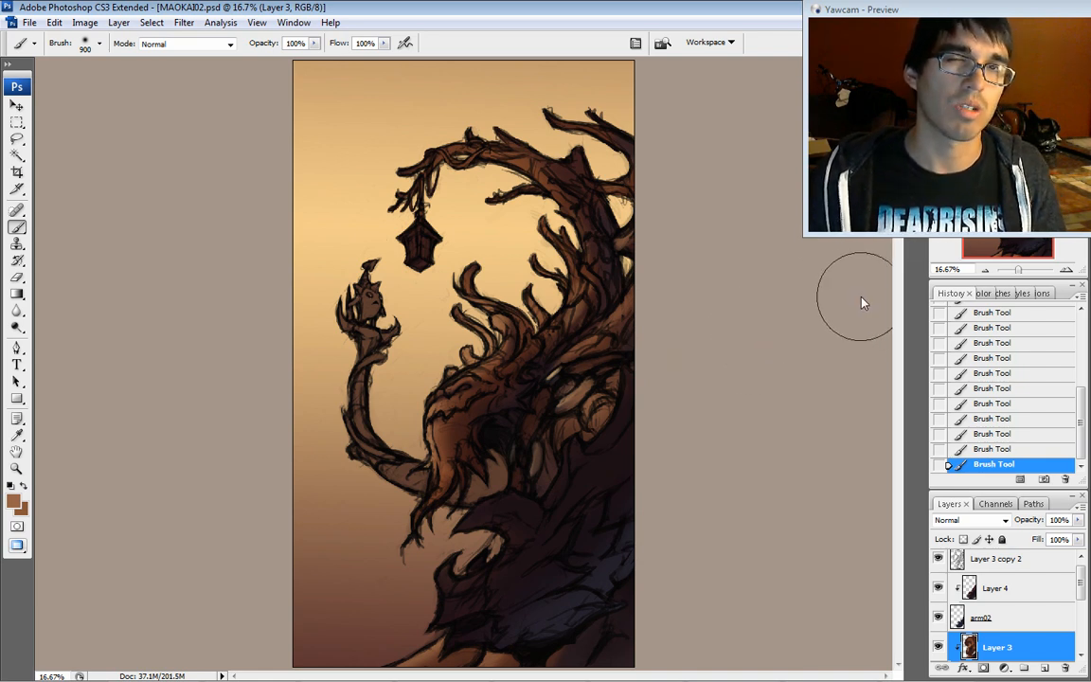
{"action": "mouse_move", "coordinate": [727, 345]}
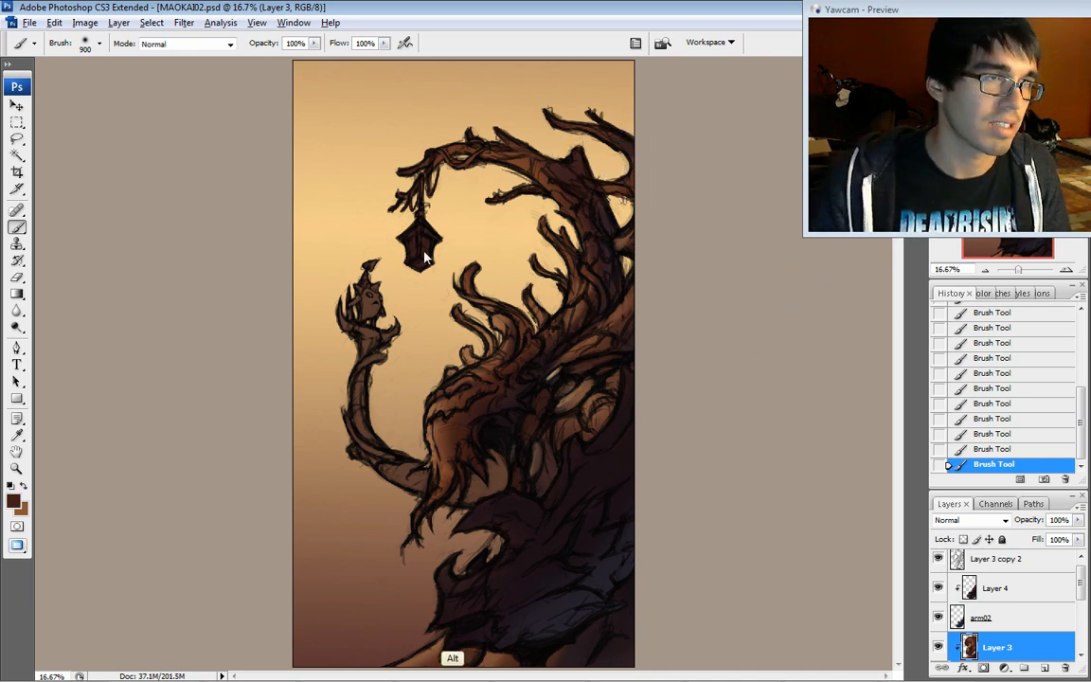
- Set the foreground to purple and paint the glow inside the hanging lantern
{"action": "left_click", "coordinate": [11, 496]}
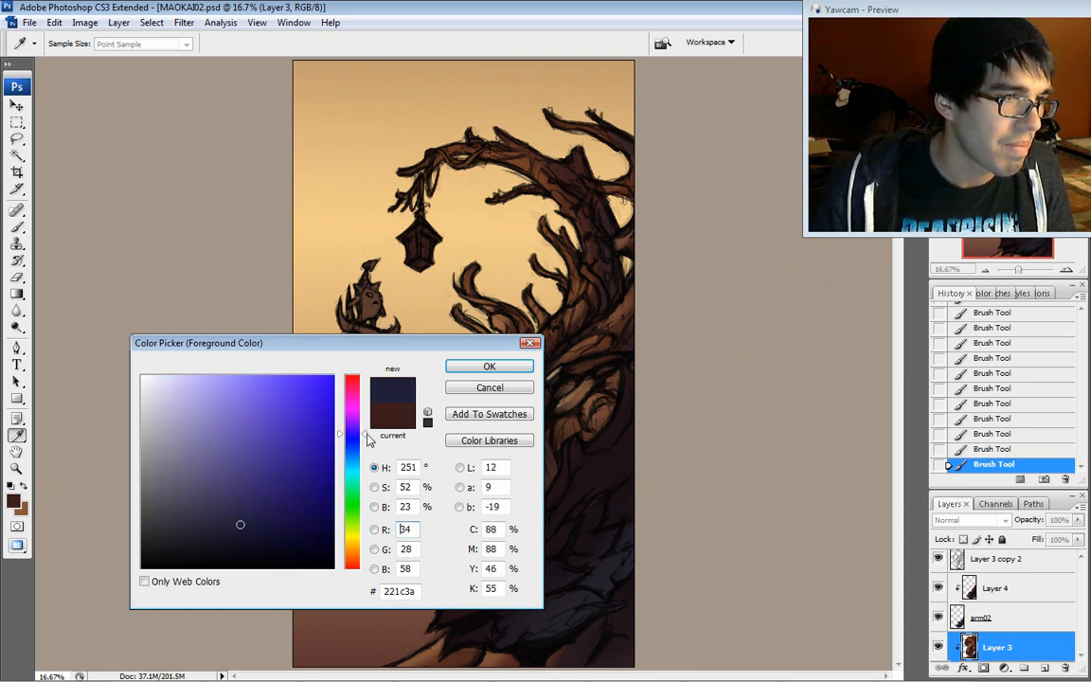
{"action": "left_click", "coordinate": [214, 477]}
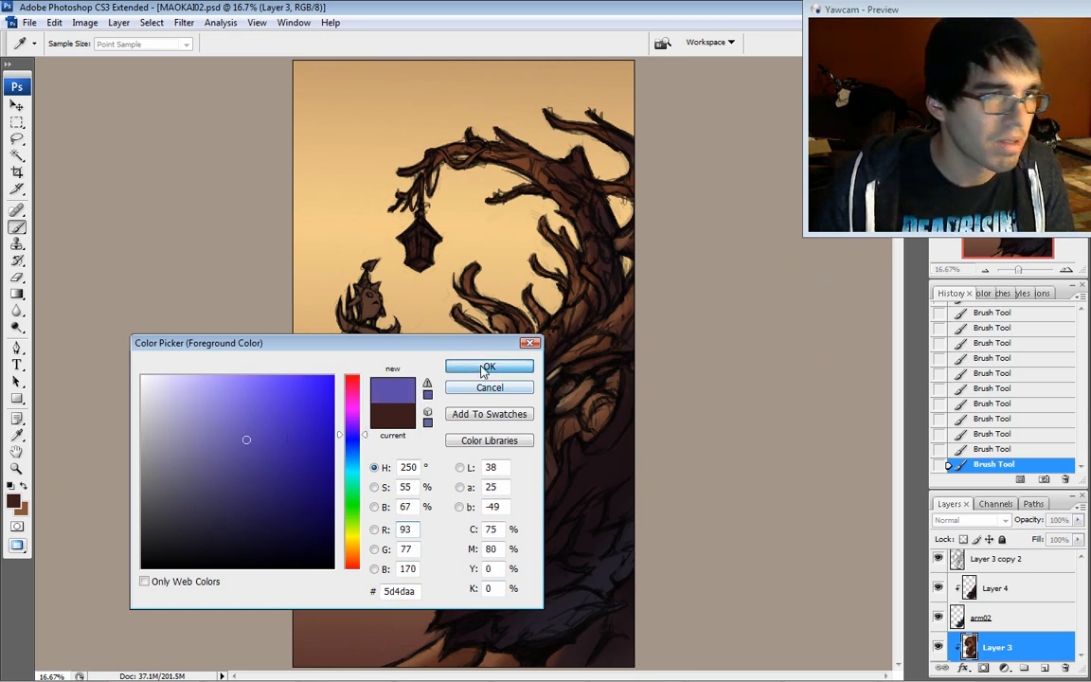
{"action": "left_click", "coordinate": [489, 367]}
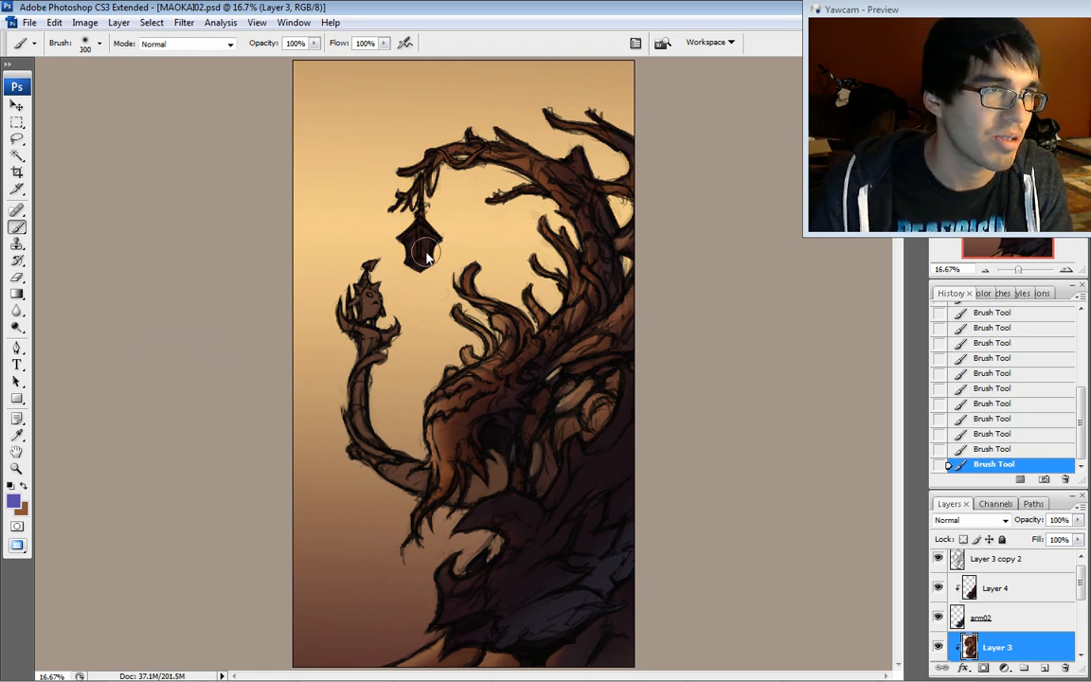
{"action": "left_click", "coordinate": [420, 246]}
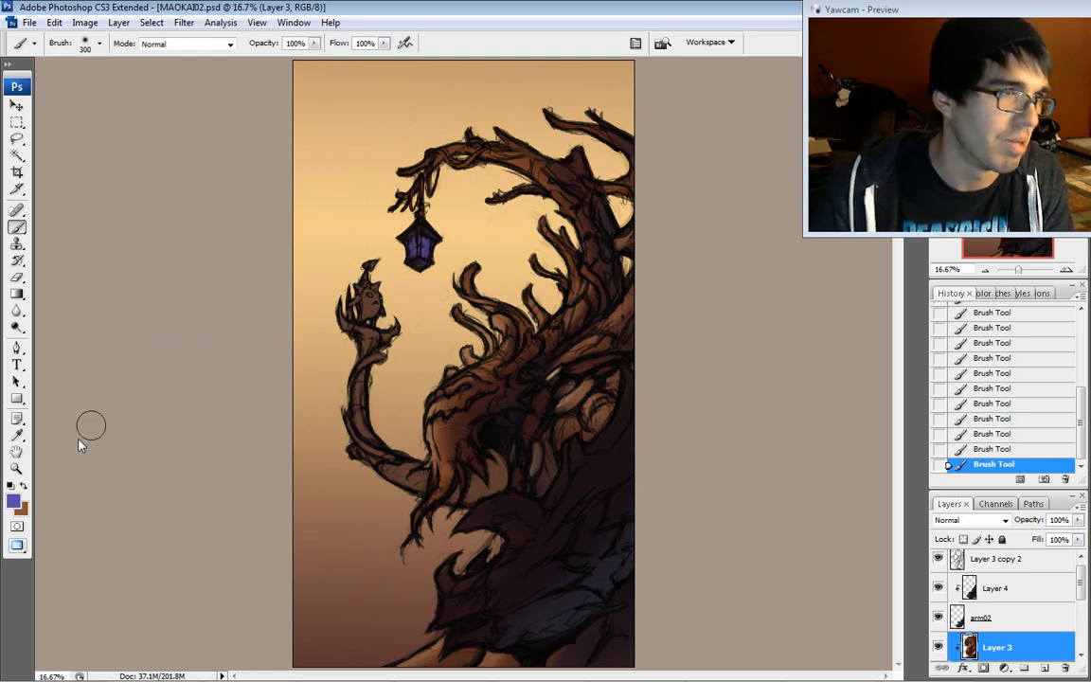
- Switch to a lighter lavender paint colour and add a new empty layer above Layer 4
{"action": "left_click", "coordinate": [12, 500]}
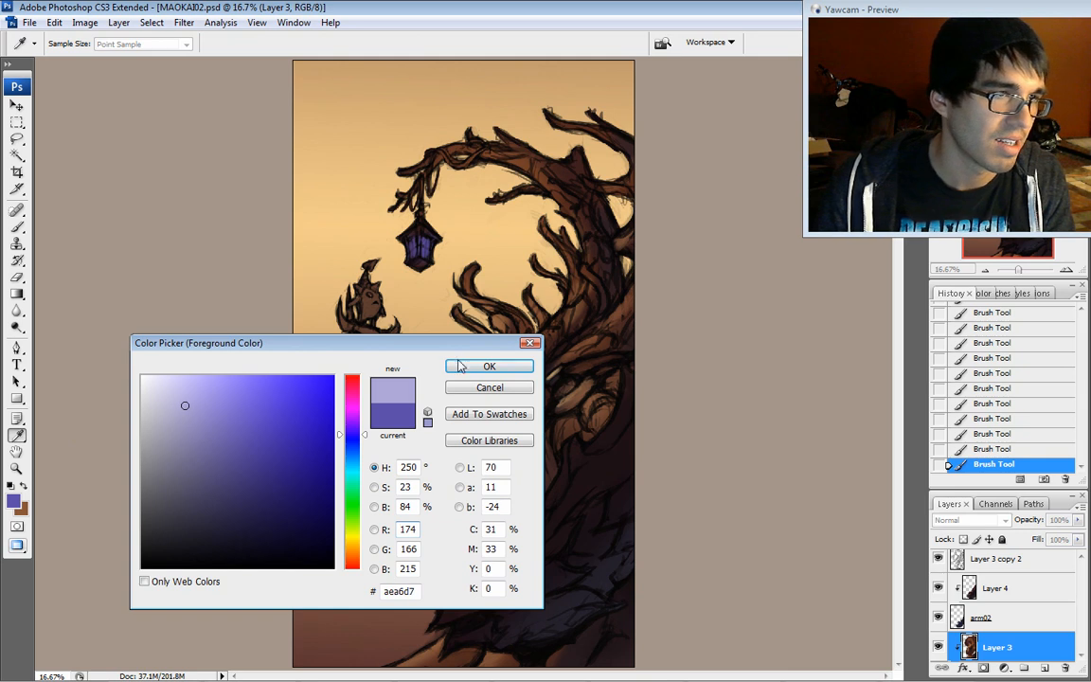
{"action": "left_click", "coordinate": [489, 367]}
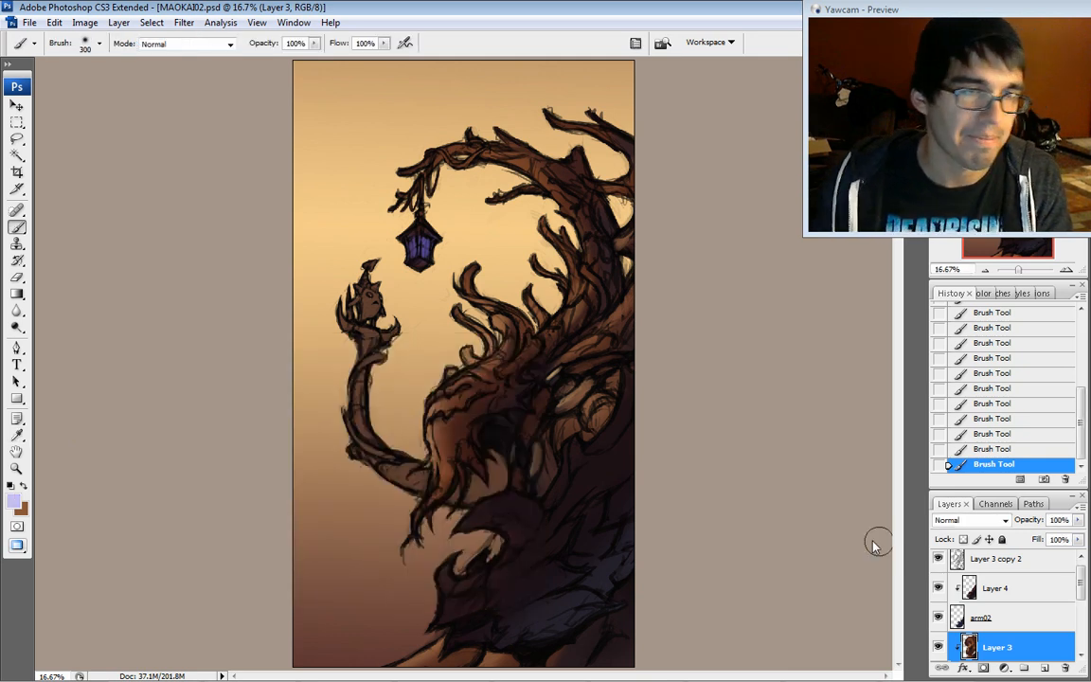
{"action": "left_click", "coordinate": [996, 564]}
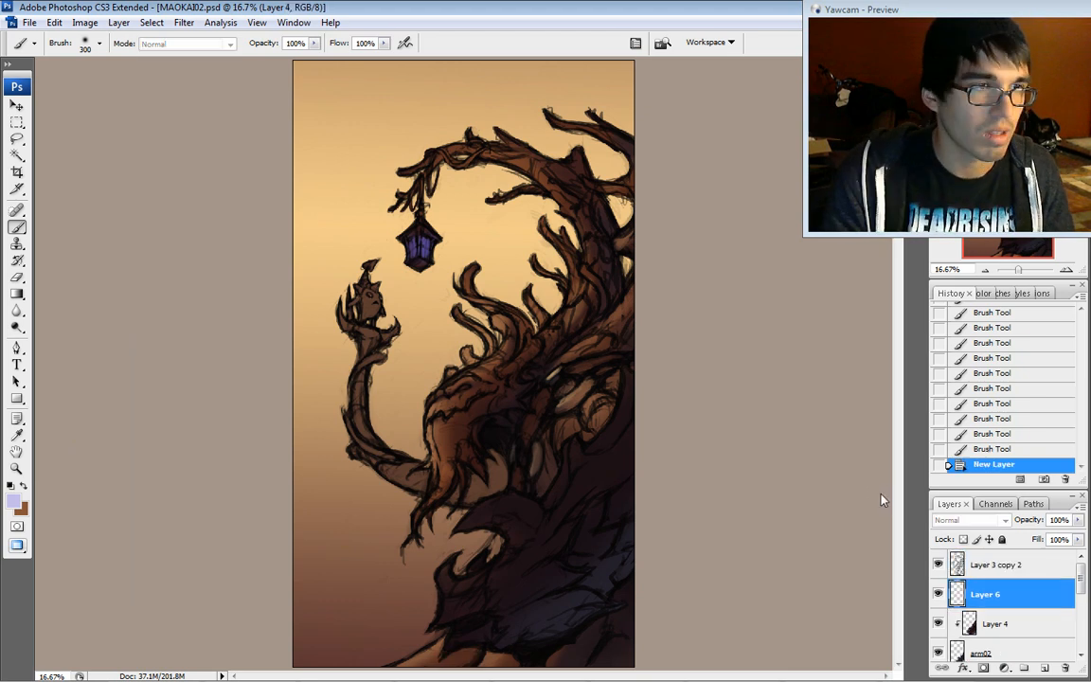
- Paint a violet glow into the treant's eye on the new layer with a pinkish lavender shade
{"action": "left_click", "coordinate": [432, 255]}
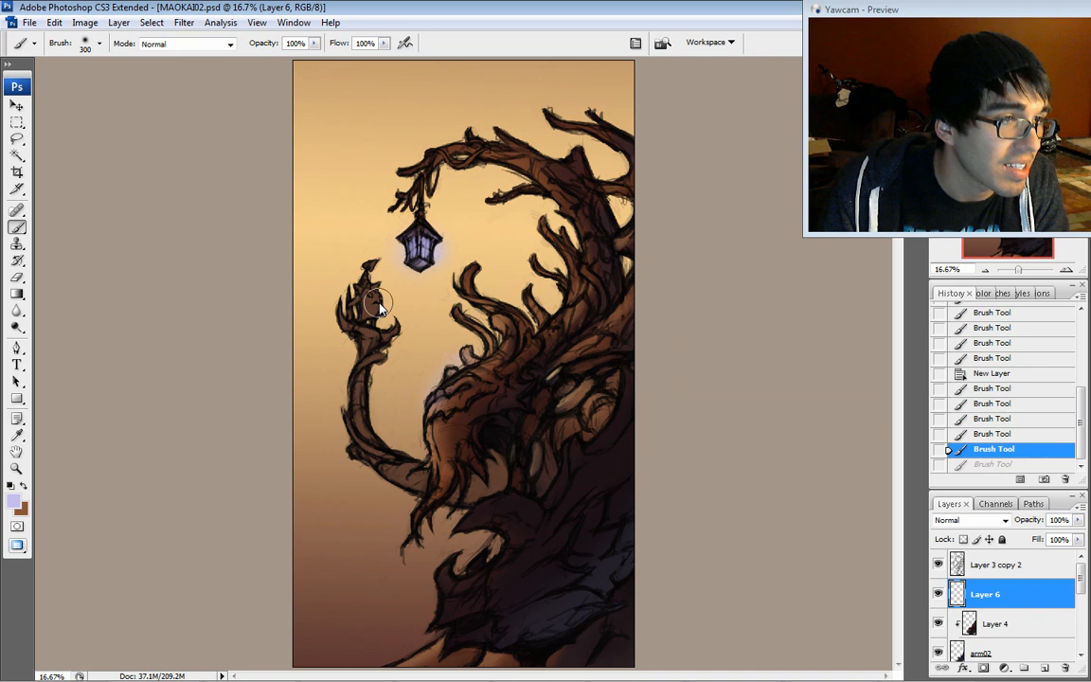
{"action": "left_click", "coordinate": [13, 500]}
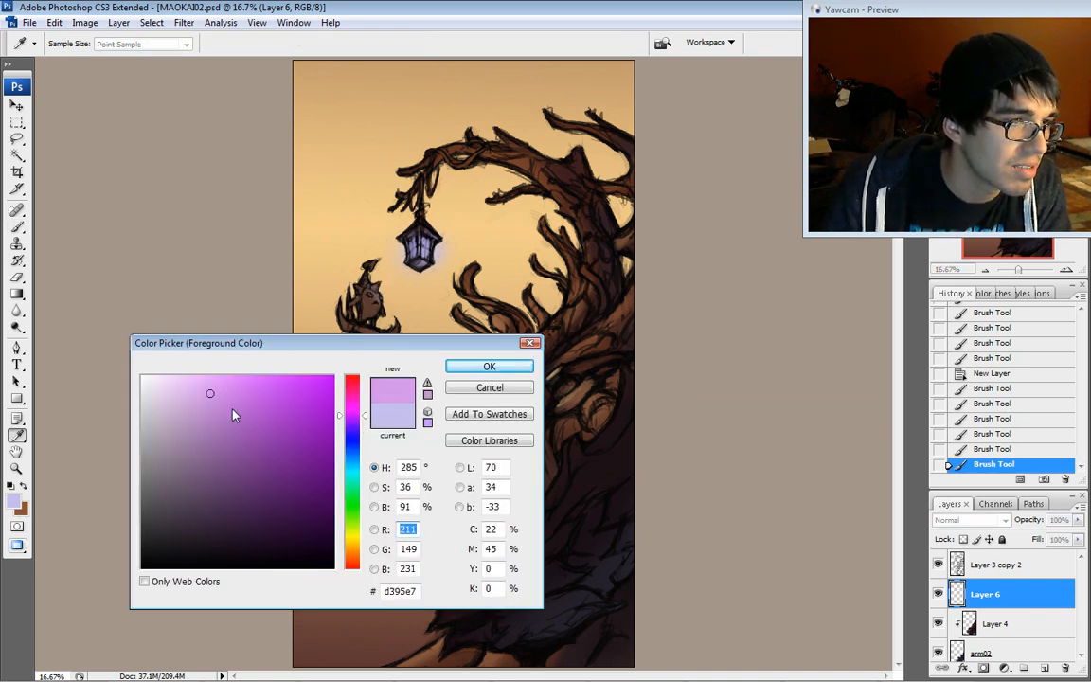
{"action": "left_click", "coordinate": [489, 367]}
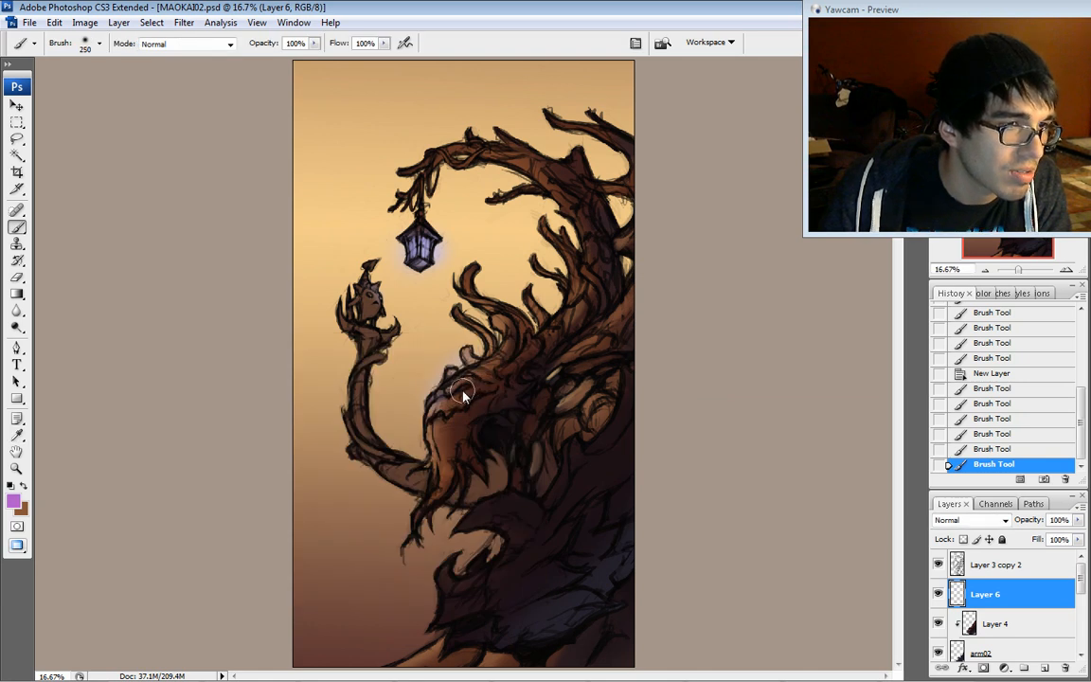
{"action": "left_click", "coordinate": [470, 390]}
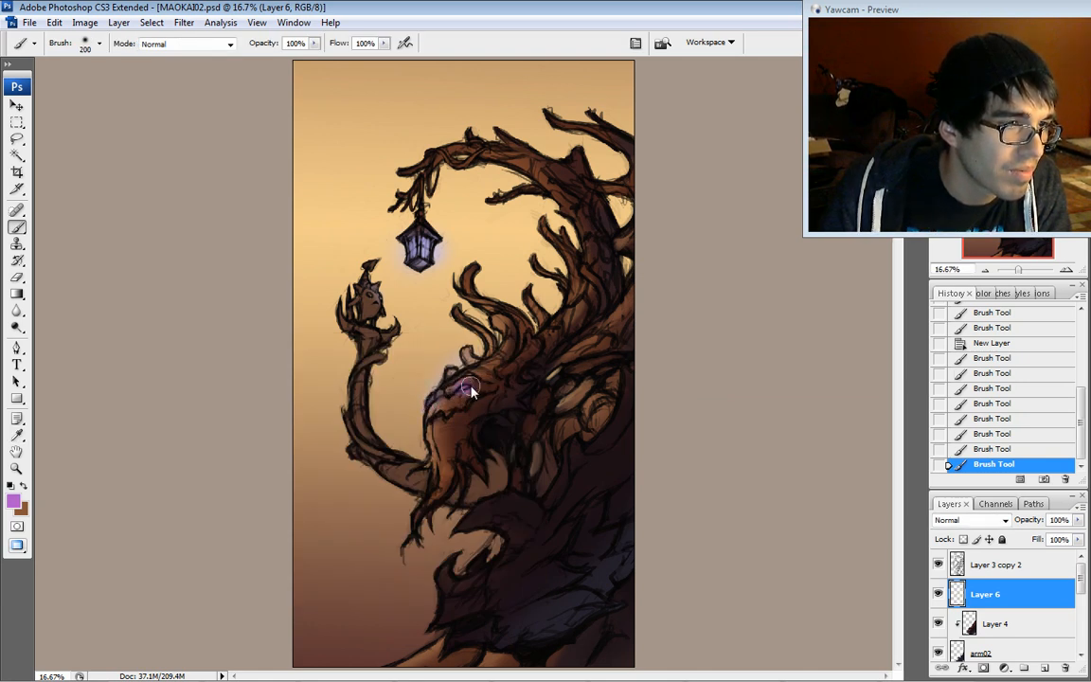
- Change the foreground to a lighter lilac for the eye highlight
{"action": "left_click", "coordinate": [11, 500]}
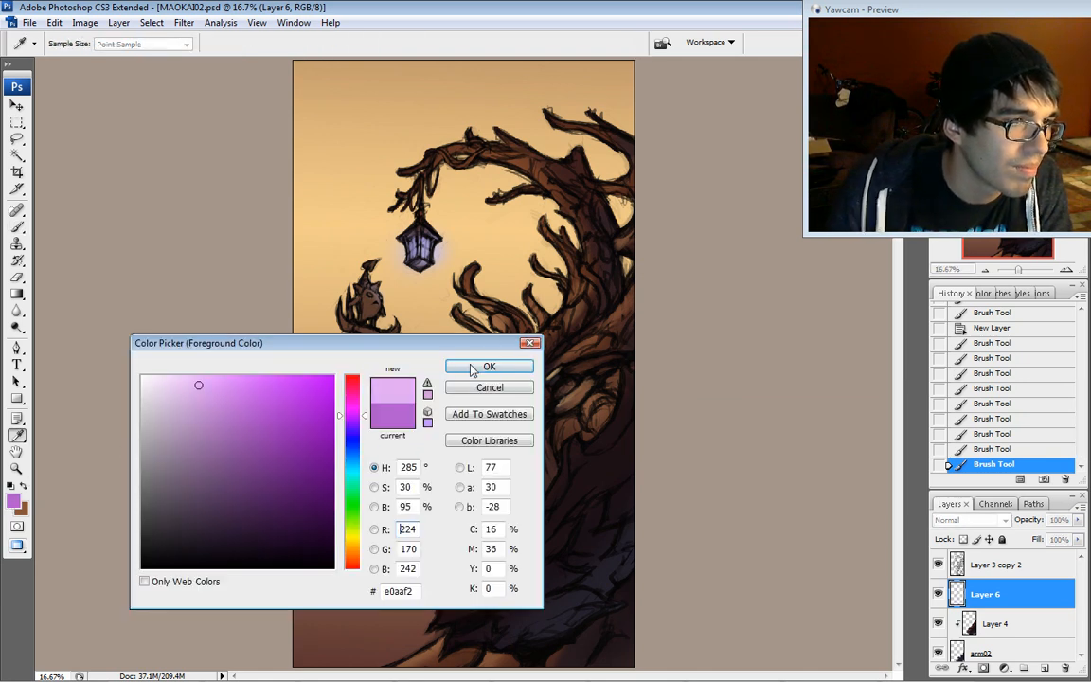
{"action": "left_click", "coordinate": [489, 367]}
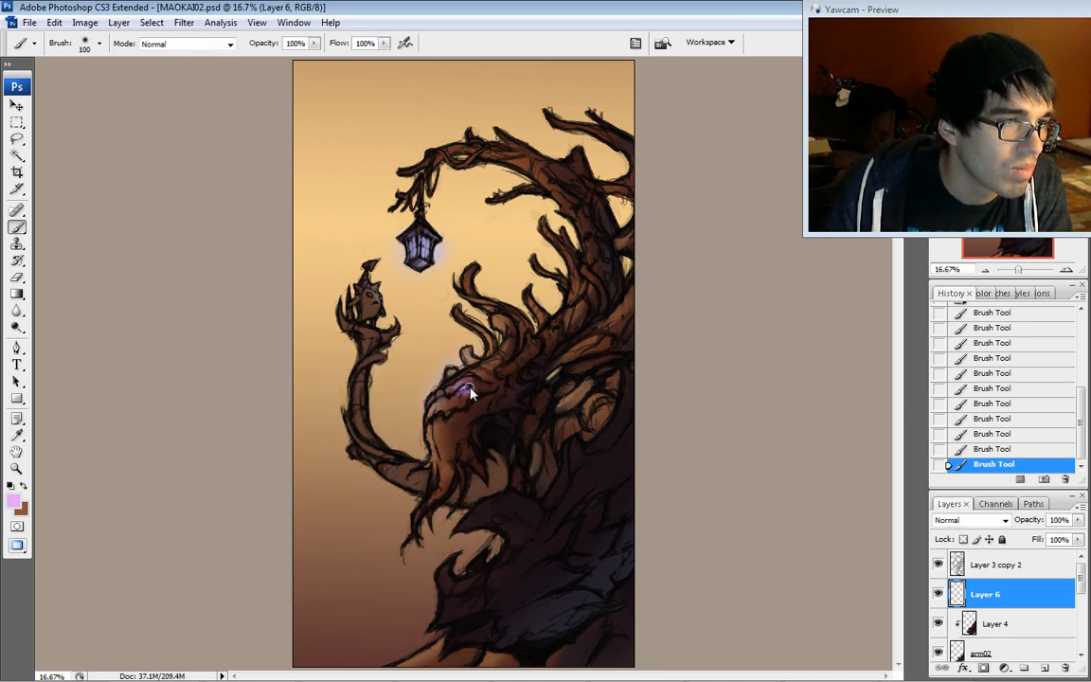
- Lighten the Layer 1 background gradient via Hue/Saturation with Lightness +20
{"action": "scroll", "scroll_direction": "down", "scroll_amount": 3}
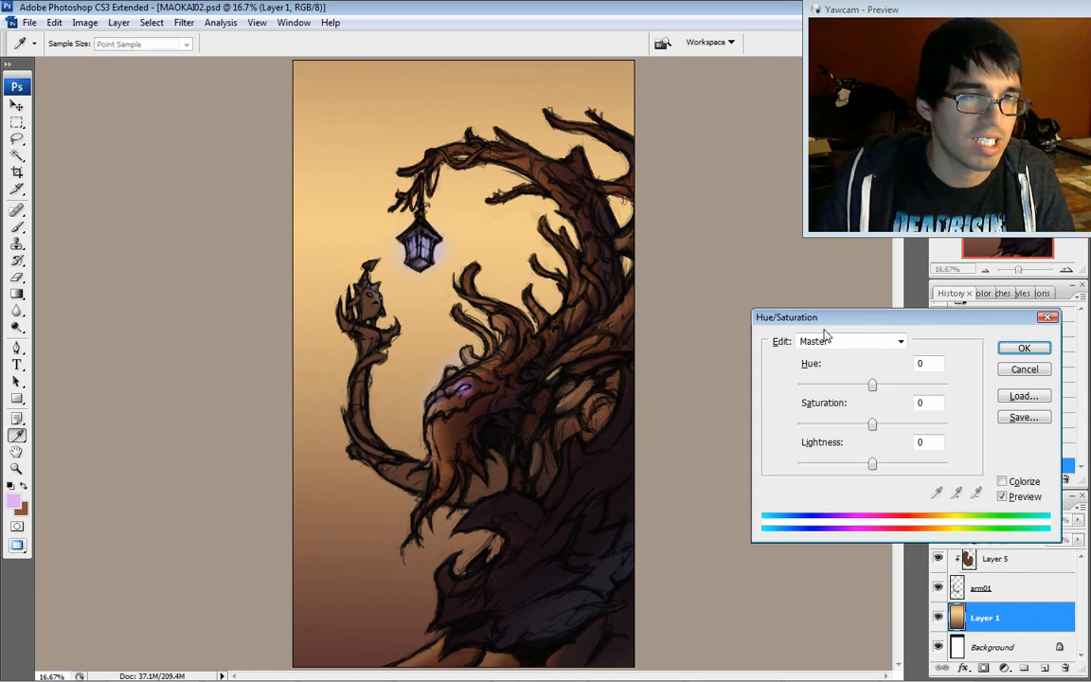
{"action": "left_click_drag", "start_coordinate": [871, 462], "coordinate": [886, 462]}
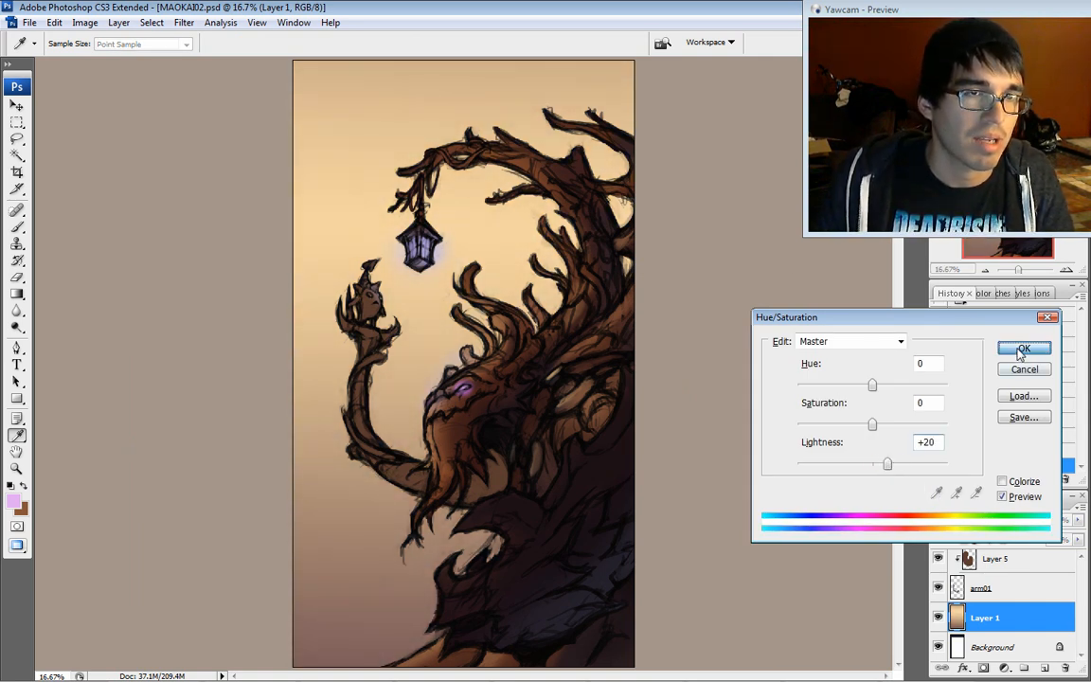
{"action": "left_click", "coordinate": [1022, 348]}
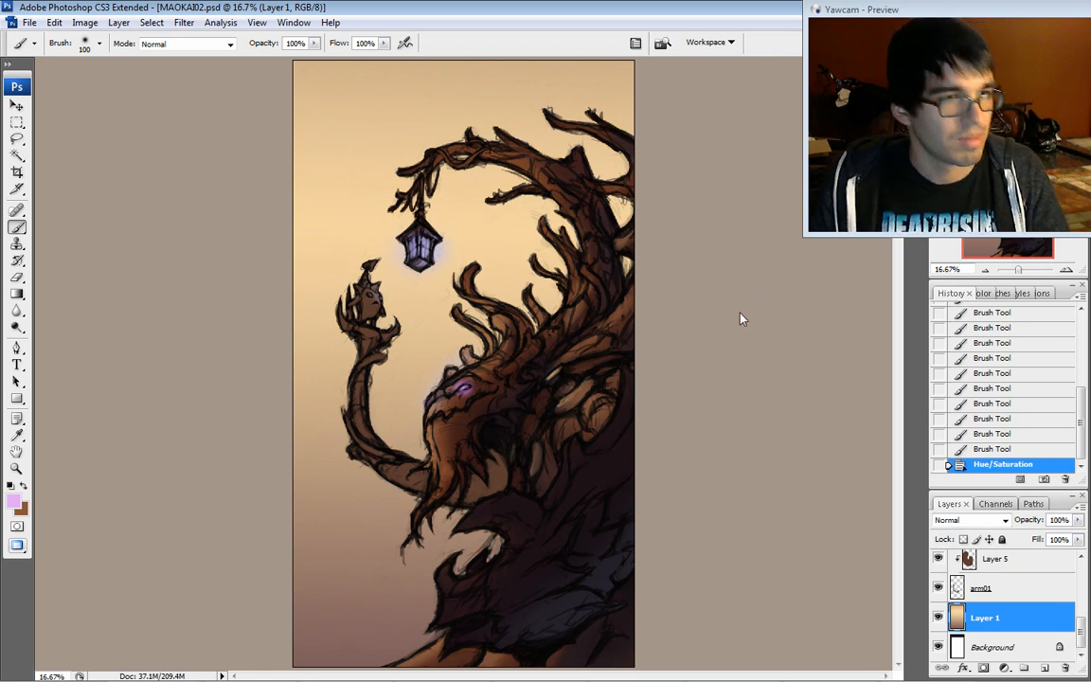
{"action": "mouse_move", "coordinate": [756, 382]}
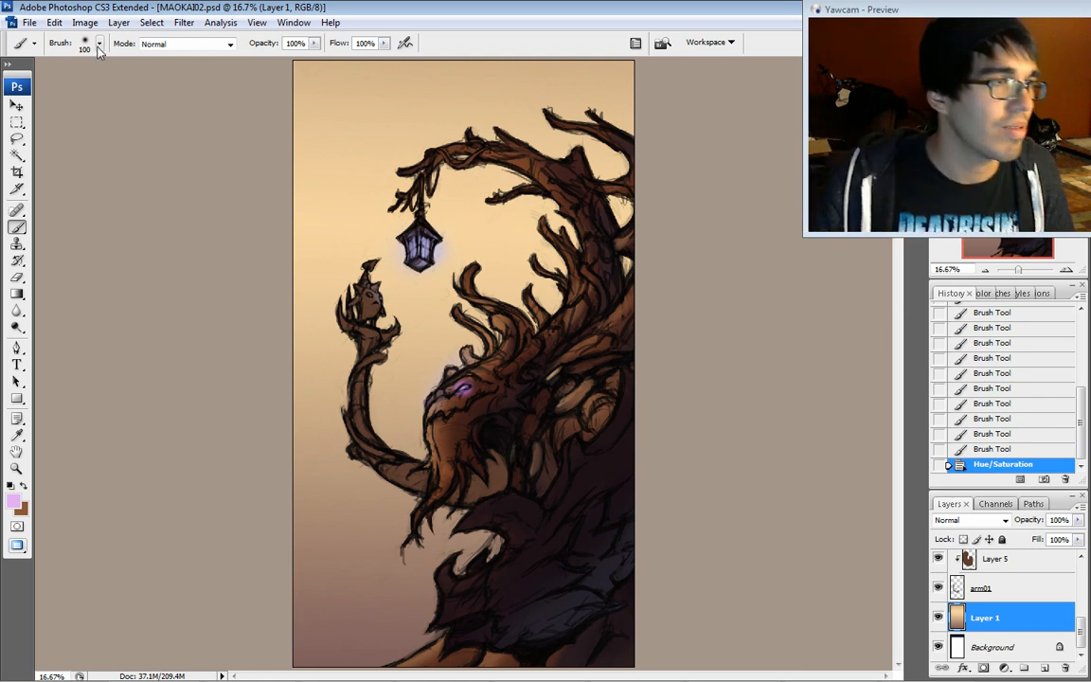
- Replace the brush presets with Wet Media Brushes and choose a wet media tip
{"action": "left_click", "coordinate": [100, 43]}
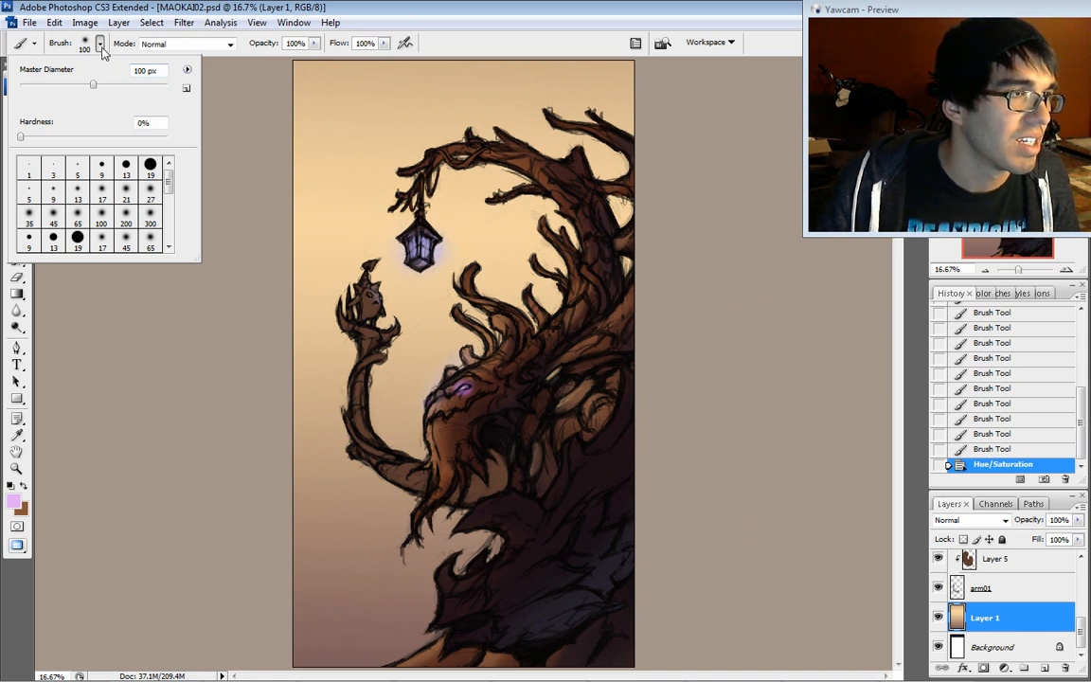
{"action": "left_click", "coordinate": [534, 193]}
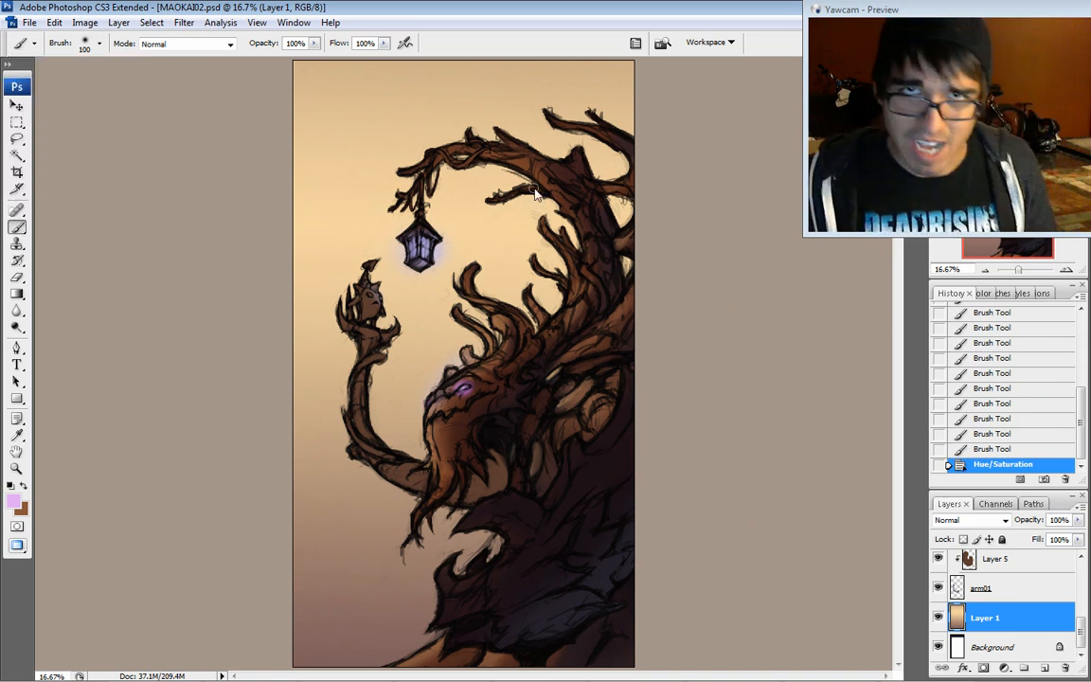
{"action": "mouse_move", "coordinate": [189, 140]}
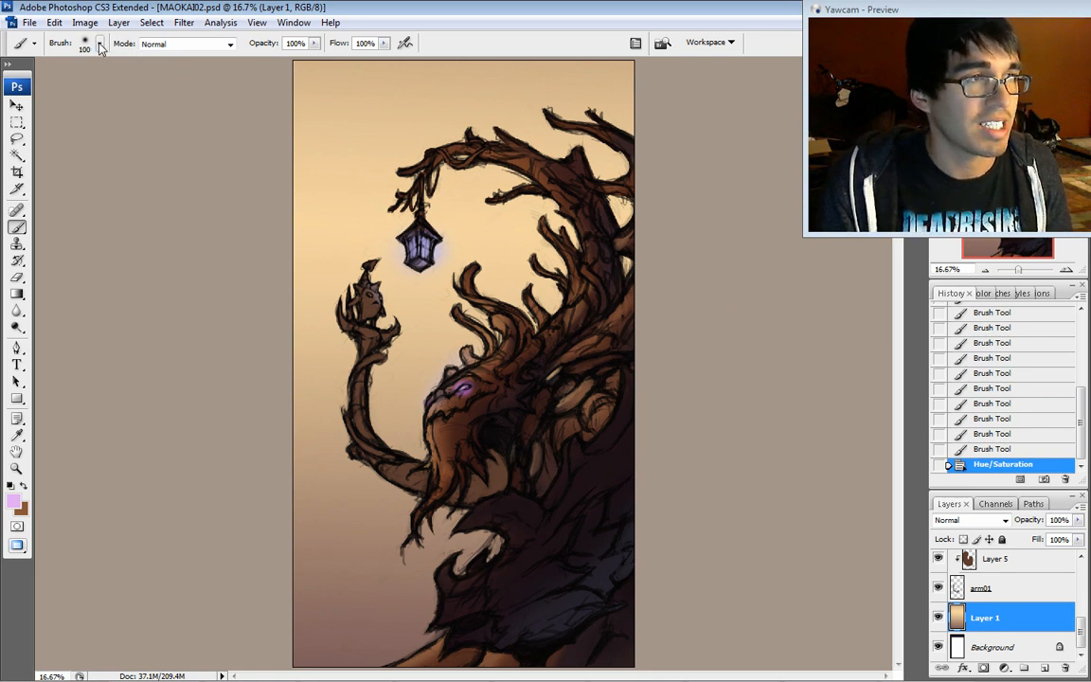
{"action": "left_click", "coordinate": [98, 44]}
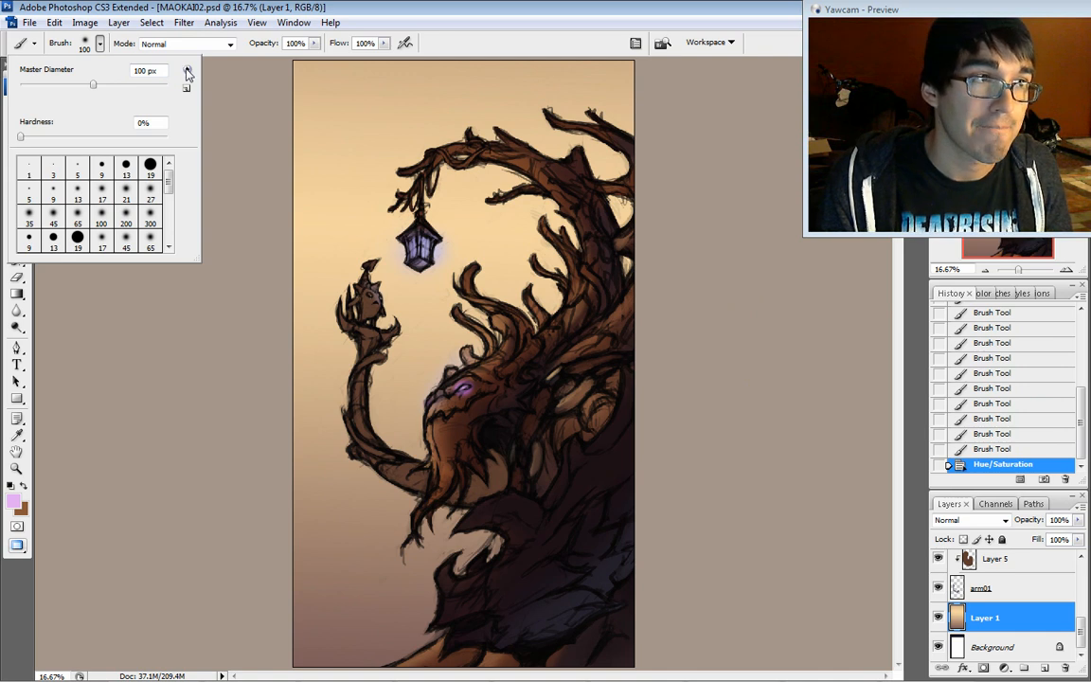
{"action": "left_click", "coordinate": [185, 74]}
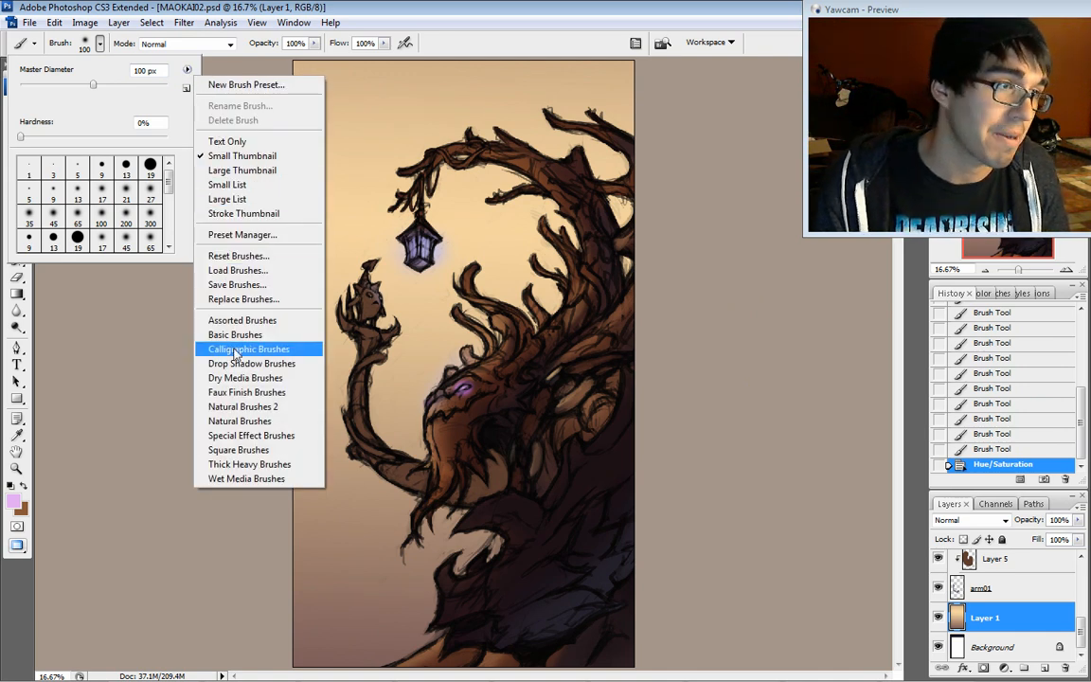
{"action": "mouse_move", "coordinate": [247, 477]}
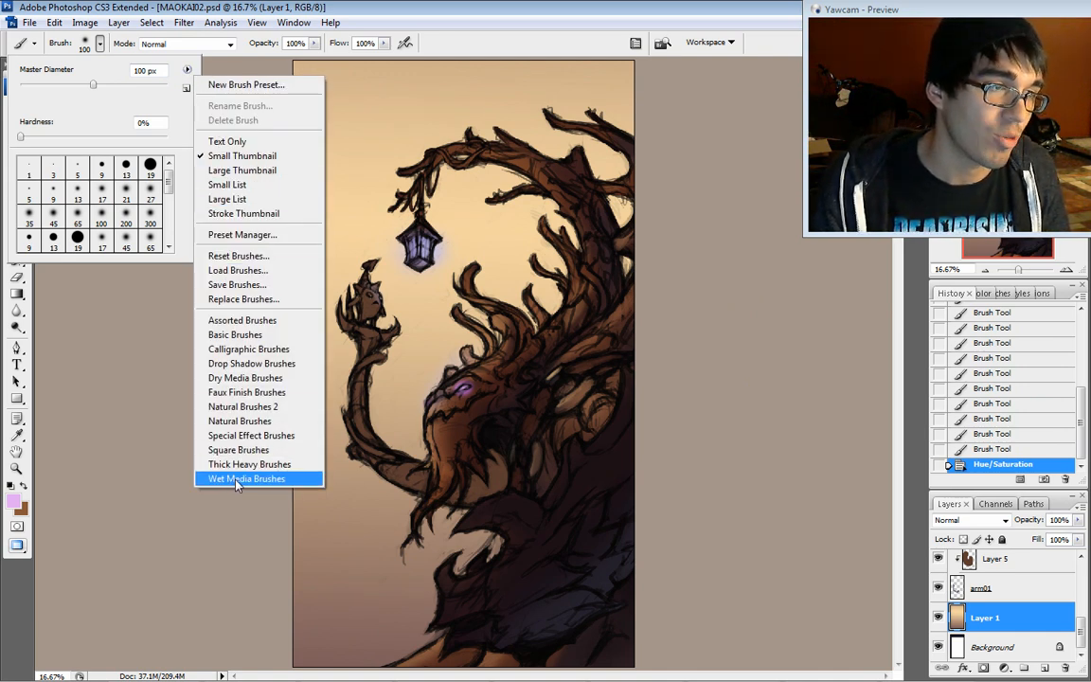
{"action": "left_click", "coordinate": [246, 477]}
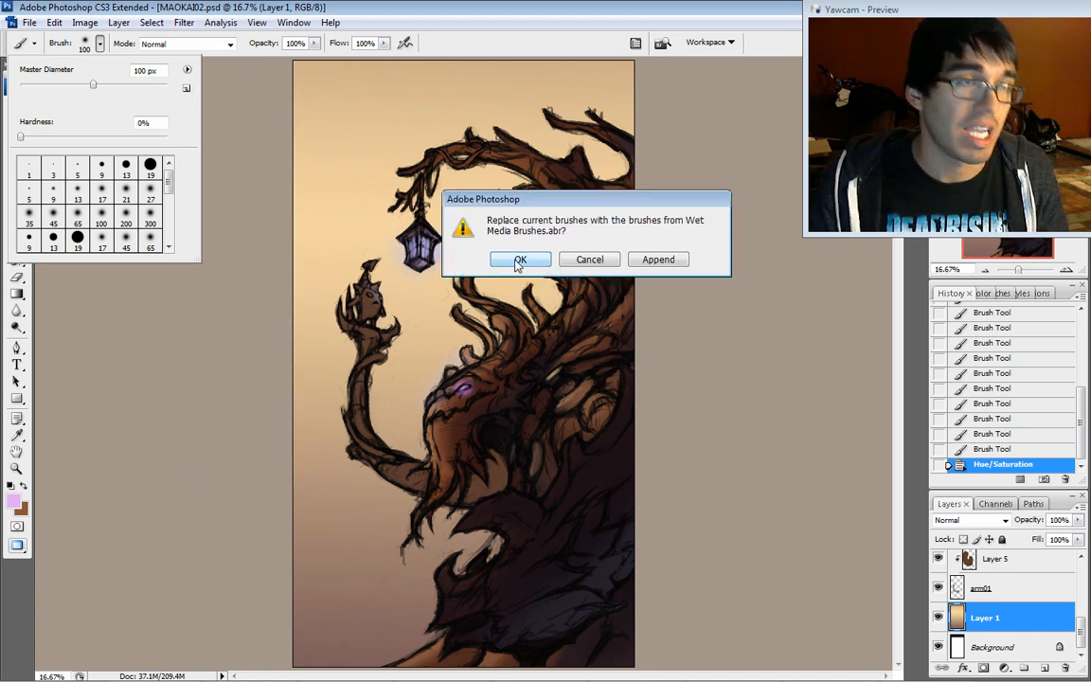
{"action": "left_click", "coordinate": [519, 260]}
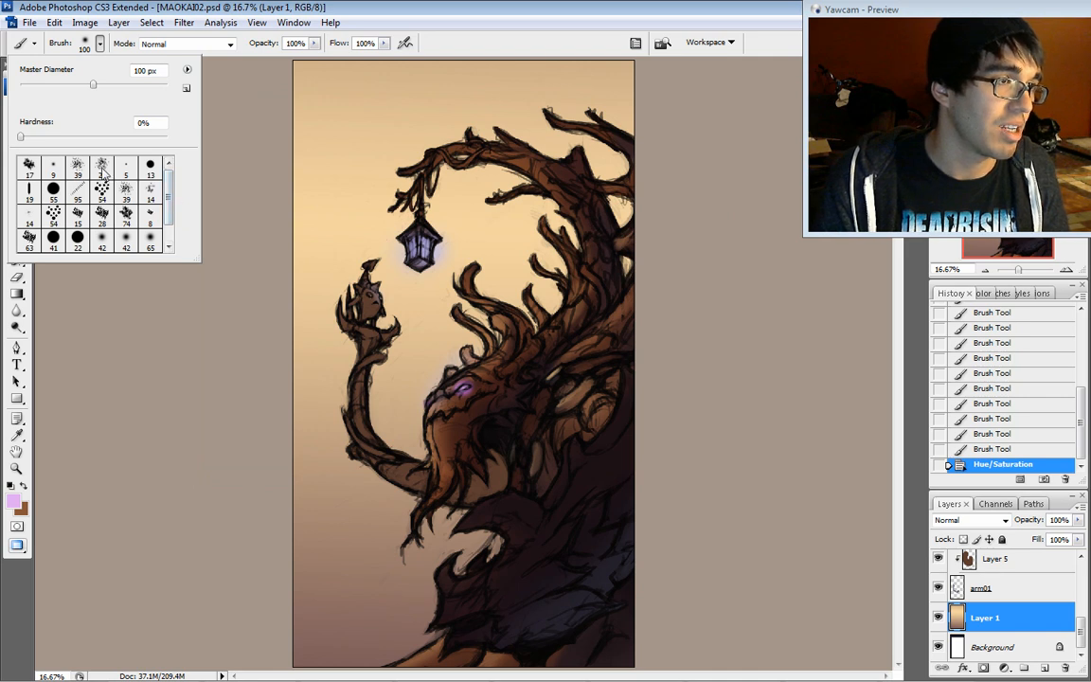
{"action": "left_click", "coordinate": [102, 166]}
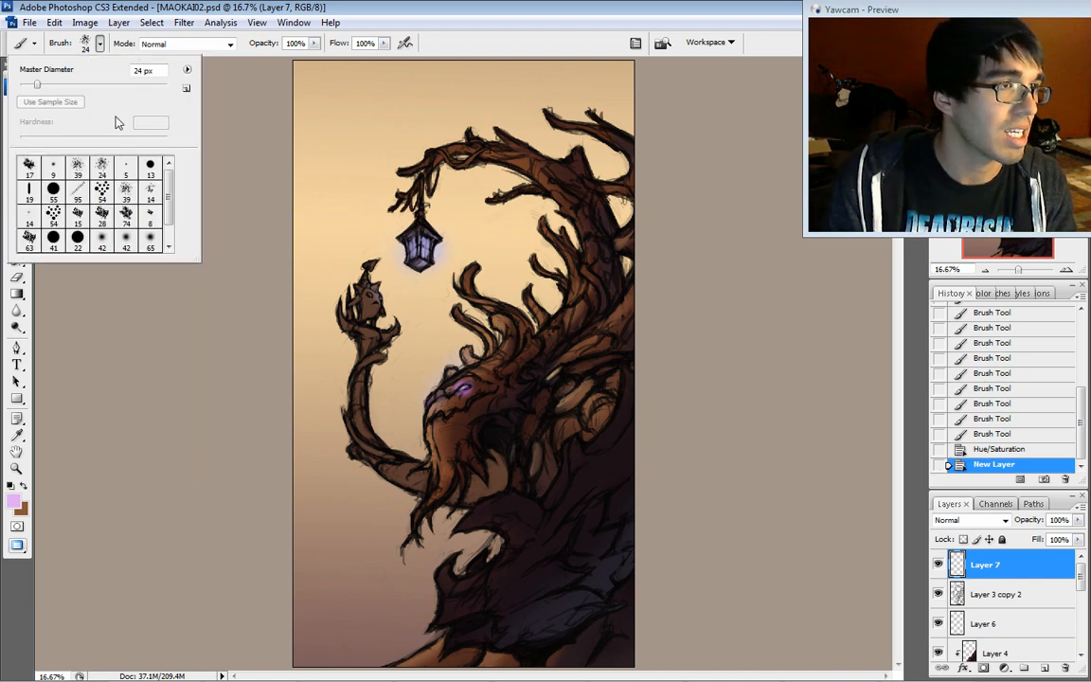
{"action": "mouse_move", "coordinate": [150, 212]}
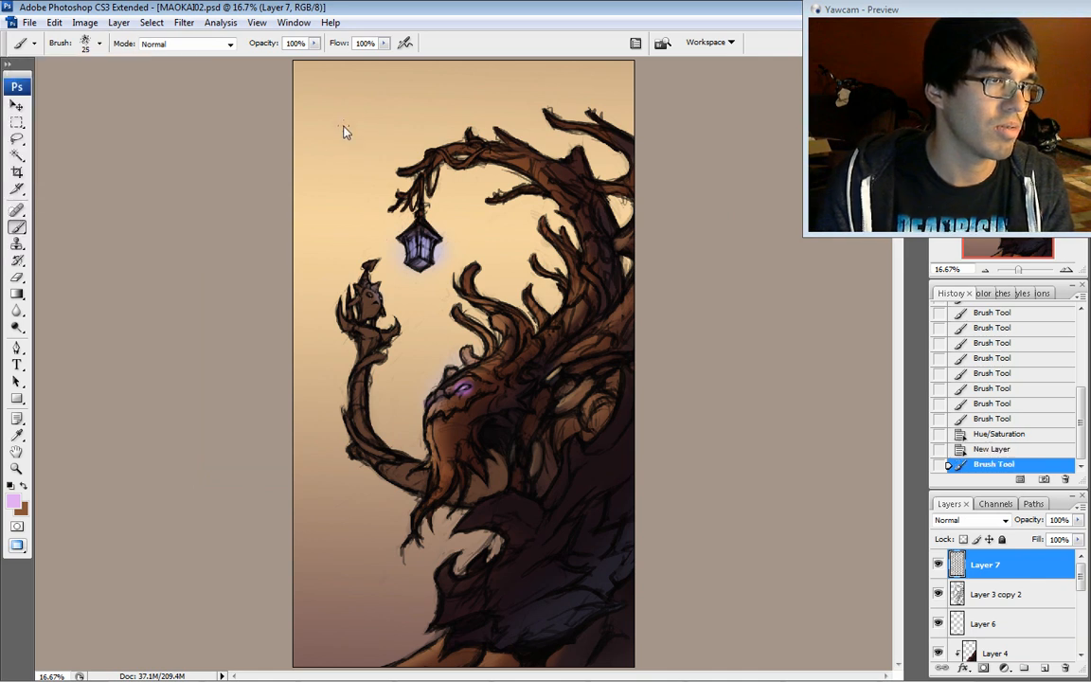
- Dab a dark brown wet-media cloud into the upper-left sky on Layer 7 and pick another textured tip
{"action": "left_click", "coordinate": [356, 148]}
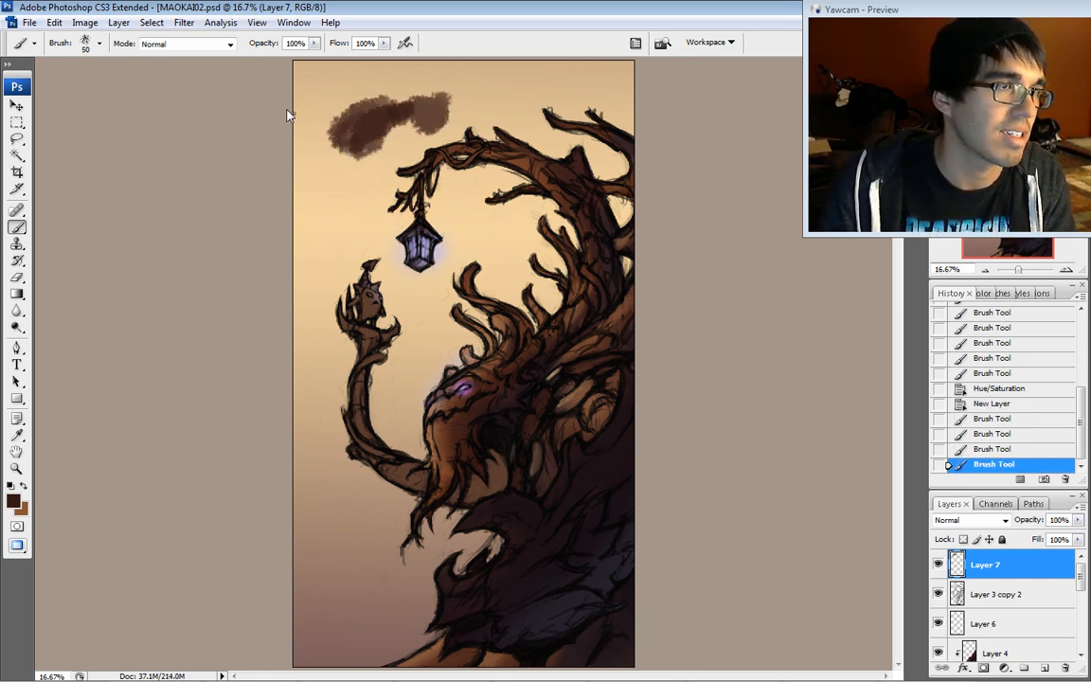
{"action": "left_click", "coordinate": [99, 43]}
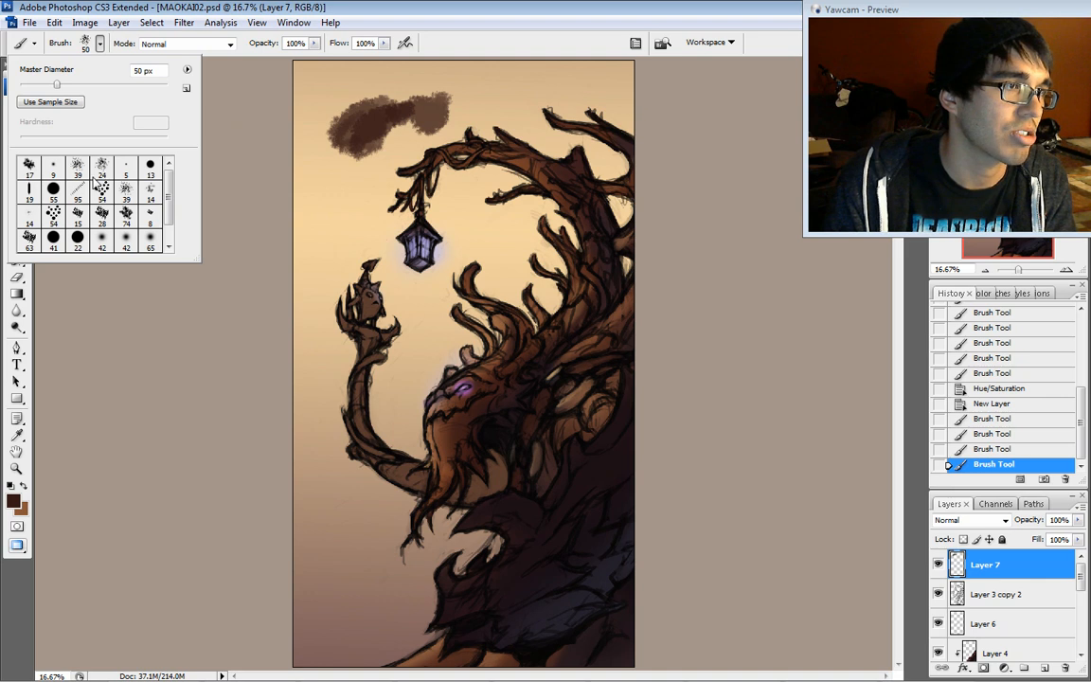
{"action": "left_click", "coordinate": [334, 167]}
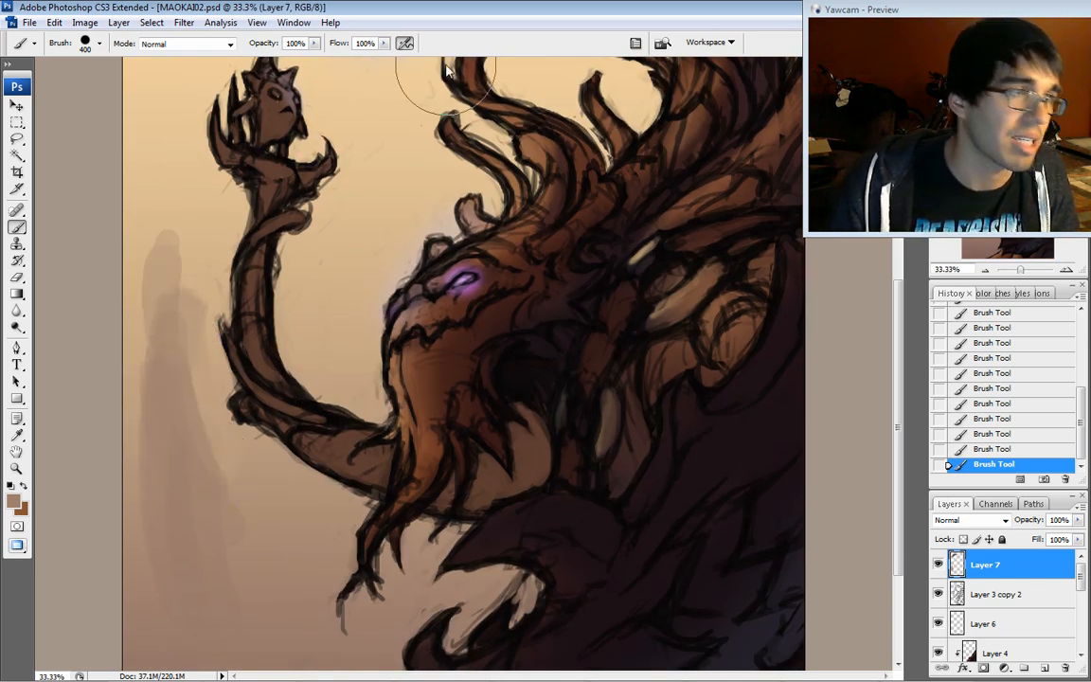
- Paint a curved textured stroke left of the treant's head, then switch to a grainier brush tip
{"action": "left_click", "coordinate": [98, 44]}
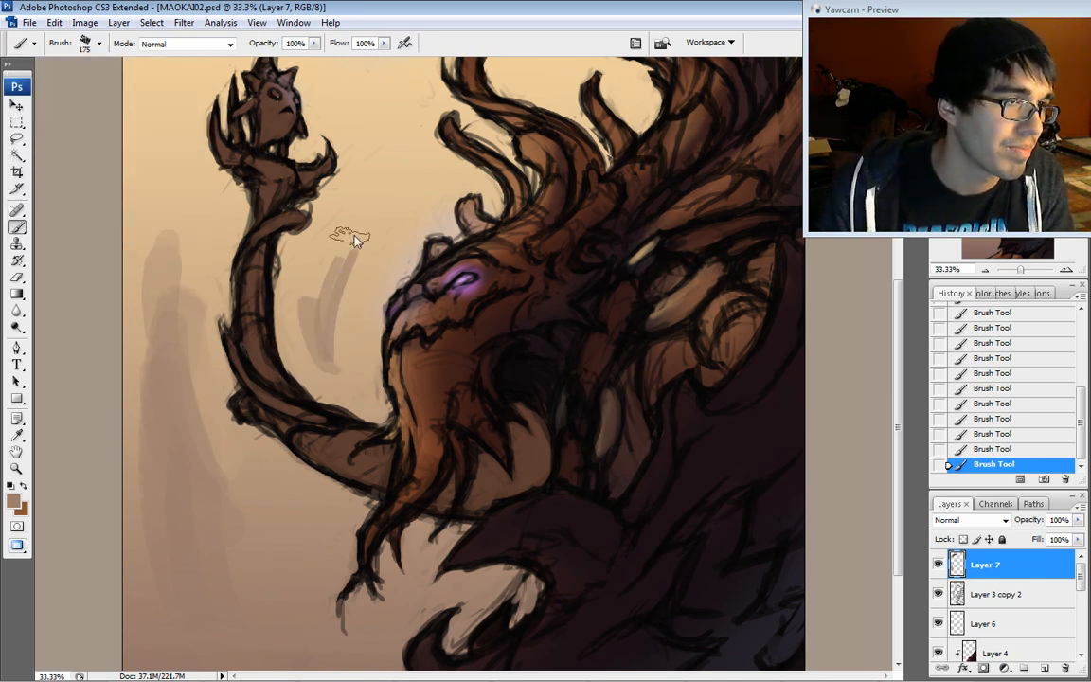
{"action": "left_click_drag", "start_coordinate": [337, 242], "coordinate": [394, 265]}
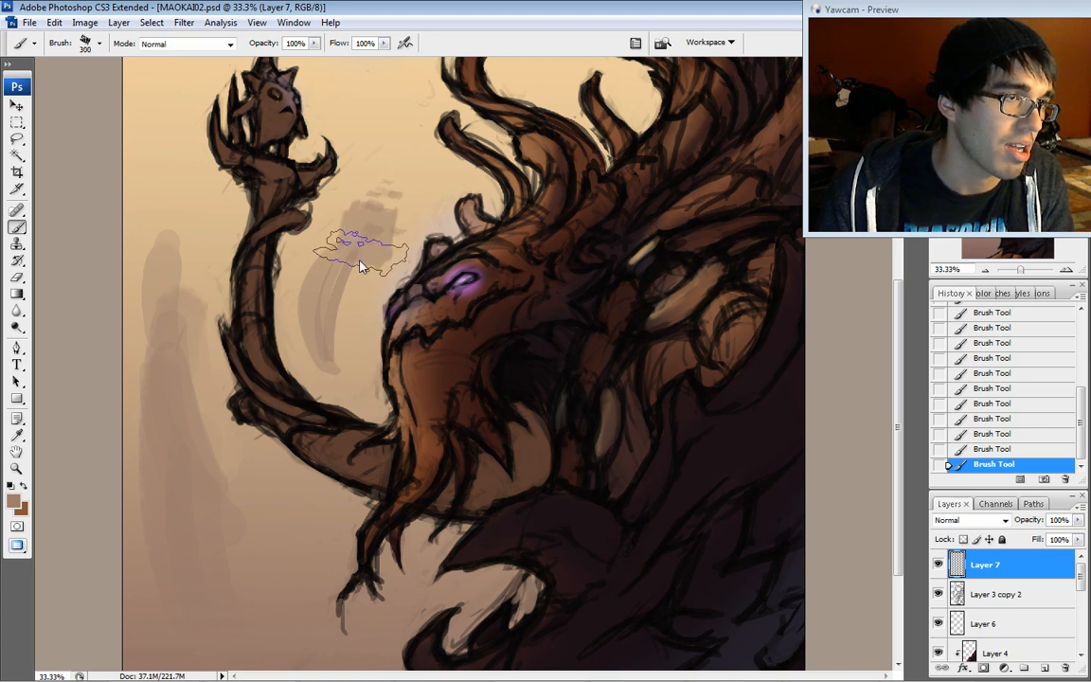
{"action": "left_click", "coordinate": [99, 44]}
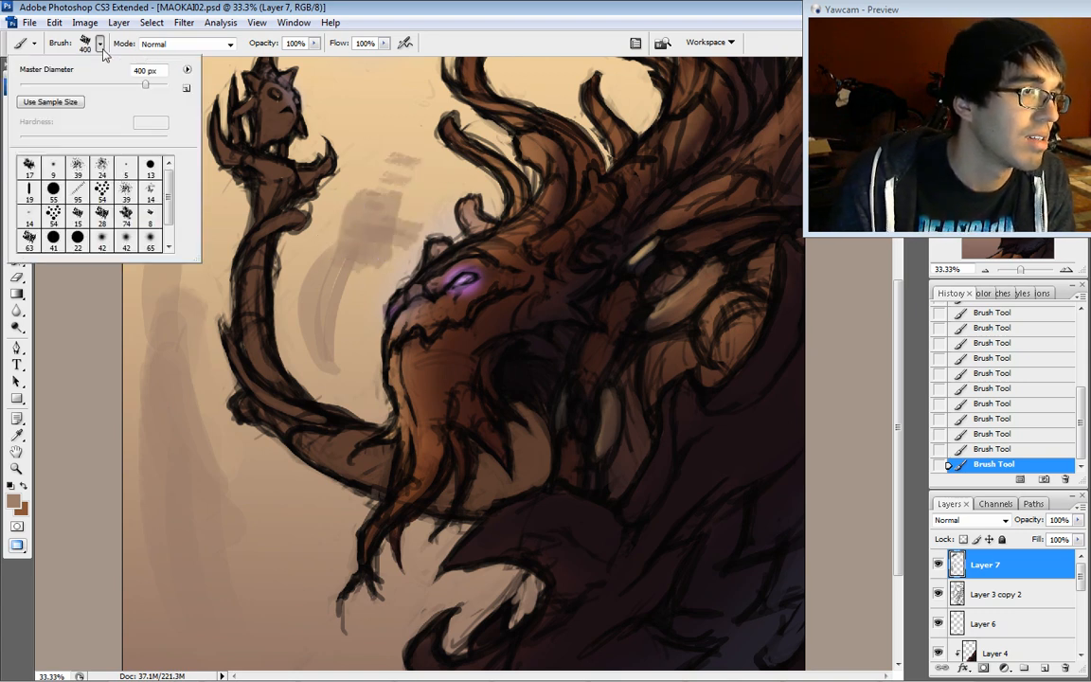
{"action": "left_click", "coordinate": [367, 151]}
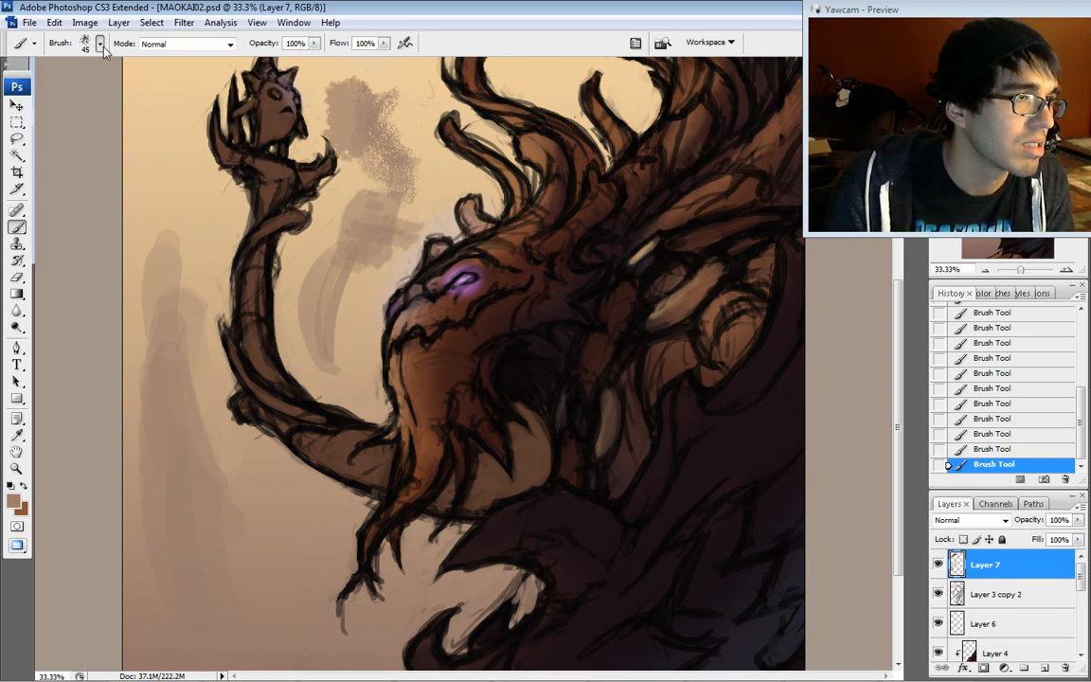
- Paint arcing textured strokes around the raised branch and a dark band across the top sky
{"action": "left_click", "coordinate": [98, 44]}
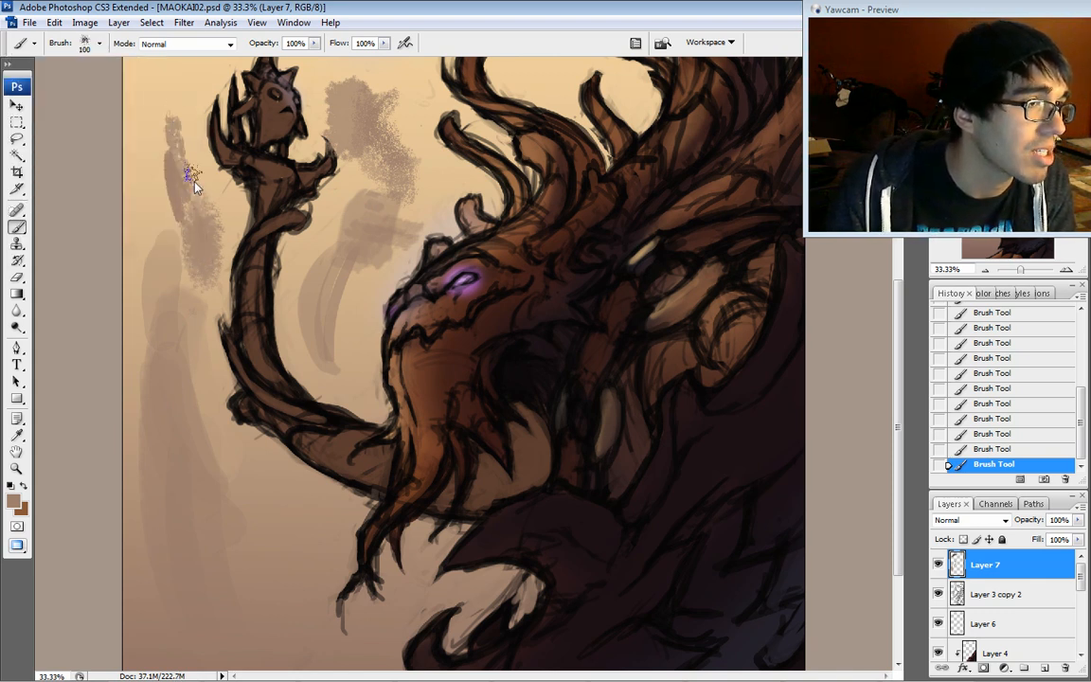
{"action": "left_click_drag", "start_coordinate": [189, 180], "coordinate": [180, 76]}
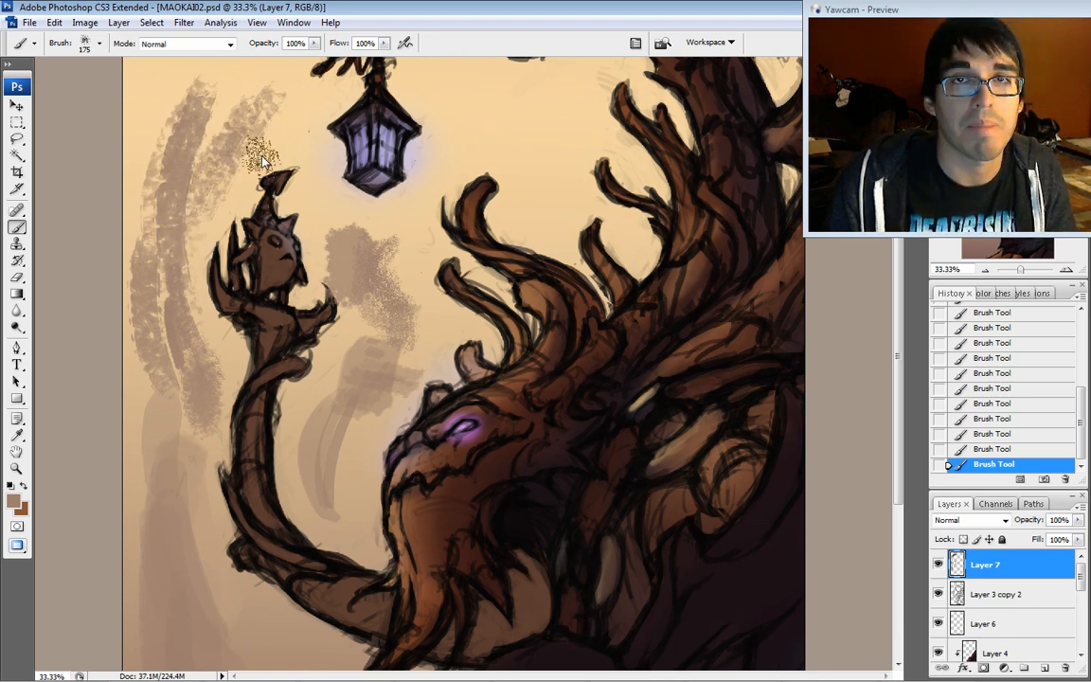
{"action": "left_click_drag", "start_coordinate": [265, 161], "coordinate": [269, 123]}
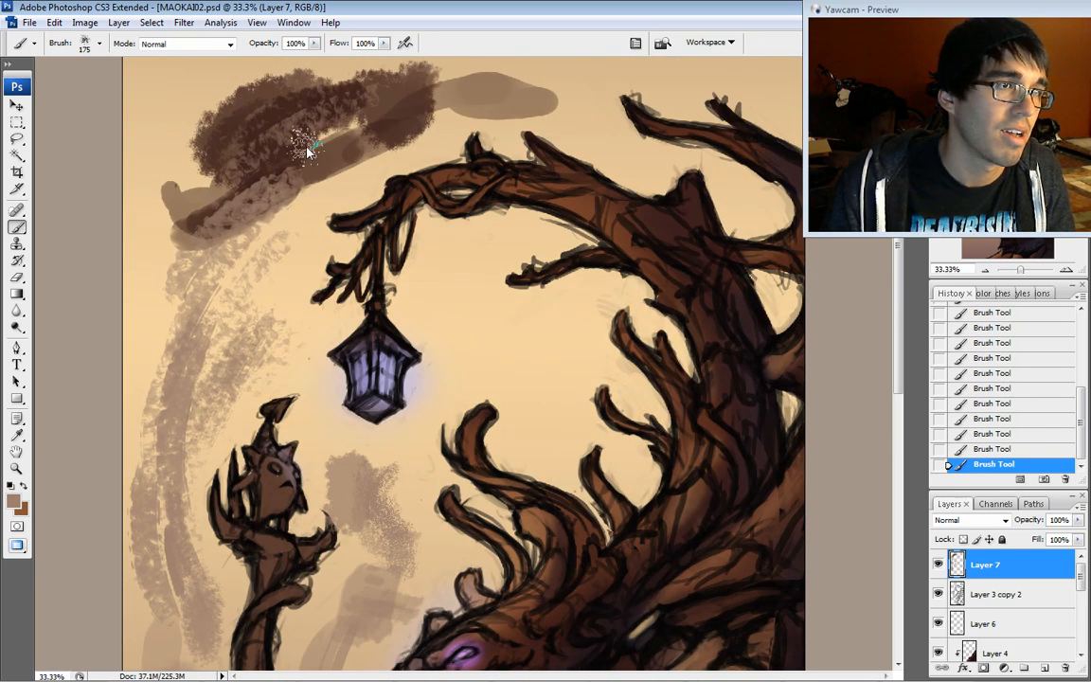
{"action": "scroll", "scroll_direction": "down", "scroll_amount": 3}
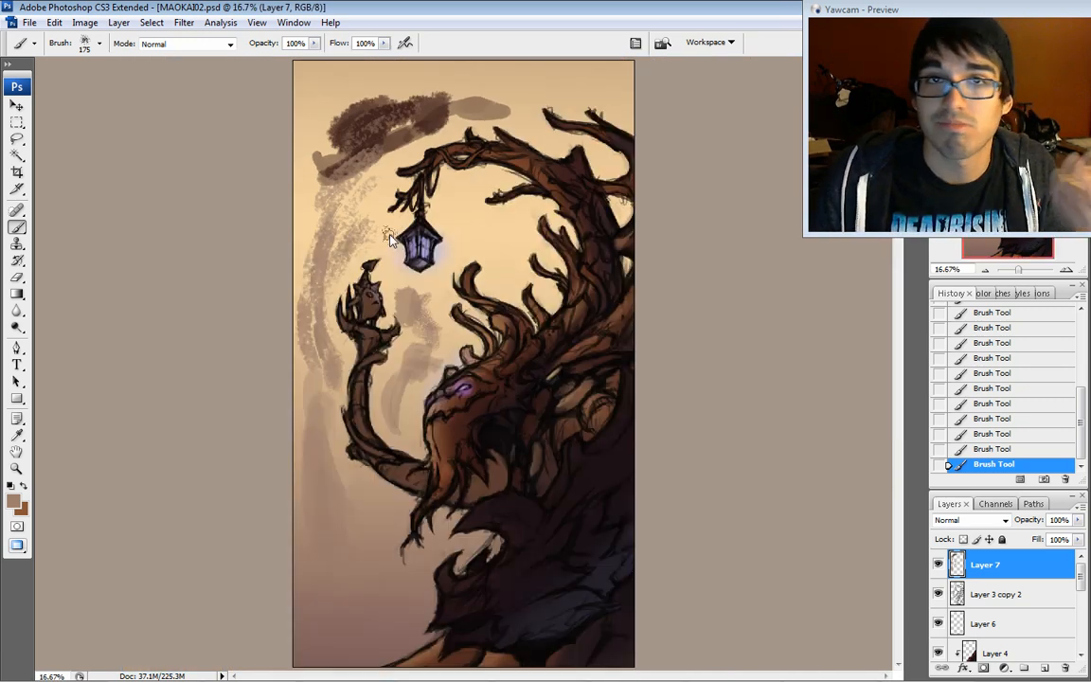
- Reset the brush presets to the default set, confirming replacement of the Wet Media brushes
{"action": "left_click", "coordinate": [187, 68]}
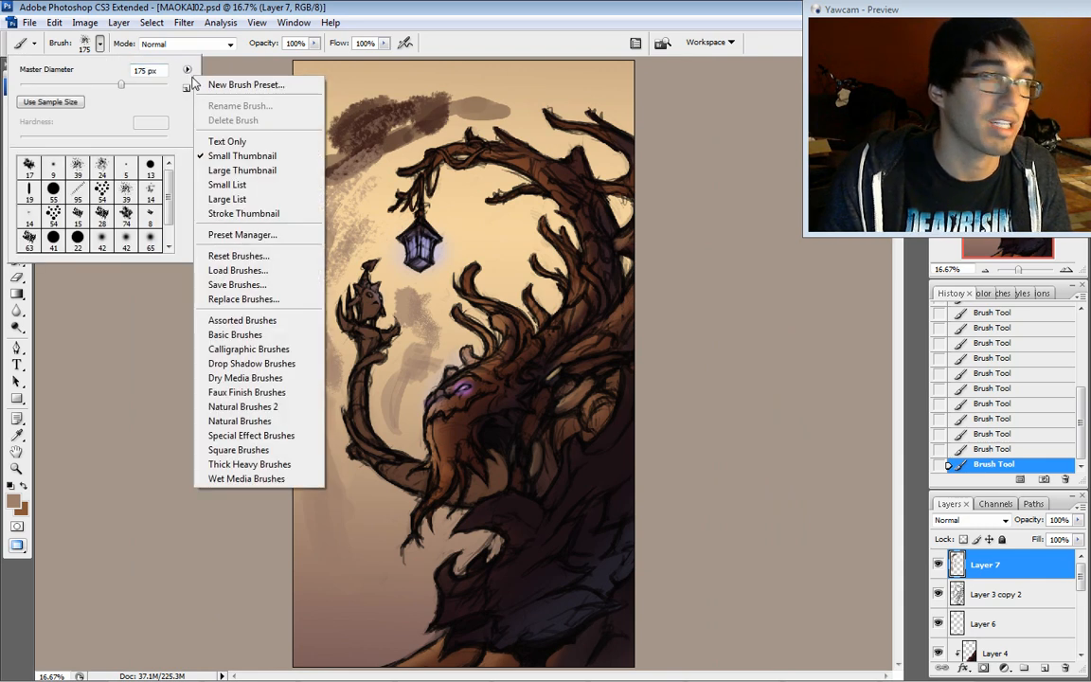
{"action": "left_click", "coordinate": [239, 256]}
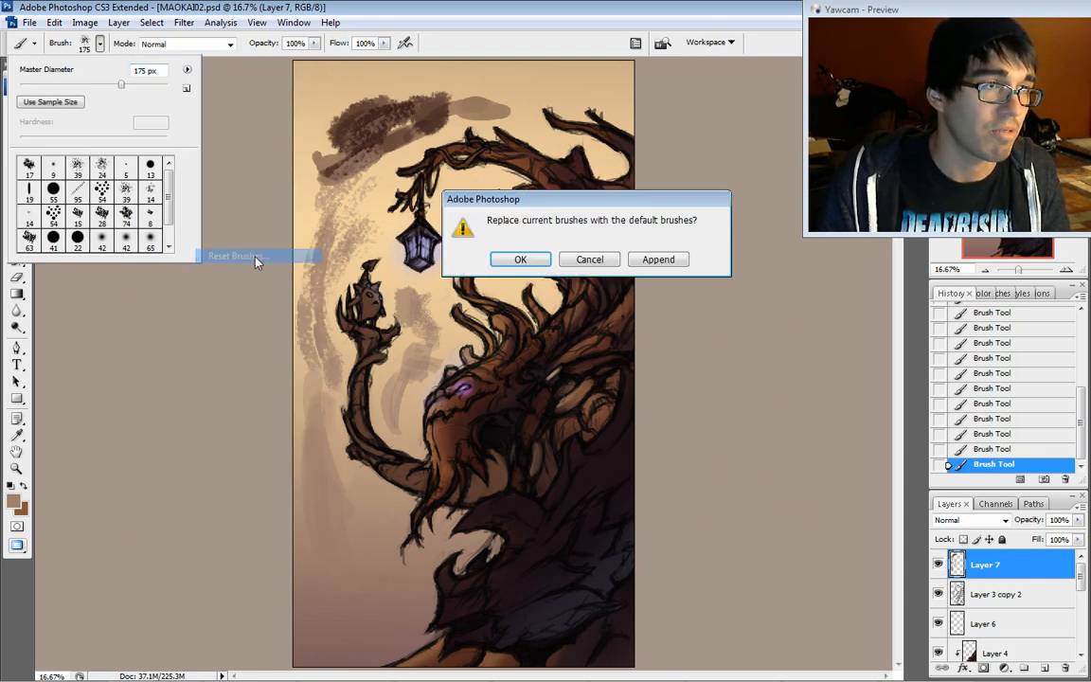
{"action": "left_click", "coordinate": [519, 257]}
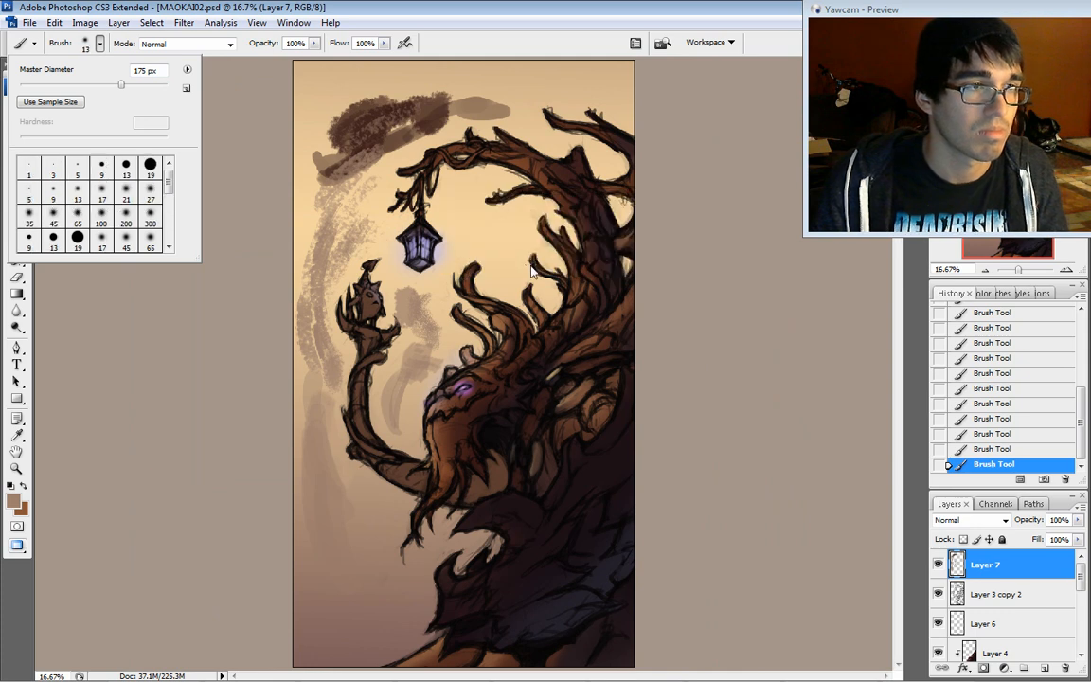
{"action": "mouse_move", "coordinate": [782, 322]}
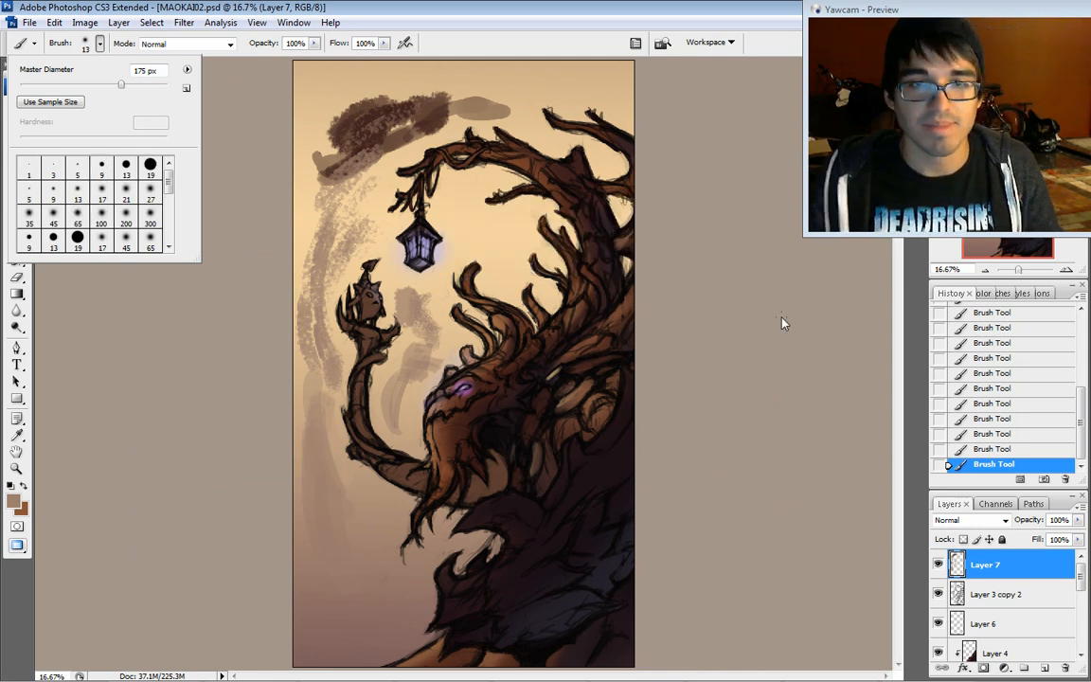
{"action": "mouse_move", "coordinate": [799, 322]}
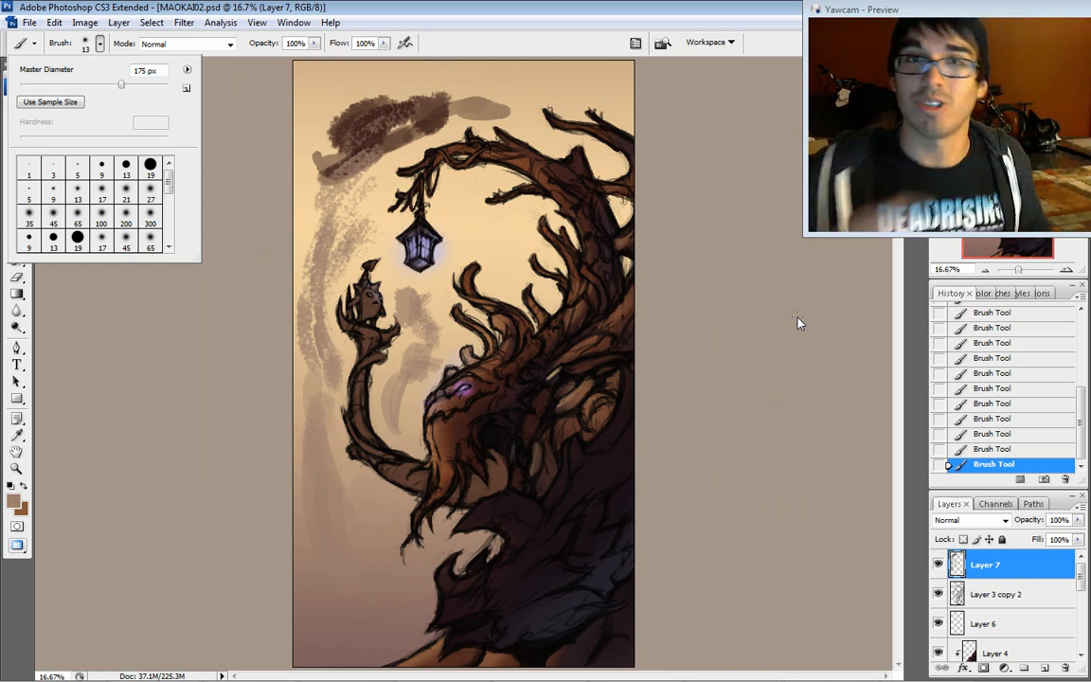
{"action": "mouse_move", "coordinate": [155, 383]}
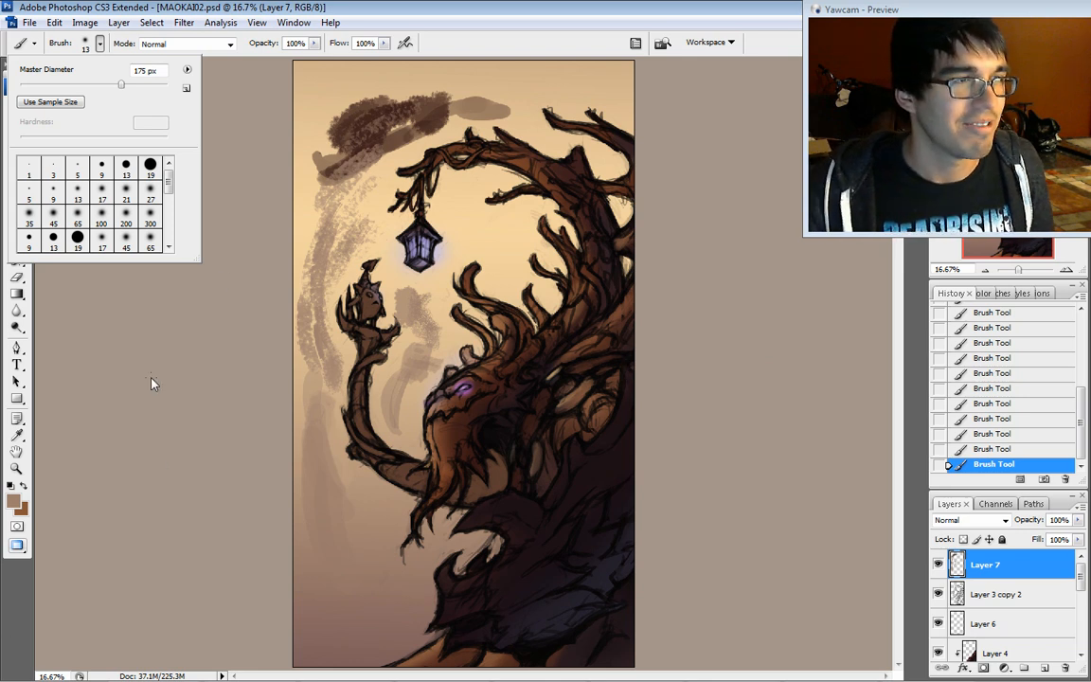
{"action": "mouse_move", "coordinate": [799, 437]}
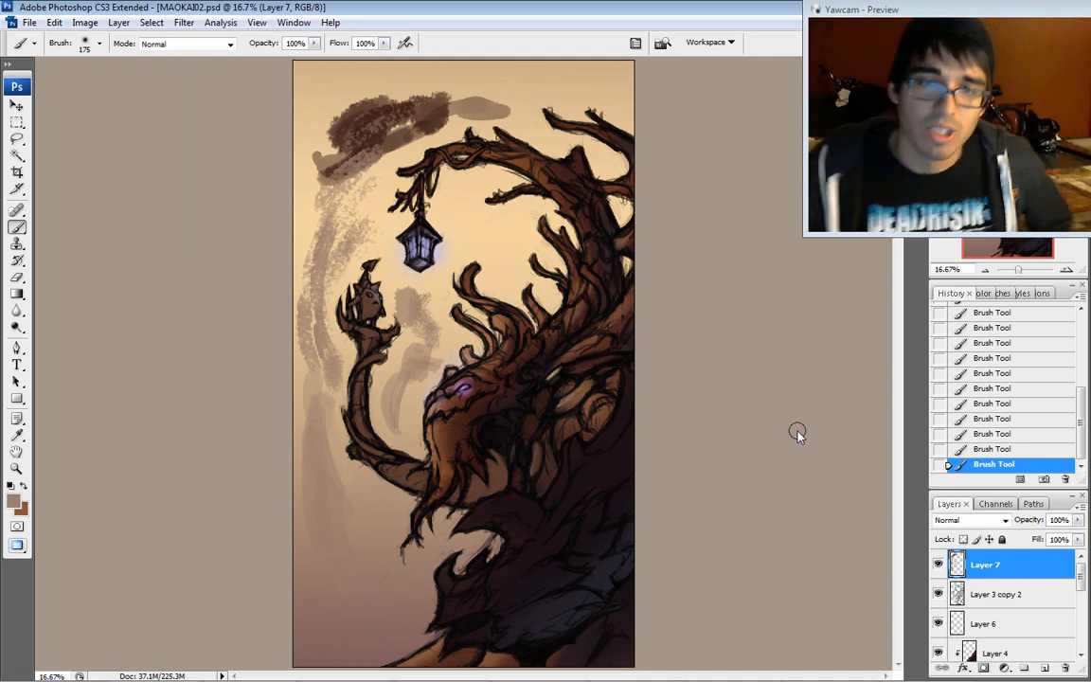
{"action": "mouse_move", "coordinate": [890, 518]}
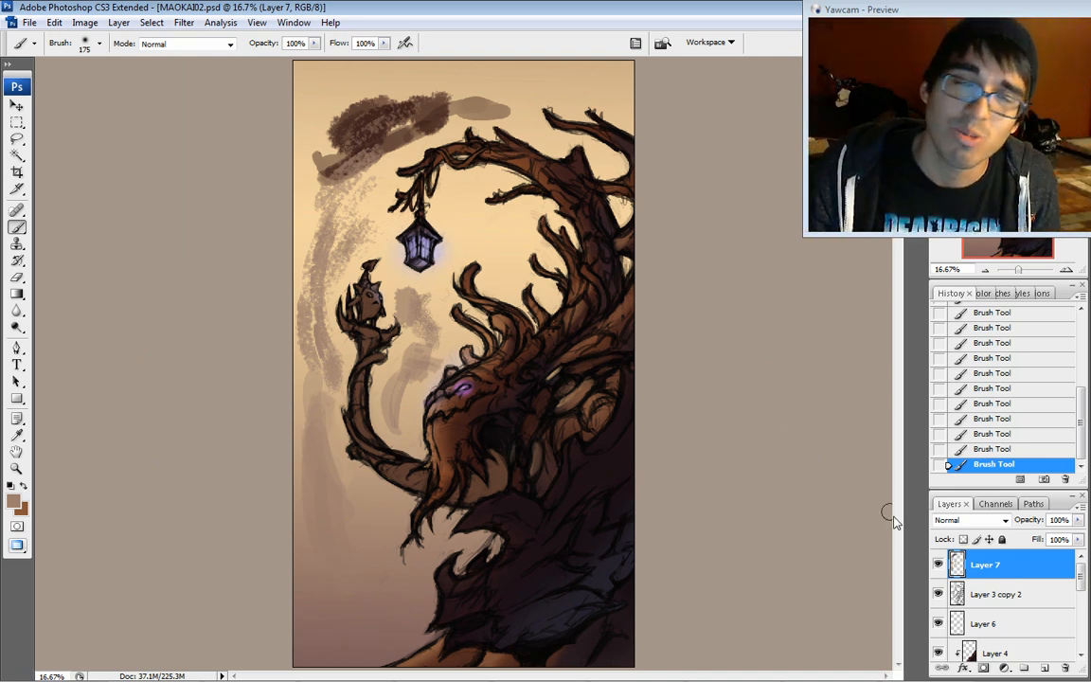